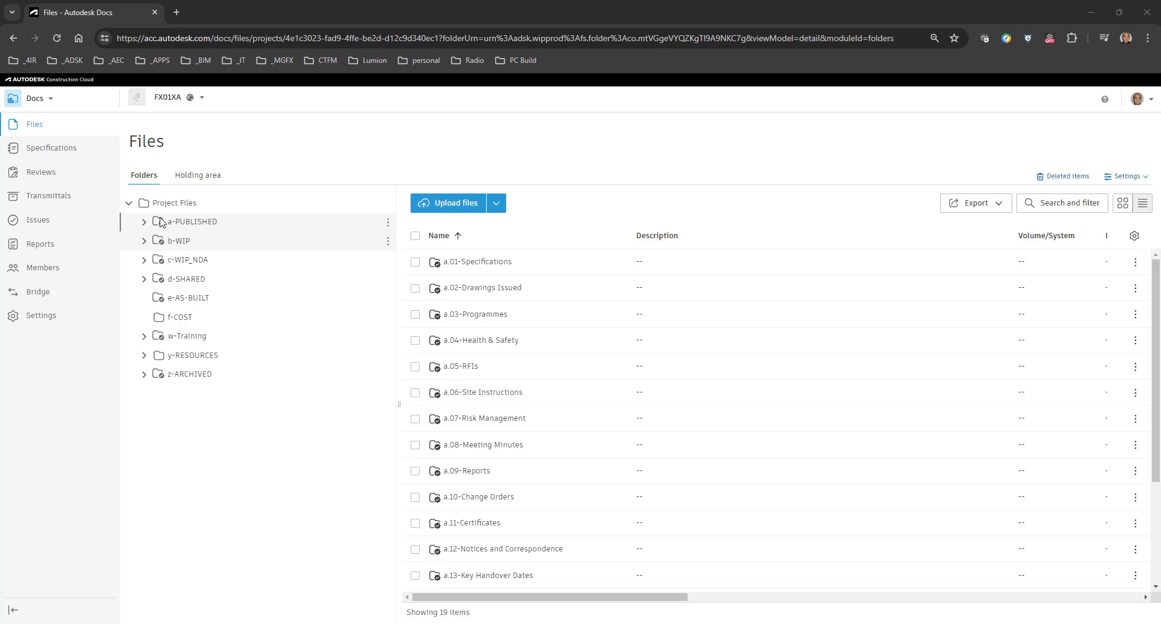
# Open a-PUBLISHED > a.01-Specifications > a.01.ZS > a.01.ZS.SAN.A0 to list the SANS PDFs
pyautogui.click(144, 222)
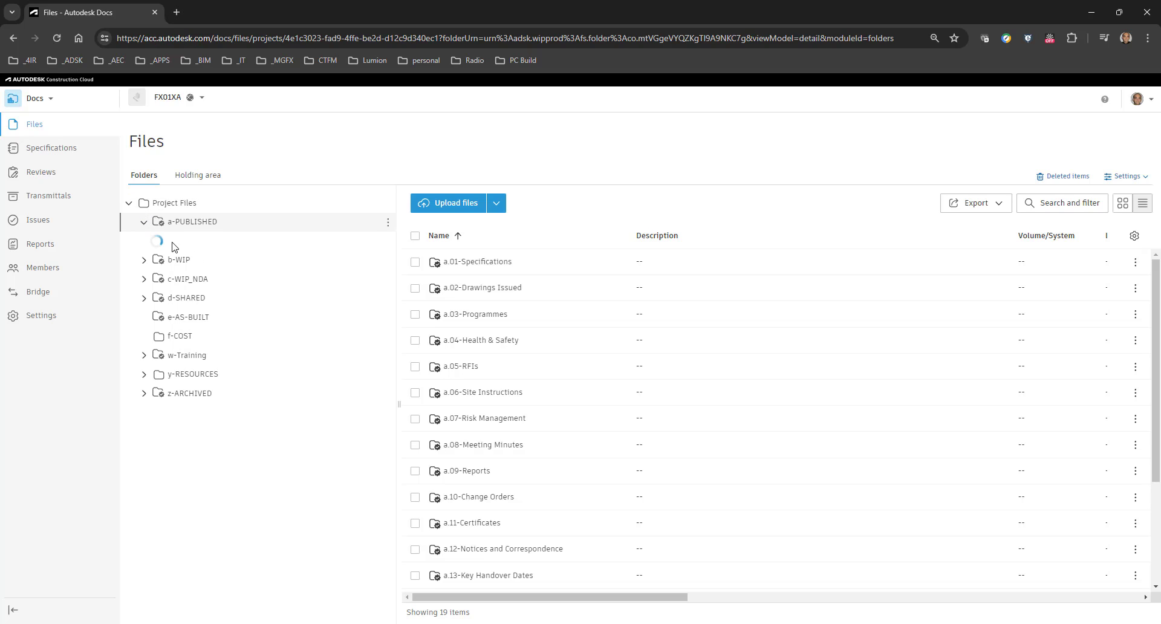
pyautogui.click(144, 222)
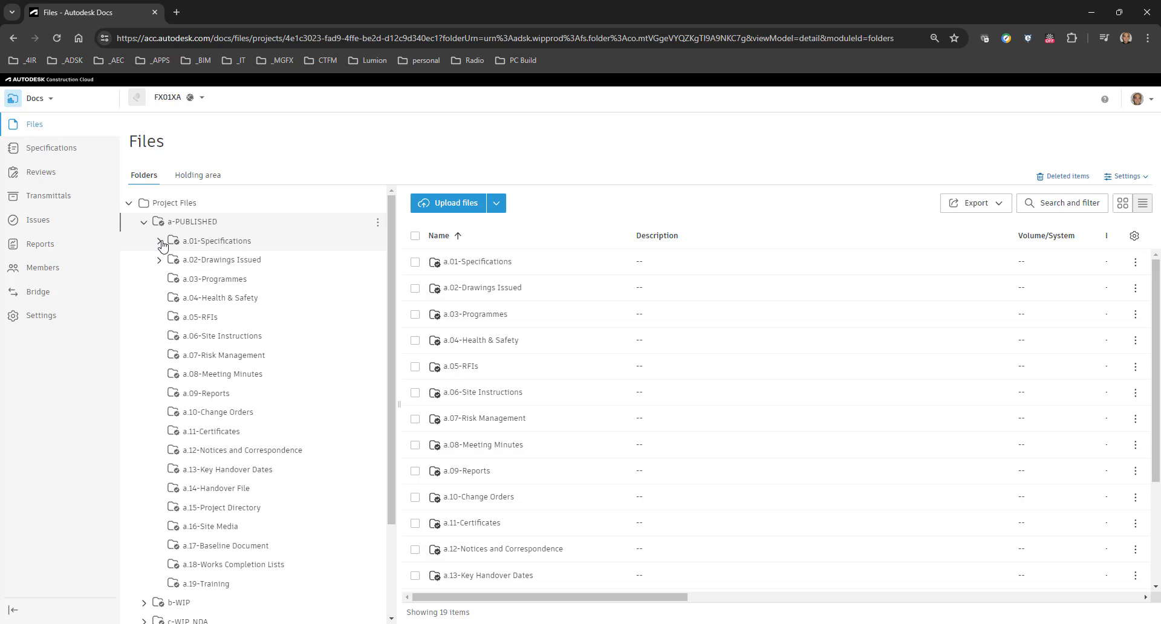
pyautogui.click(161, 242)
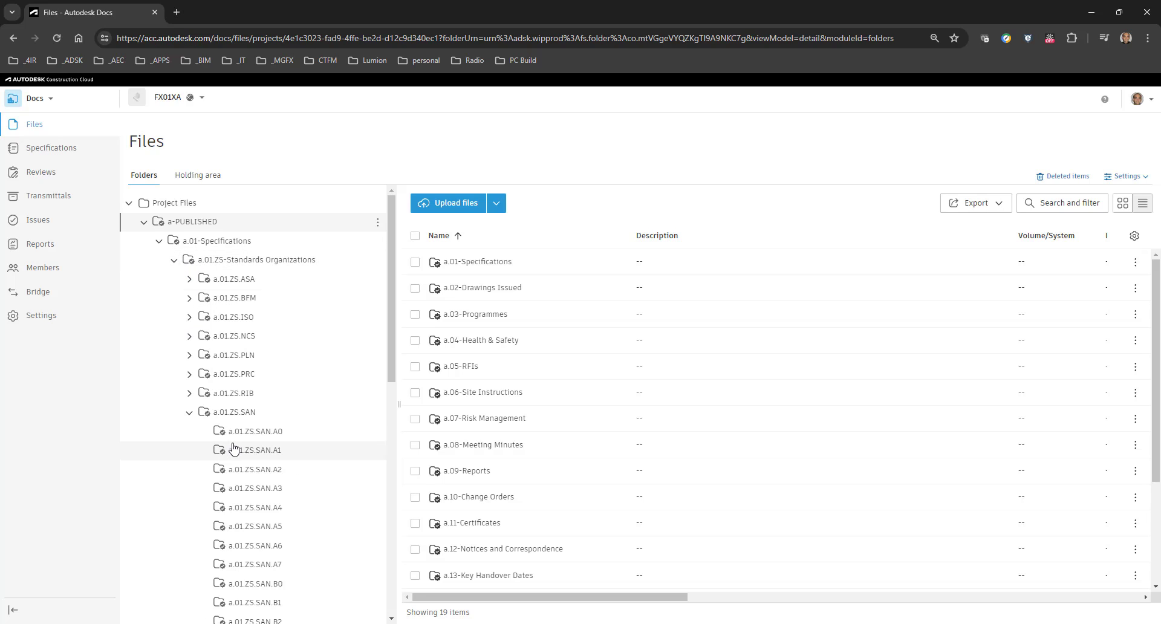
pyautogui.scroll(-3)
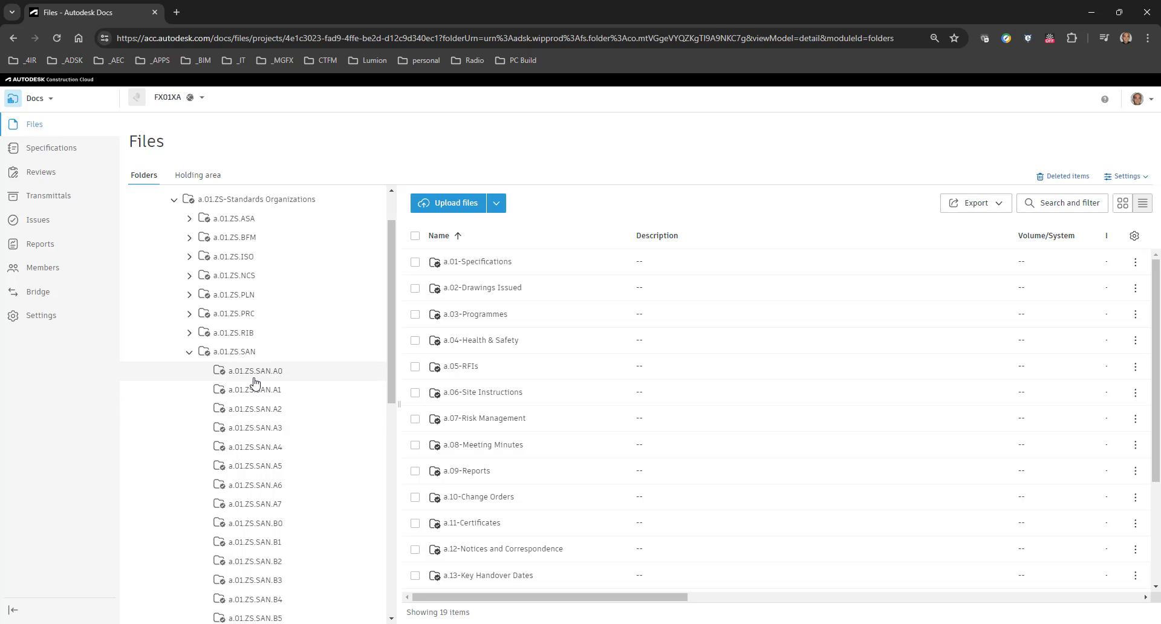
pyautogui.click(254, 390)
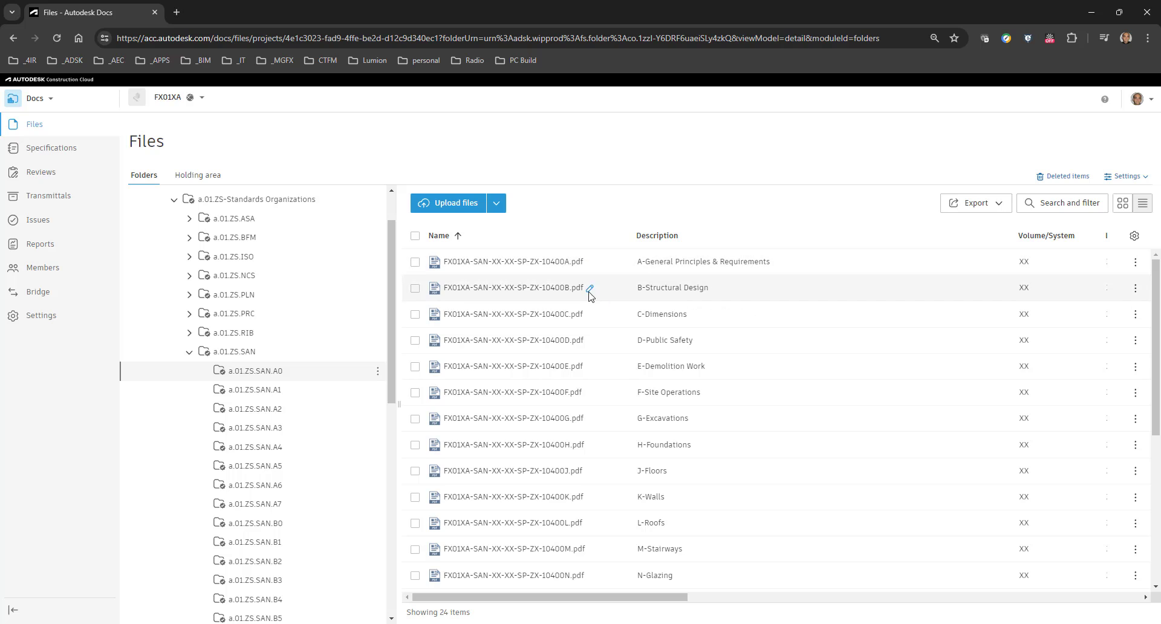
pyautogui.moveTo(594, 326)
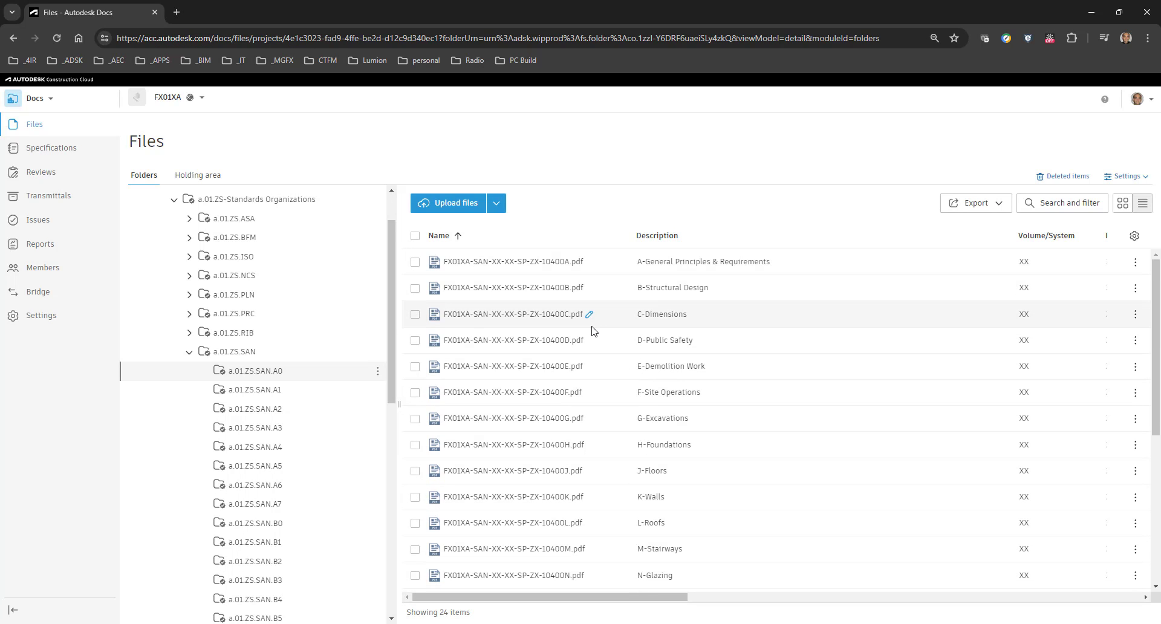
pyautogui.moveTo(546, 302)
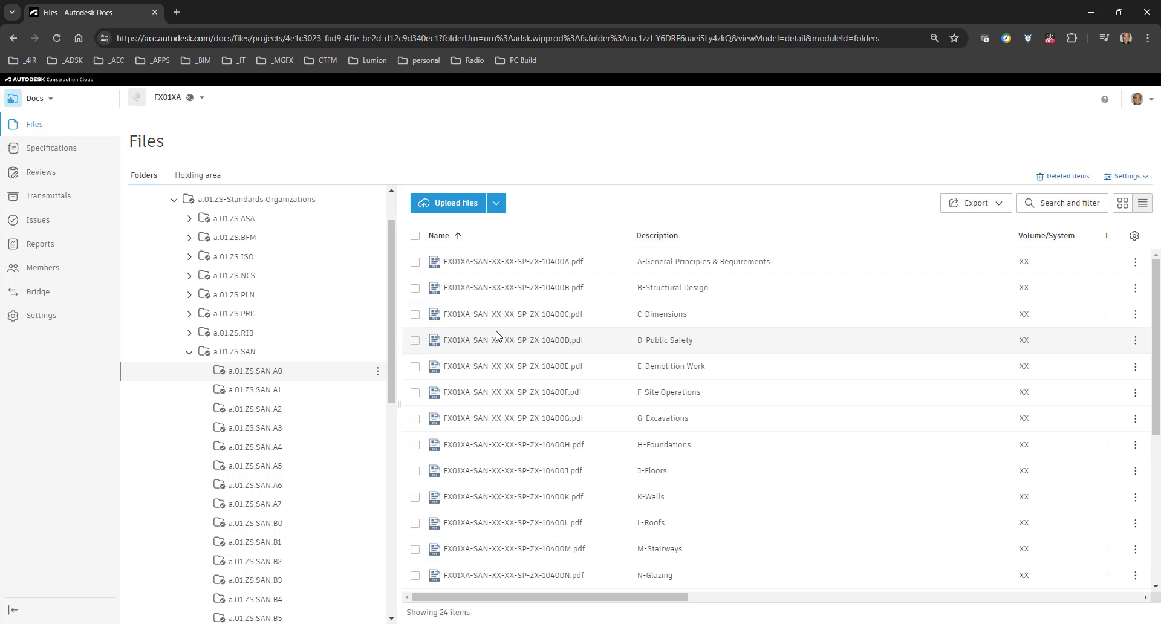
pyautogui.moveTo(527, 277)
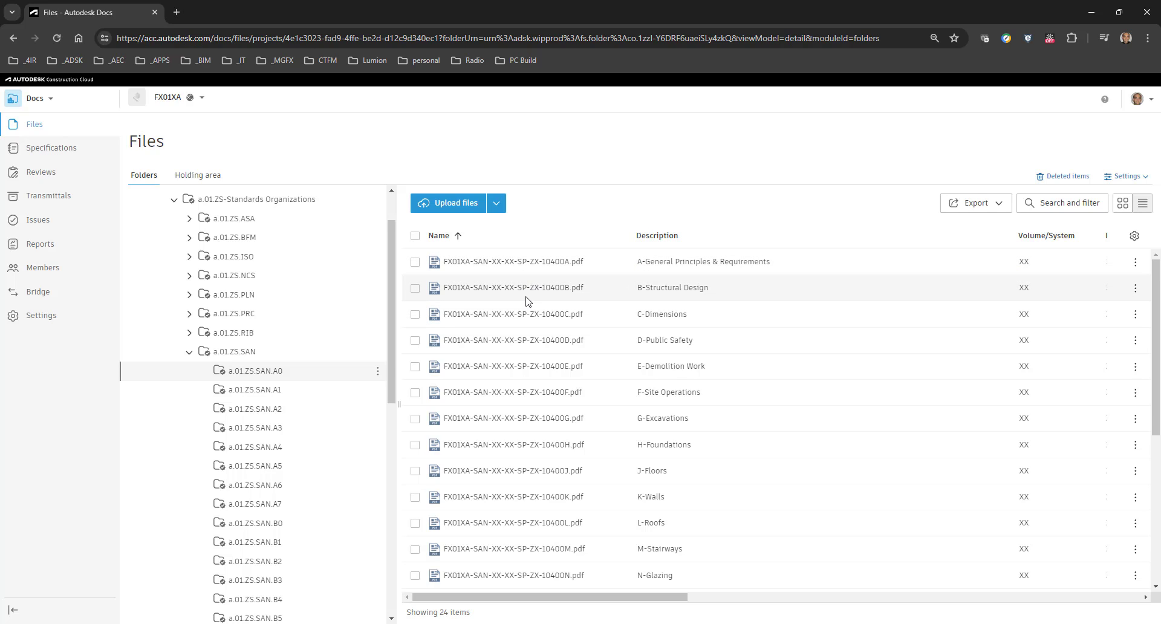
pyautogui.moveTo(543, 299)
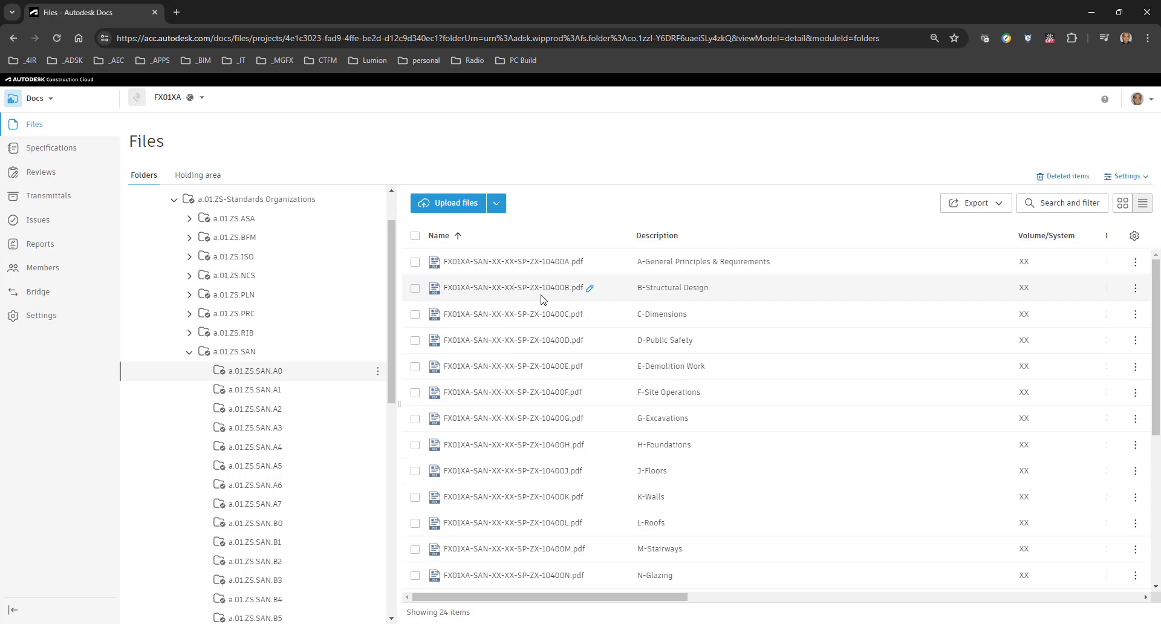
pyautogui.moveTo(613, 489)
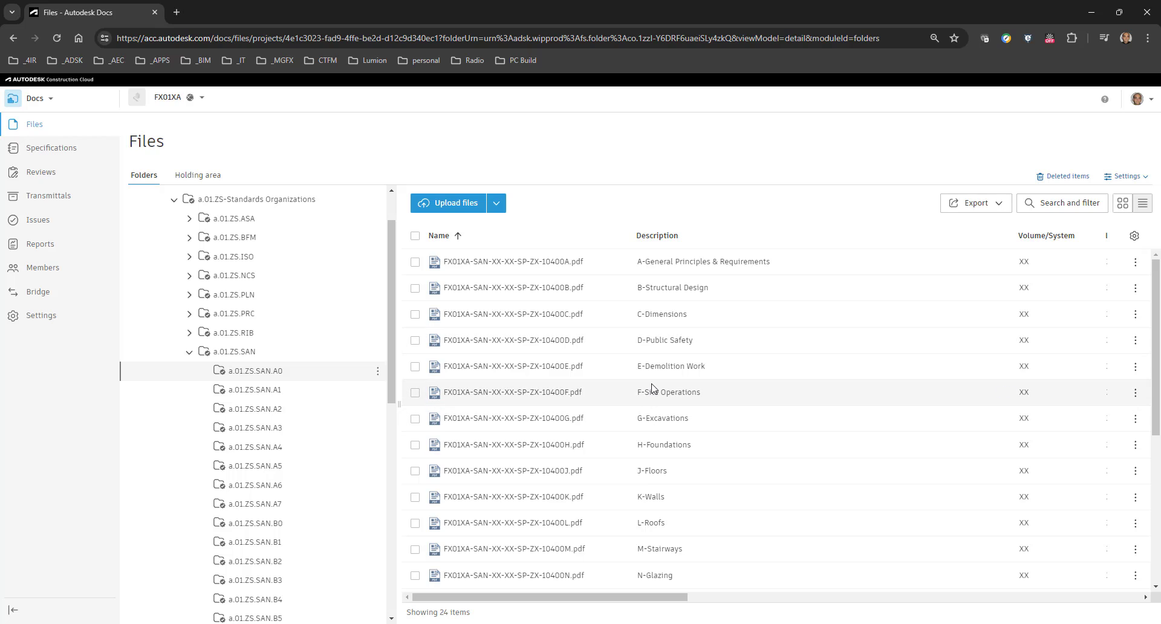
pyautogui.moveTo(636, 355)
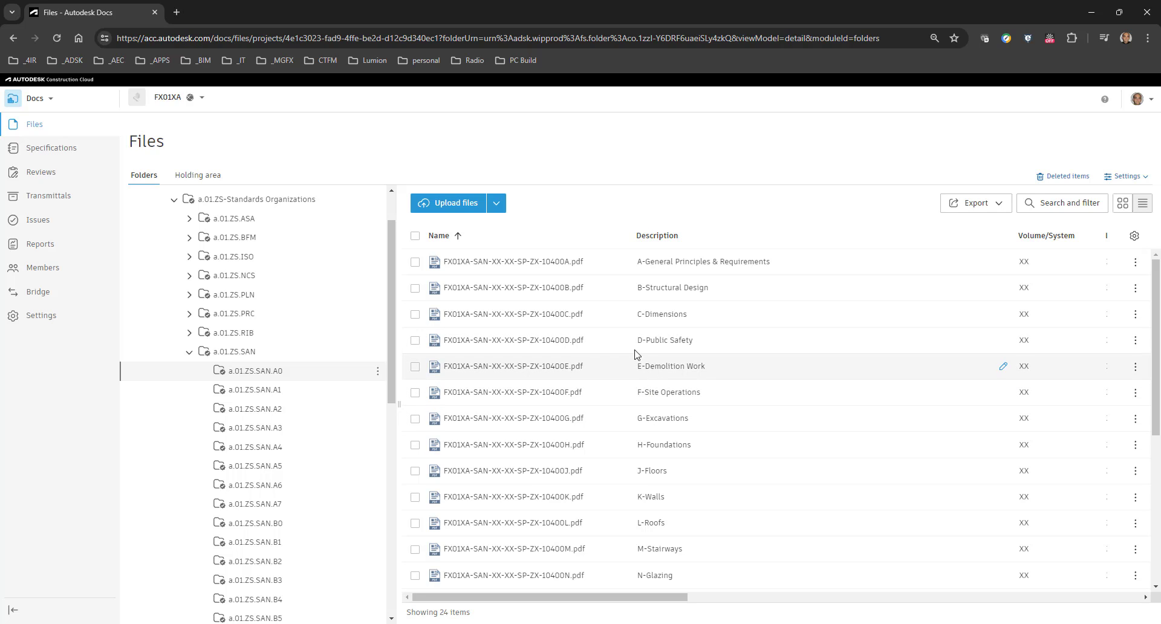
pyautogui.moveTo(63, 153)
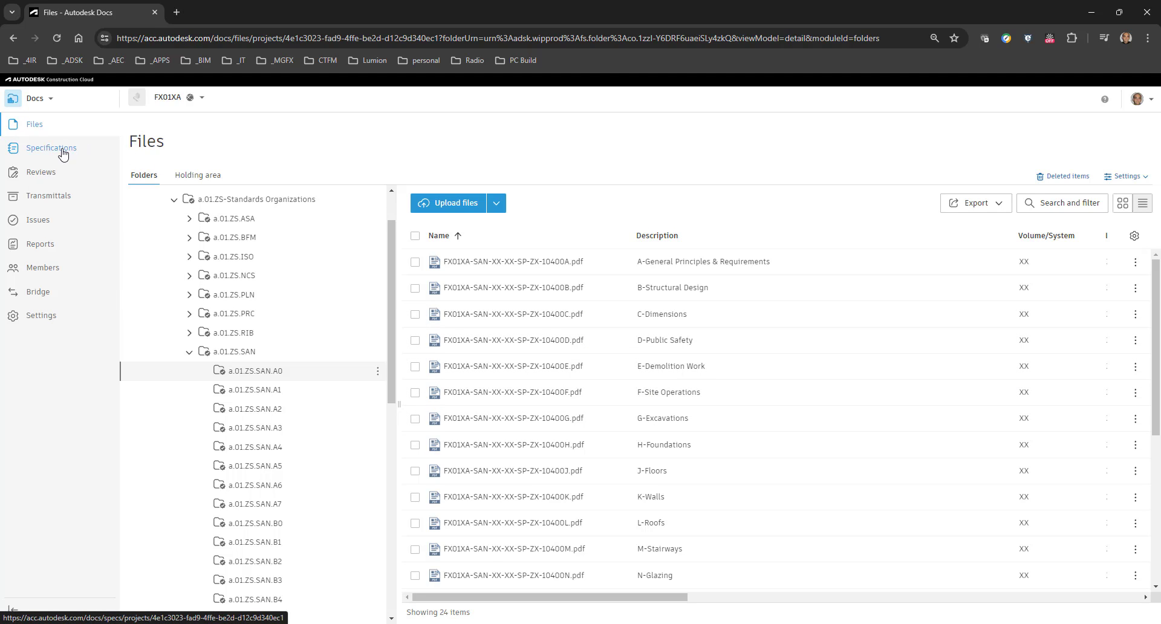
# Filter Specifications by the SANS version set, finding none, and close the search panel
pyautogui.click(50, 147)
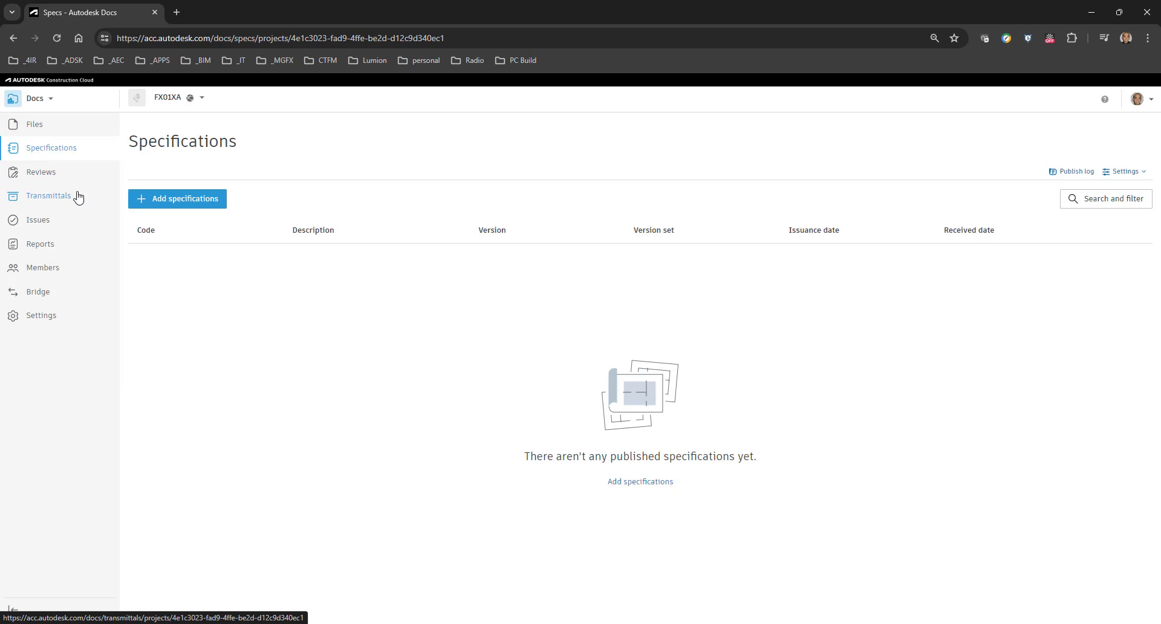
pyautogui.moveTo(668, 196)
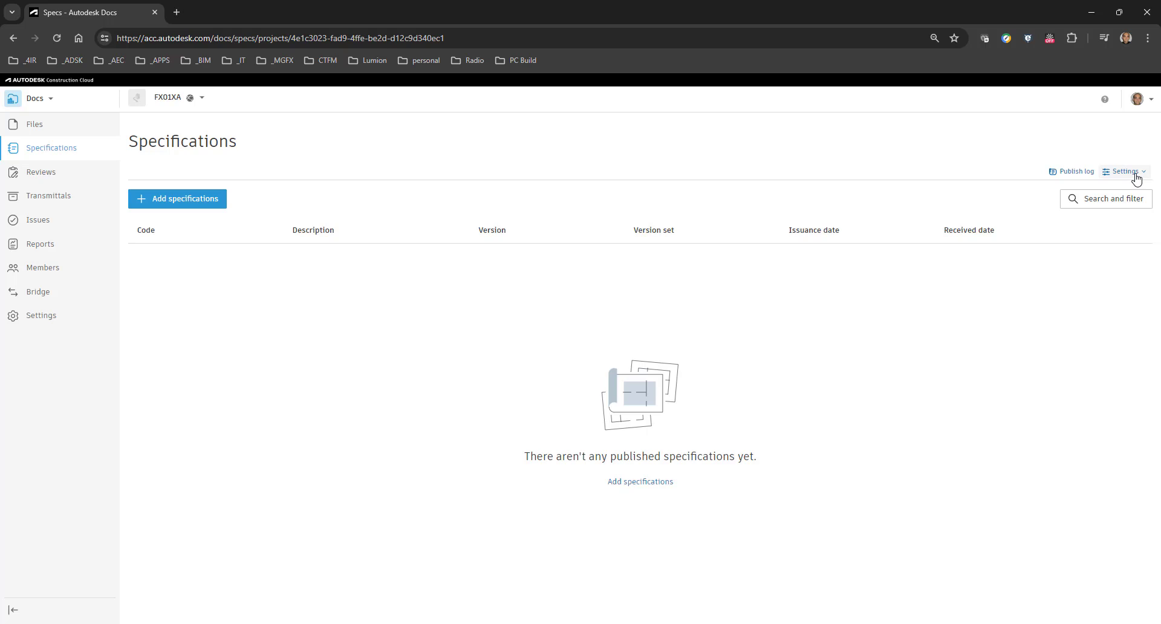
pyautogui.click(1125, 171)
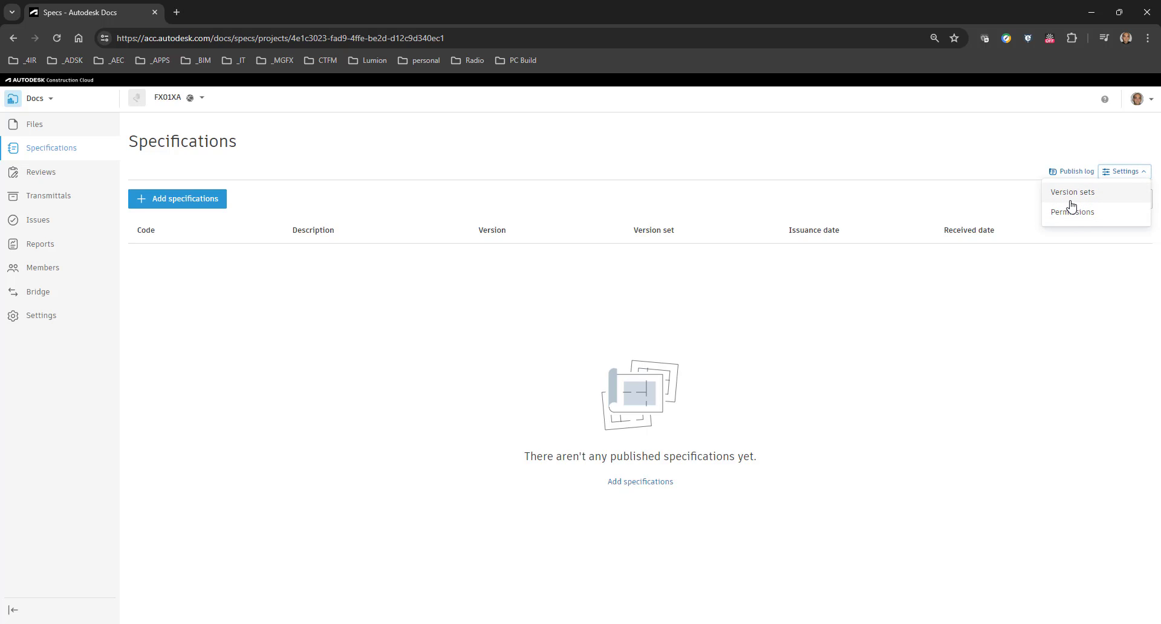
pyautogui.click(1072, 192)
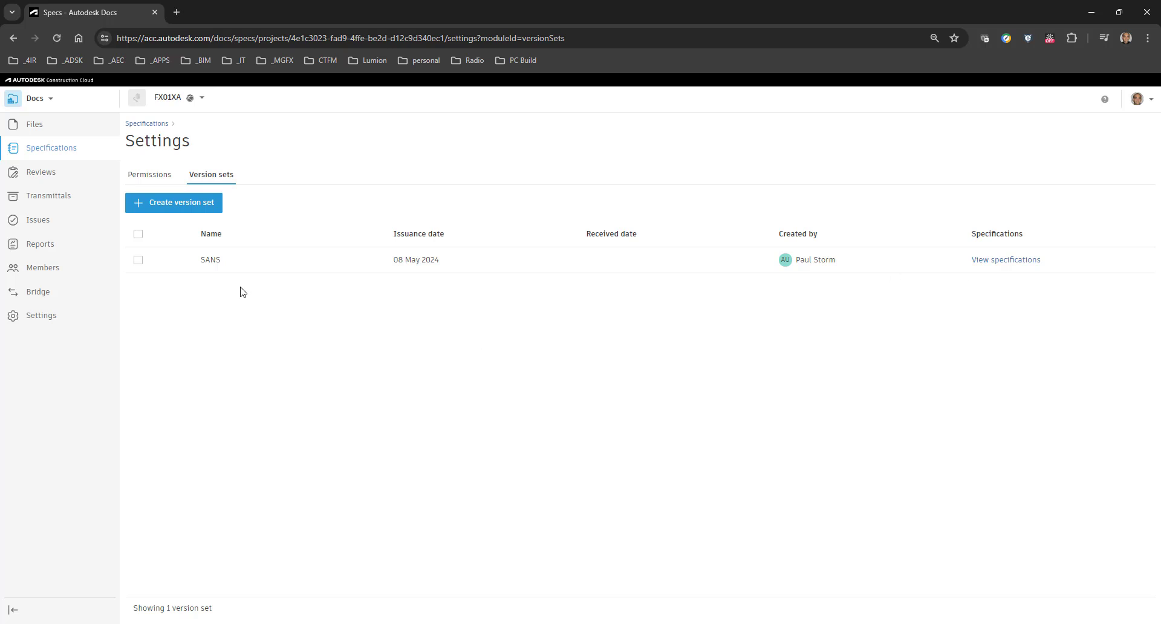
pyautogui.moveTo(204, 260)
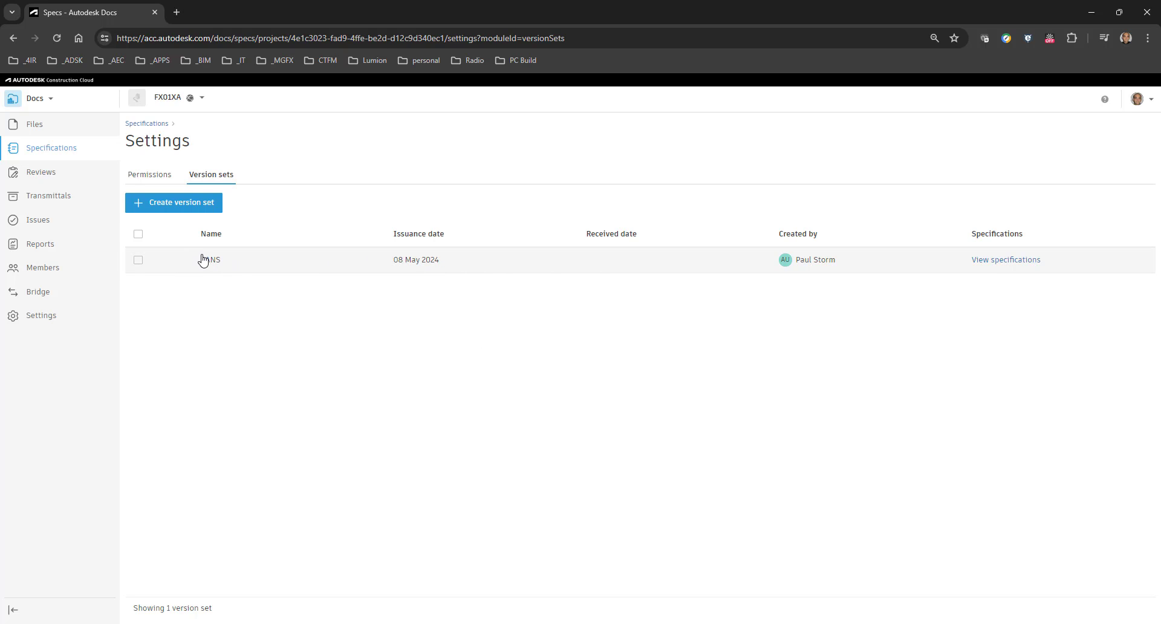
pyautogui.moveTo(1012, 261)
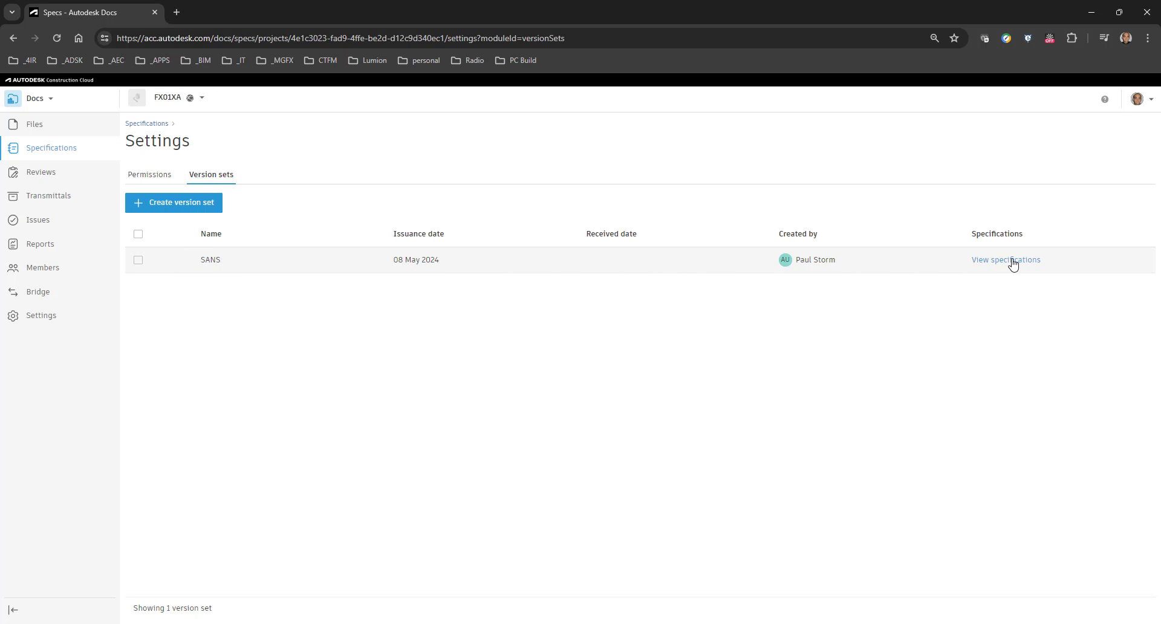
pyautogui.click(1006, 260)
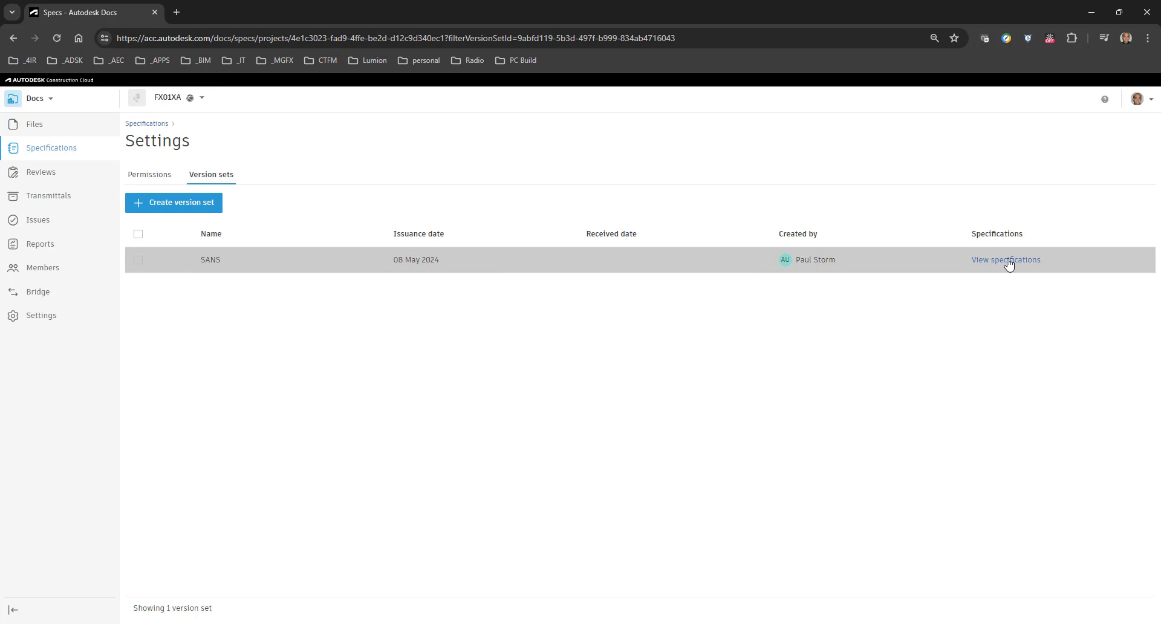
pyautogui.click(1006, 260)
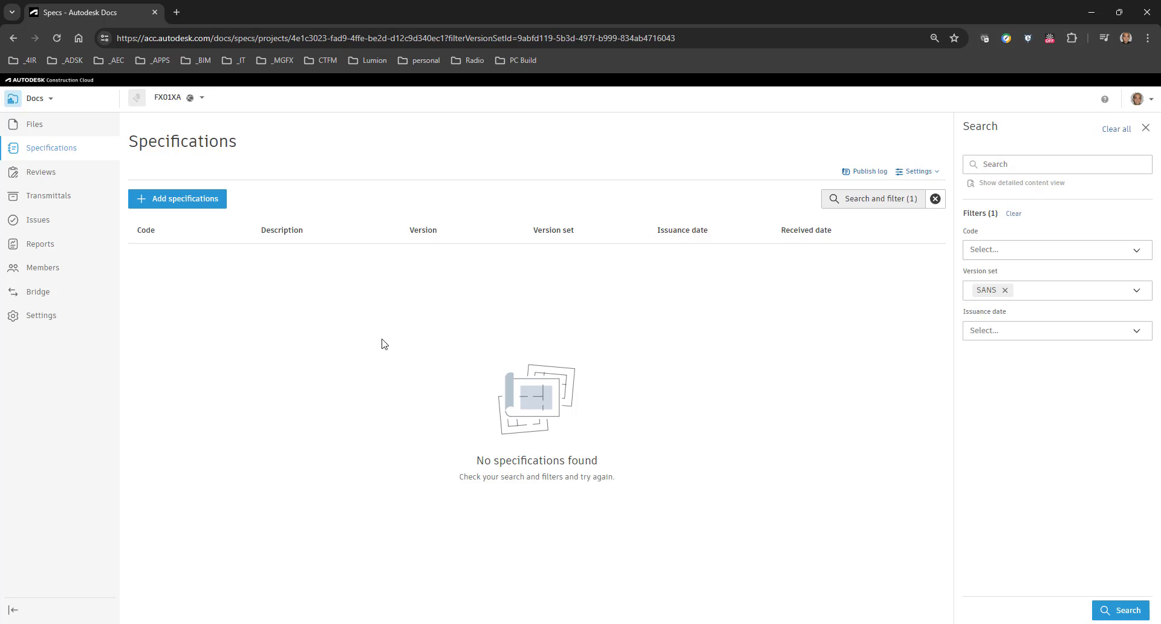
pyautogui.moveTo(318, 207)
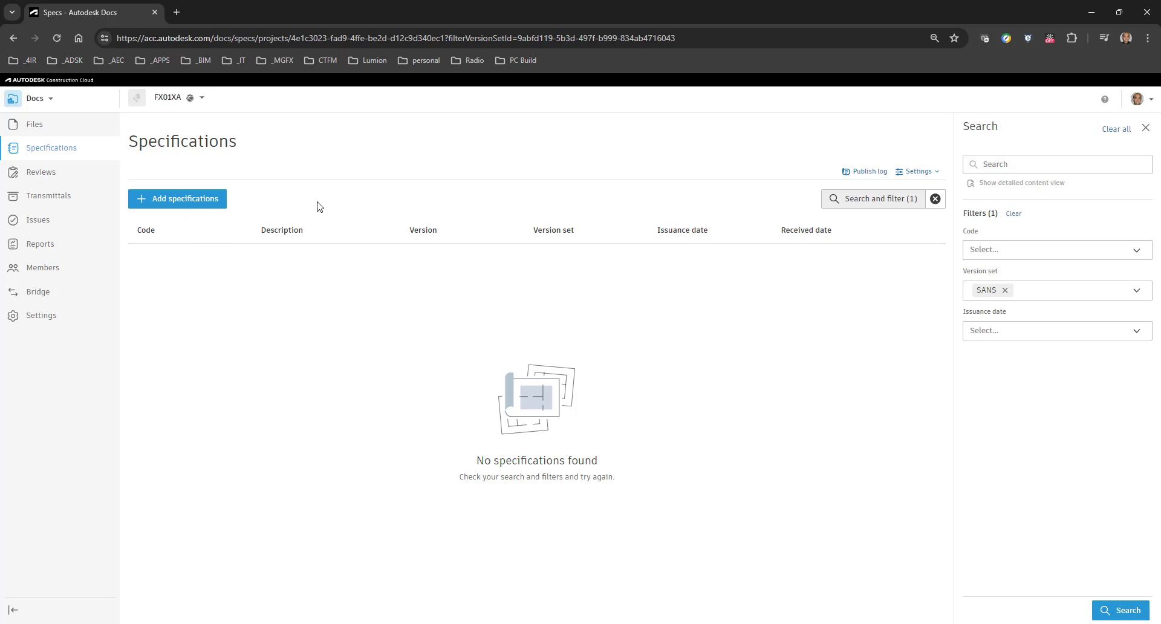
pyautogui.click(1145, 127)
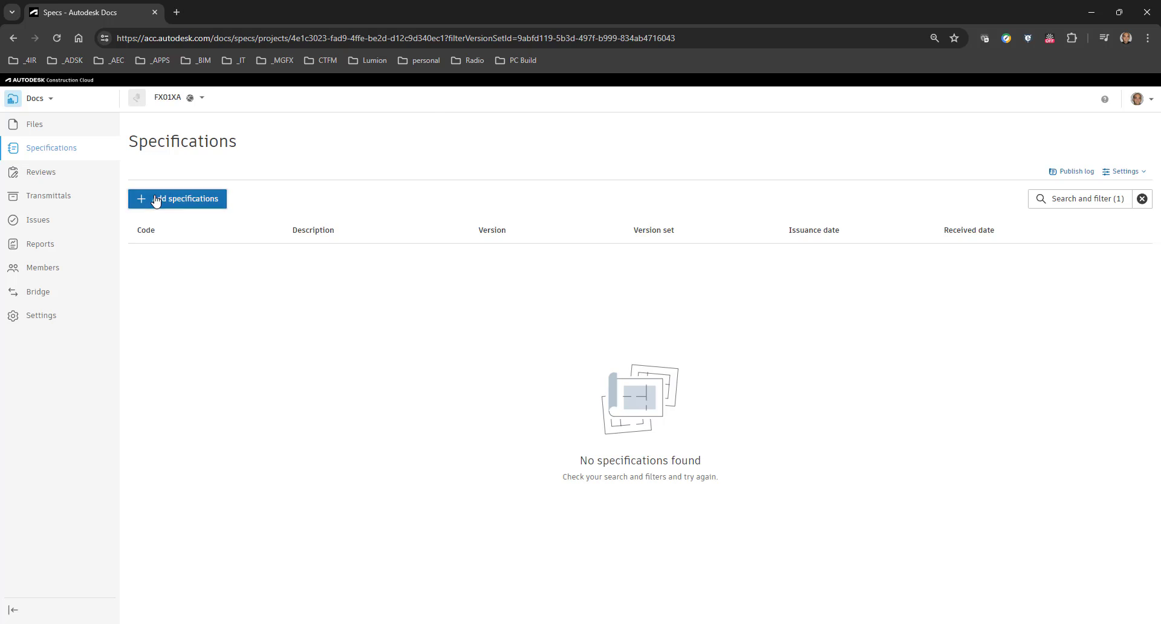
# Start adding specifications from project files and browse to the a.01.ZS.SAN folder
pyautogui.click(177, 198)
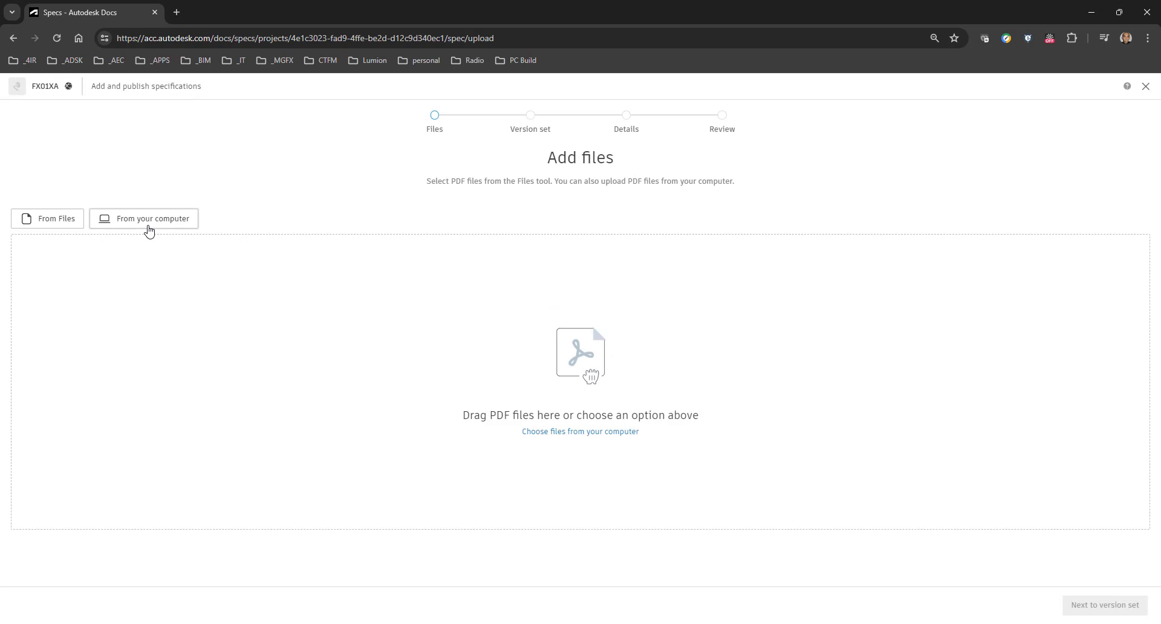
pyautogui.moveTo(57, 222)
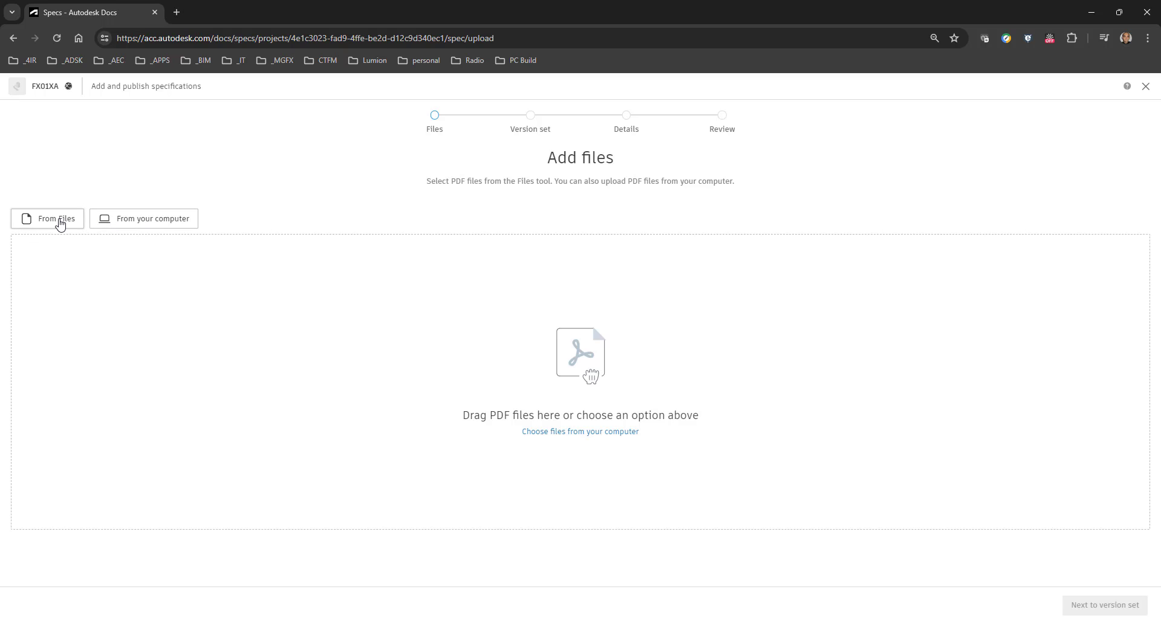
pyautogui.click(47, 219)
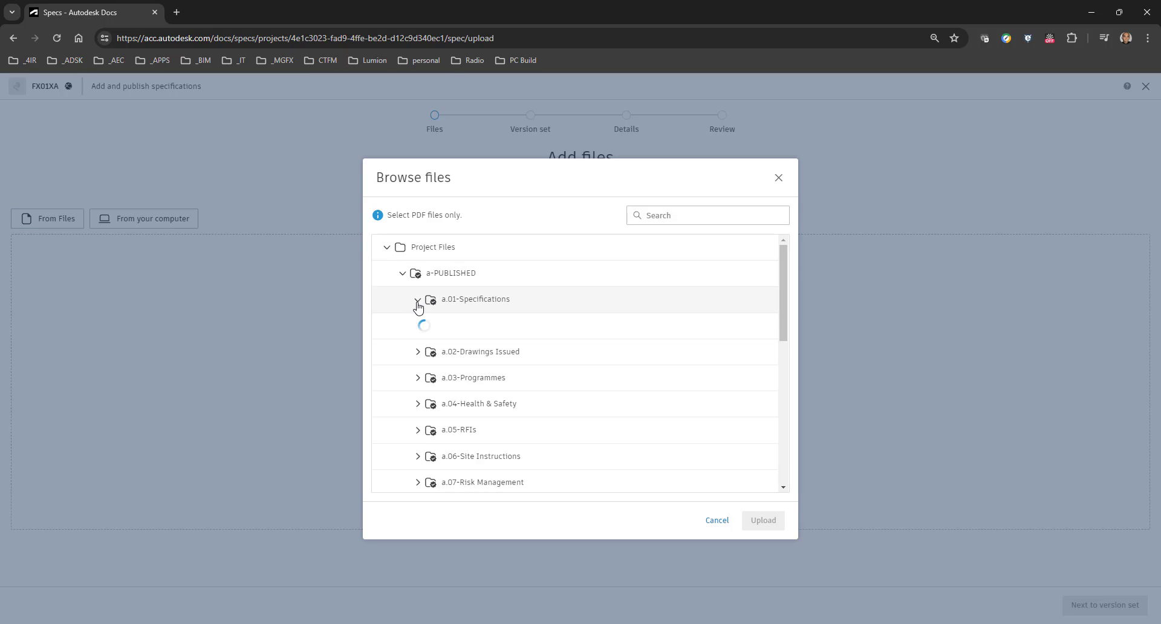
pyautogui.click(417, 299)
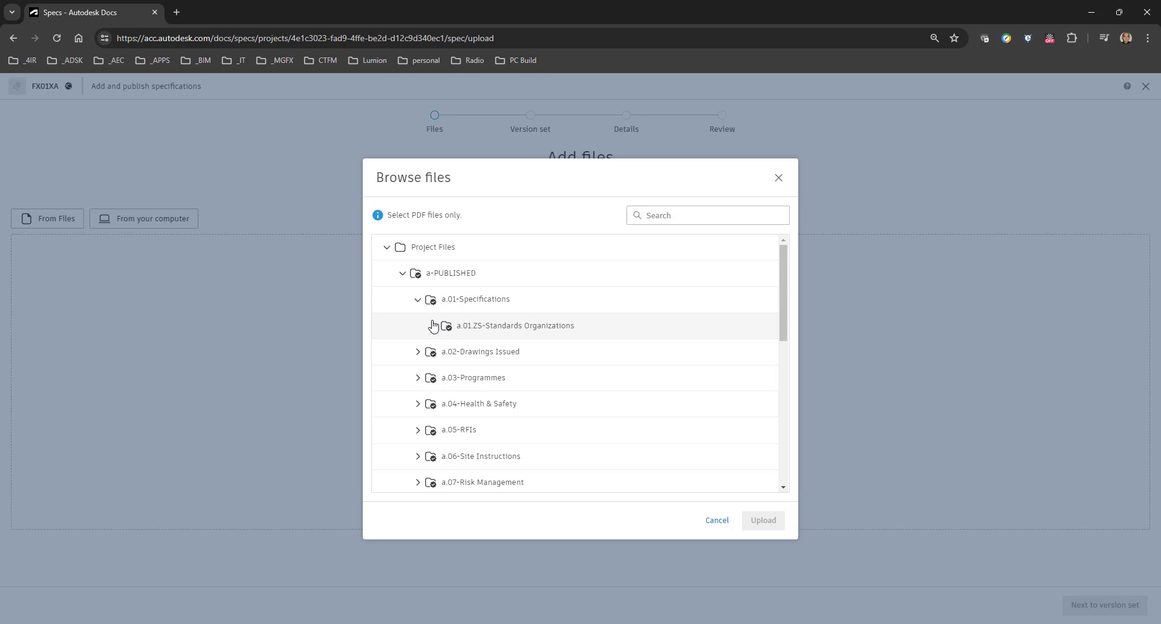
pyautogui.click(432, 325)
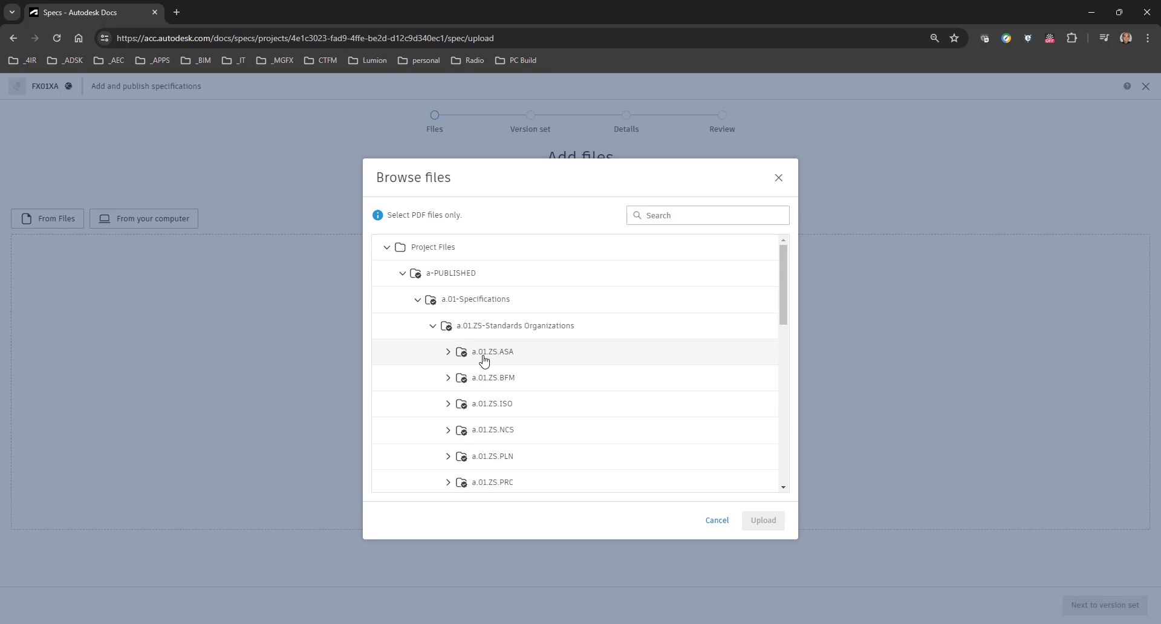
pyautogui.scroll(-3)
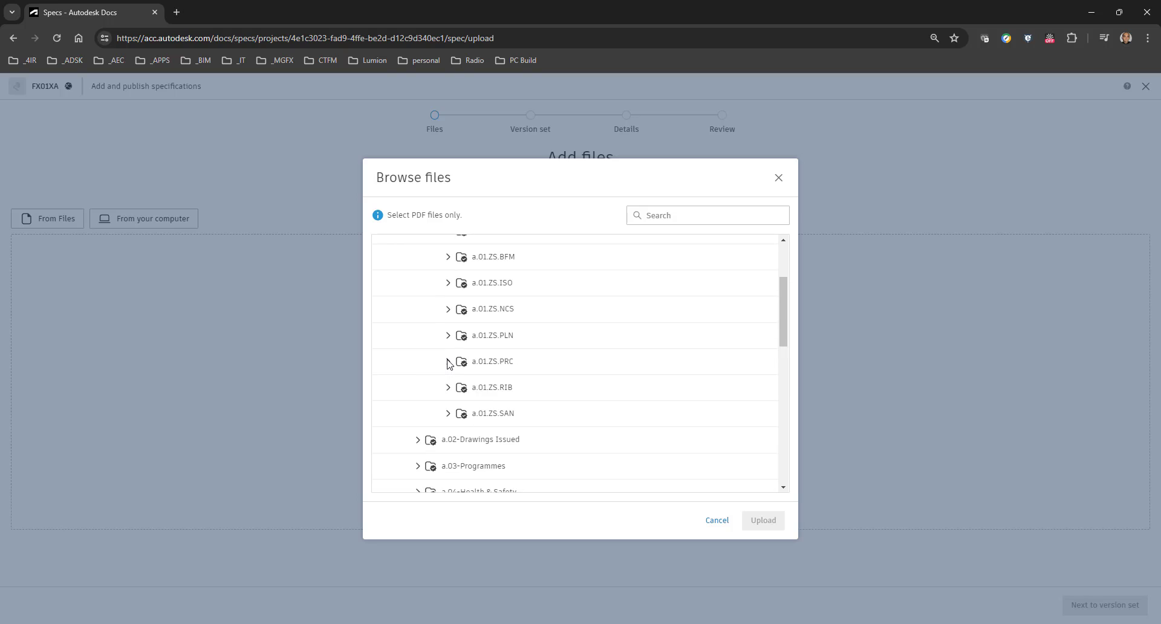
pyautogui.click(448, 413)
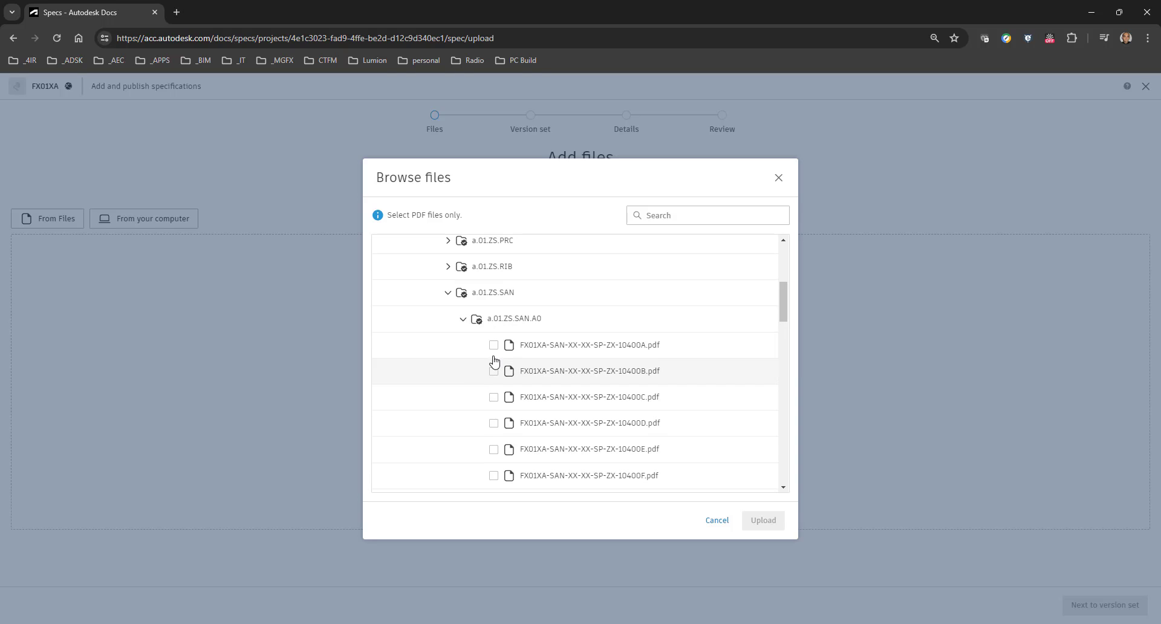
# Tick all 24 SANS specification PDFs, including 10400S, for upload
pyautogui.click(493, 422)
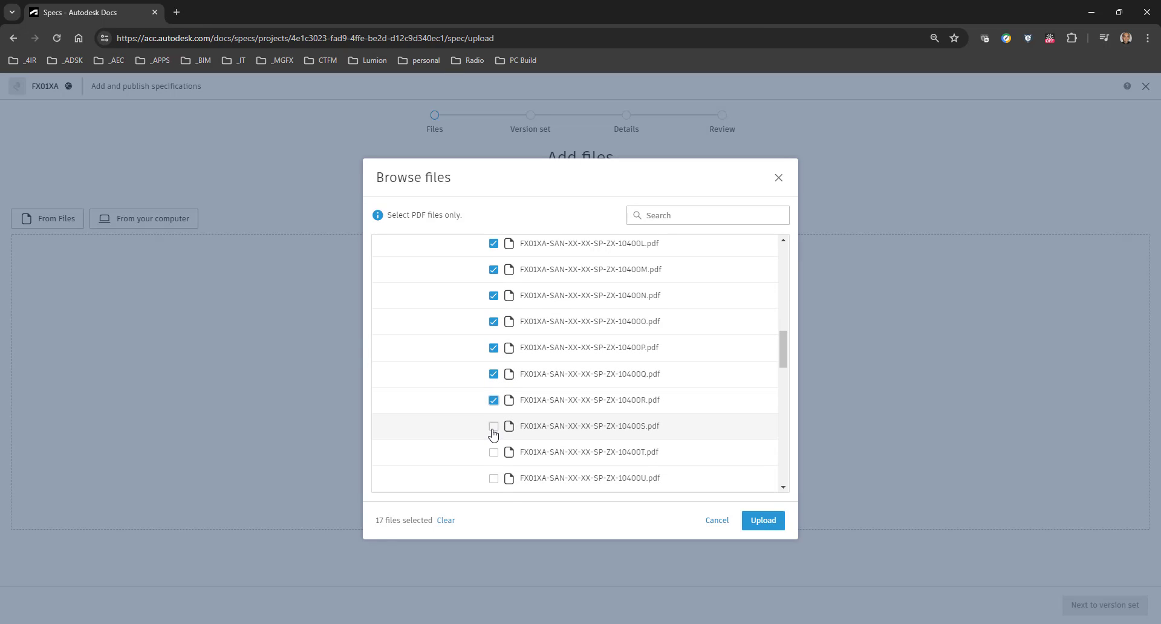
pyautogui.click(494, 427)
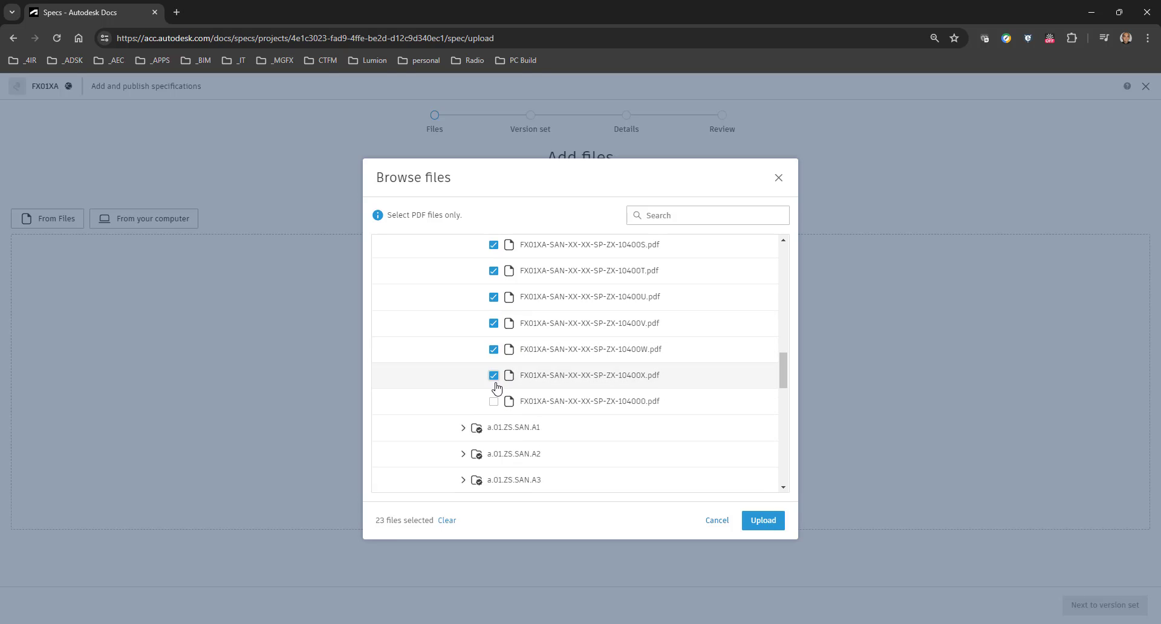
pyautogui.click(494, 401)
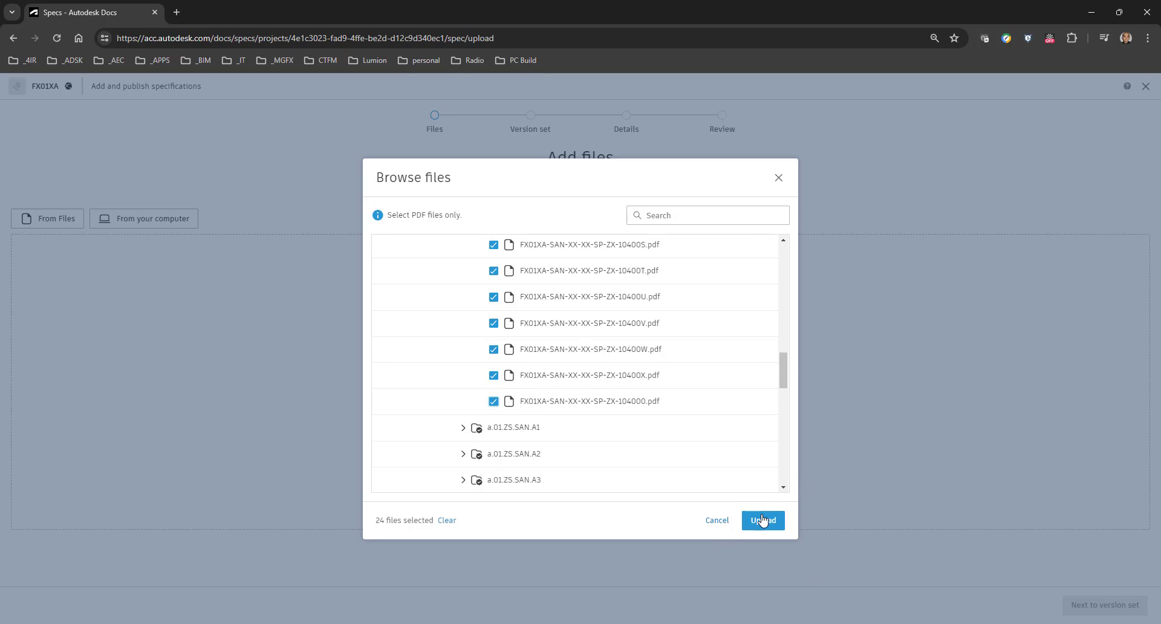
# Upload the 24 selected SANS specification PDFs
pyautogui.click(763, 520)
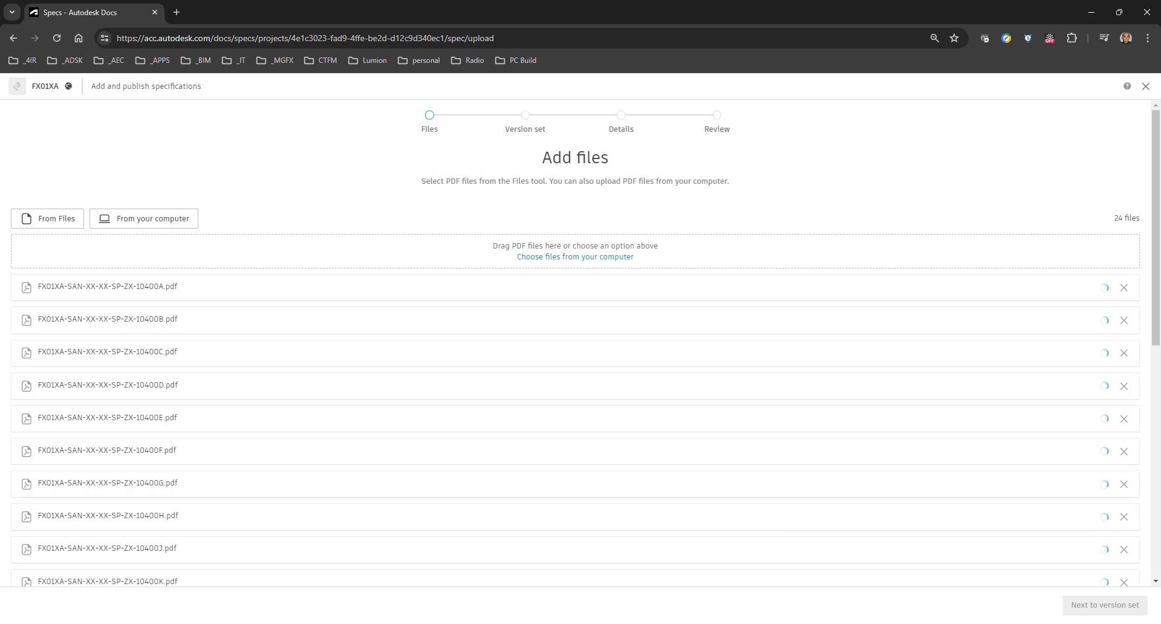
pyautogui.moveTo(536, 291)
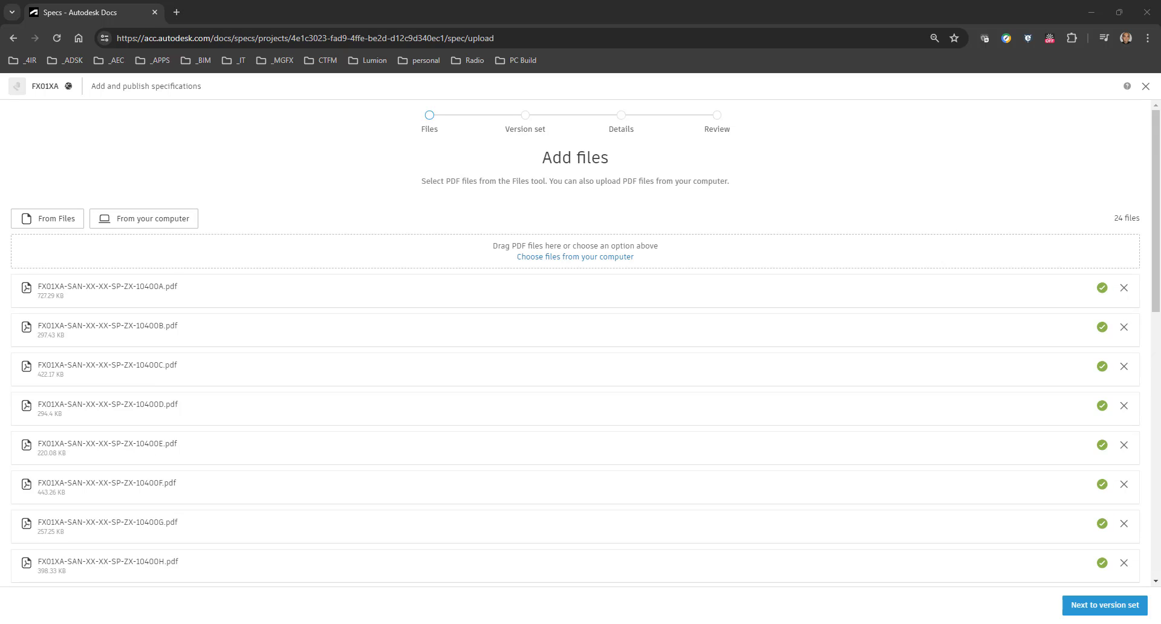
pyautogui.moveTo(1015, 592)
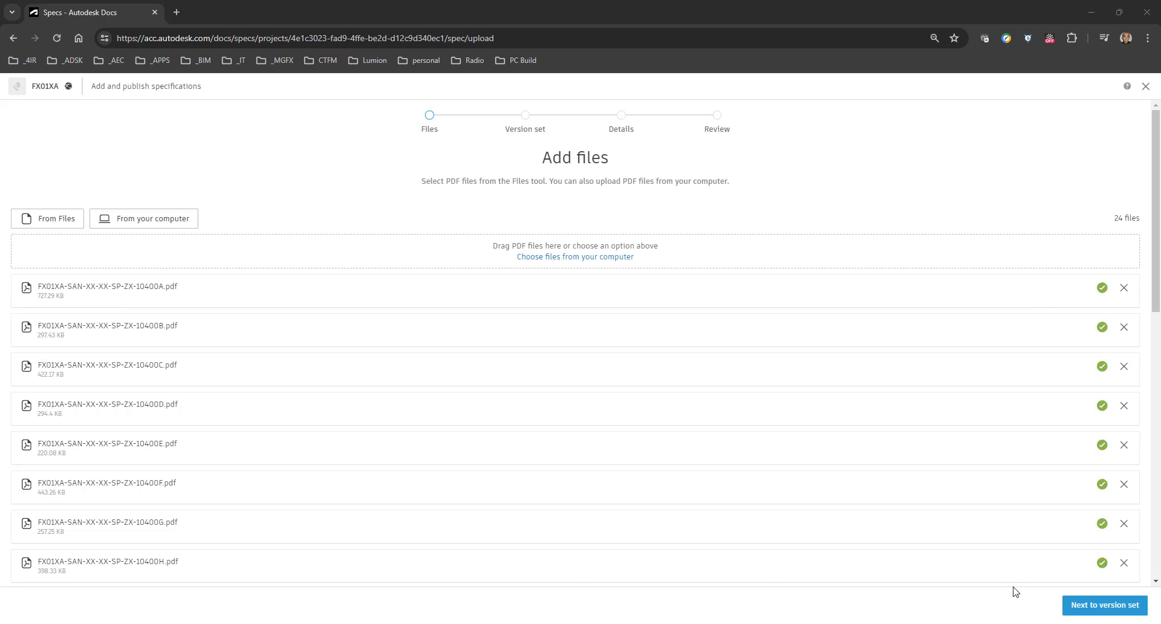
pyautogui.moveTo(1105, 605)
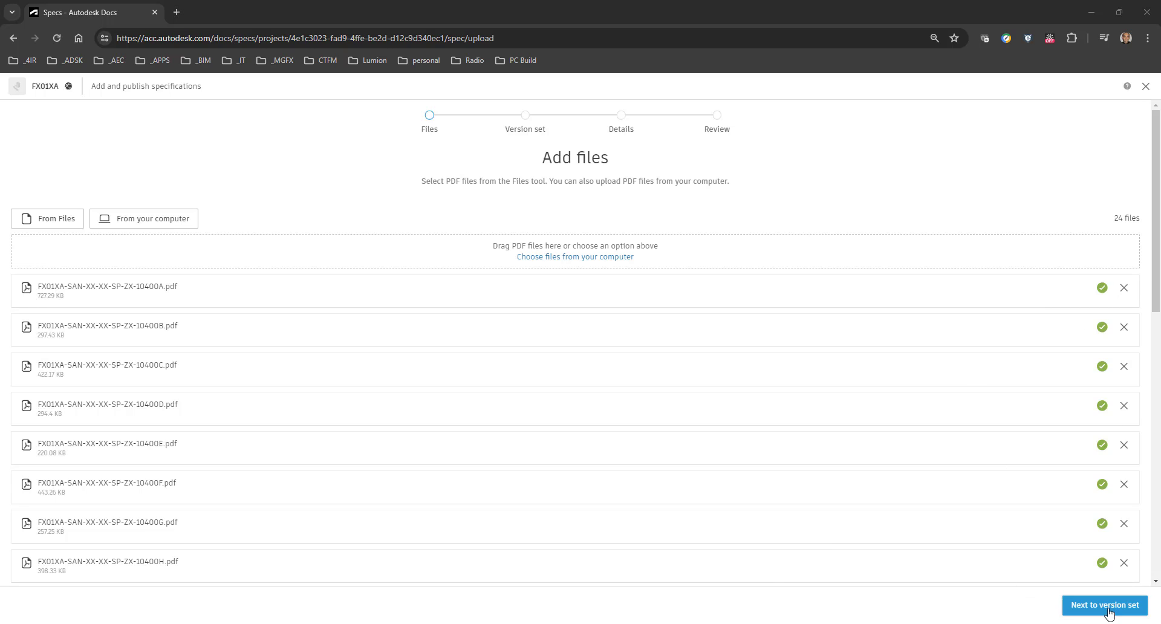
# Assign the uploaded files to the existing SANS version set and continue to details
pyautogui.click(1104, 605)
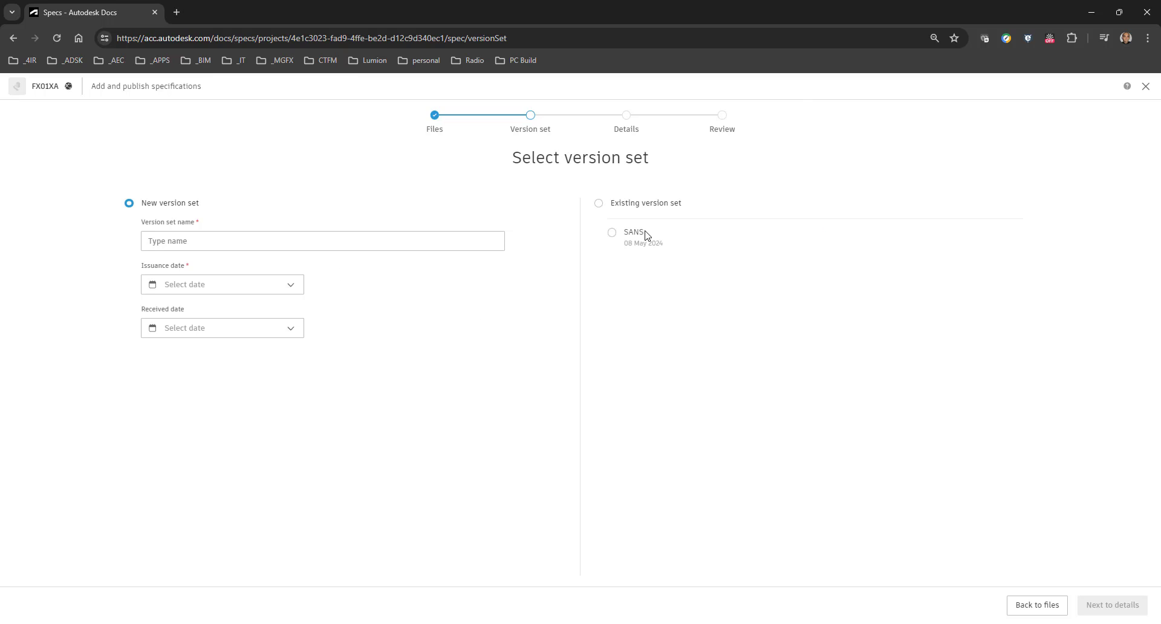
pyautogui.click(612, 232)
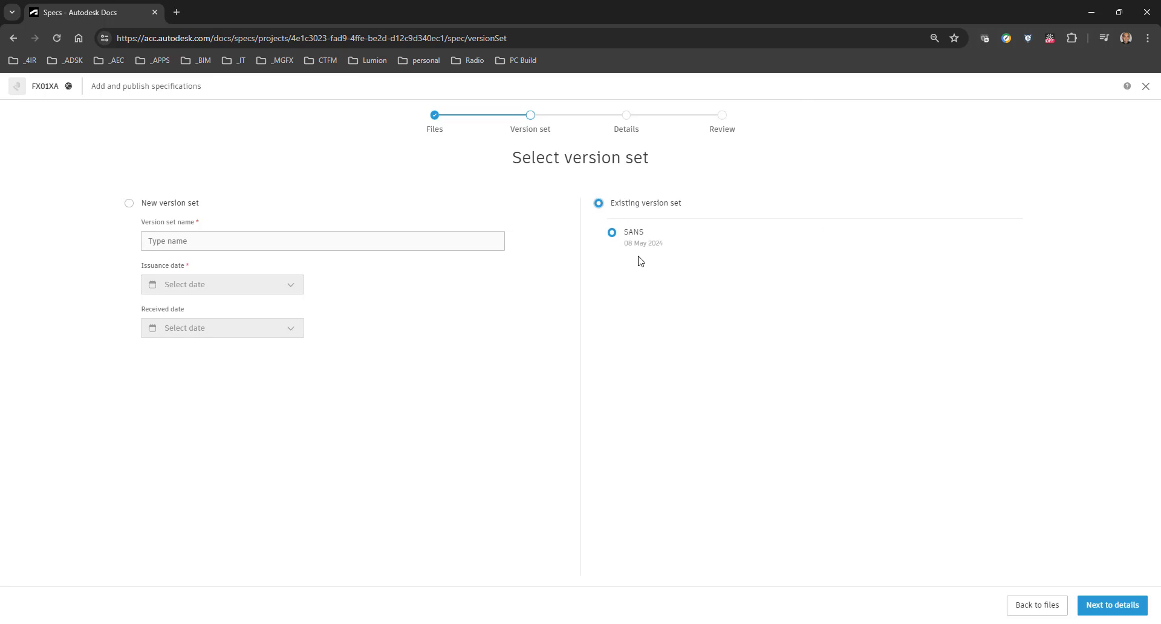
pyautogui.moveTo(1101, 610)
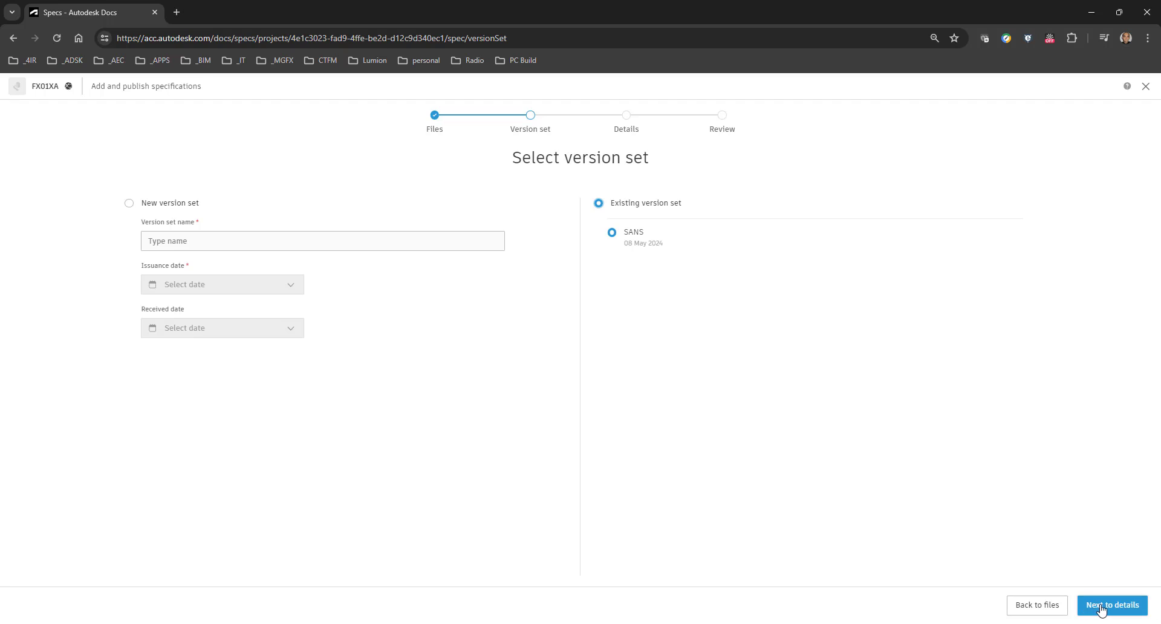
pyautogui.click(1112, 605)
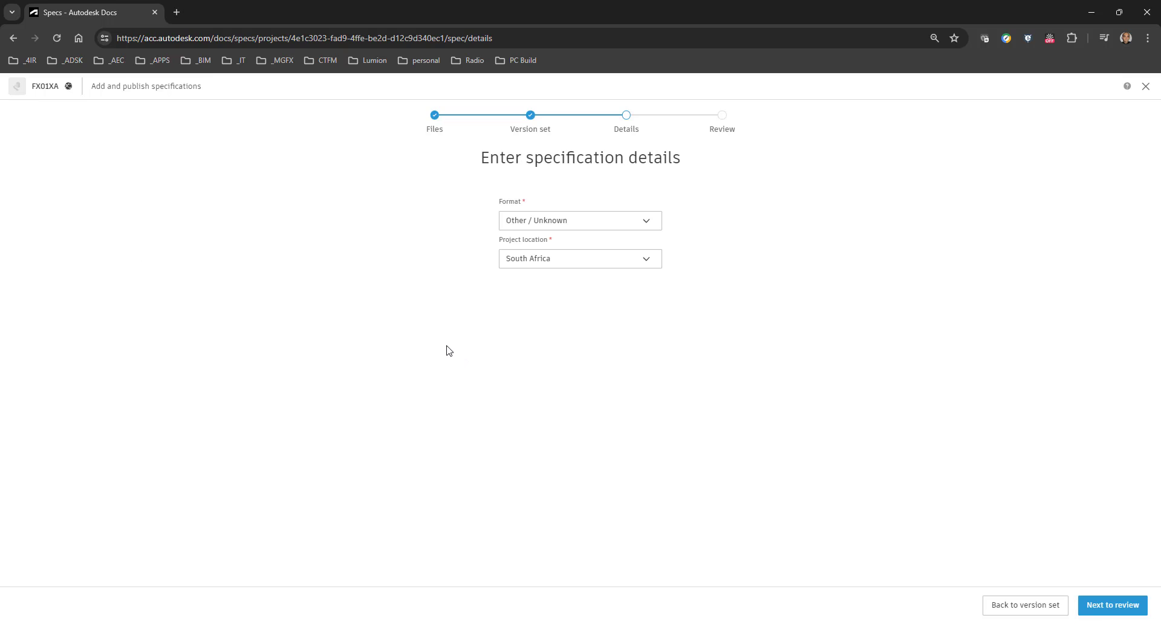
pyautogui.moveTo(533, 199)
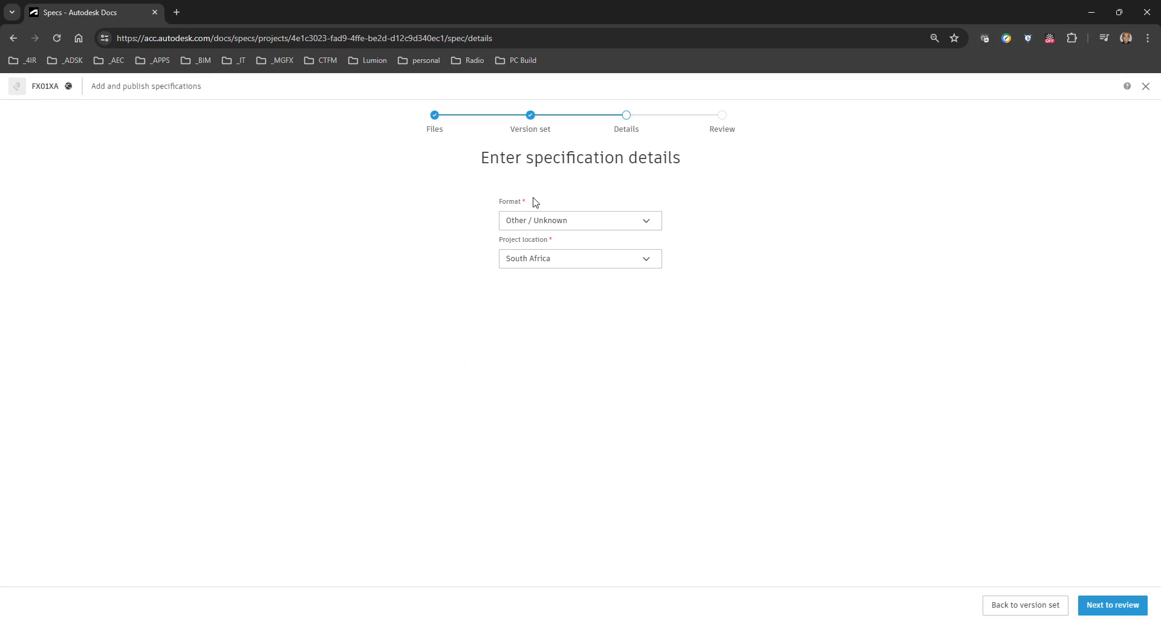
pyautogui.moveTo(646, 227)
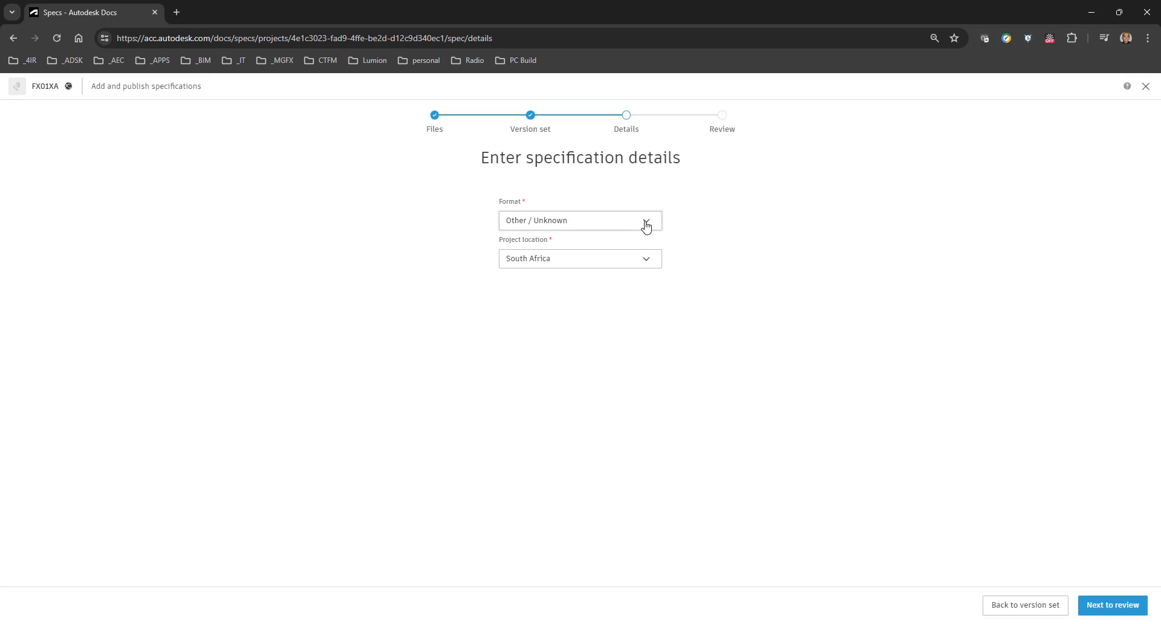
pyautogui.click(580, 220)
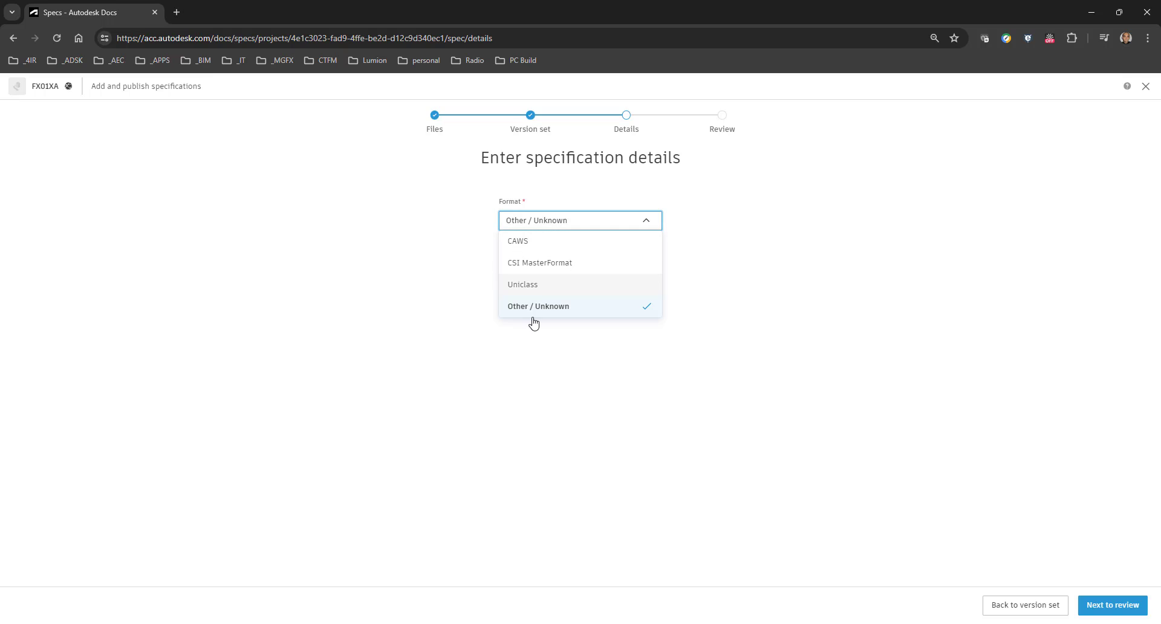
pyautogui.click(538, 306)
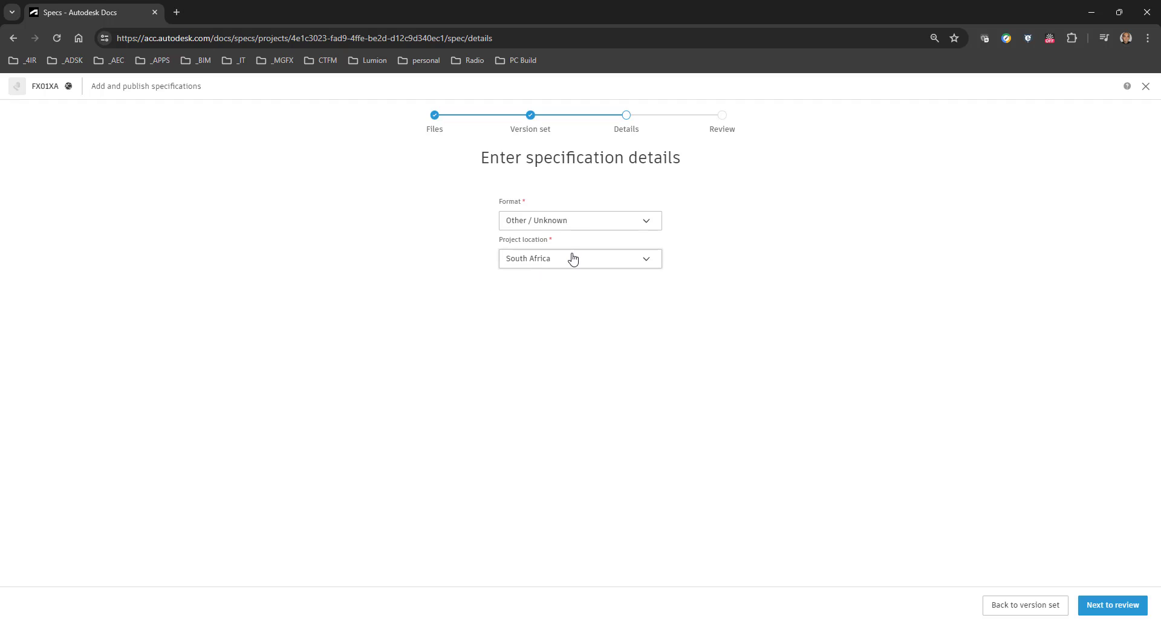
pyautogui.click(579, 259)
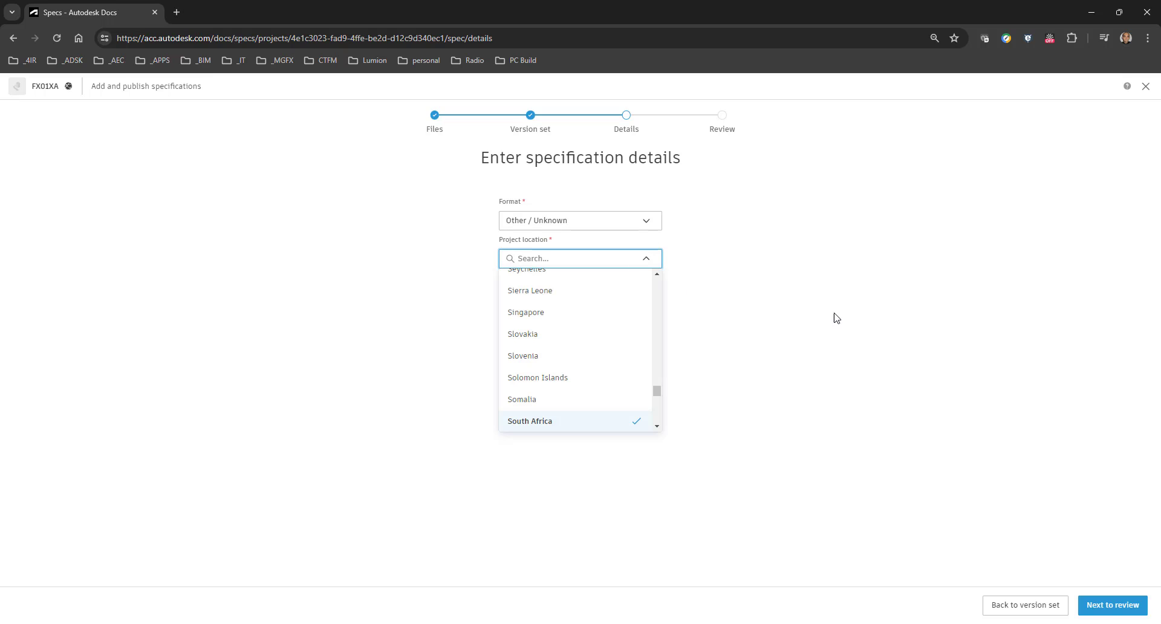
pyautogui.click(530, 421)
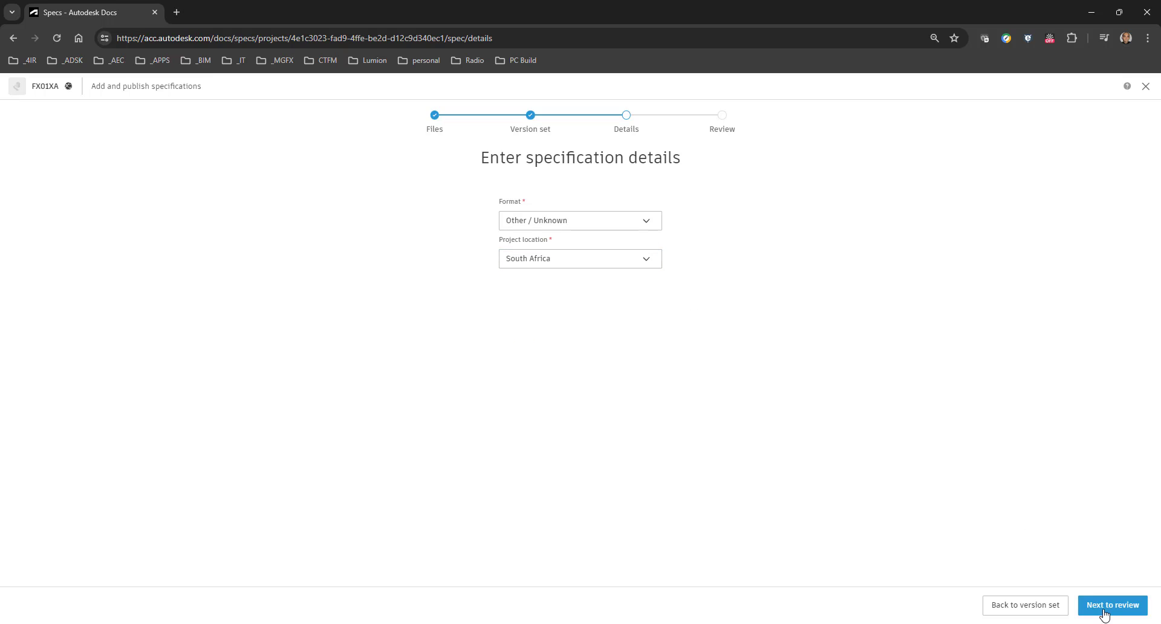
# Continue to the review step, where all 93 pages load unassigned
pyautogui.click(1111, 605)
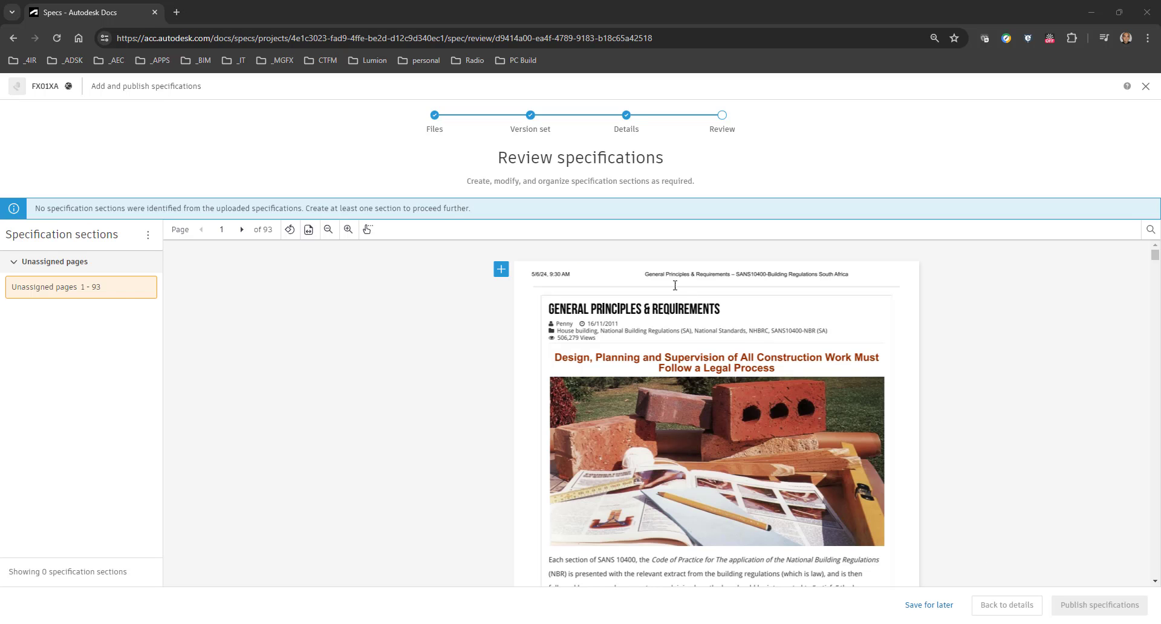
pyautogui.moveTo(331, 272)
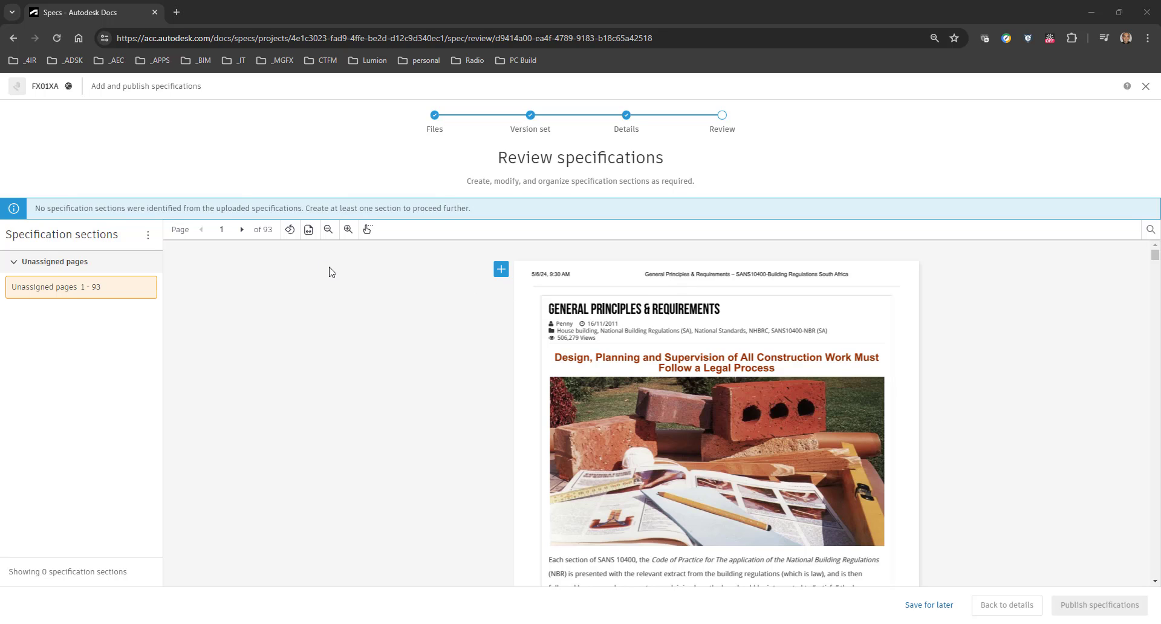
pyautogui.moveTo(505, 330)
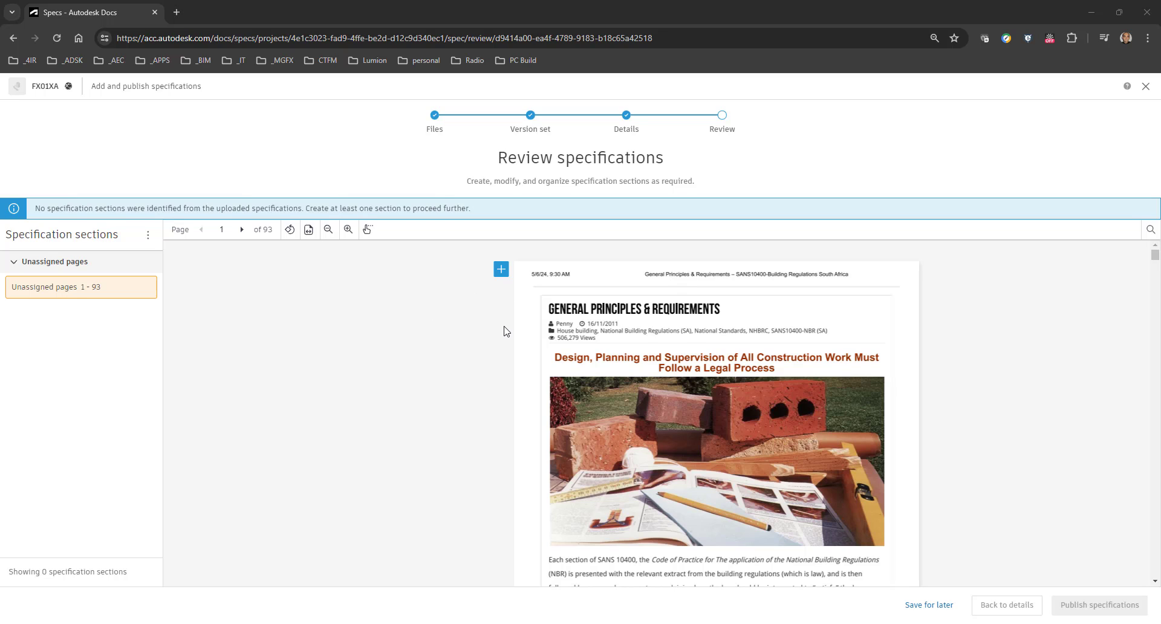
pyautogui.click(242, 229)
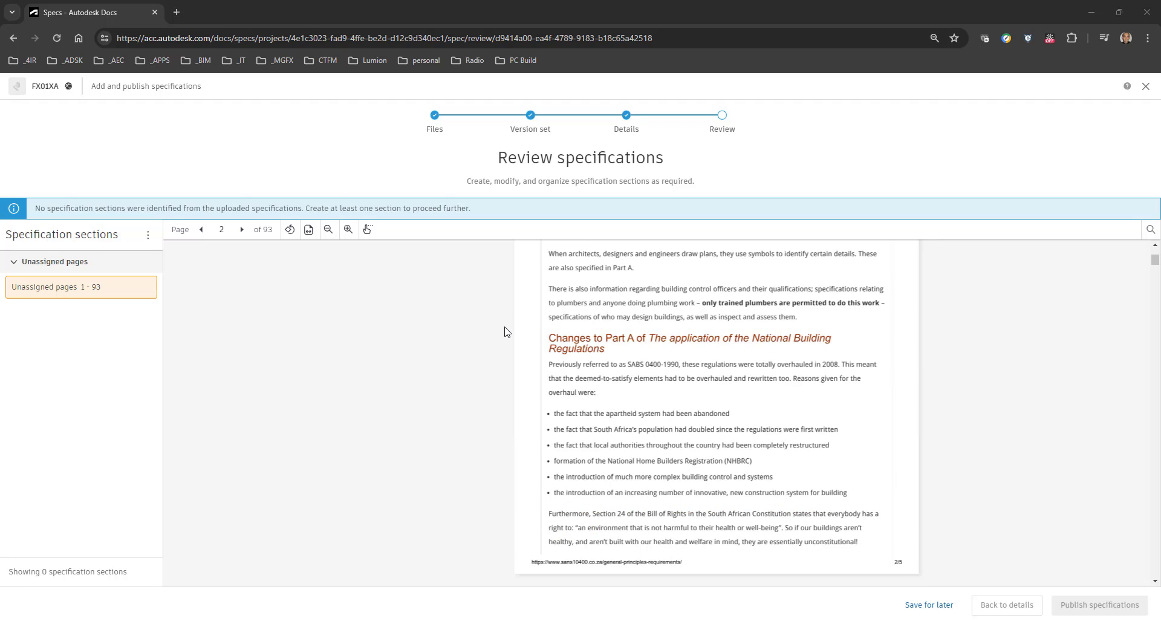
pyautogui.click(242, 229)
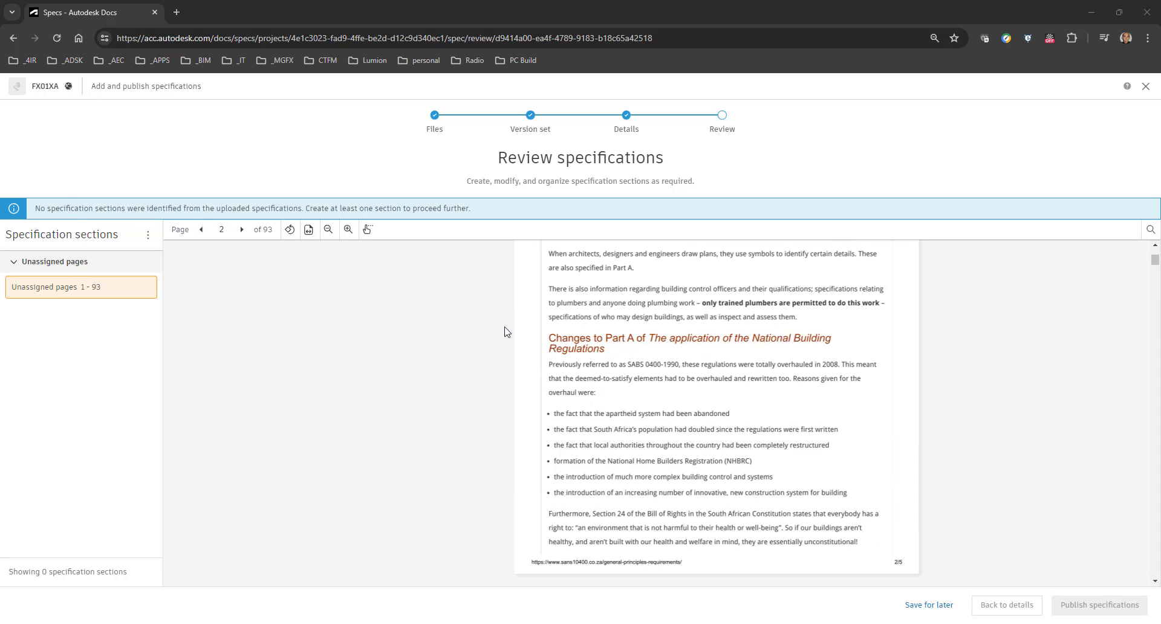
pyautogui.scroll(-3)
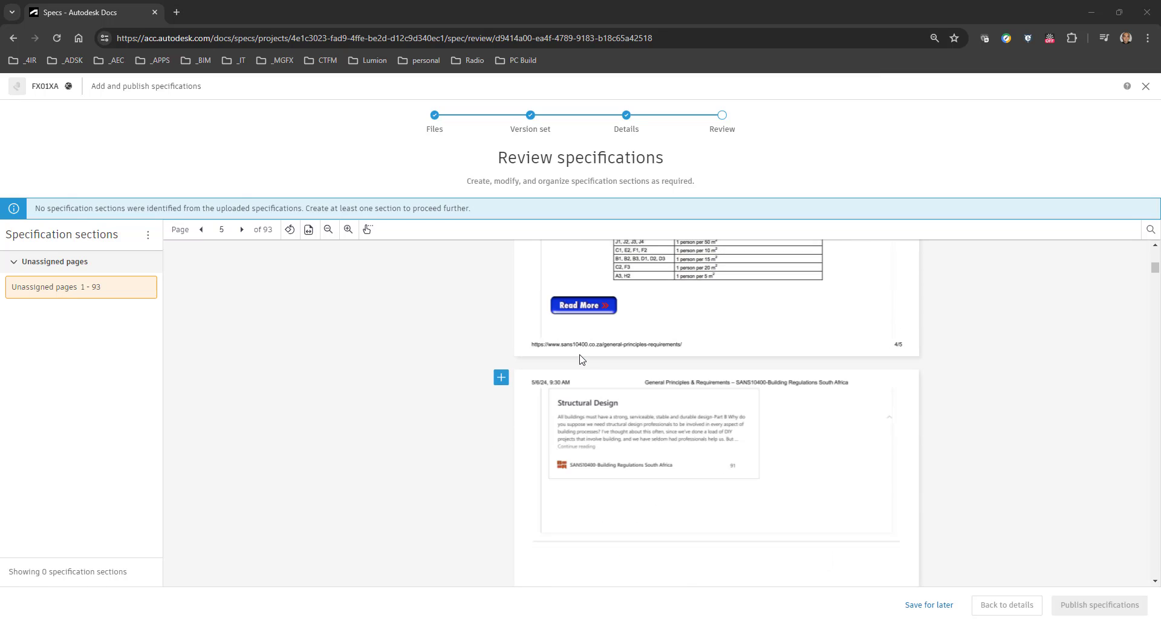
pyautogui.click(242, 230)
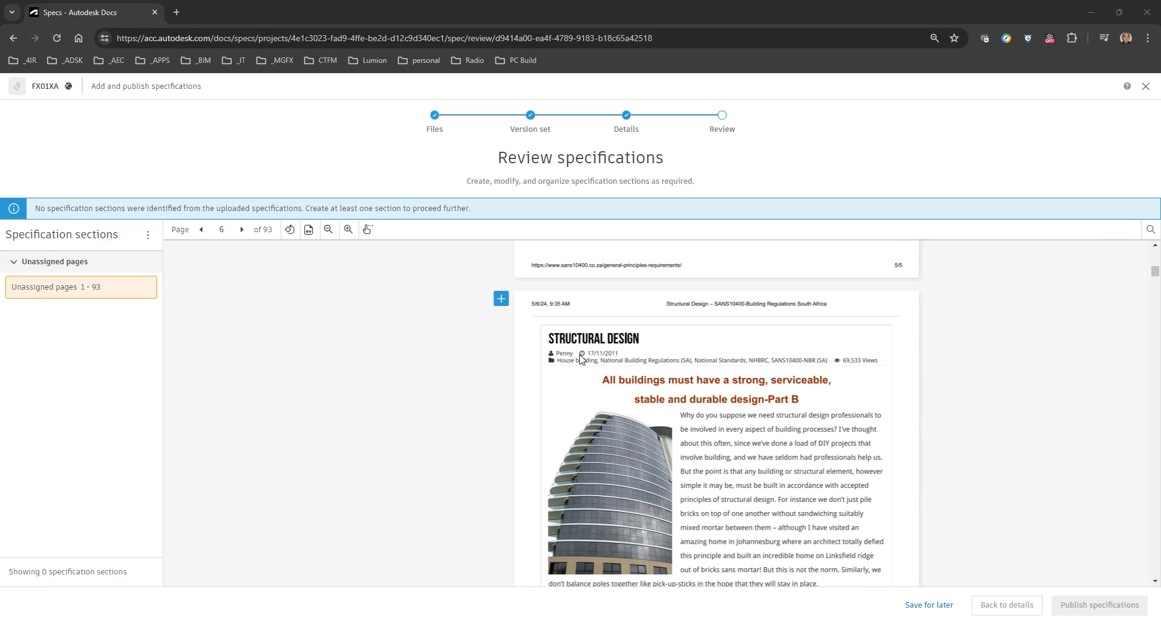
pyautogui.click(242, 230)
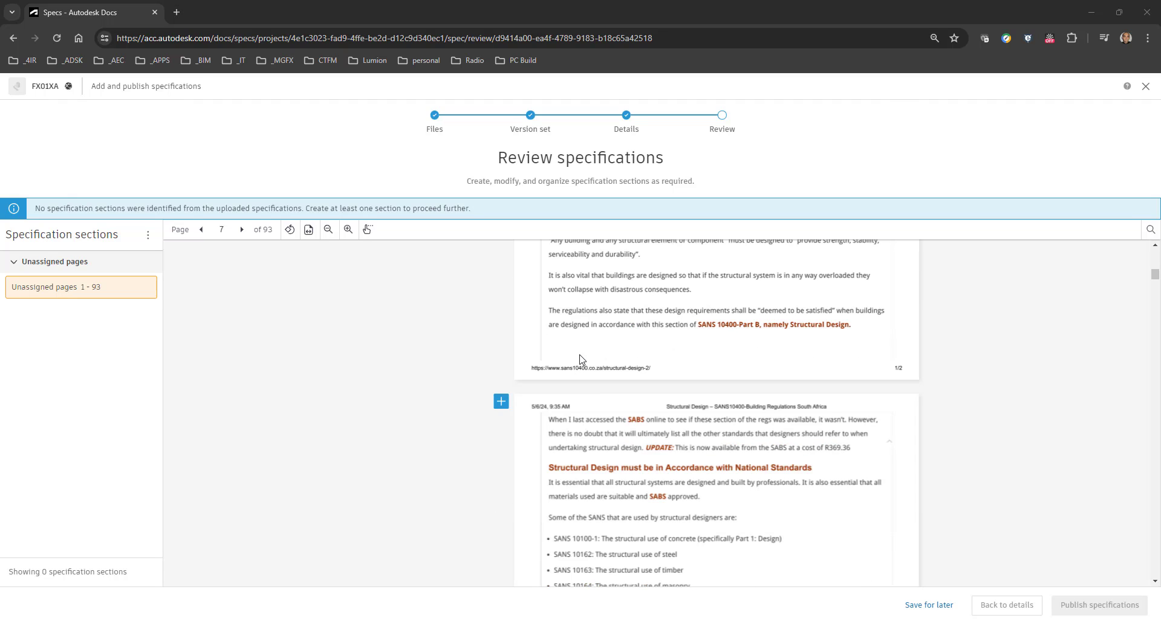
pyautogui.click(242, 230)
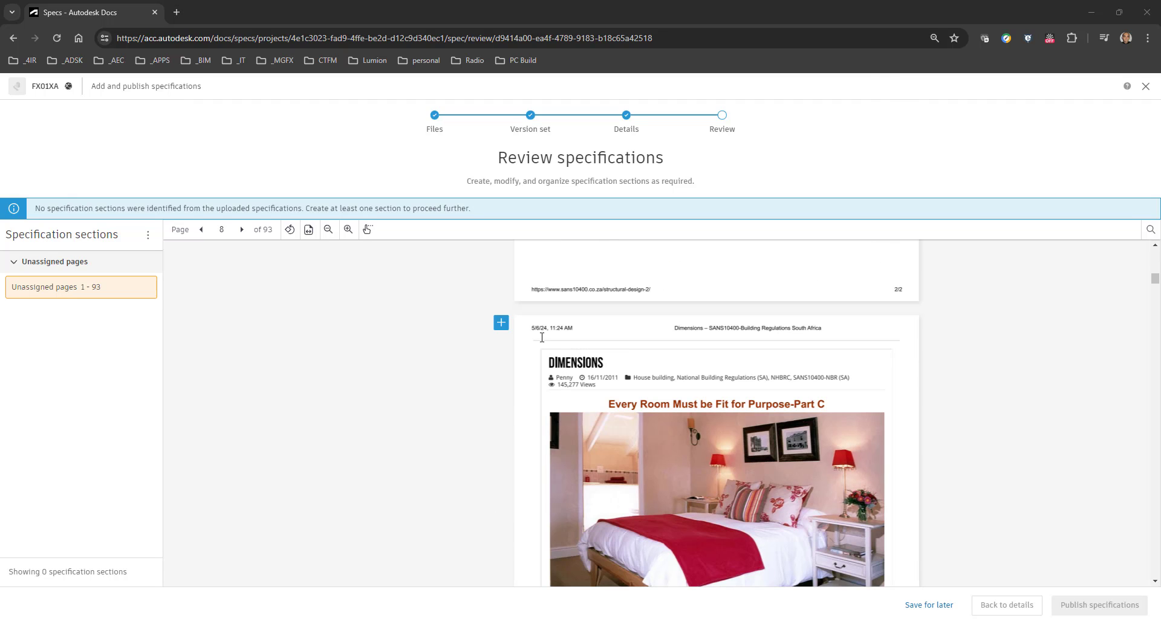
pyautogui.moveTo(708, 388)
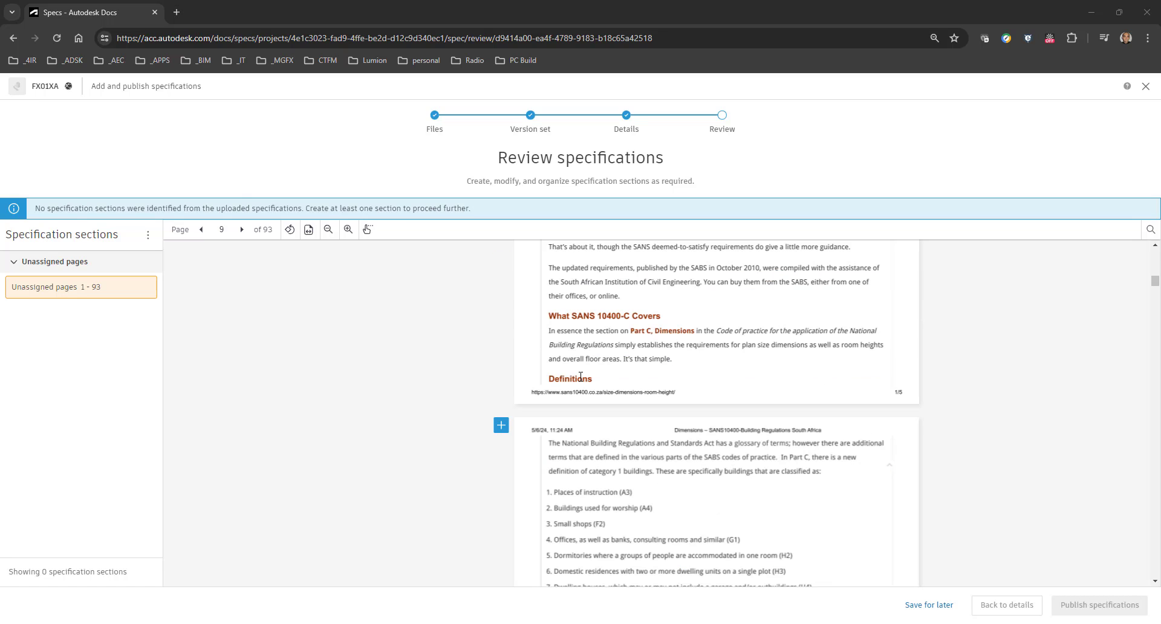
pyautogui.scroll(-3)
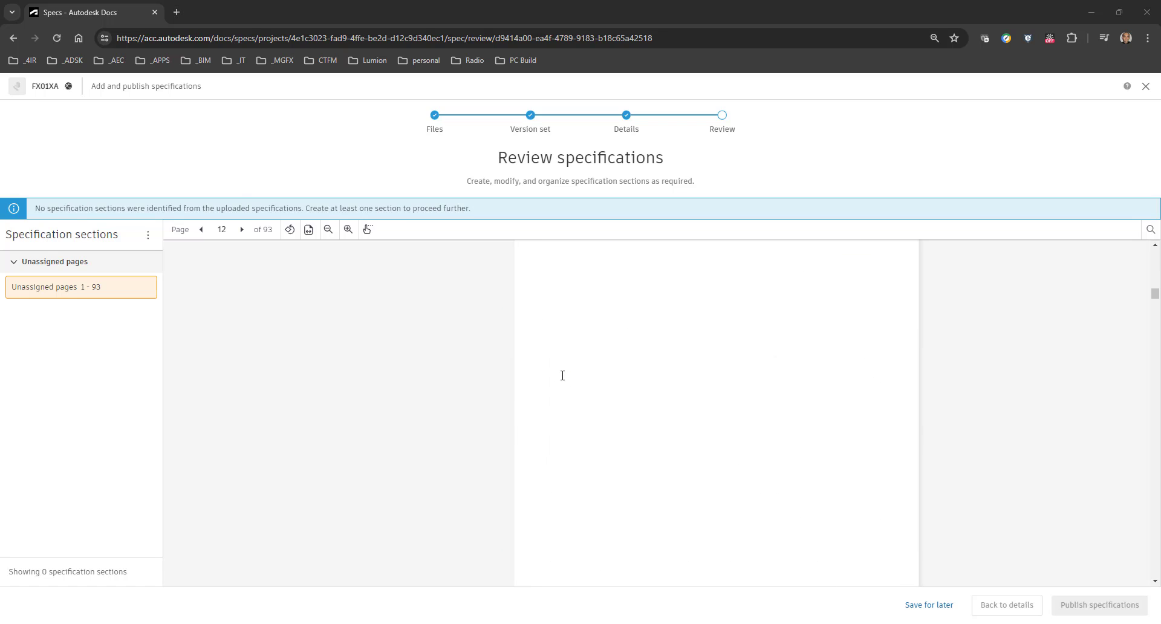
pyautogui.click(242, 230)
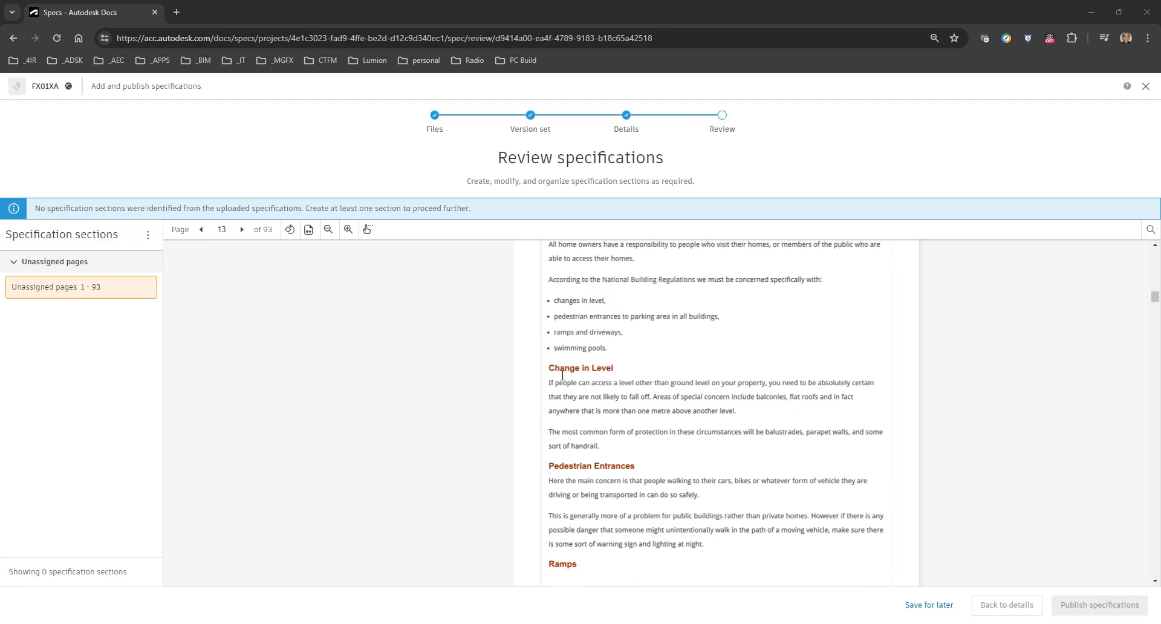
pyautogui.click(242, 230)
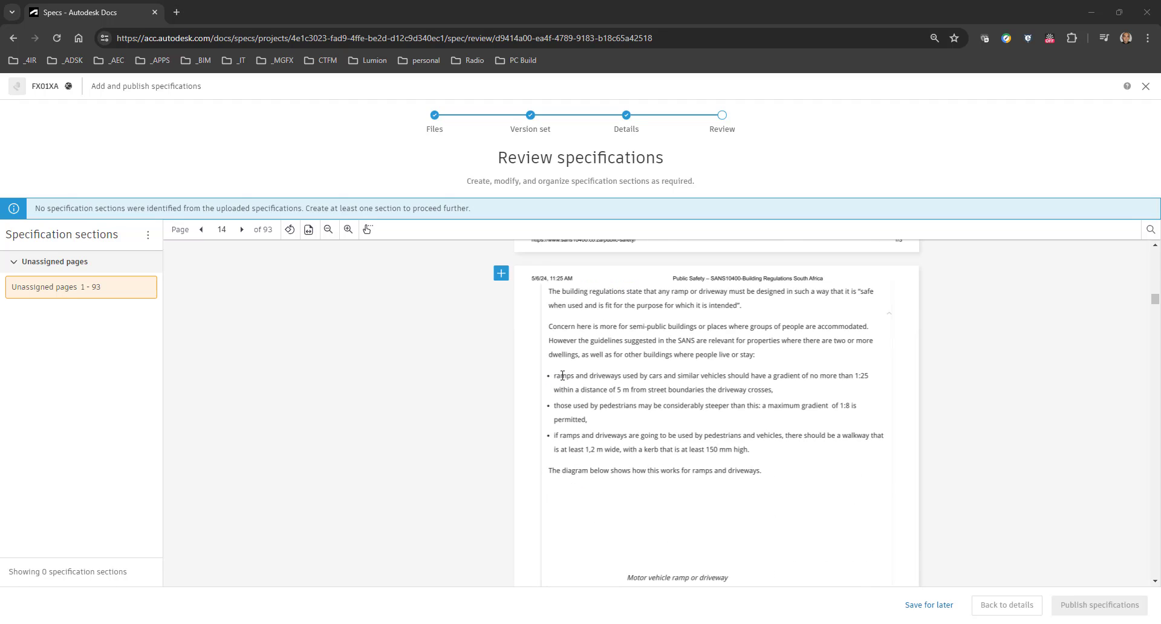
pyautogui.click(242, 230)
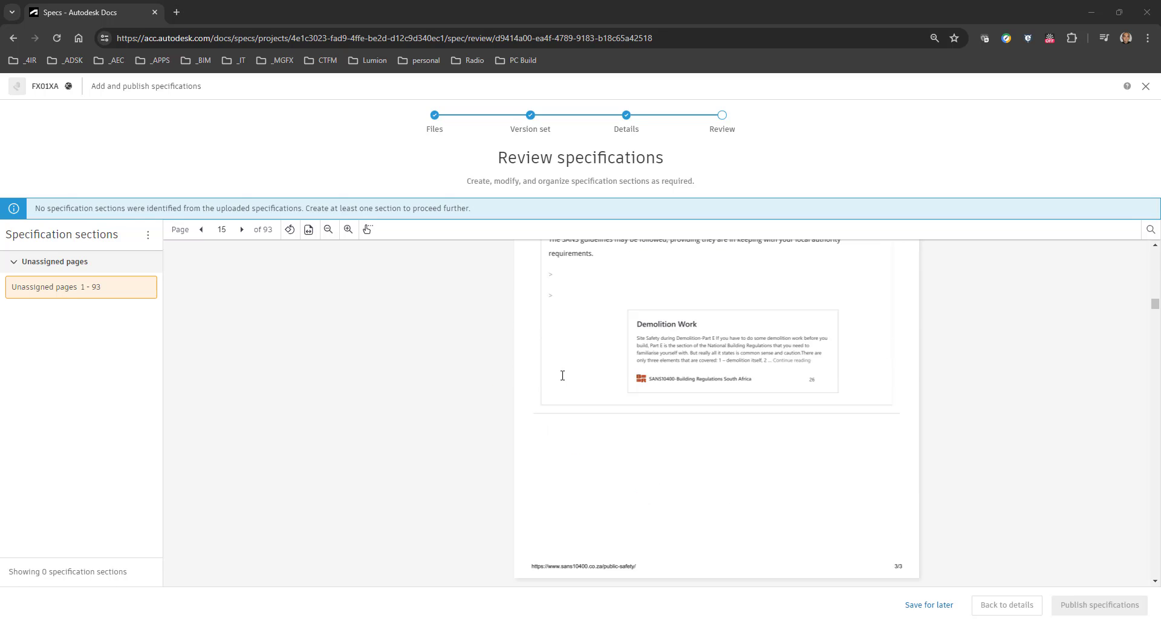
pyautogui.click(201, 229)
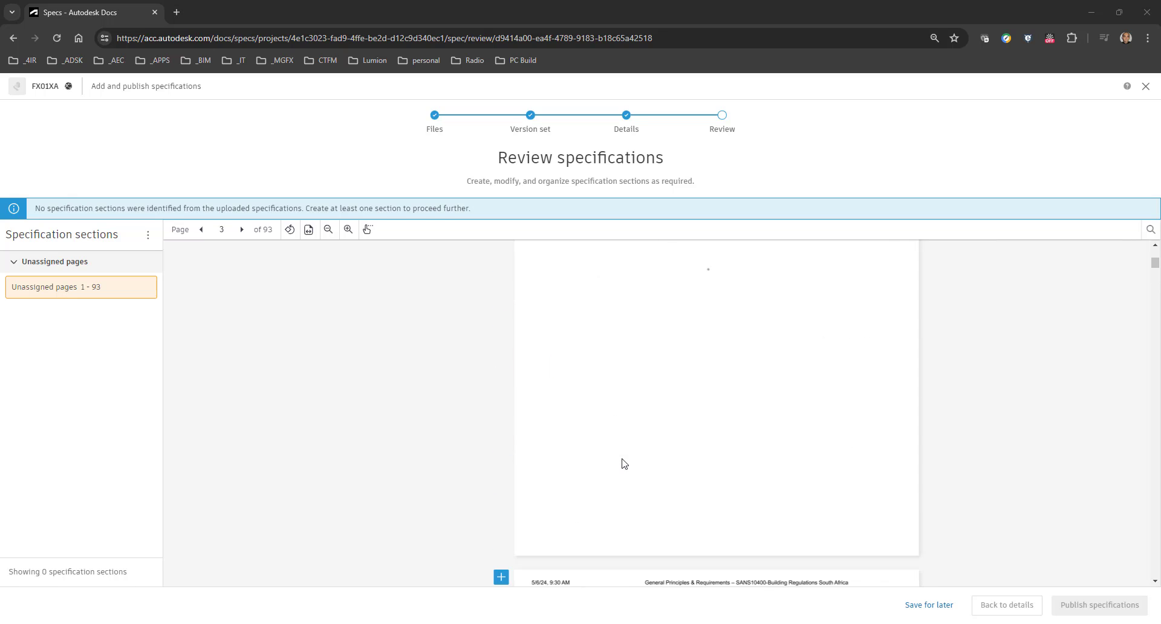
pyautogui.click(202, 230)
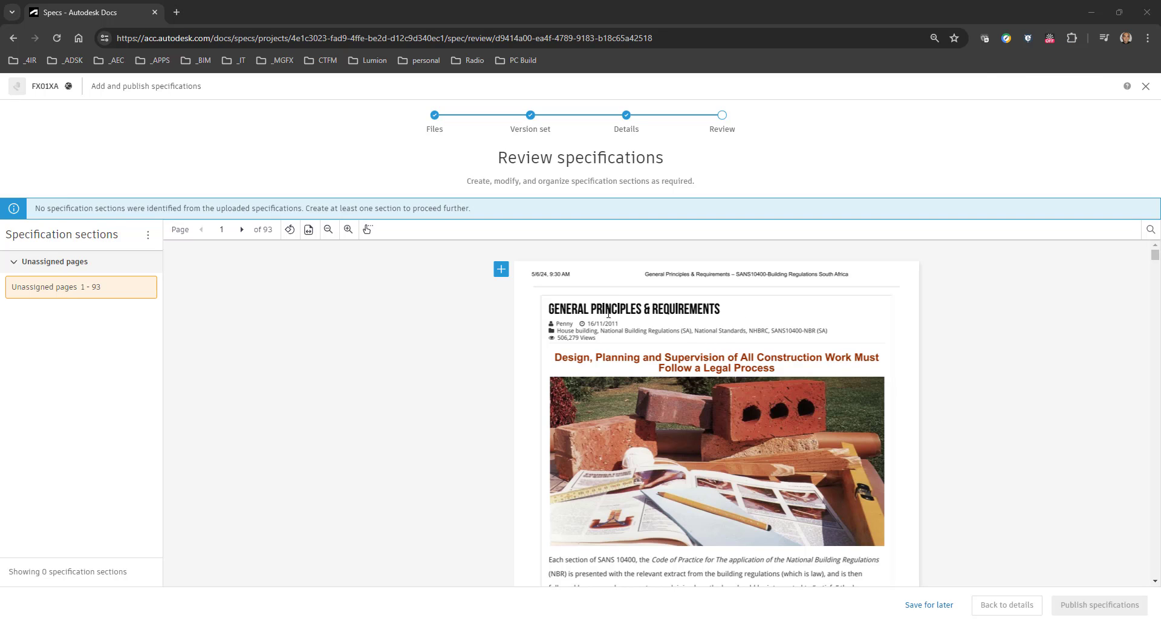
pyautogui.scroll(-3)
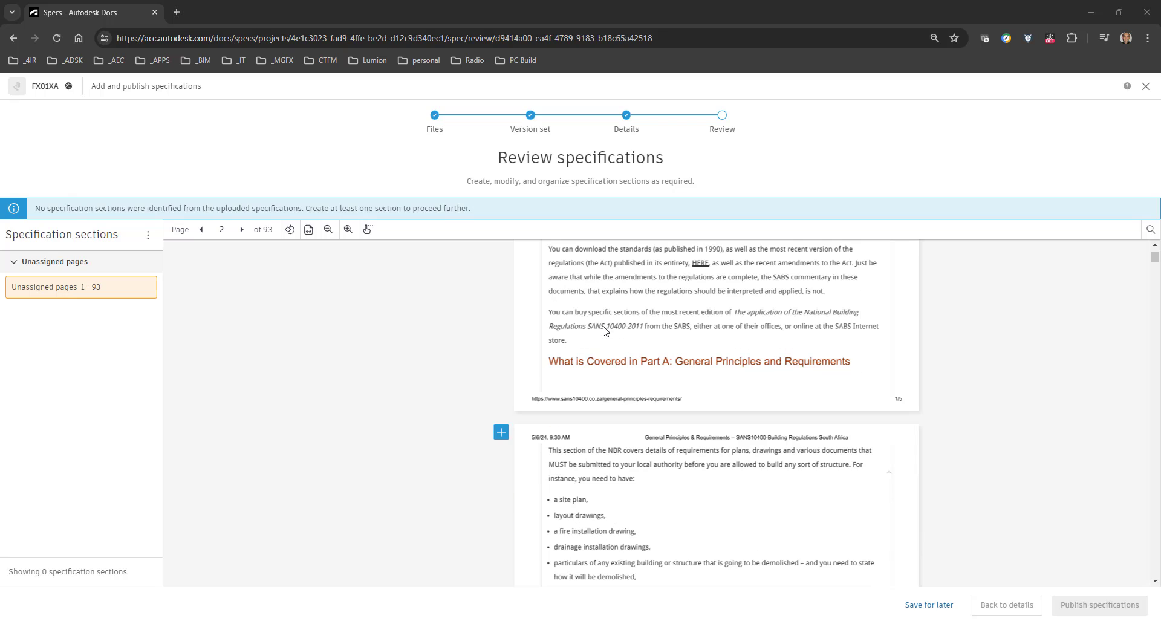
pyautogui.moveTo(753, 366)
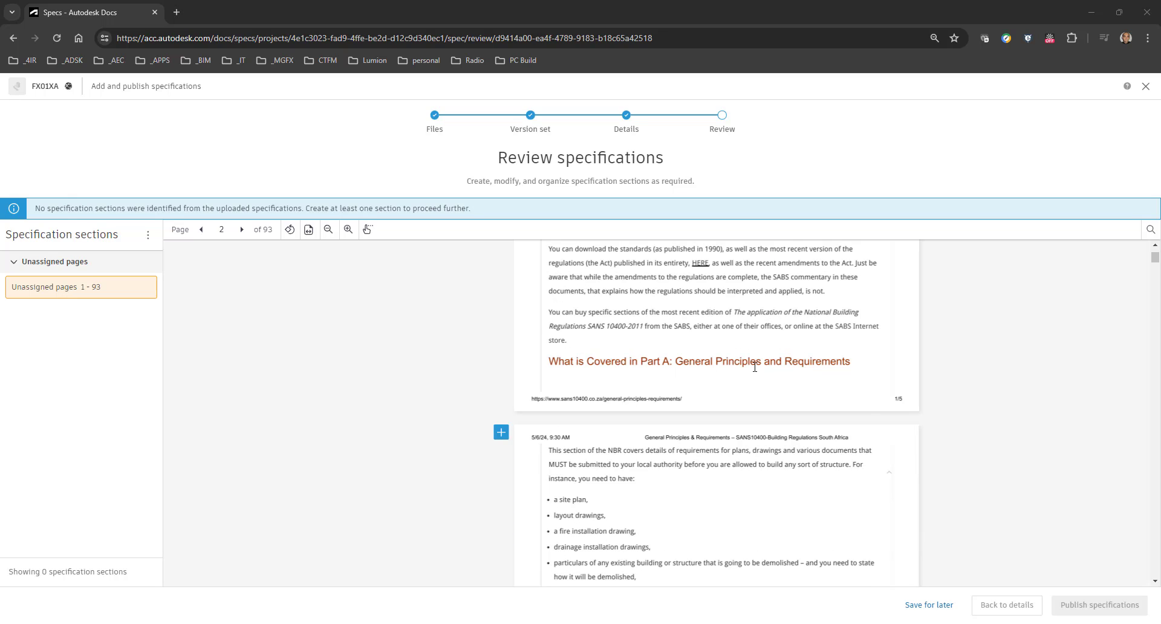
pyautogui.scroll(-3)
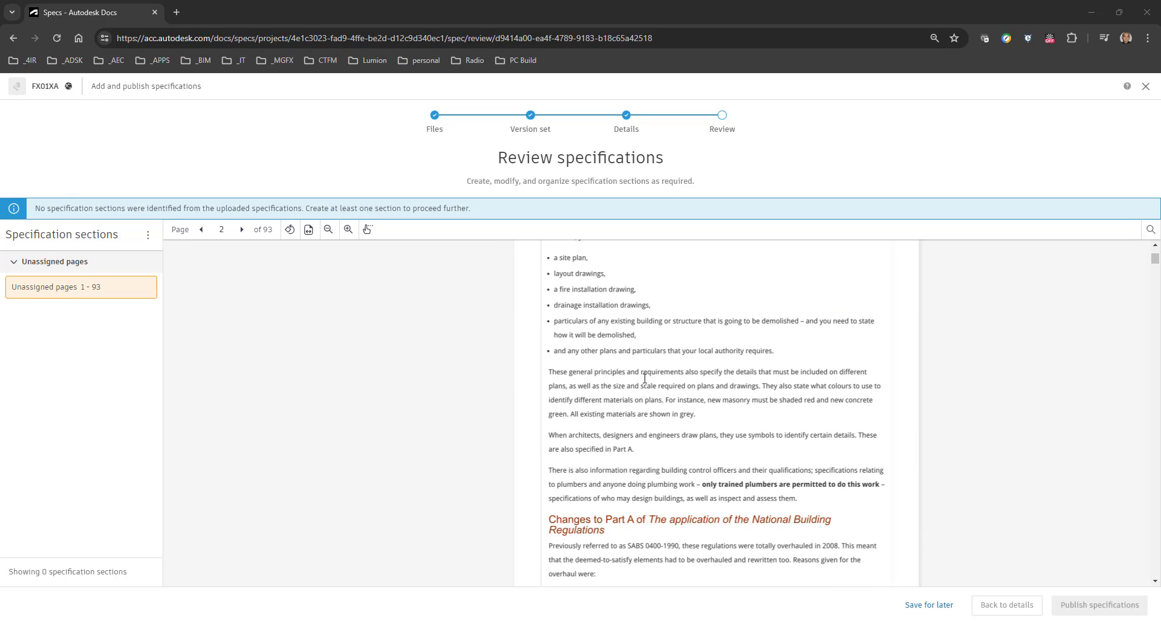
pyautogui.scroll(-3)
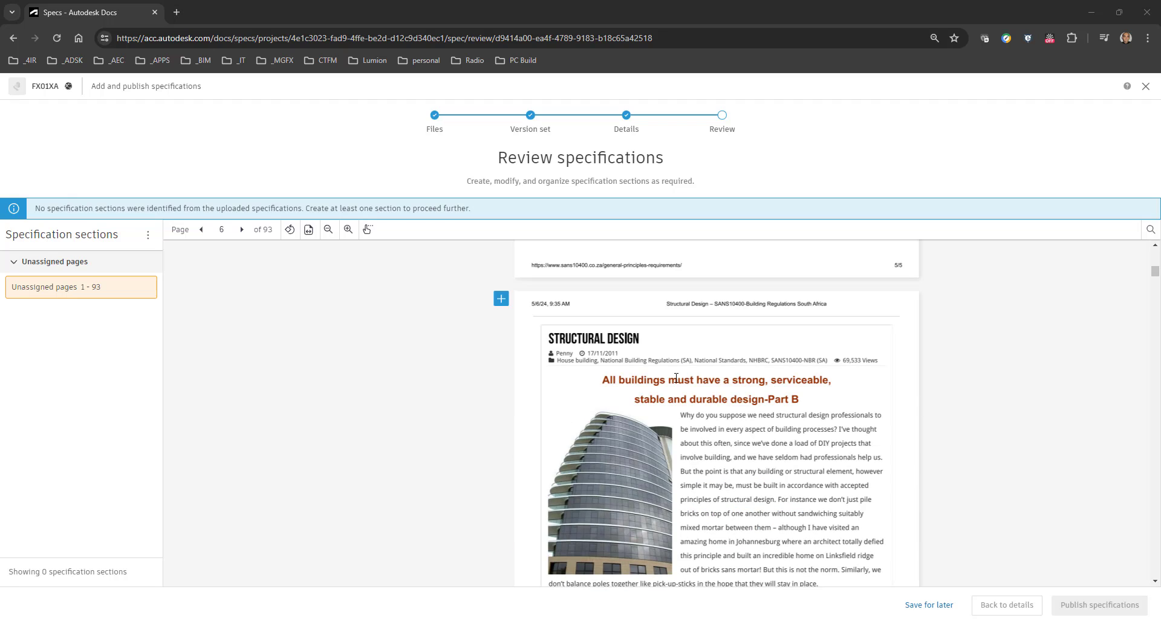
pyautogui.moveTo(792, 407)
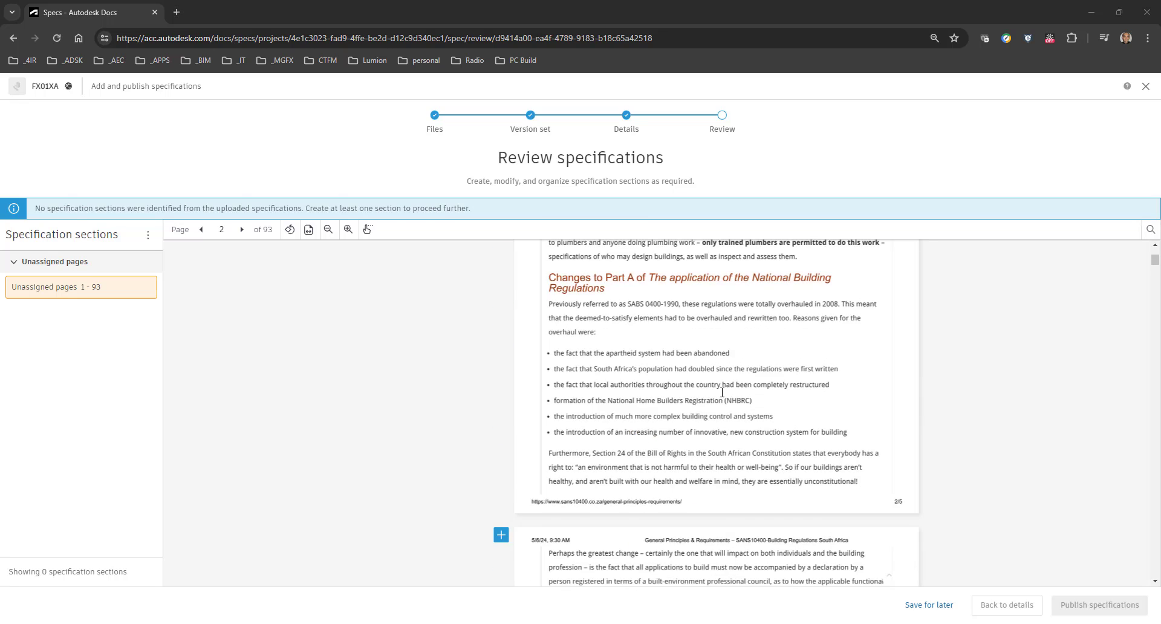
pyautogui.click(202, 229)
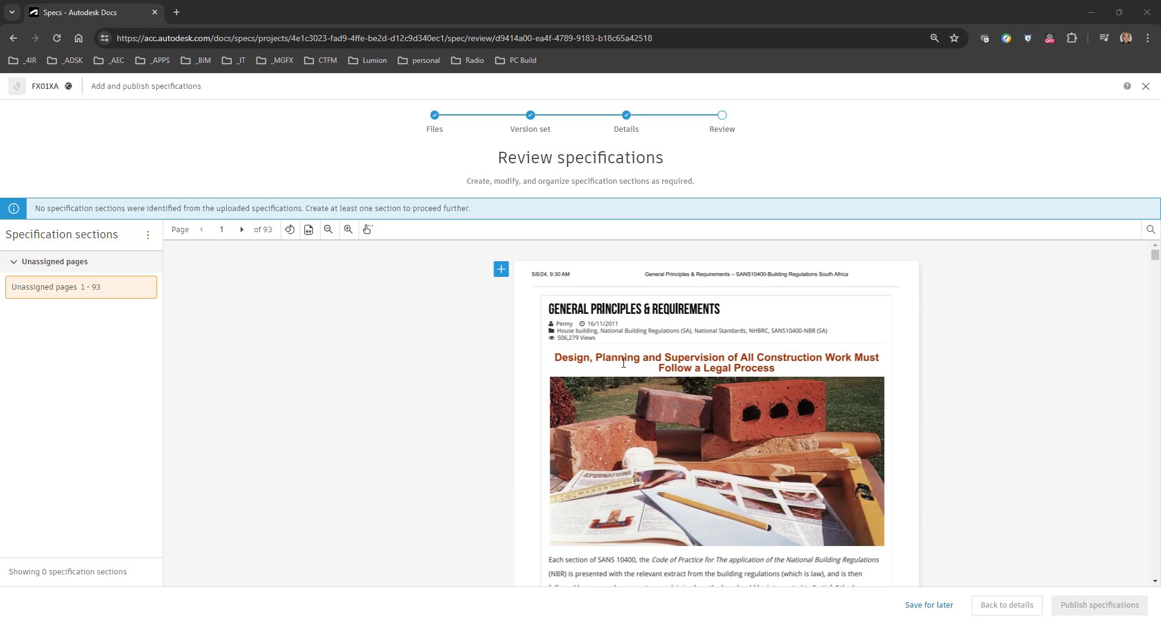
pyautogui.moveTo(152, 350)
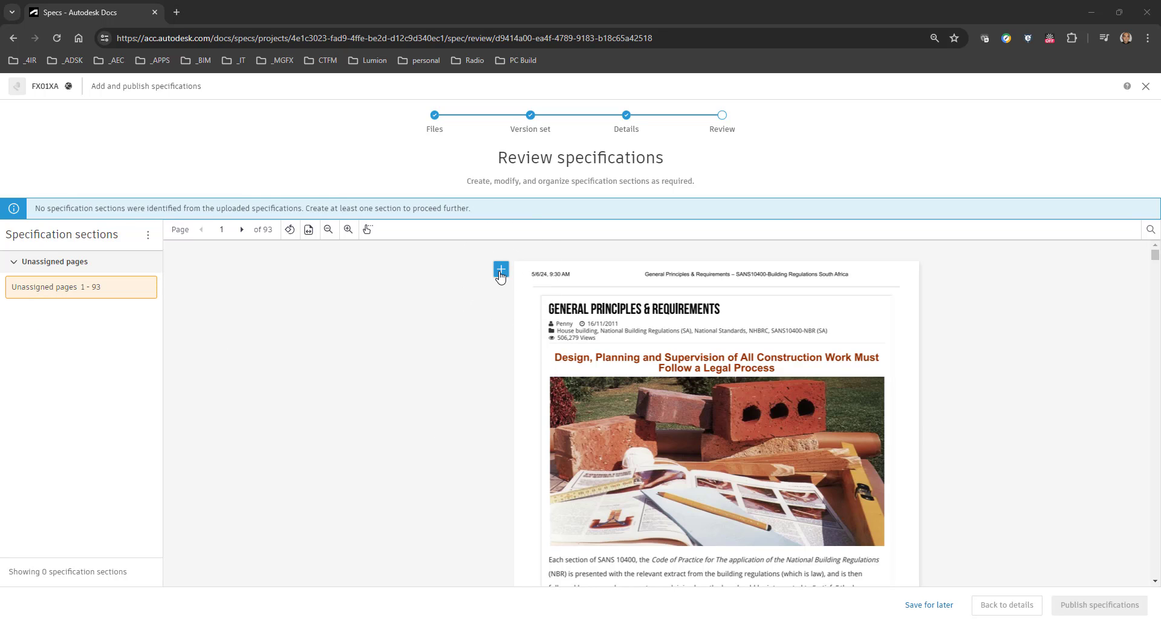
# Add a new section starting at page 1 and begin entering code SANS
pyautogui.click(500, 269)
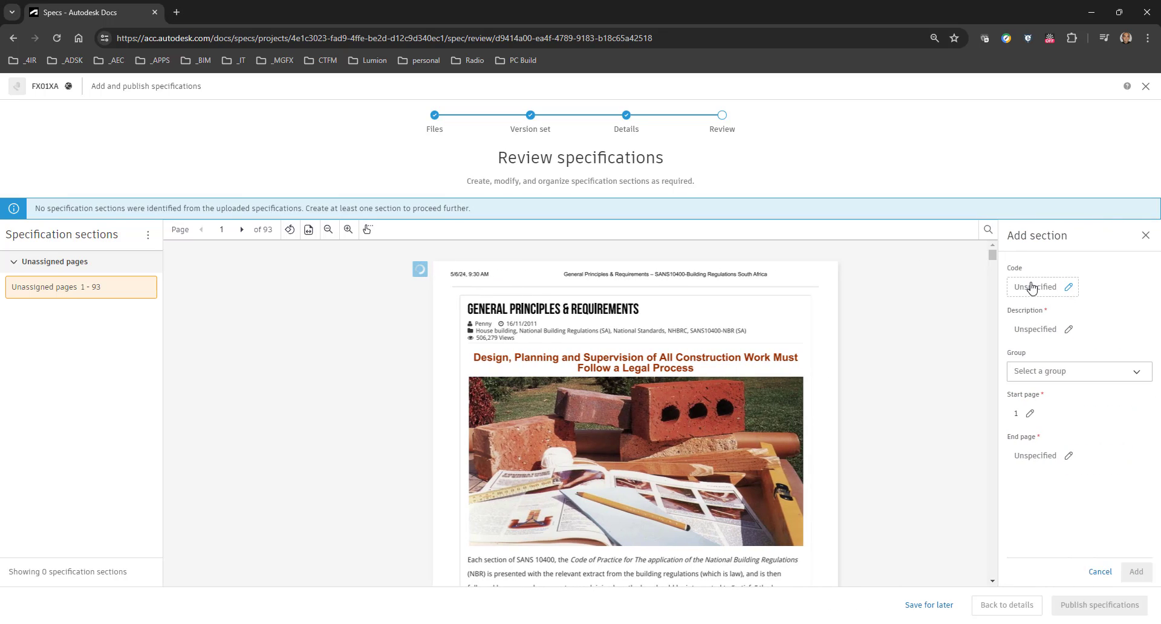
pyautogui.moveTo(1050, 295)
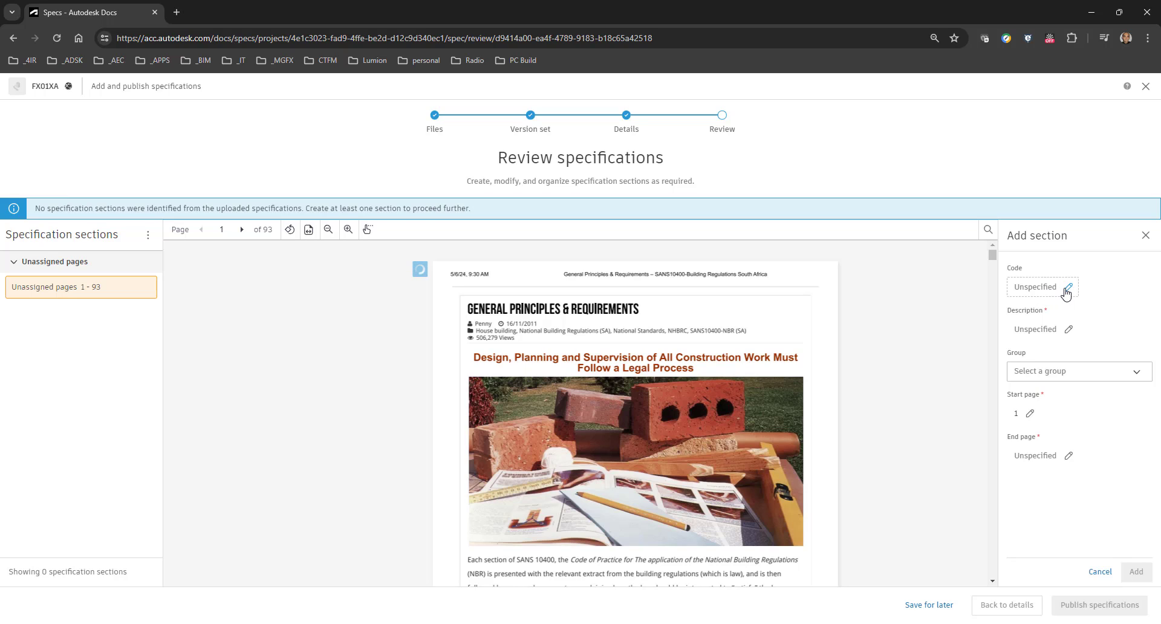
pyautogui.click(1071, 287)
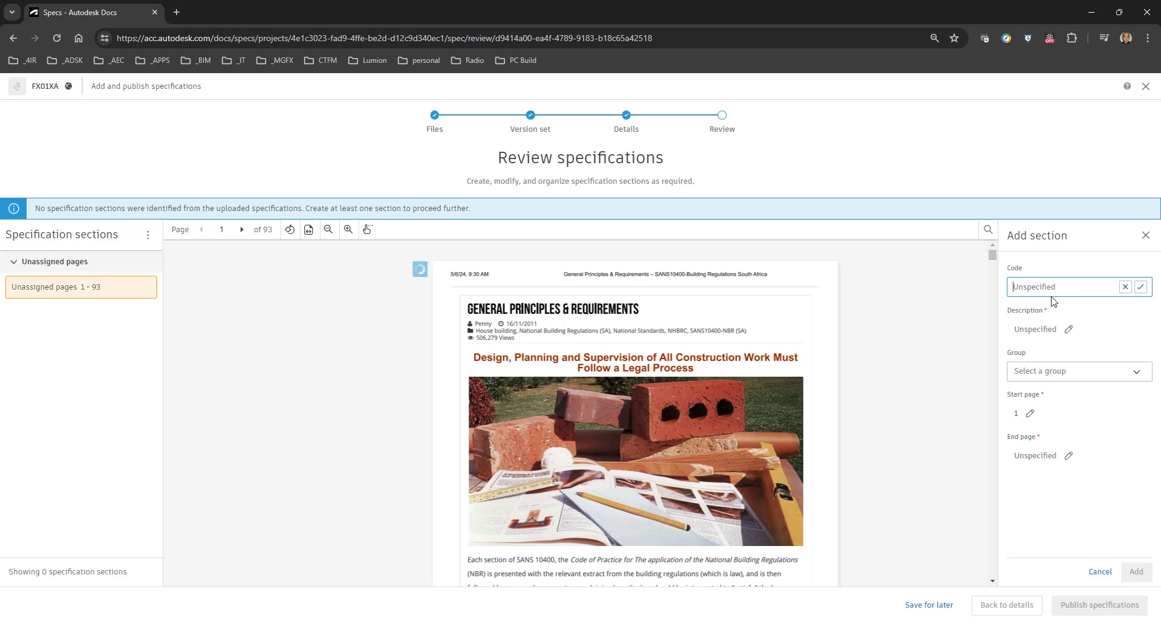
pyautogui.moveTo(1065, 297)
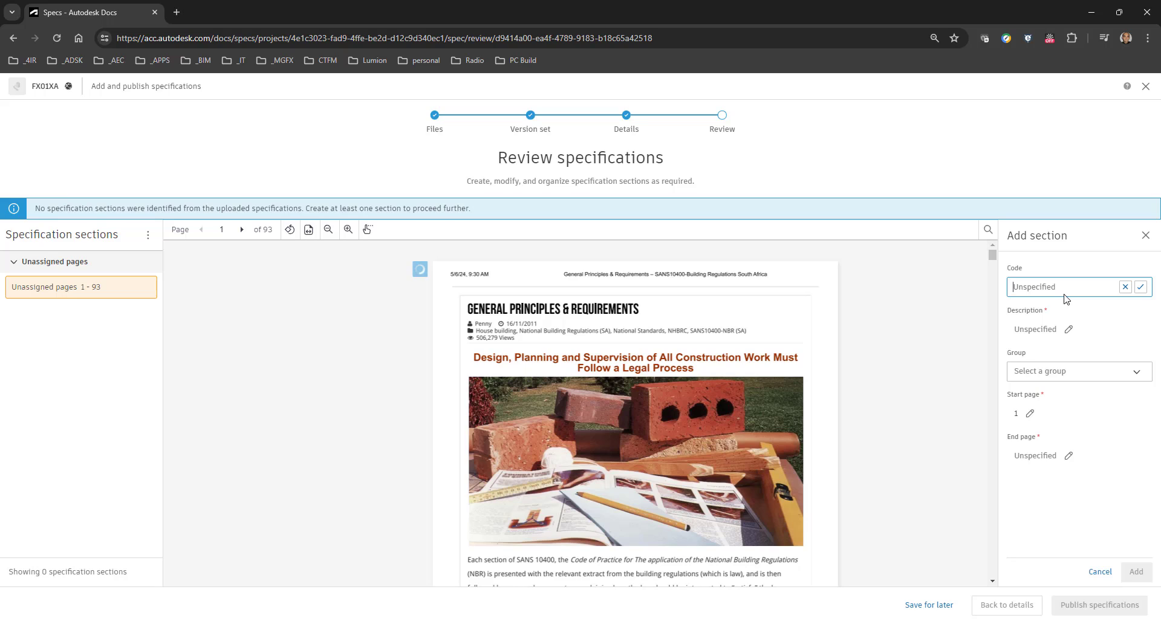
pyautogui.write('SANS Part A')
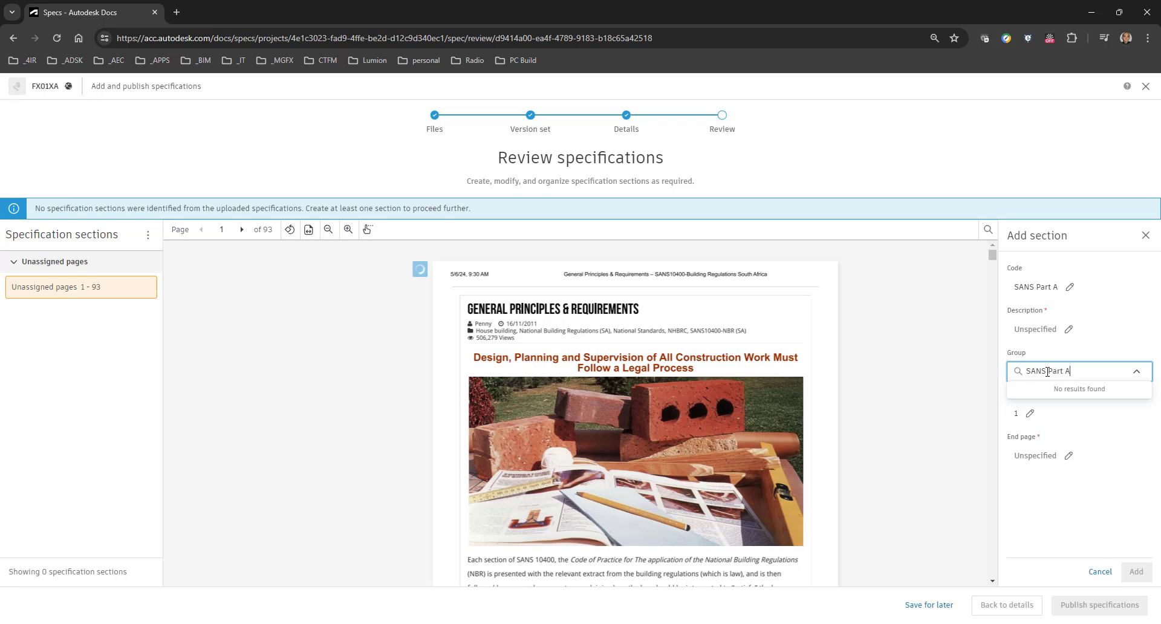
# Enter code SANS Part A and description 'General Principles and Requirements'
pyautogui.scroll(-3)
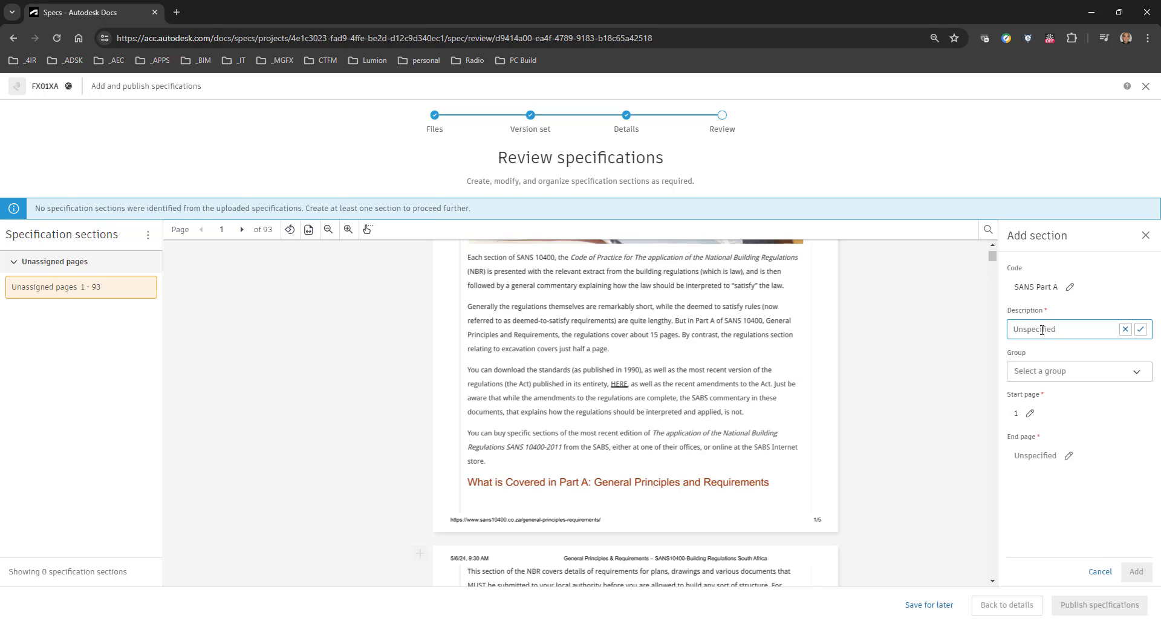
pyautogui.write('SANS Part A')
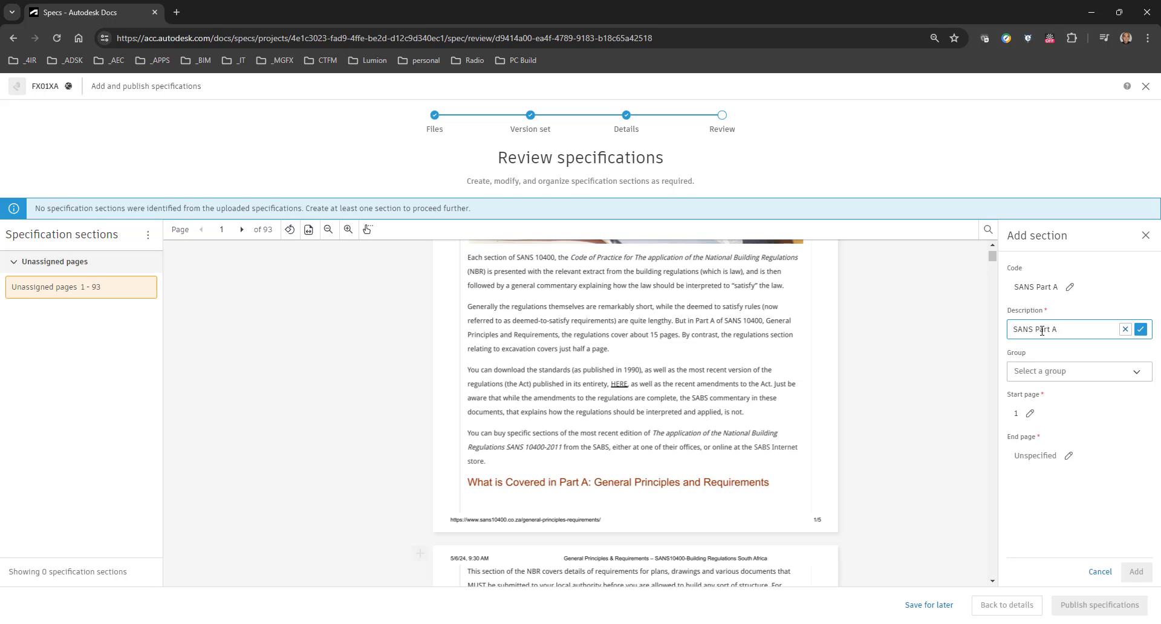
pyautogui.write('- Gene')
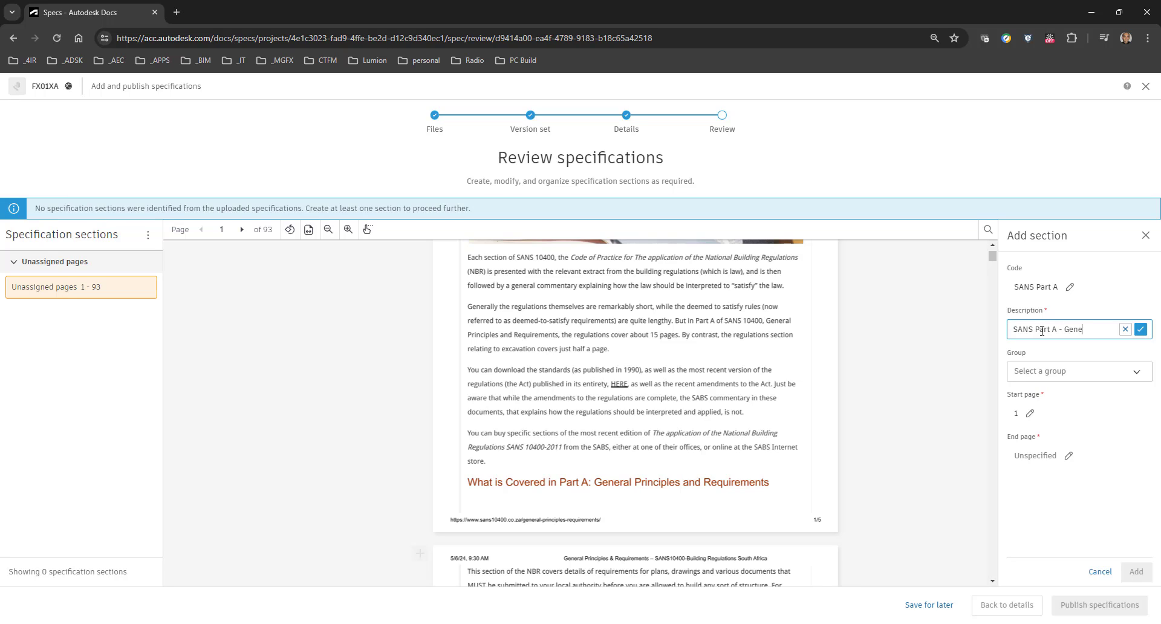
pyautogui.write('ral Pr')
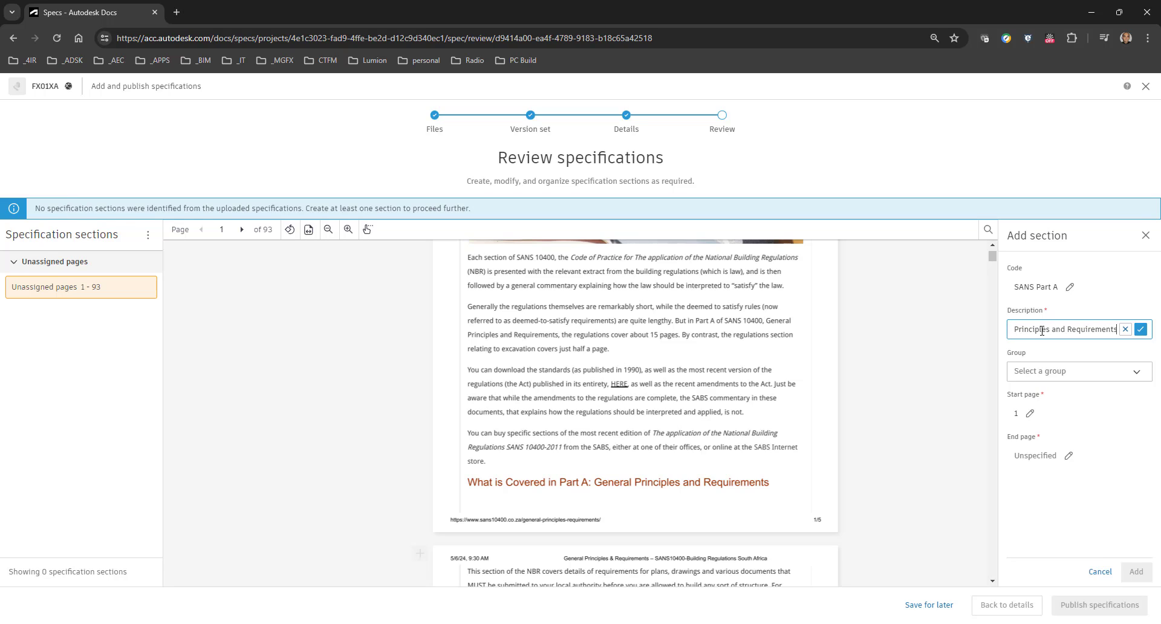
pyautogui.write('NS Part A - General Principle')
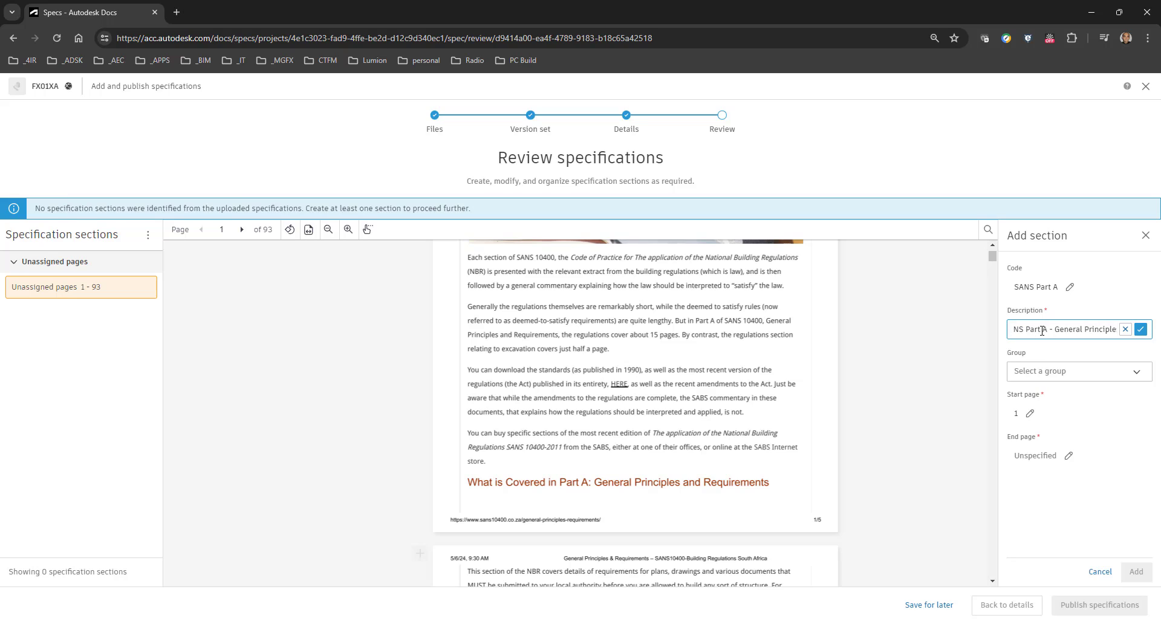
pyautogui.write('General Principles and Requirements')
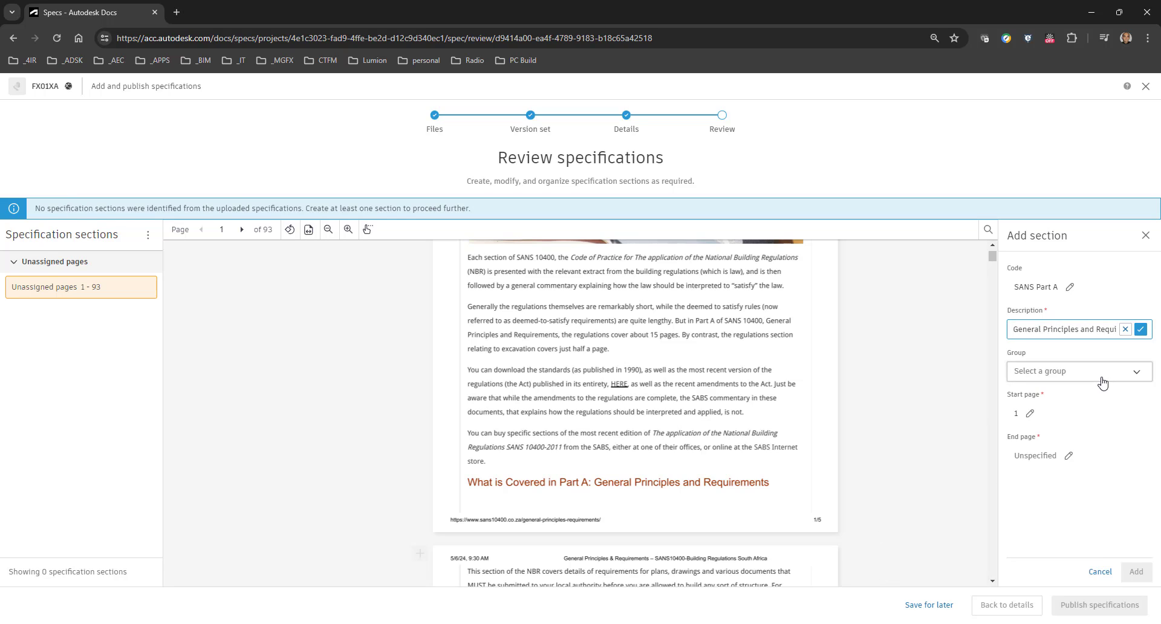
pyautogui.moveTo(1063, 378)
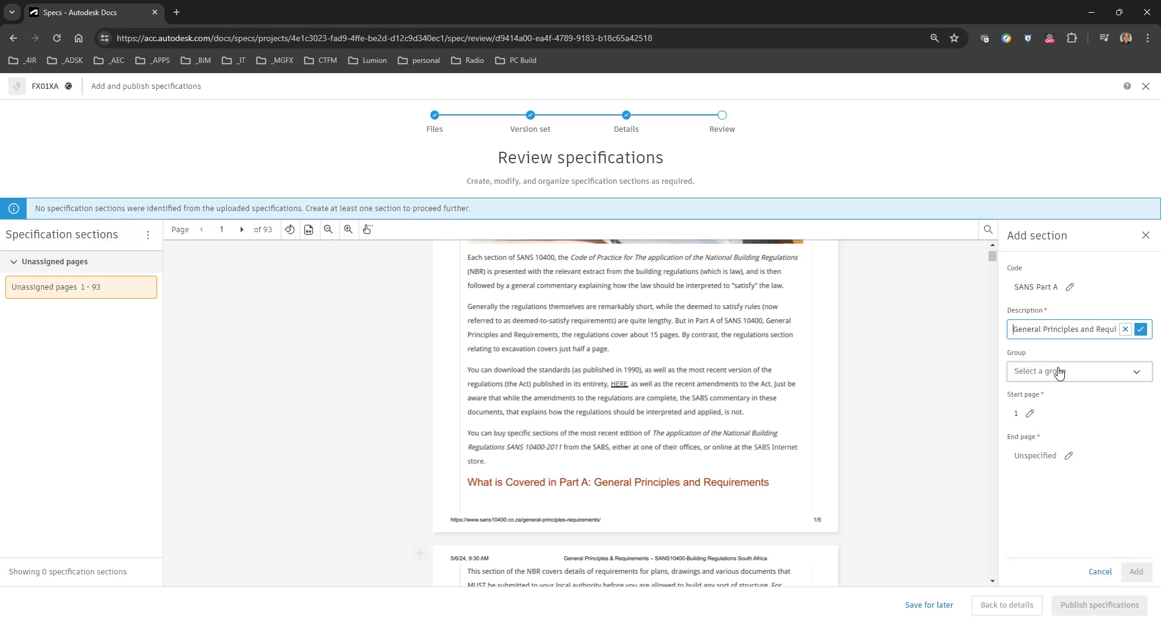
# Check the empty group list and scroll through the page preview
pyautogui.click(1078, 371)
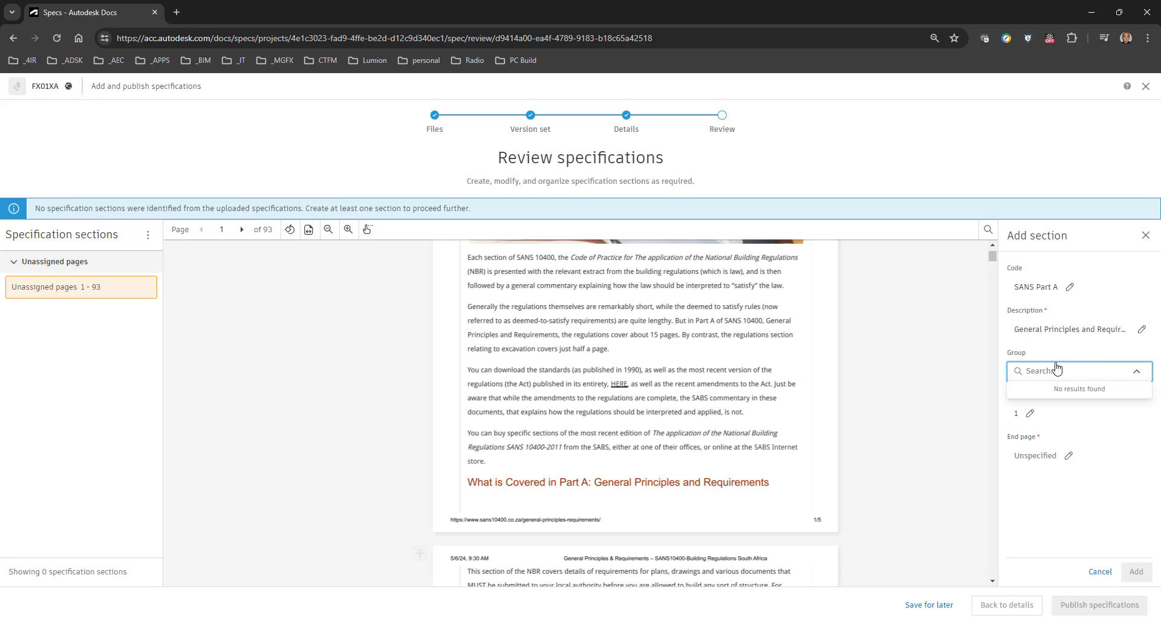
pyautogui.click(1078, 371)
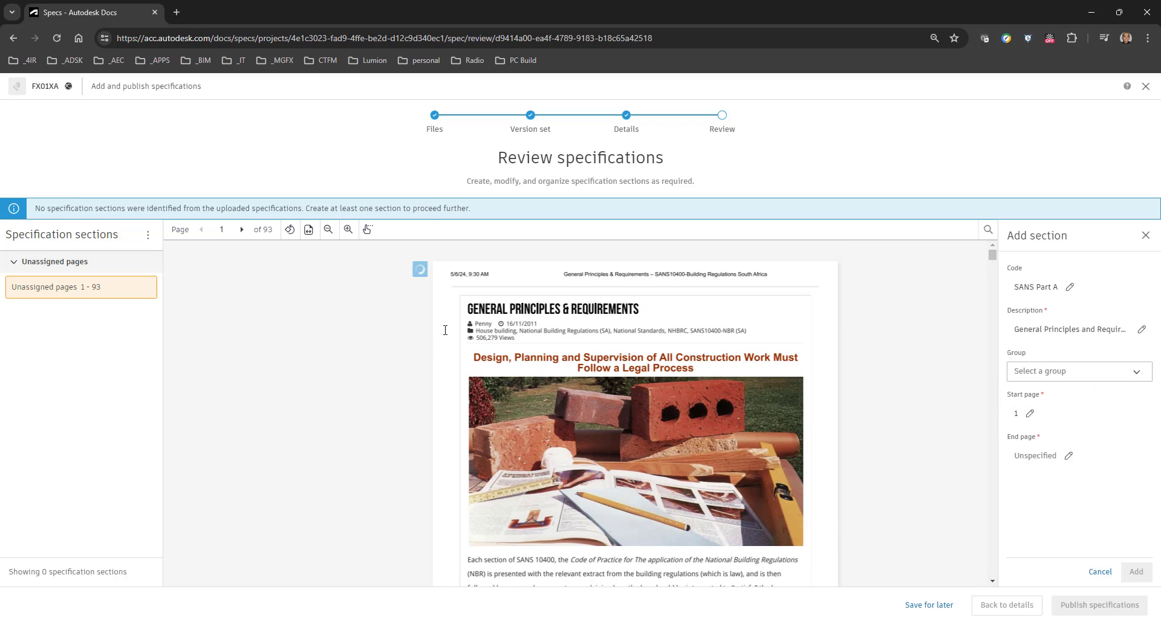
pyautogui.scroll(-3)
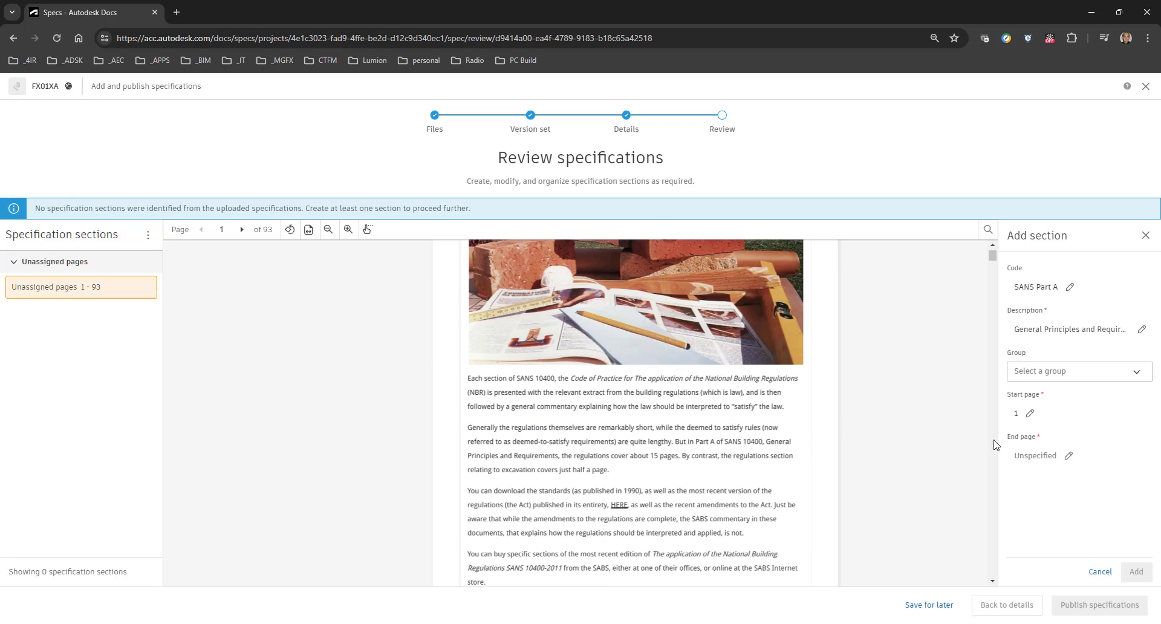
pyautogui.click(242, 230)
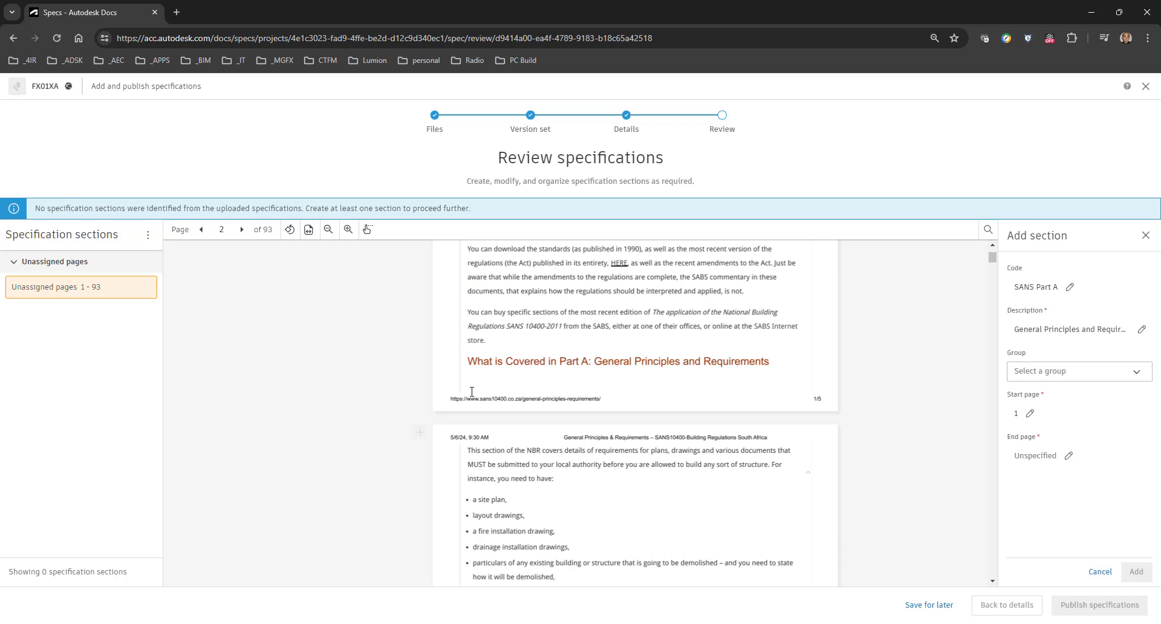
pyautogui.moveTo(618, 367)
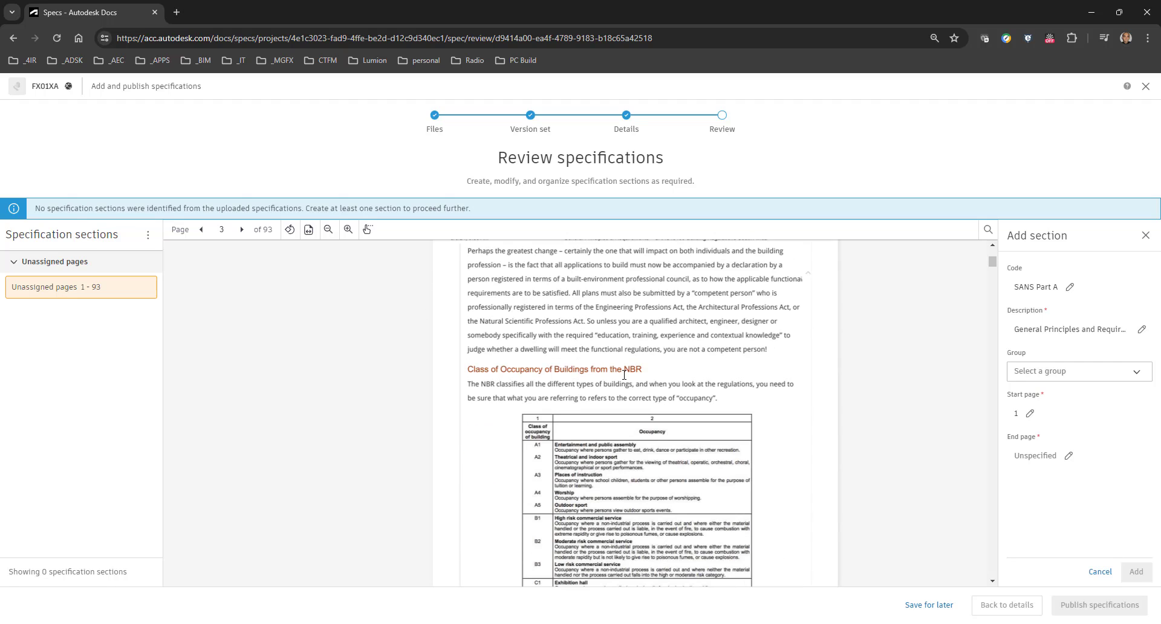
pyautogui.click(241, 230)
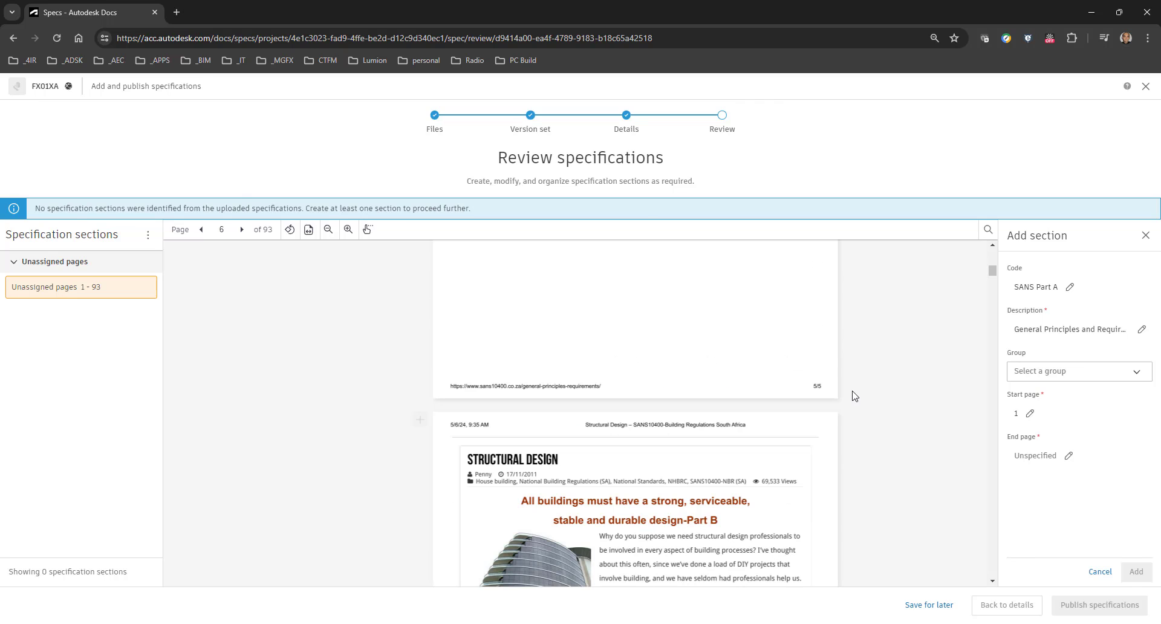
pyautogui.scroll(-3)
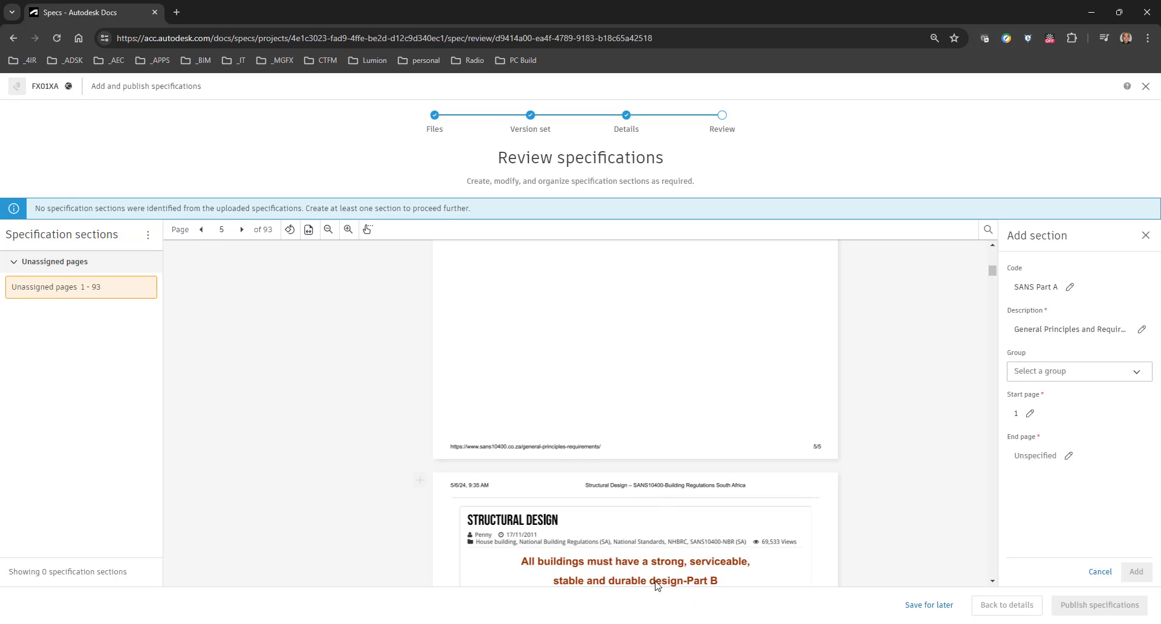
pyautogui.scroll(-3)
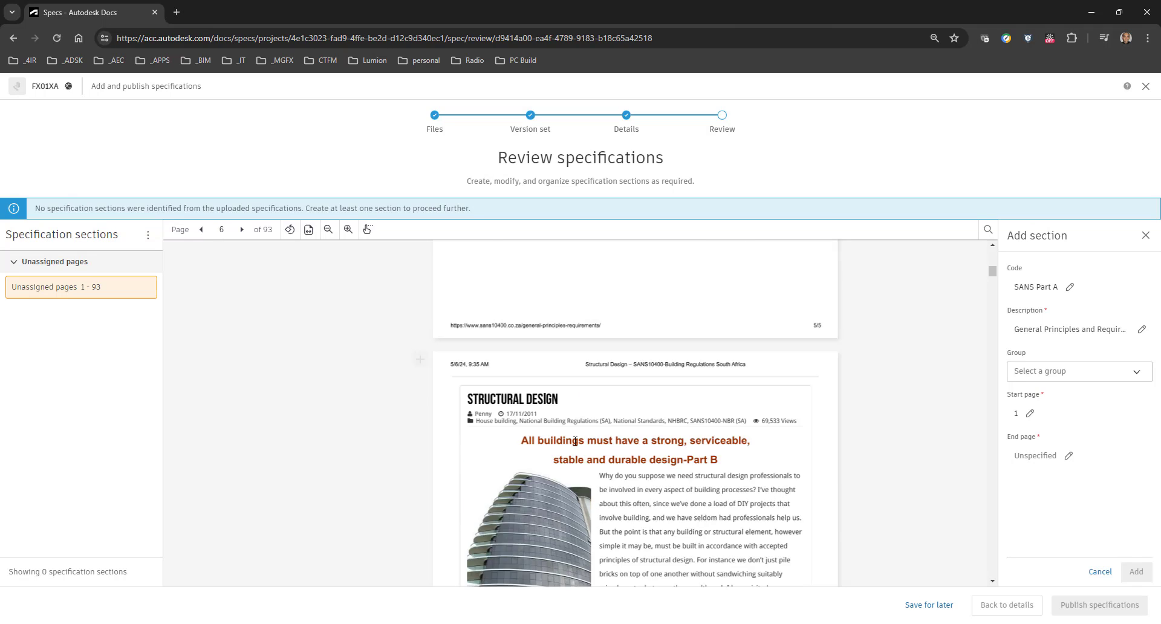
# Set the end page to 5 and add the Part A section
pyautogui.click(201, 230)
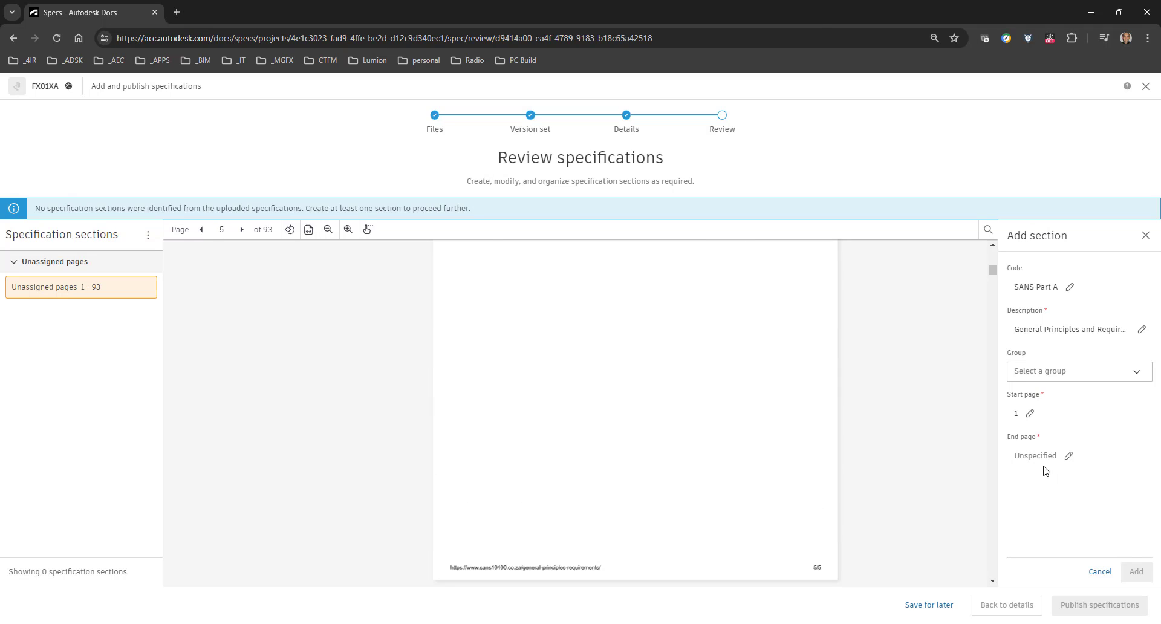
pyautogui.write('5')
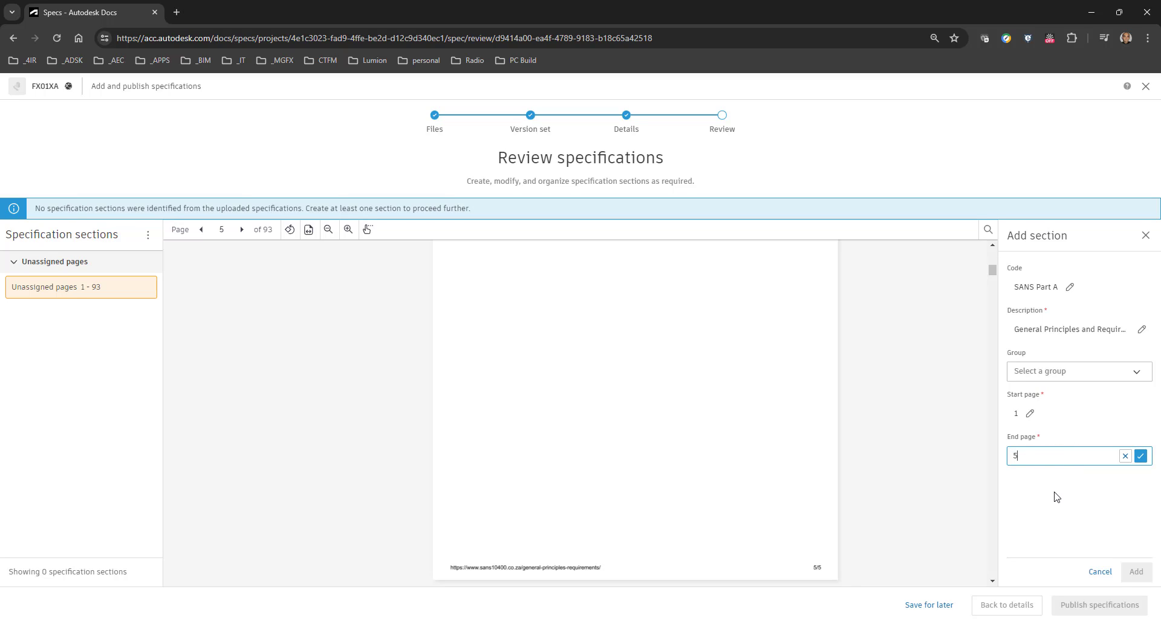
pyautogui.click(1140, 455)
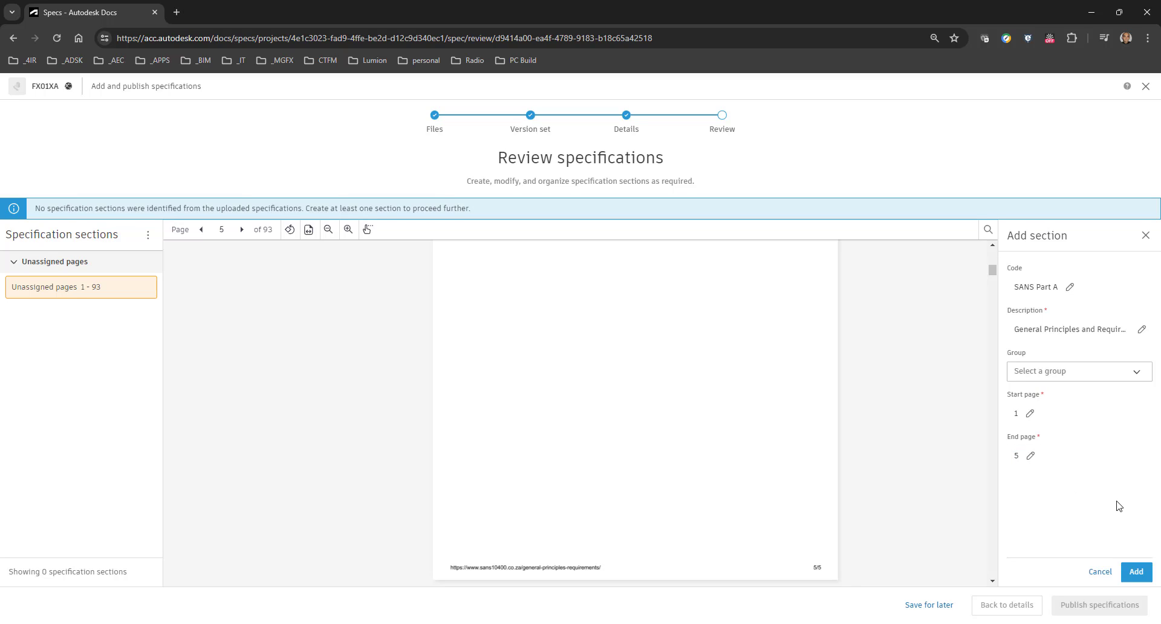
pyautogui.moveTo(1136, 571)
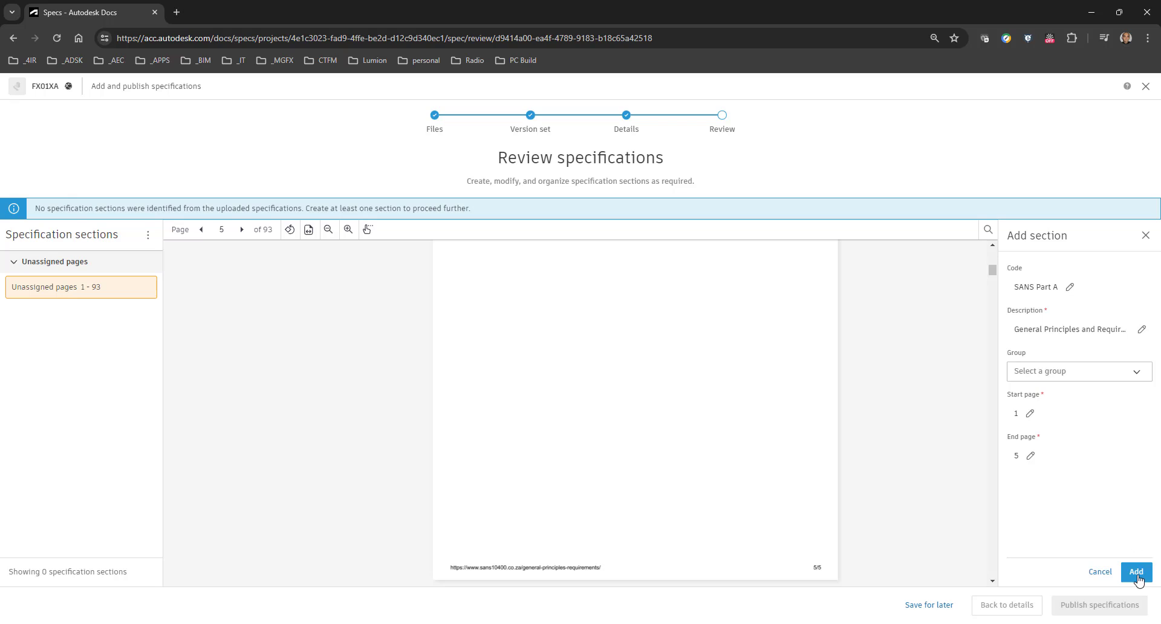
pyautogui.click(1128, 572)
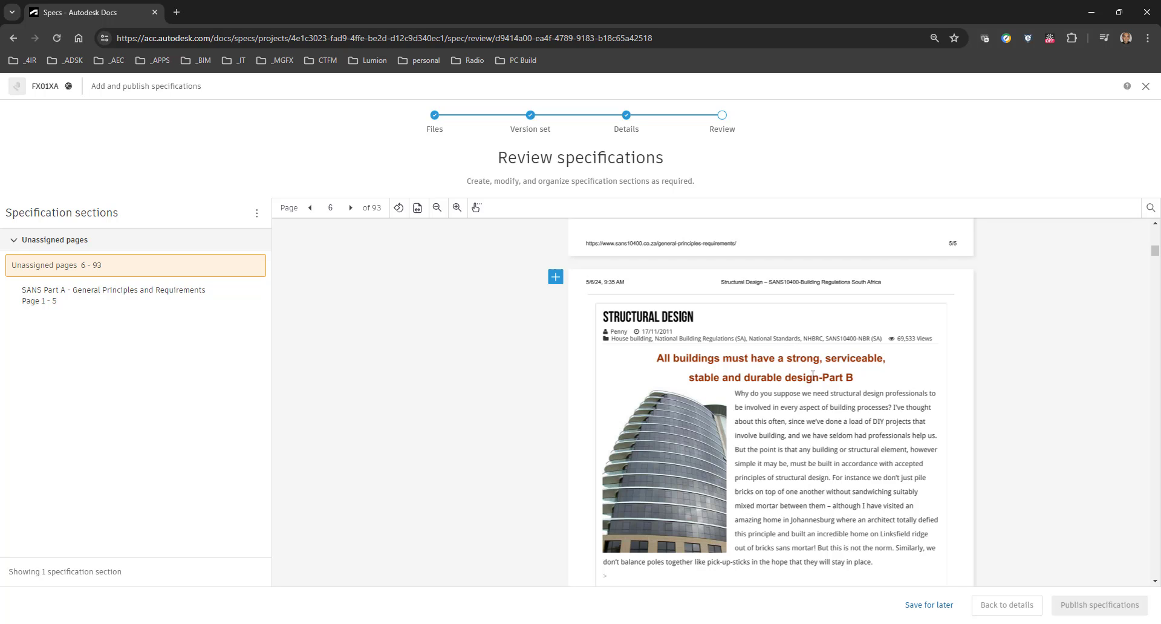
pyautogui.moveTo(729, 358)
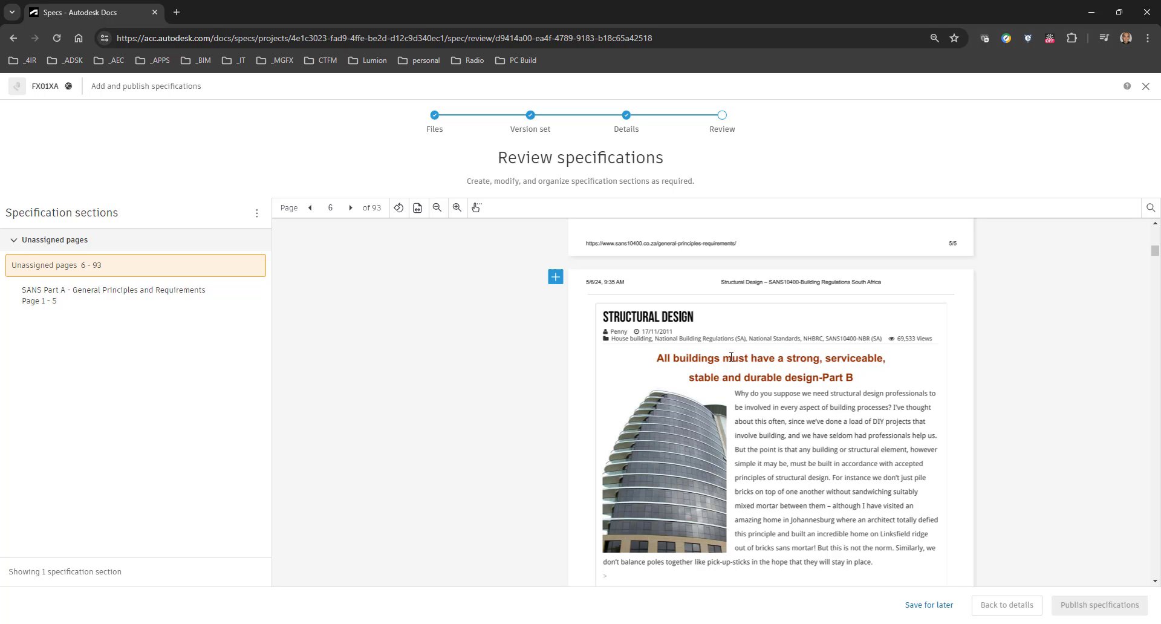
pyautogui.moveTo(555, 277)
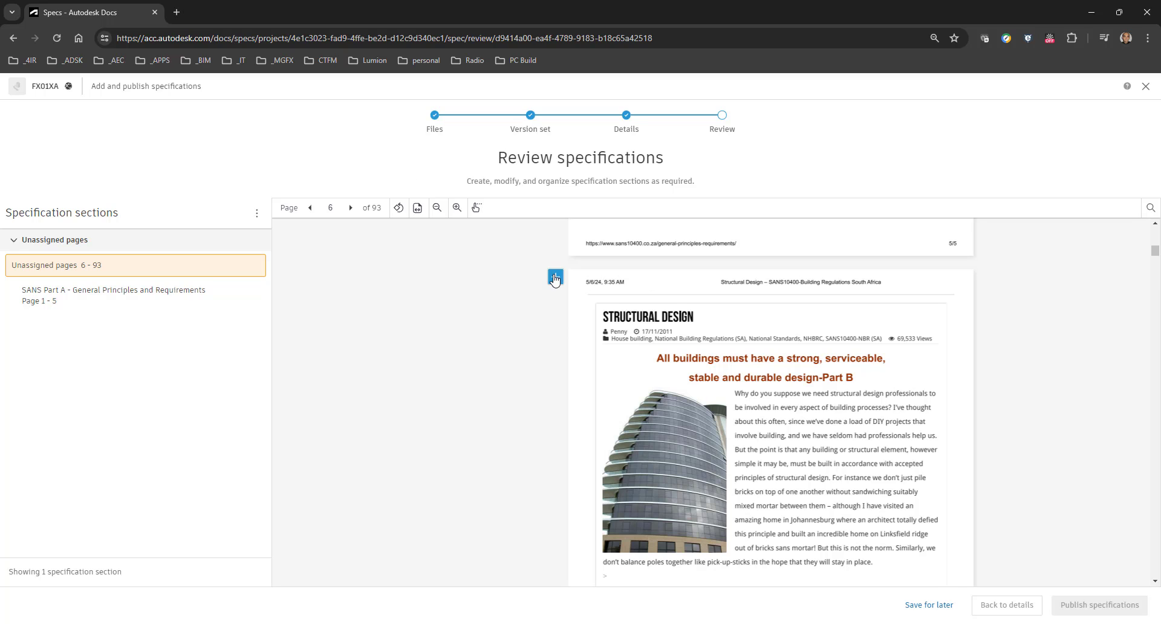
# Start a section at page 6 with code SANS Part B, description Durable Design, no group
pyautogui.click(555, 277)
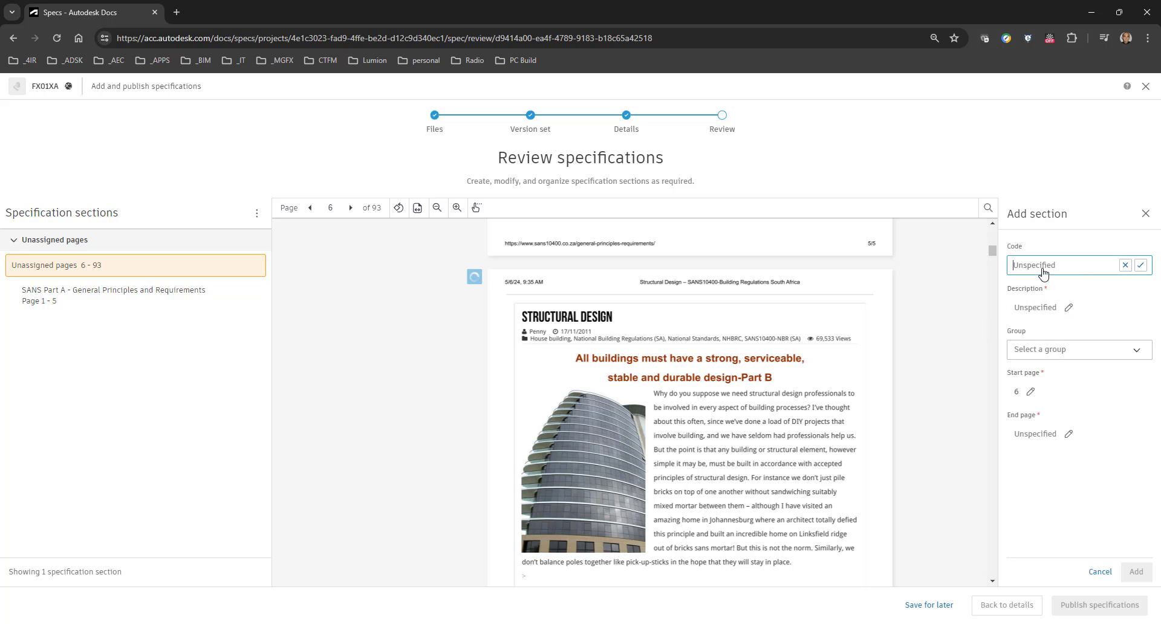
pyautogui.write('SANS Part')
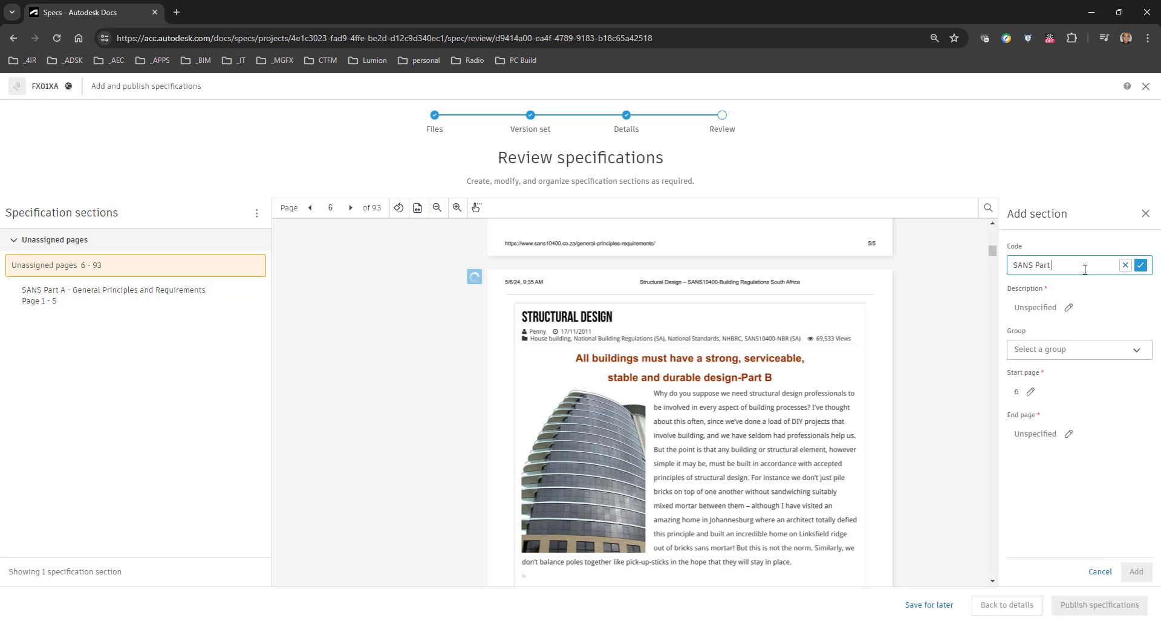
pyautogui.write('B')
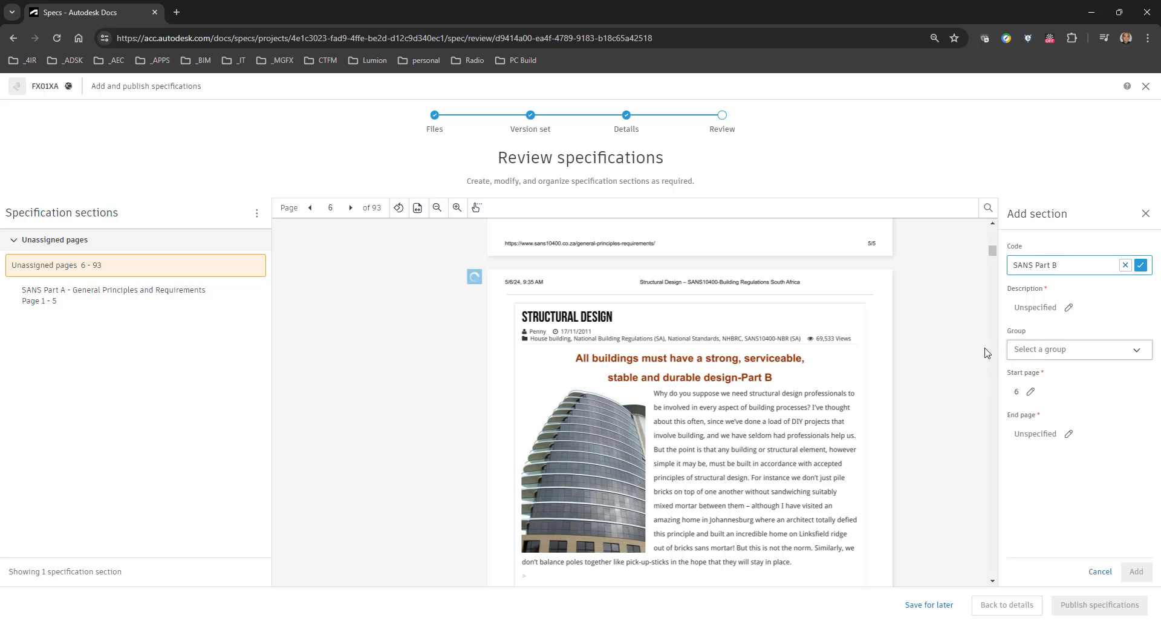
pyautogui.click(1079, 349)
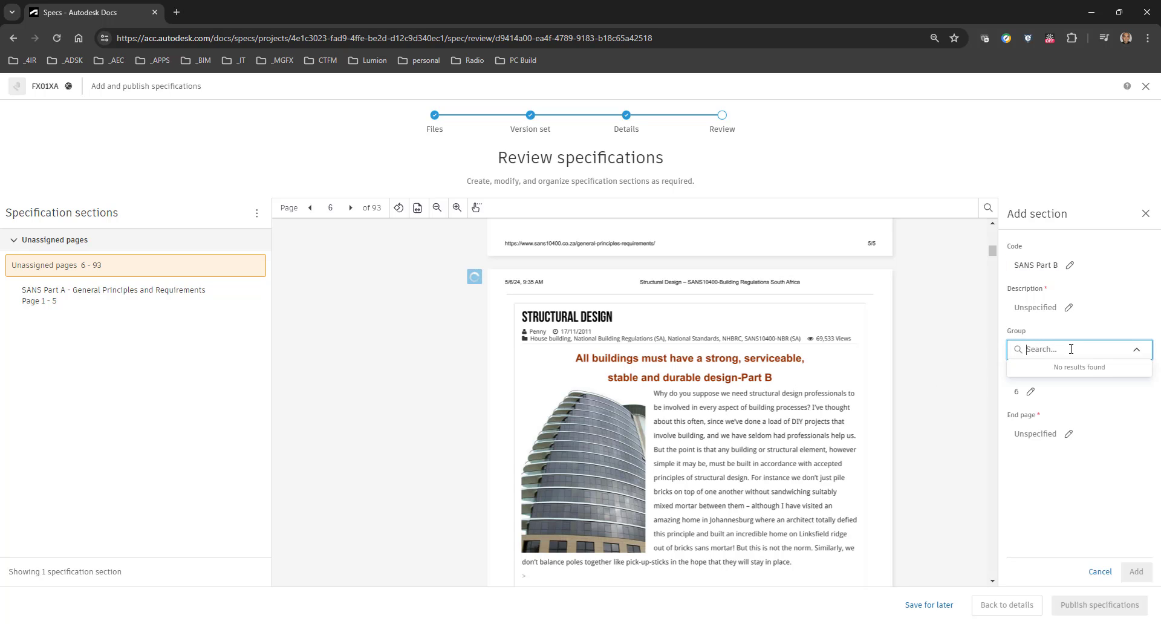
pyautogui.write('All Buildi')
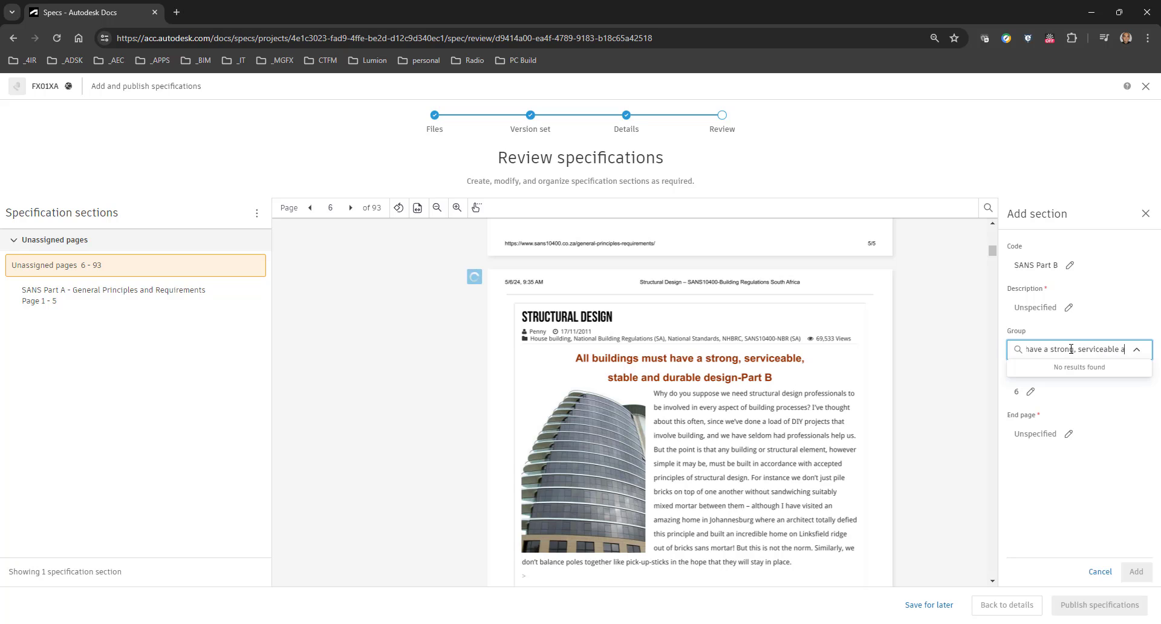
pyautogui.press('Backspace')
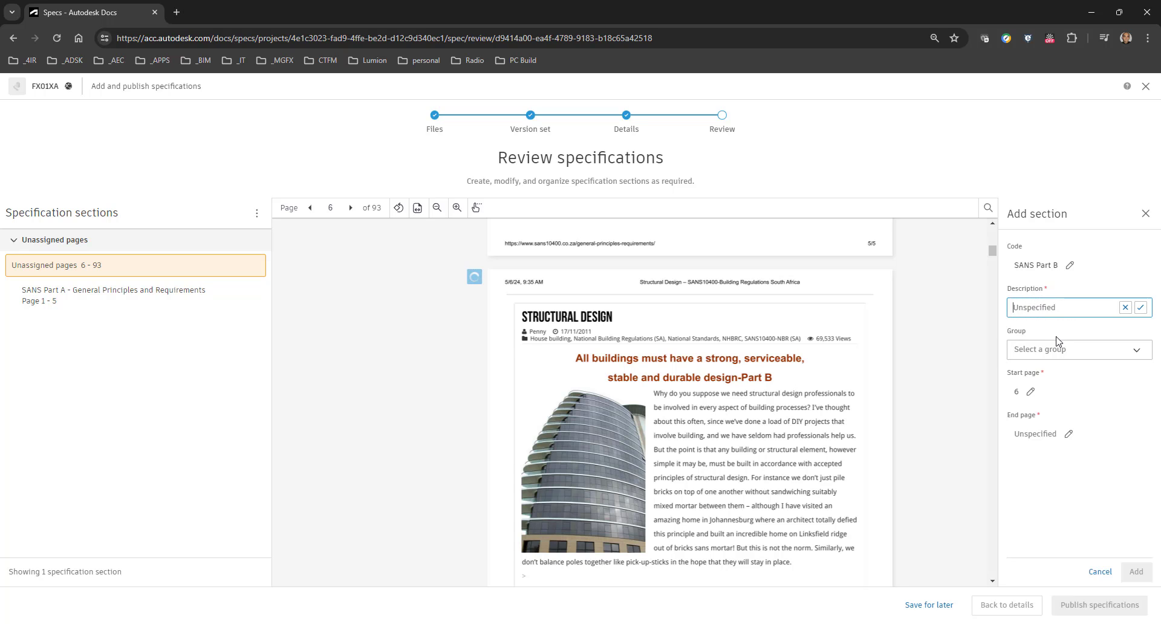
pyautogui.write('Durable Design')
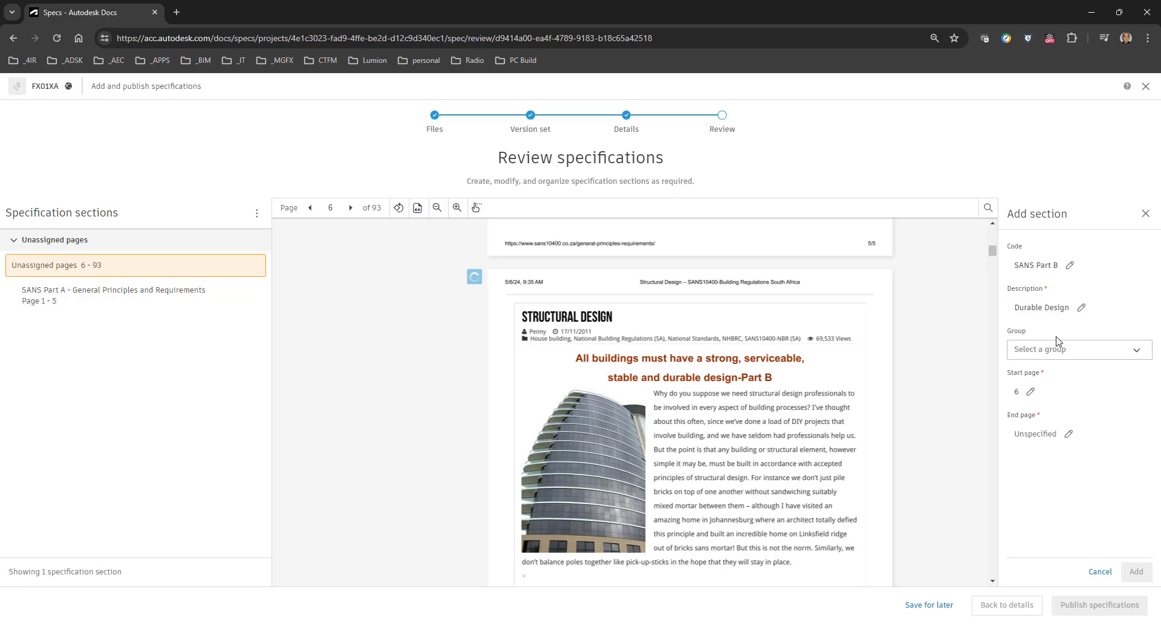
pyautogui.moveTo(1044, 443)
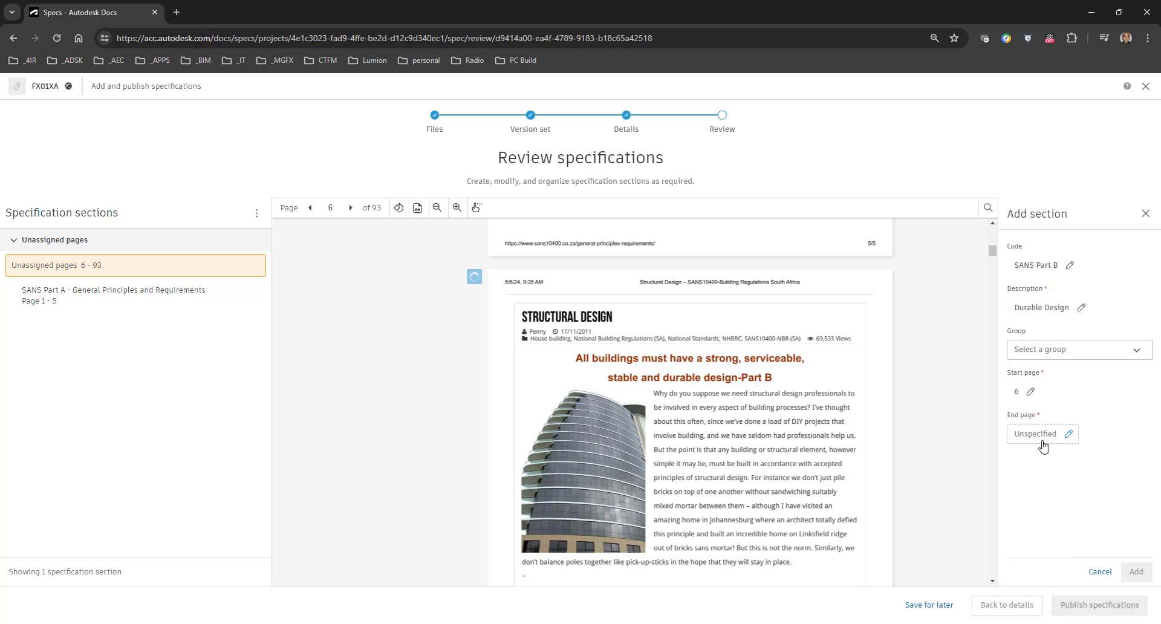
# Set the end page to 7 and add the Part B section for pages 6–7
pyautogui.click(351, 208)
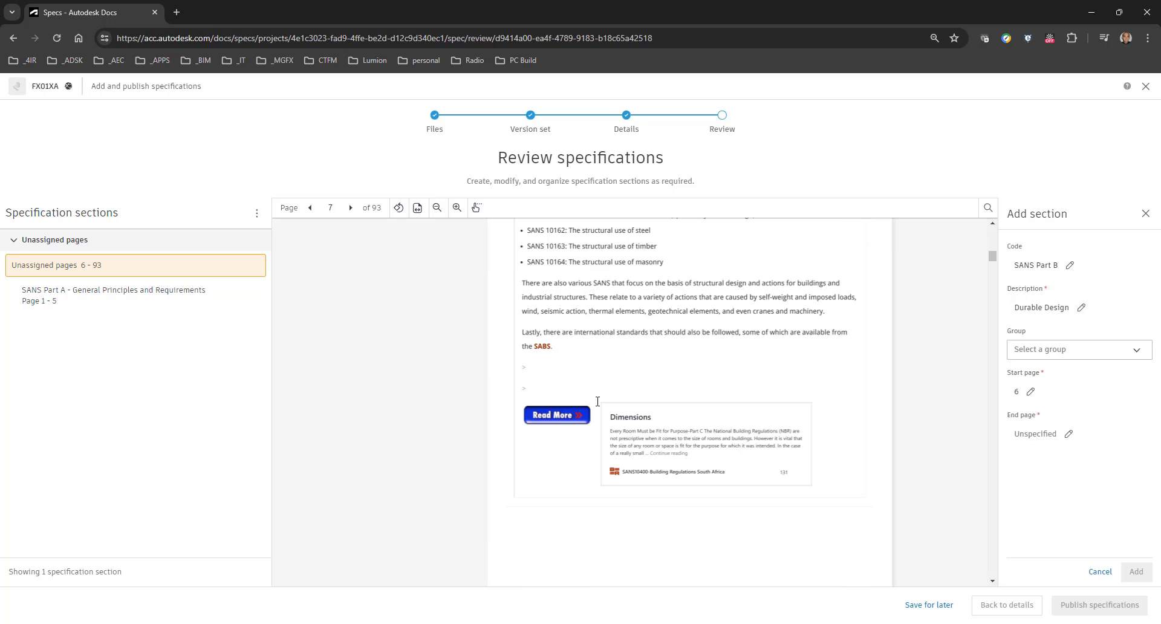
pyautogui.scroll(-3)
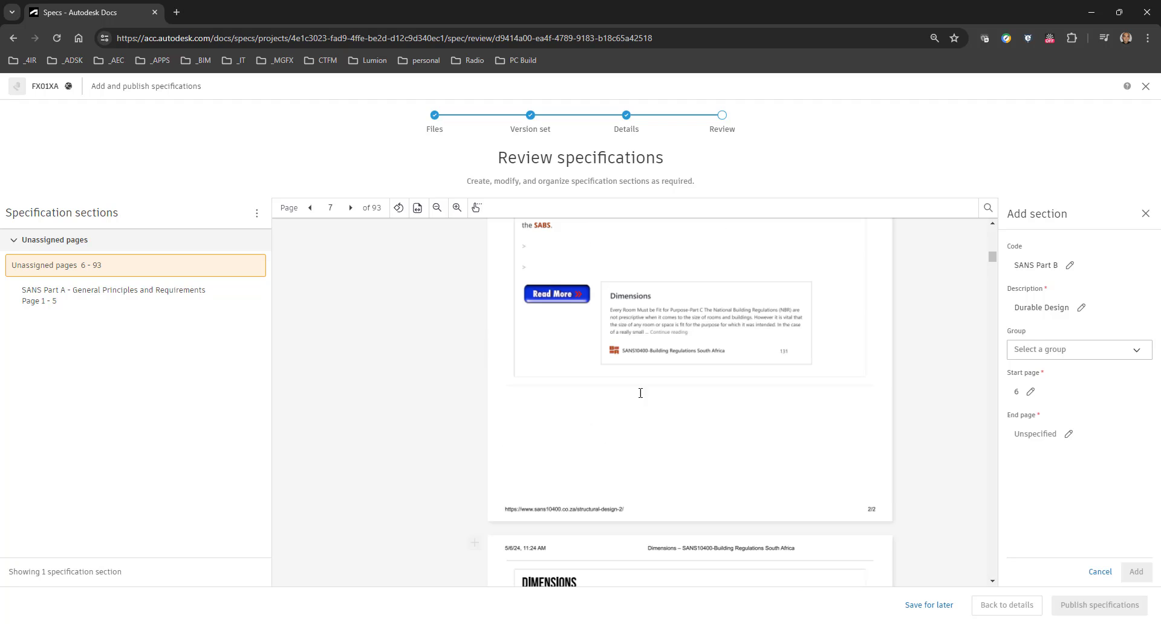
pyautogui.moveTo(336, 207)
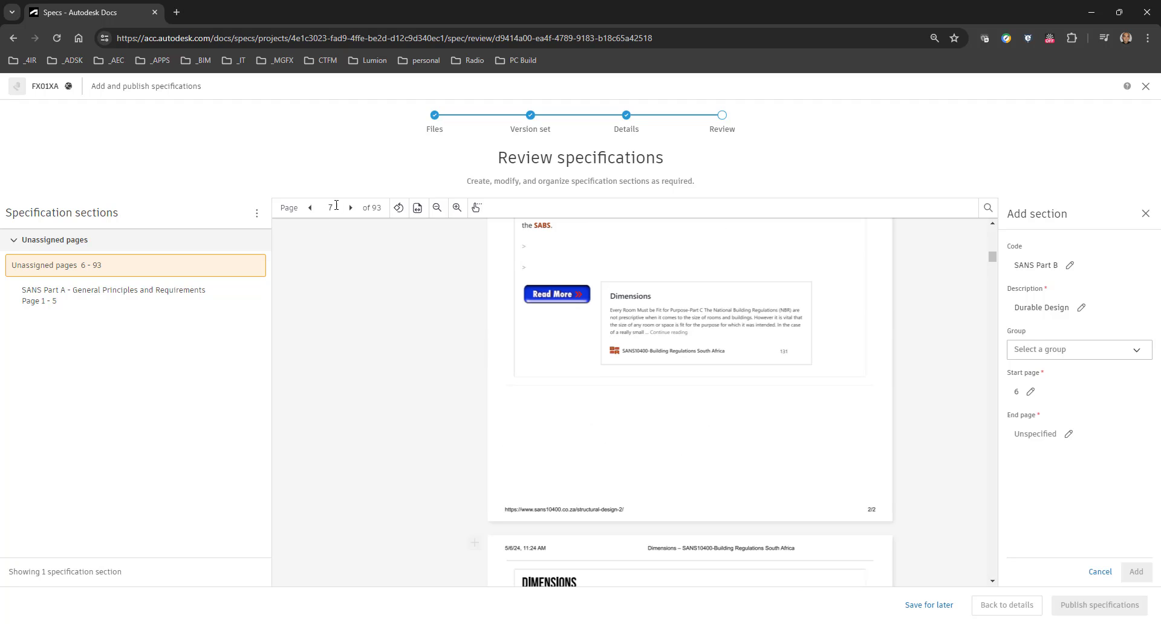
pyautogui.click(1069, 434)
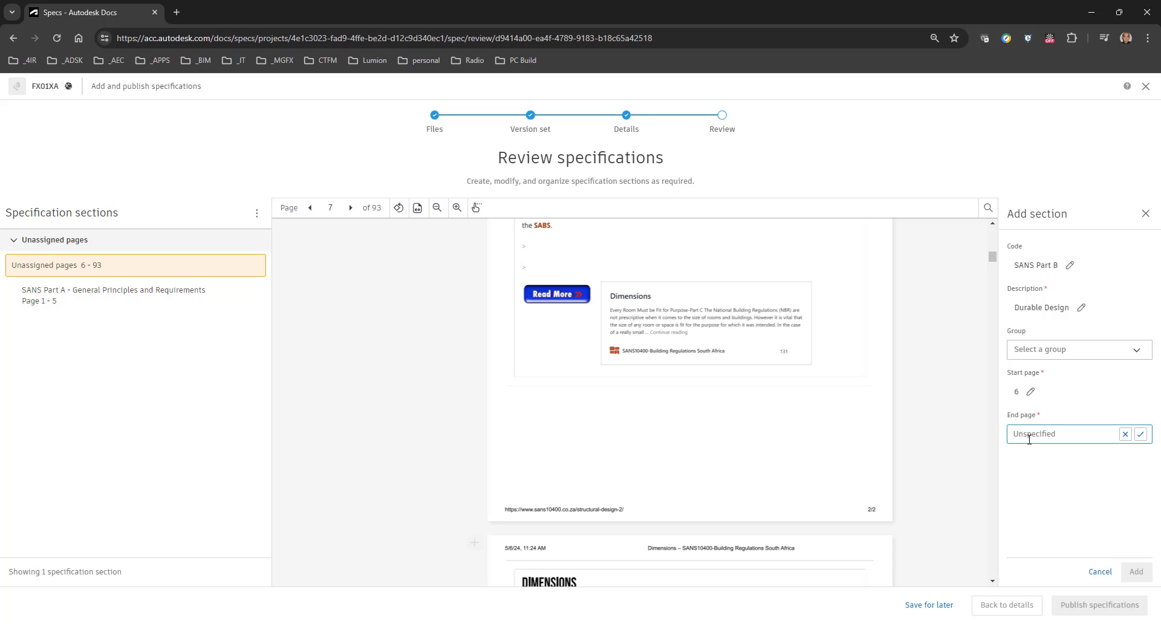
pyautogui.write('7')
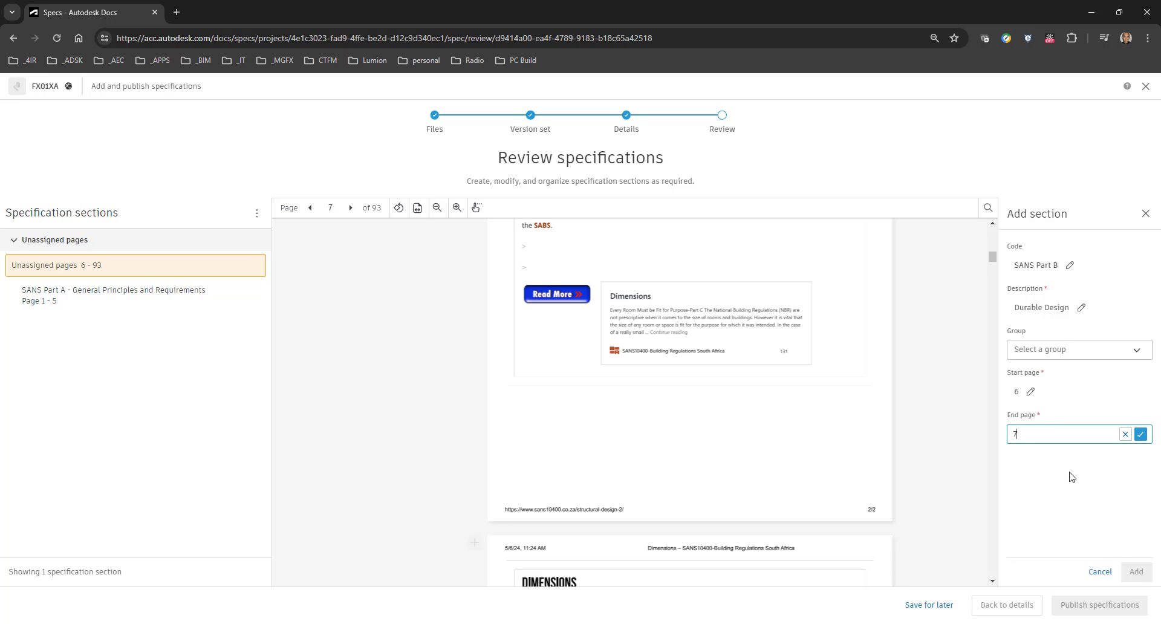
pyautogui.moveTo(1140, 435)
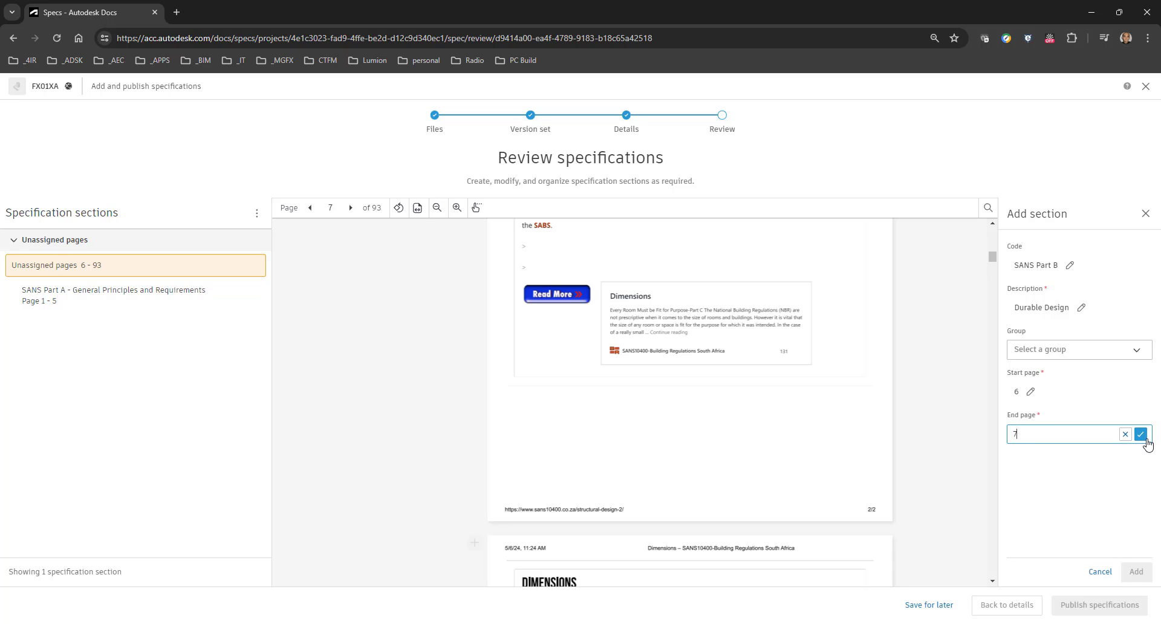
pyautogui.click(1143, 435)
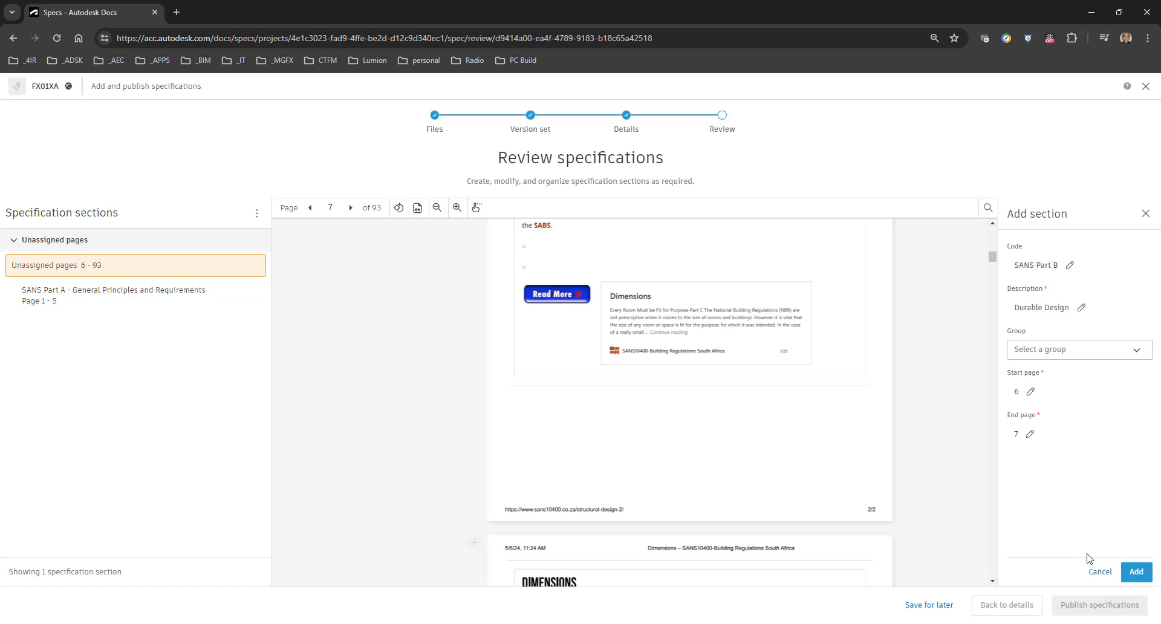
pyautogui.click(1135, 572)
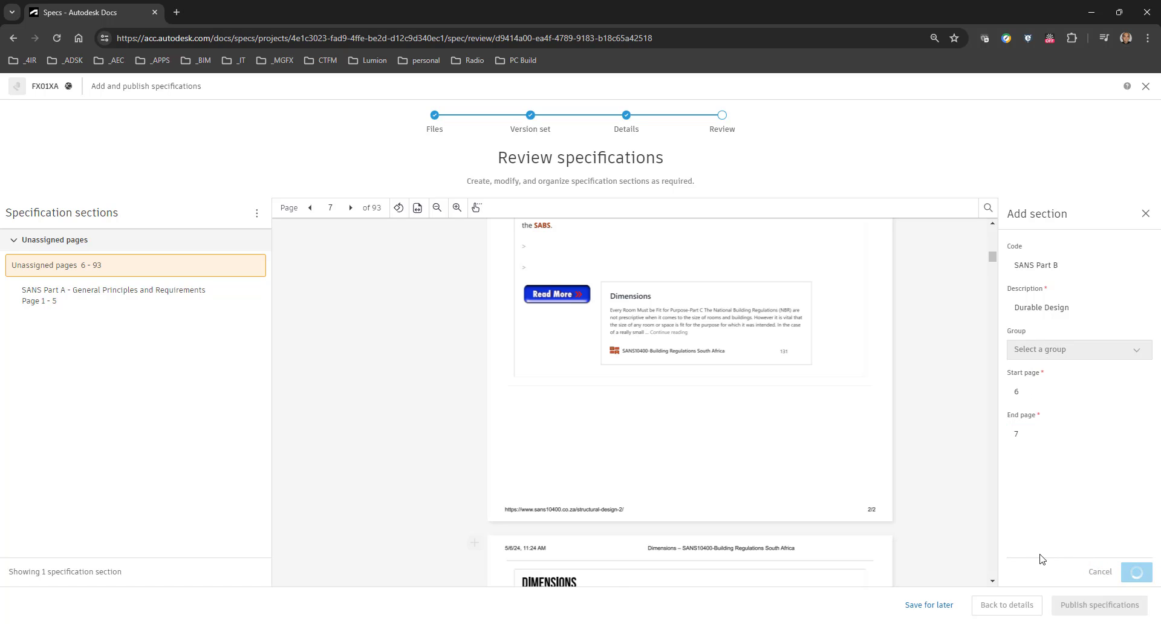
pyautogui.click(1133, 572)
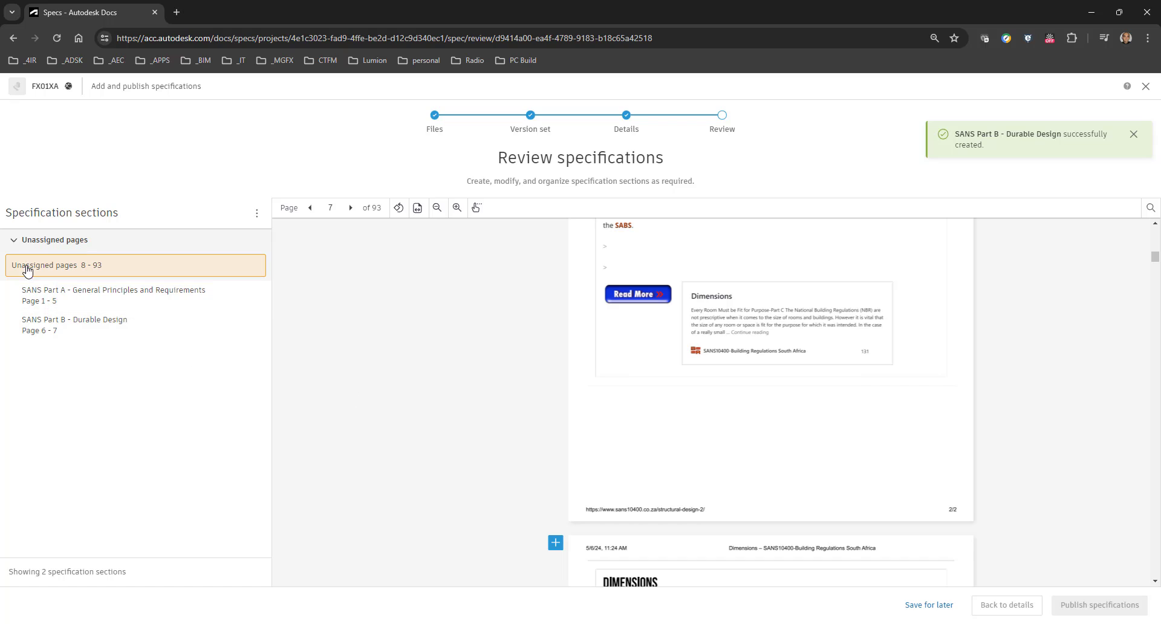
pyautogui.moveTo(43, 287)
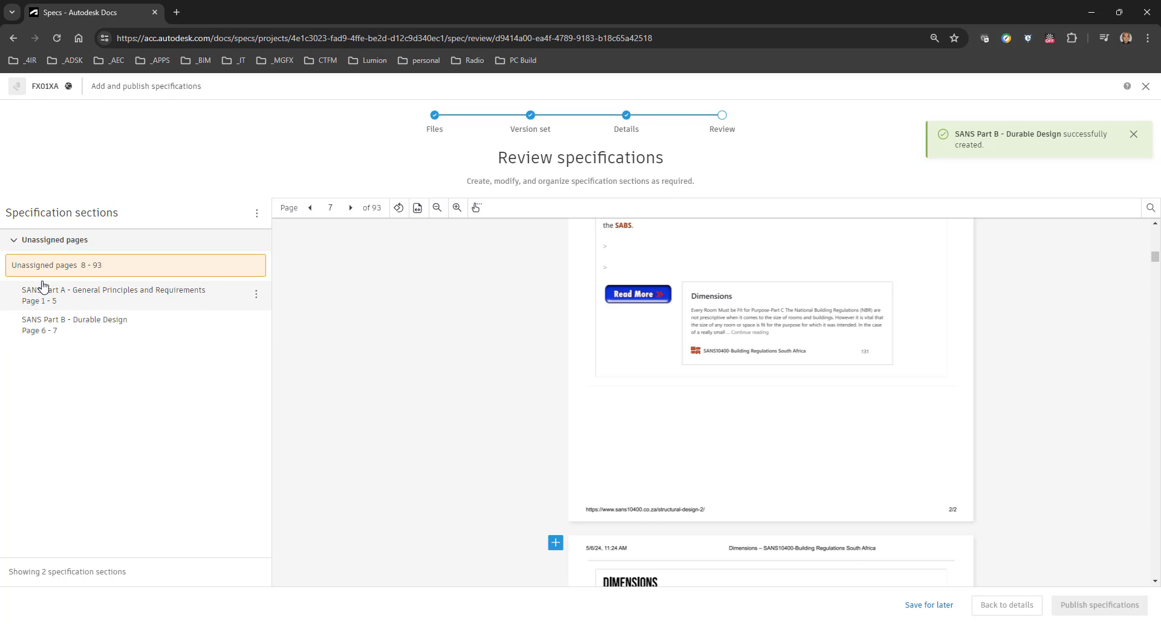
# Scroll to page 8 and choose Save for later on the unpublished specifications
pyautogui.scroll(-3)
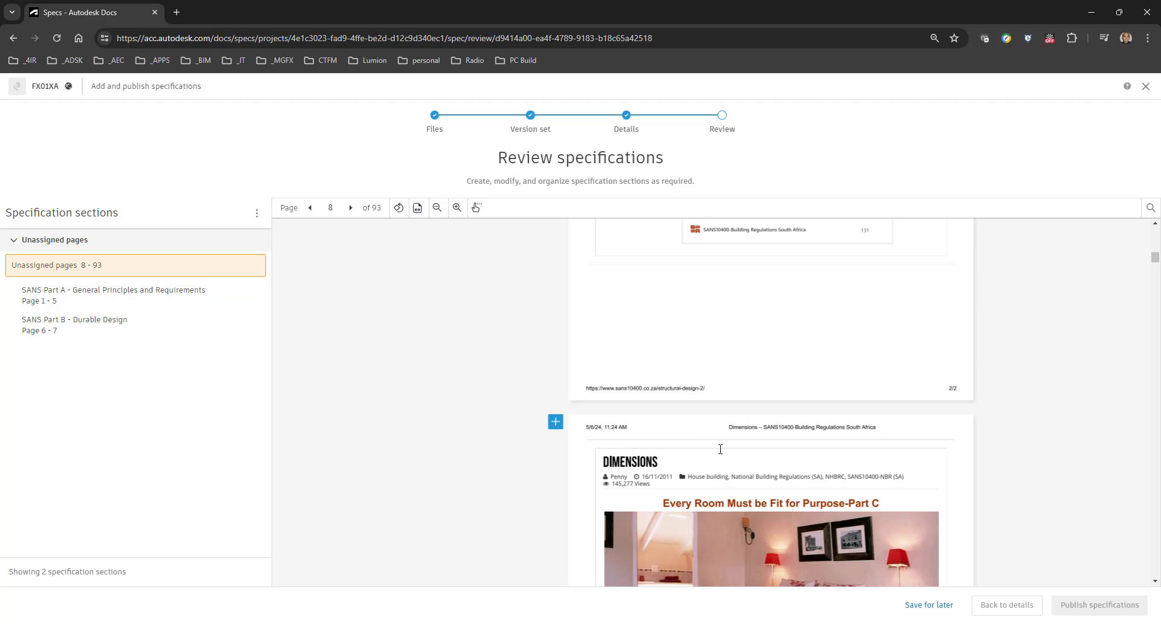
pyautogui.click(928, 605)
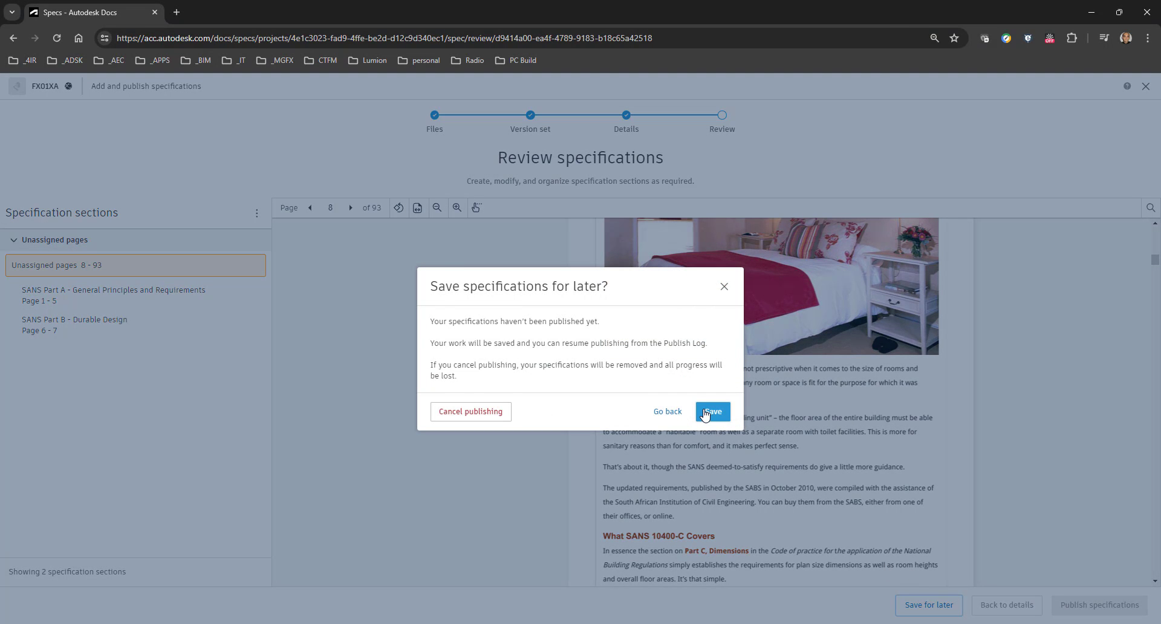
# Confirm saving the unpublished SANS specifications for later, returning to the Publish Log
pyautogui.click(713, 411)
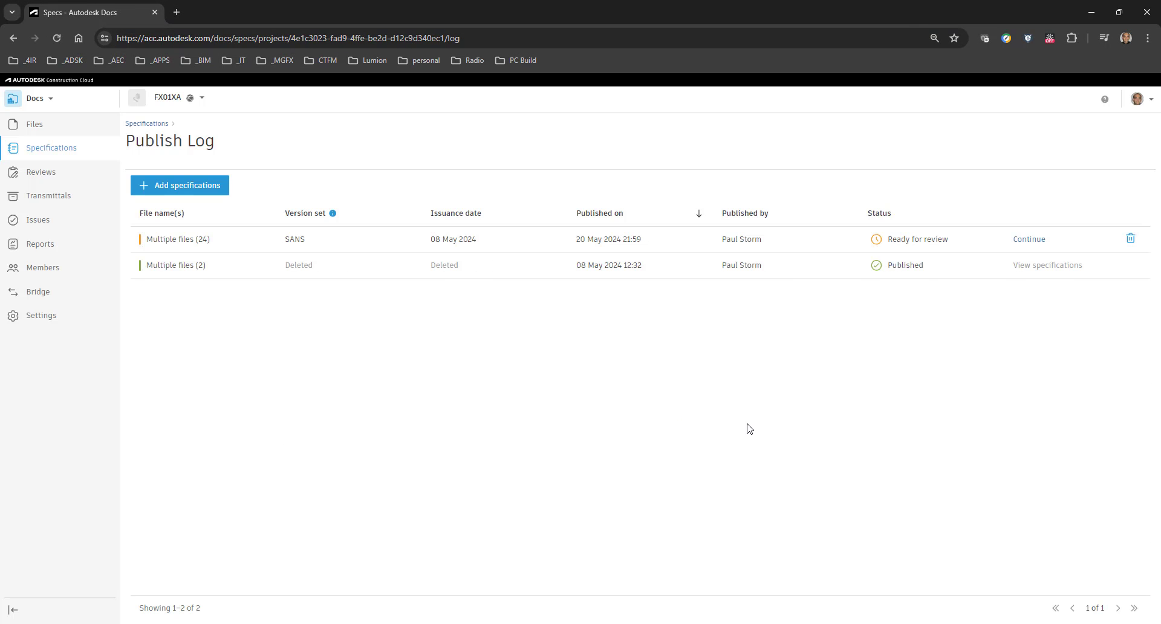
pyautogui.moveTo(735, 421)
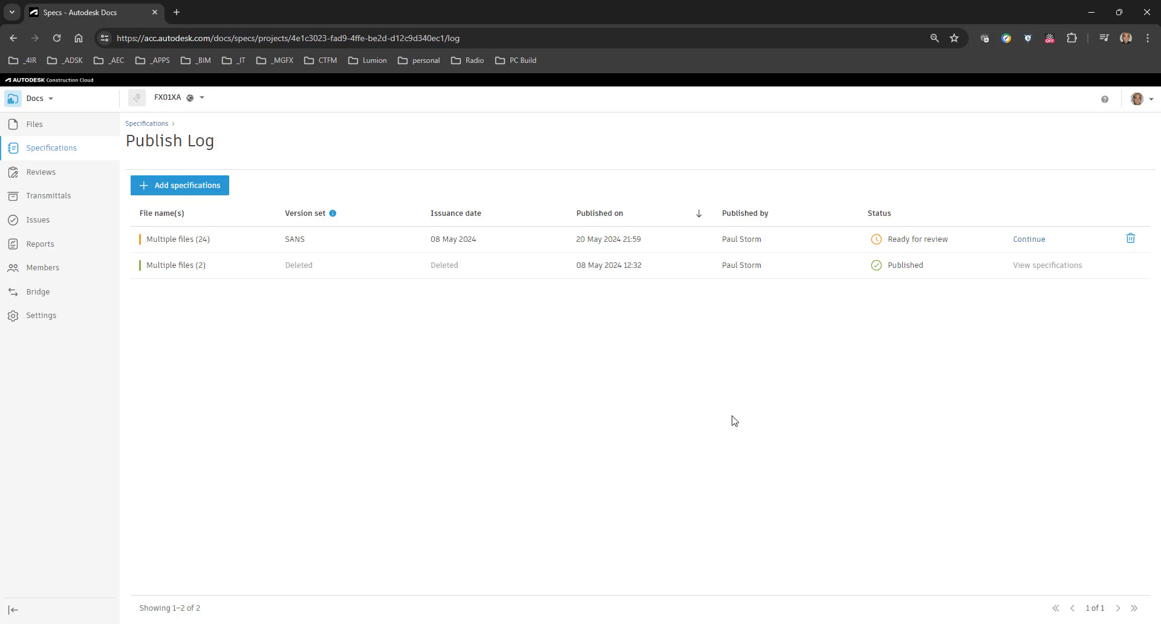
pyautogui.moveTo(1002, 291)
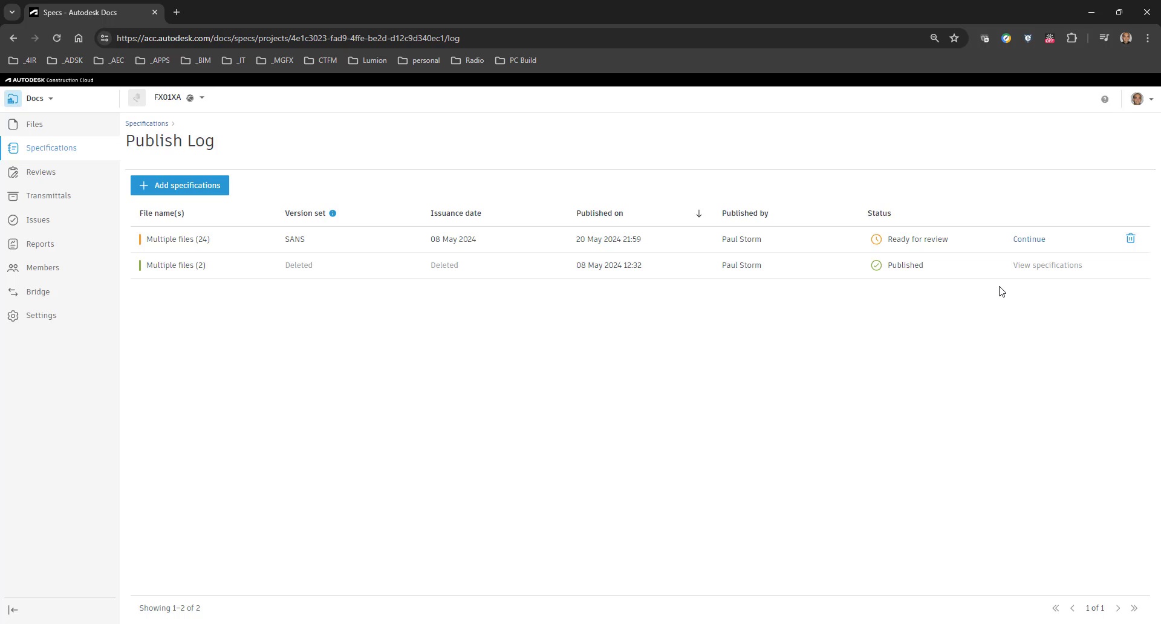
pyautogui.moveTo(662, 284)
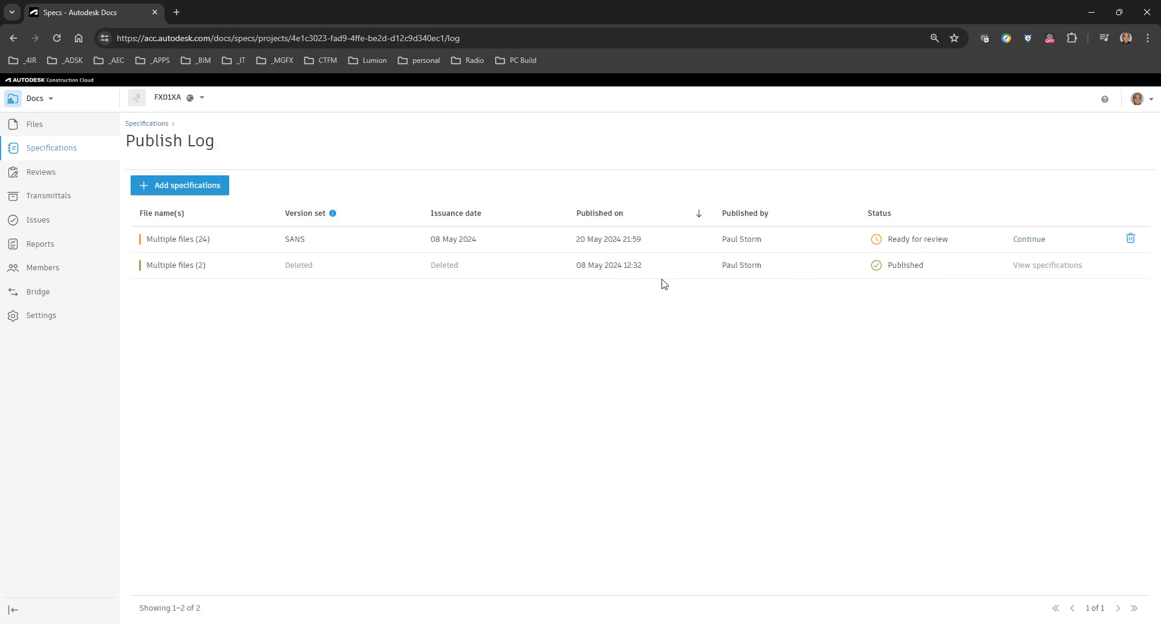
pyautogui.moveTo(900, 260)
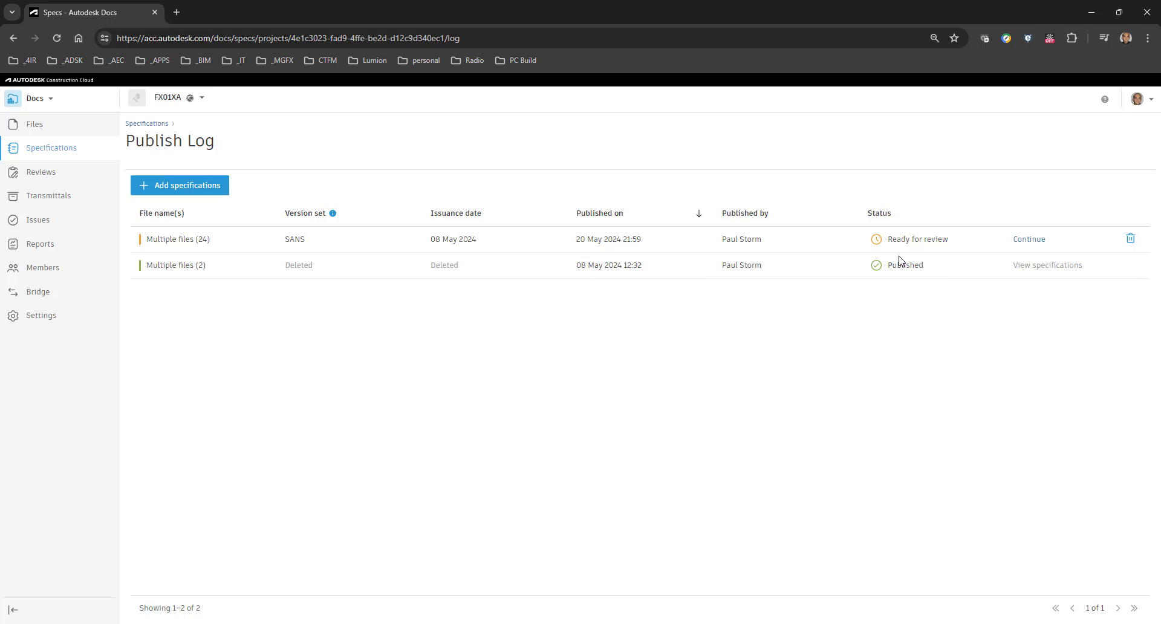
pyautogui.moveTo(191, 194)
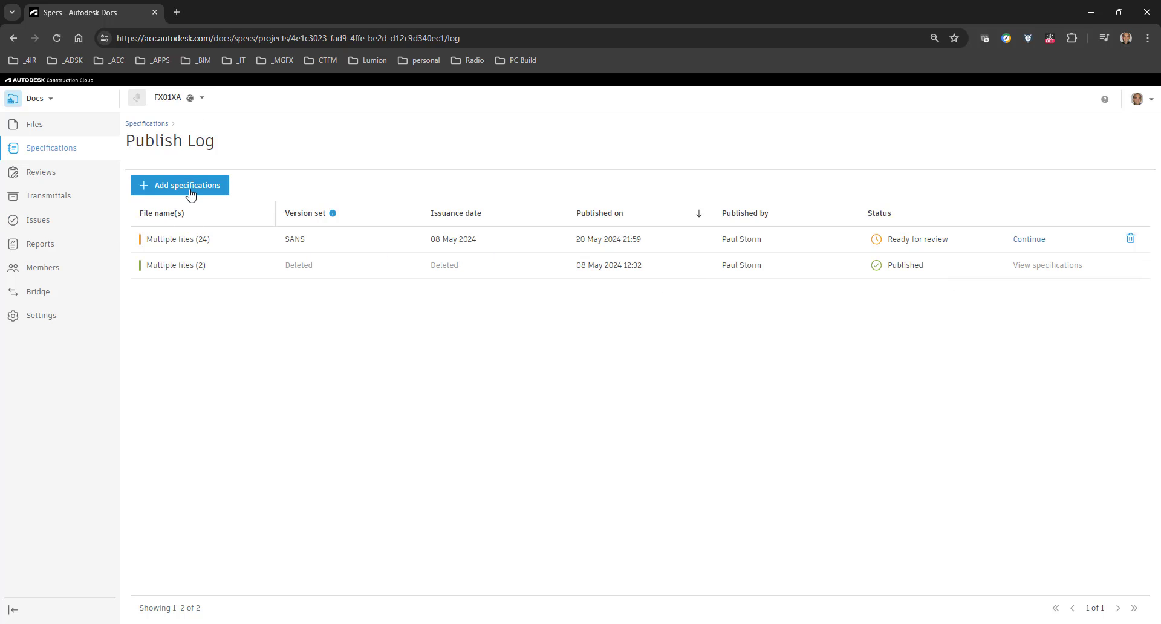
pyautogui.moveTo(1070, 245)
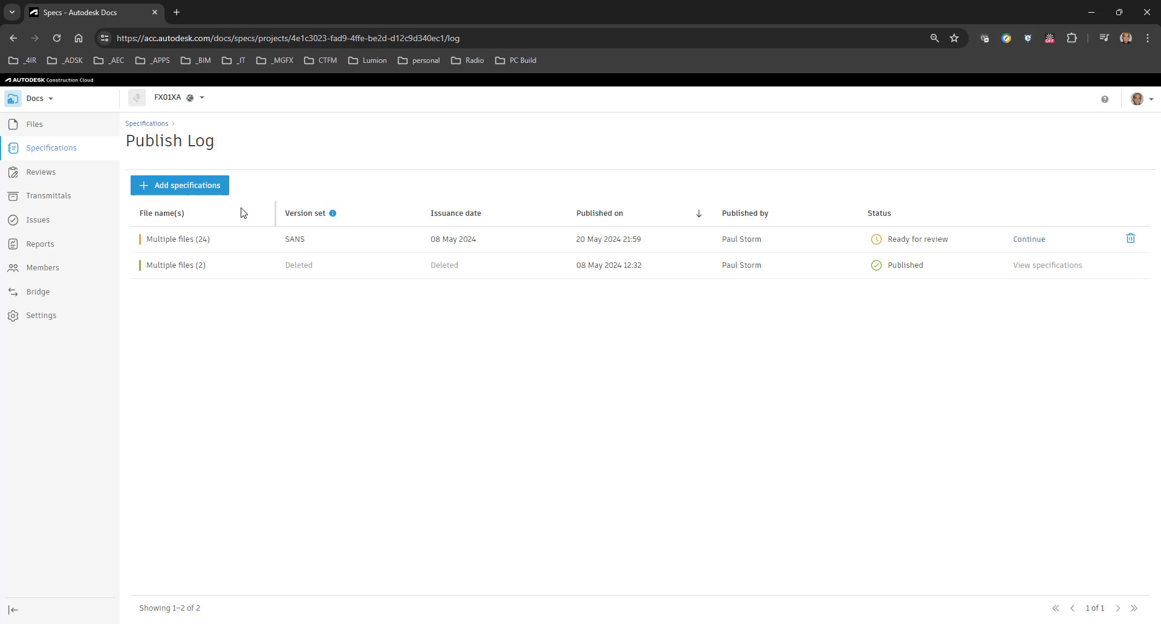
# Resume the saved SANS submission to load its Review specifications page
pyautogui.click(1029, 239)
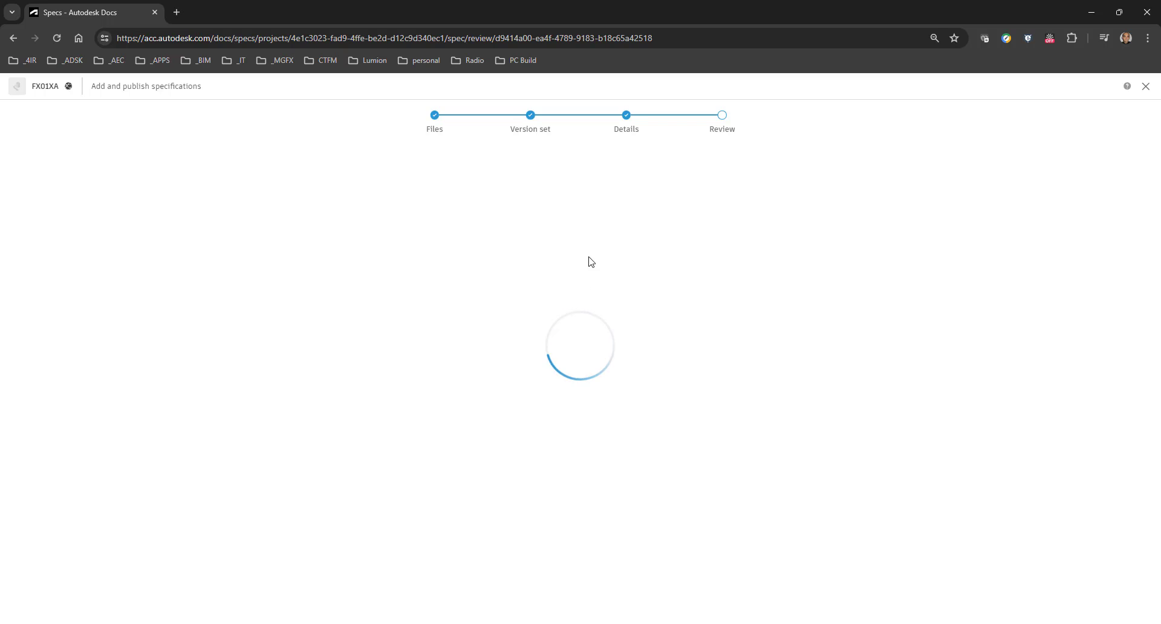
pyautogui.moveTo(693, 342)
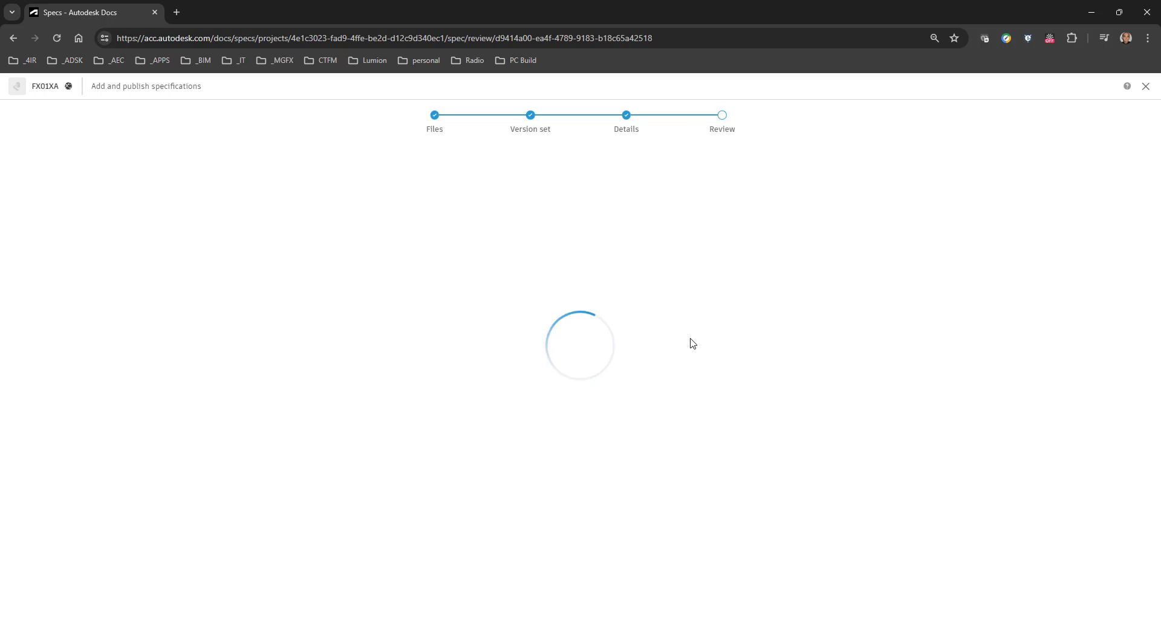
pyautogui.moveTo(699, 334)
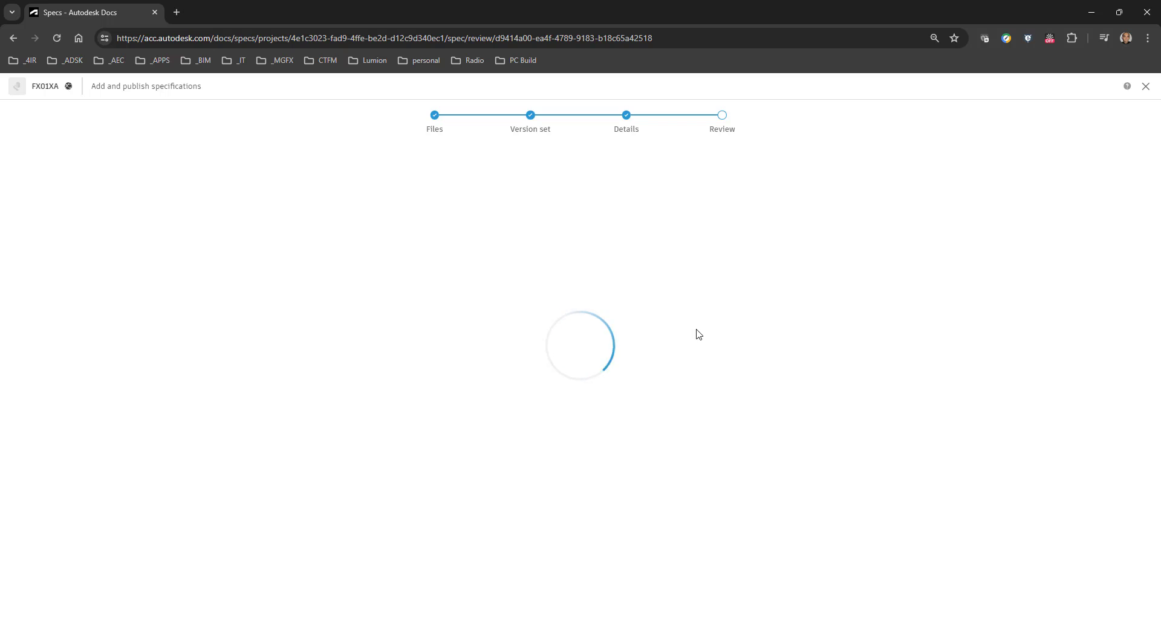
pyautogui.moveTo(639, 316)
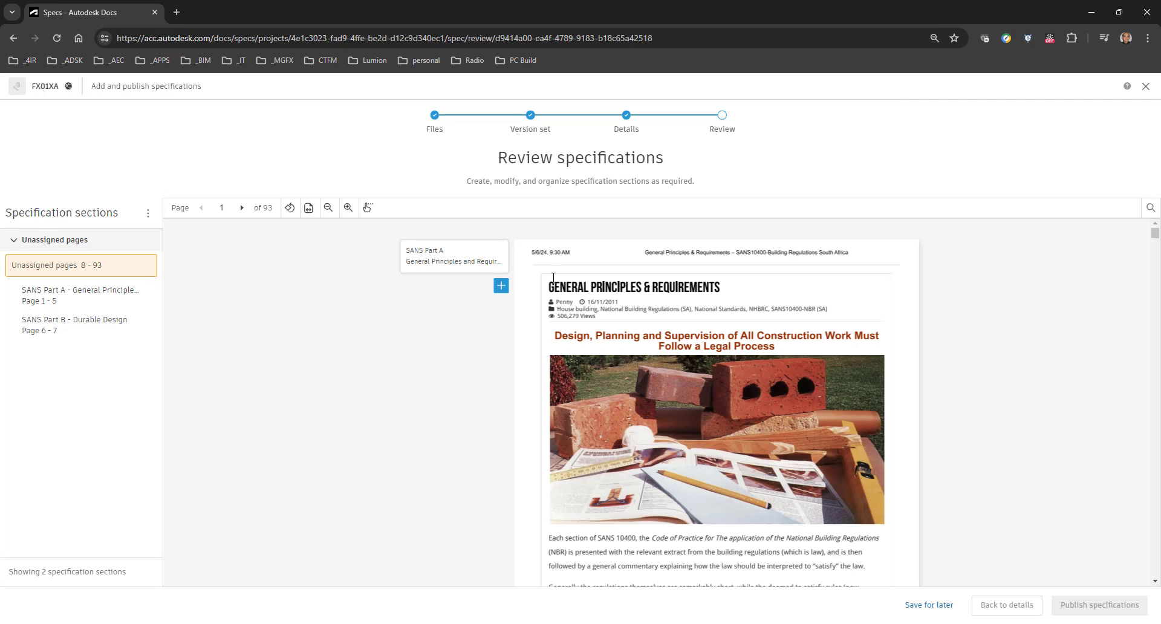
pyautogui.moveTo(412, 321)
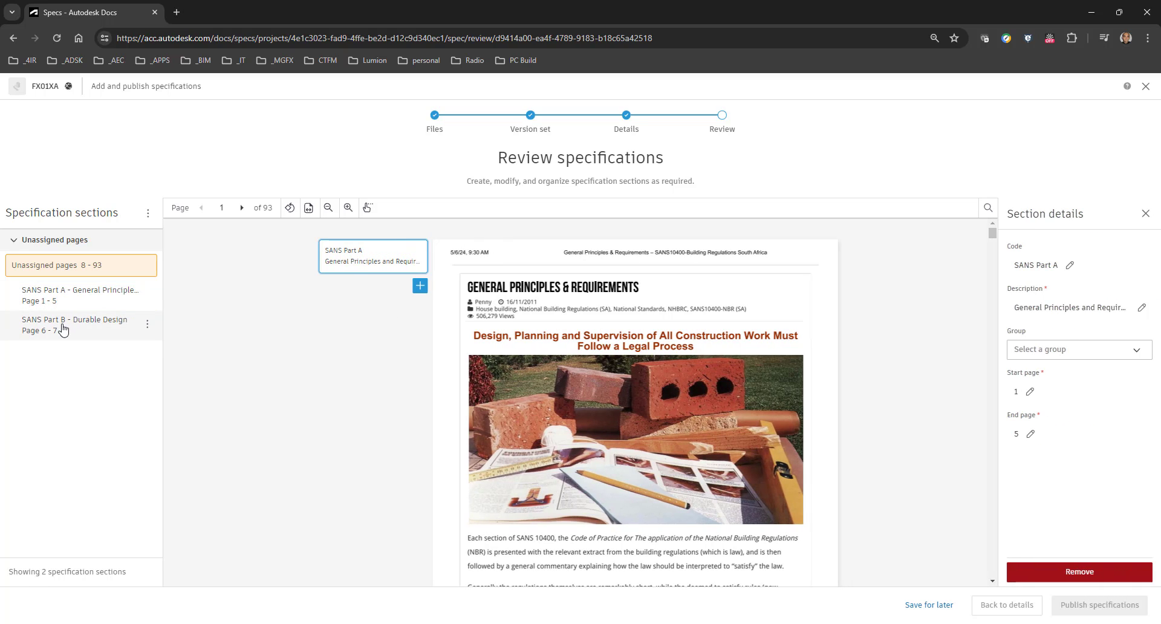
# Add section 'SANS Part C' described 'Rooms fir for purpose', starting page 8, ending page 13
pyautogui.click(74, 325)
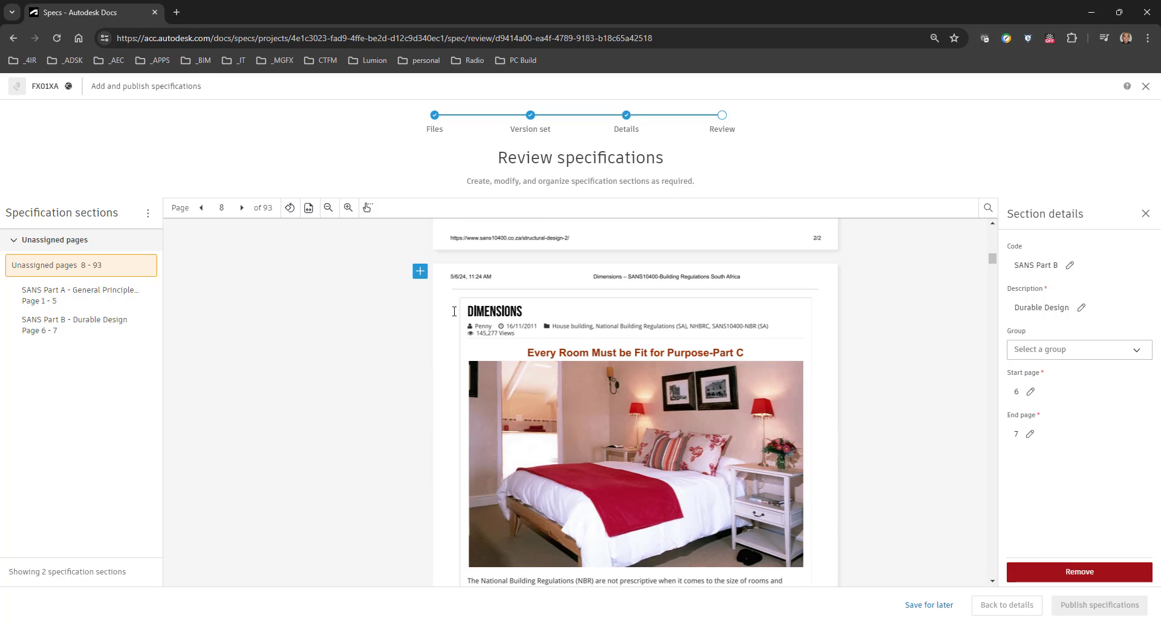
pyautogui.click(419, 271)
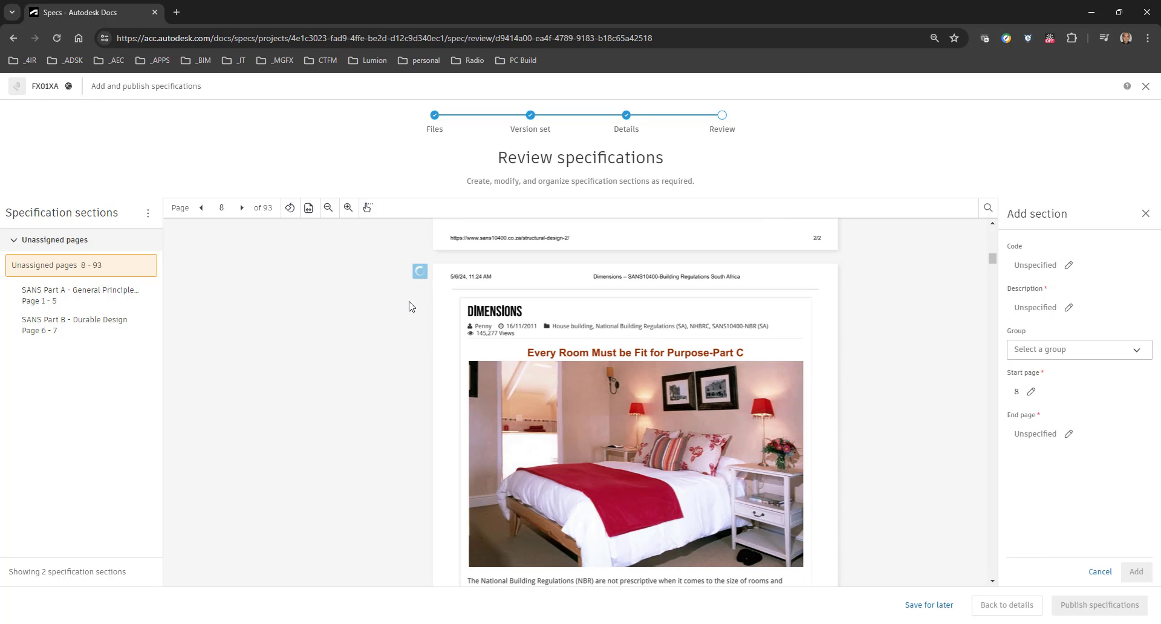
pyautogui.click(1073, 264)
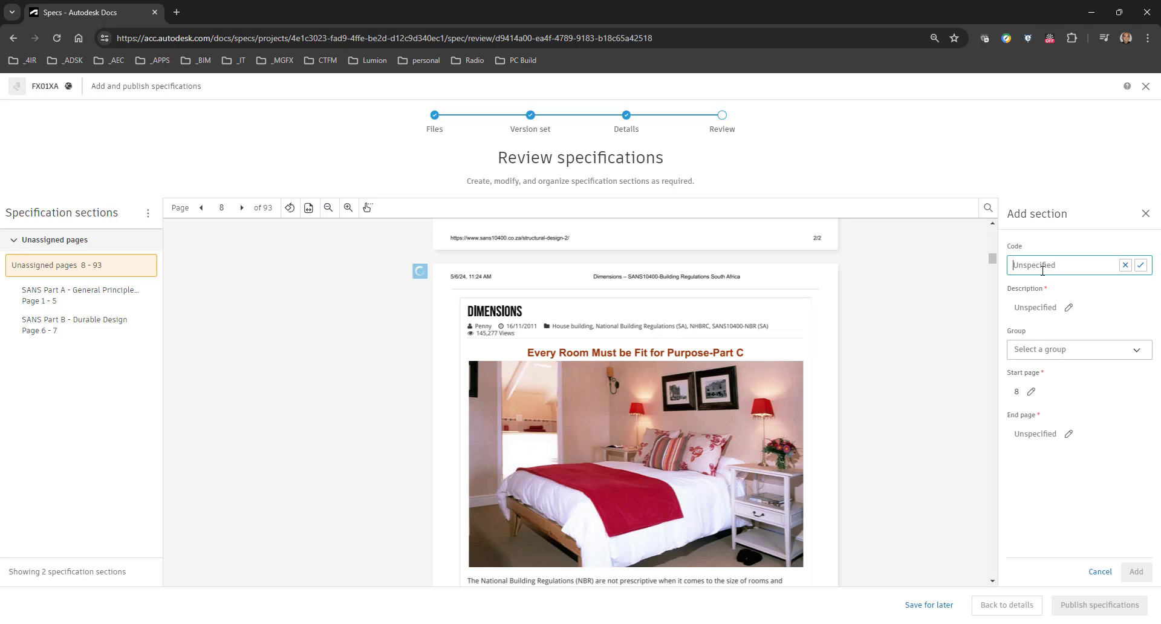
pyautogui.write('SANS')
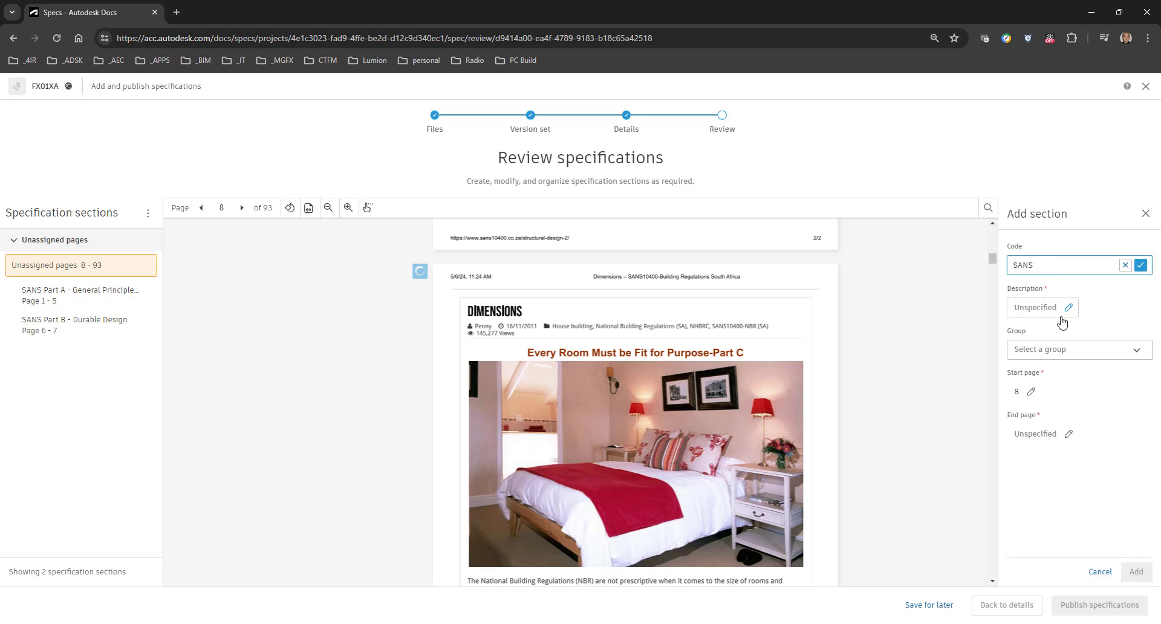
pyautogui.write('Part C')
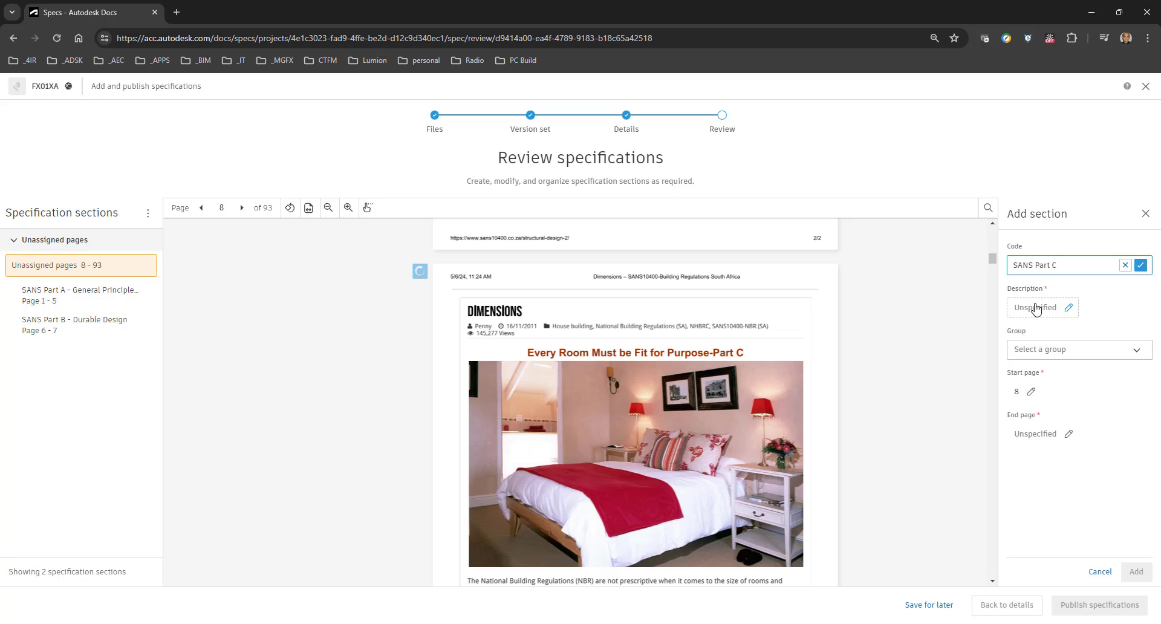
pyautogui.write('Rooms')
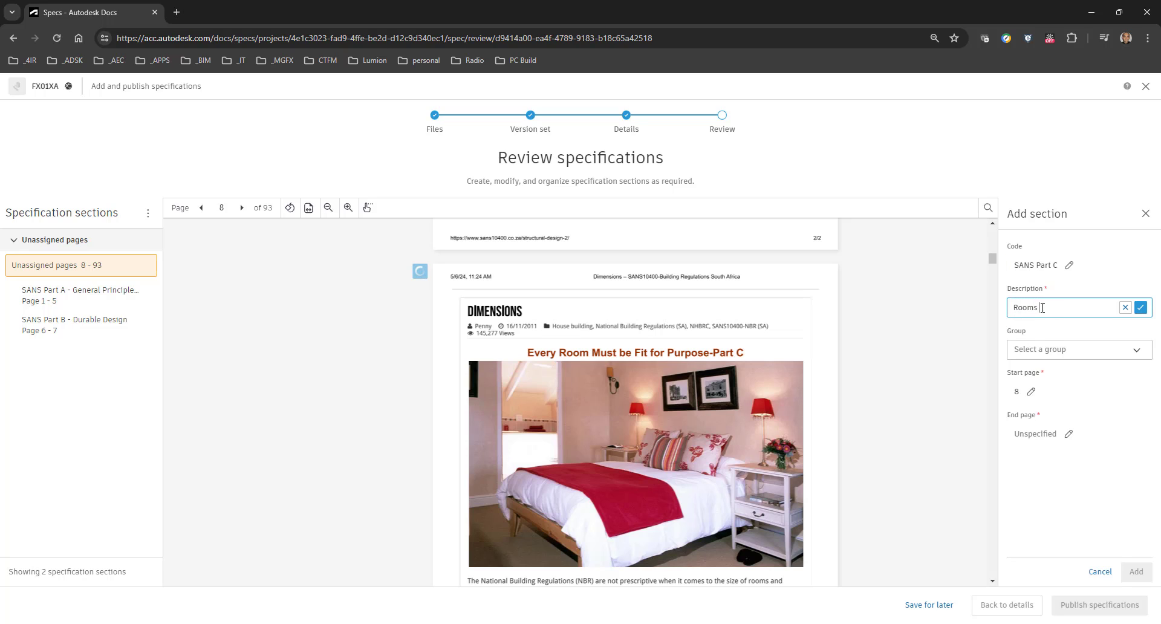
pyautogui.write('fr for p')
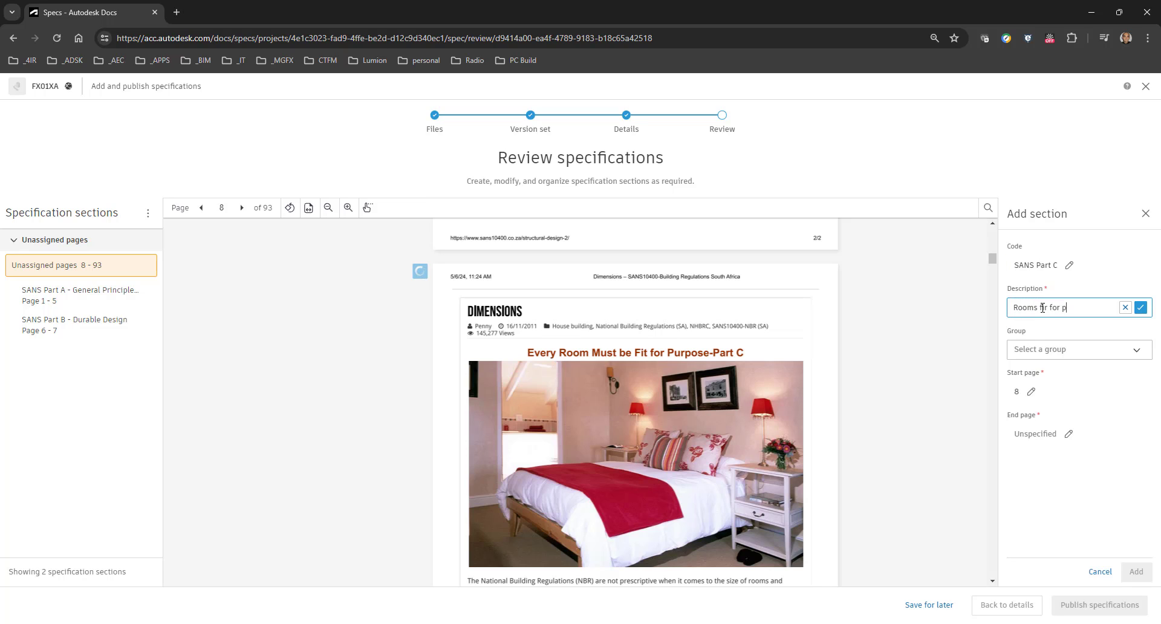
pyautogui.write('urpose')
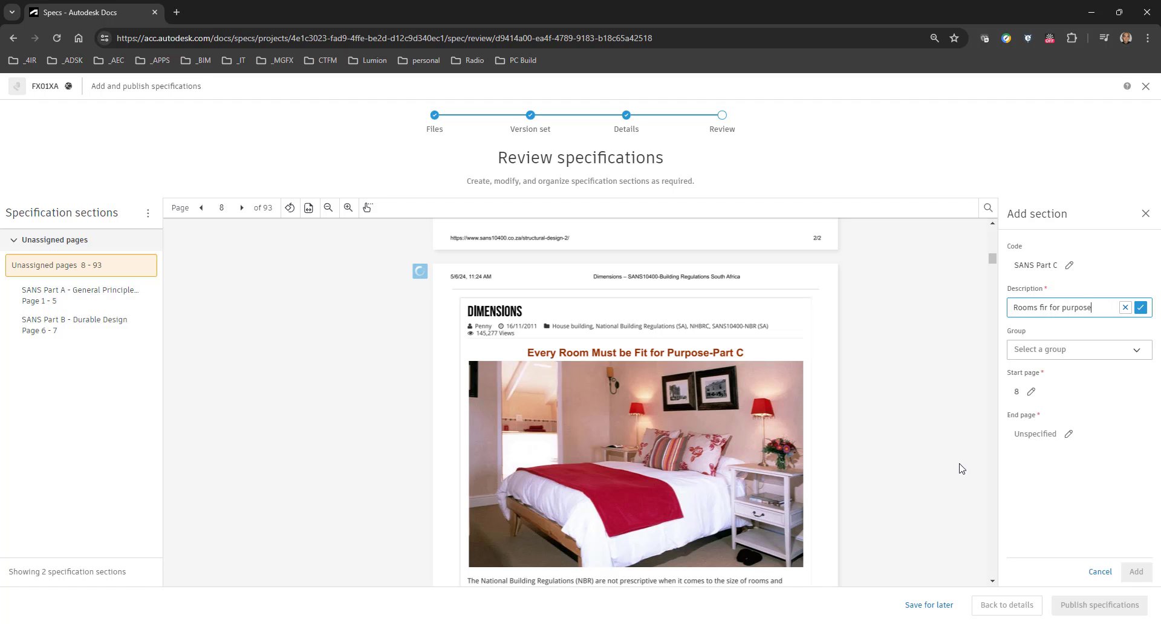
pyautogui.scroll(-3)
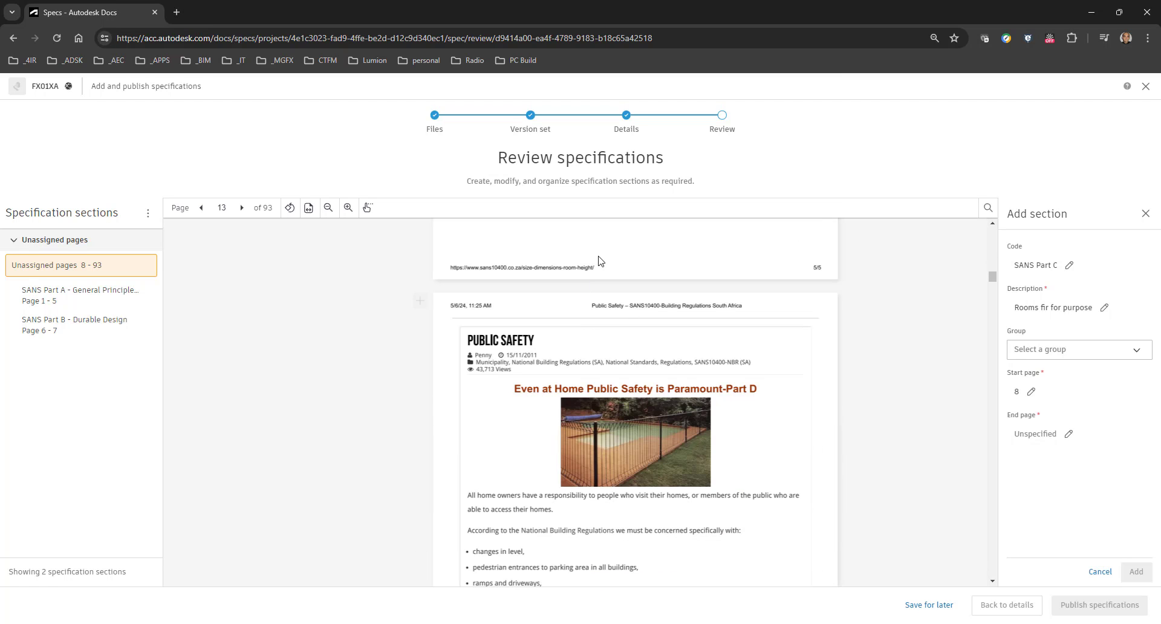
pyautogui.moveTo(959, 422)
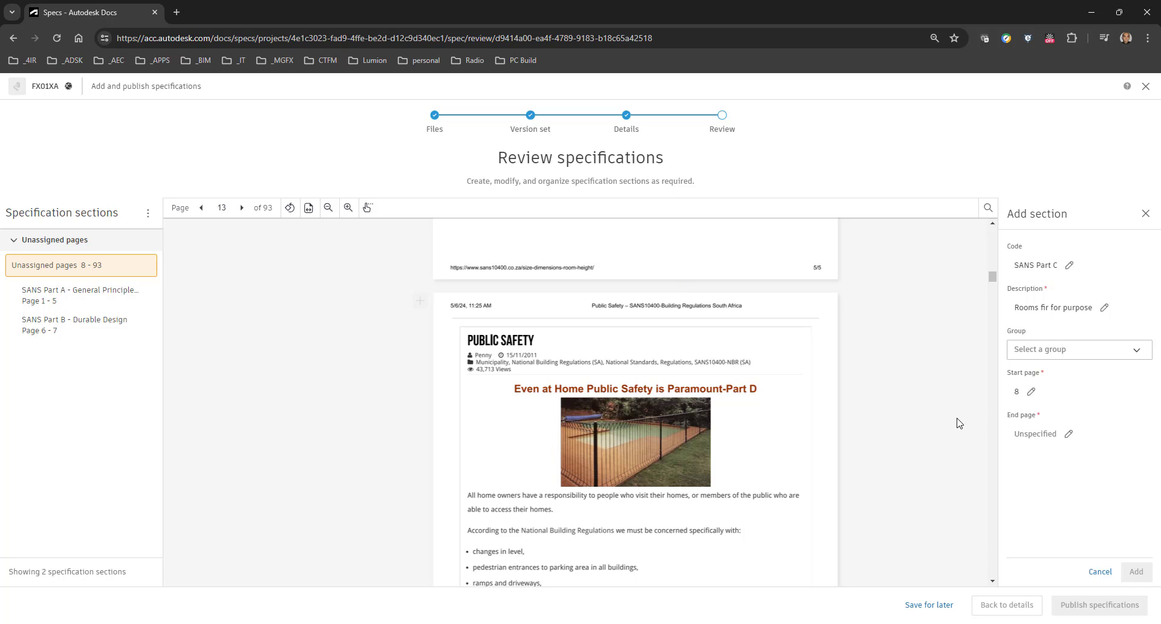
pyautogui.write('13')
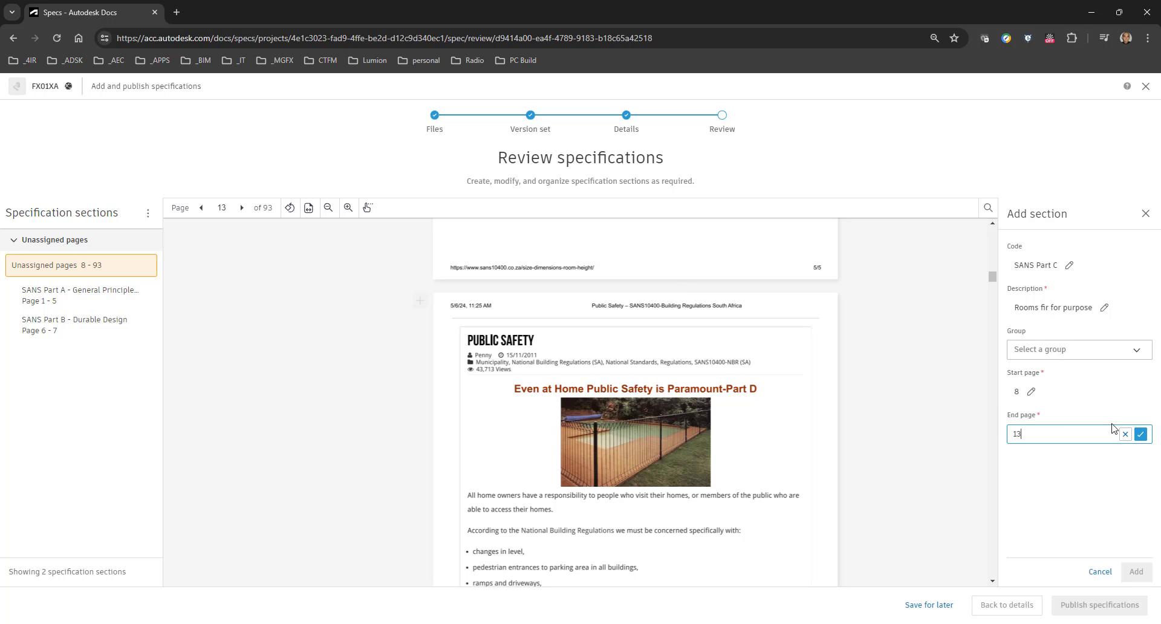
pyautogui.click(1140, 436)
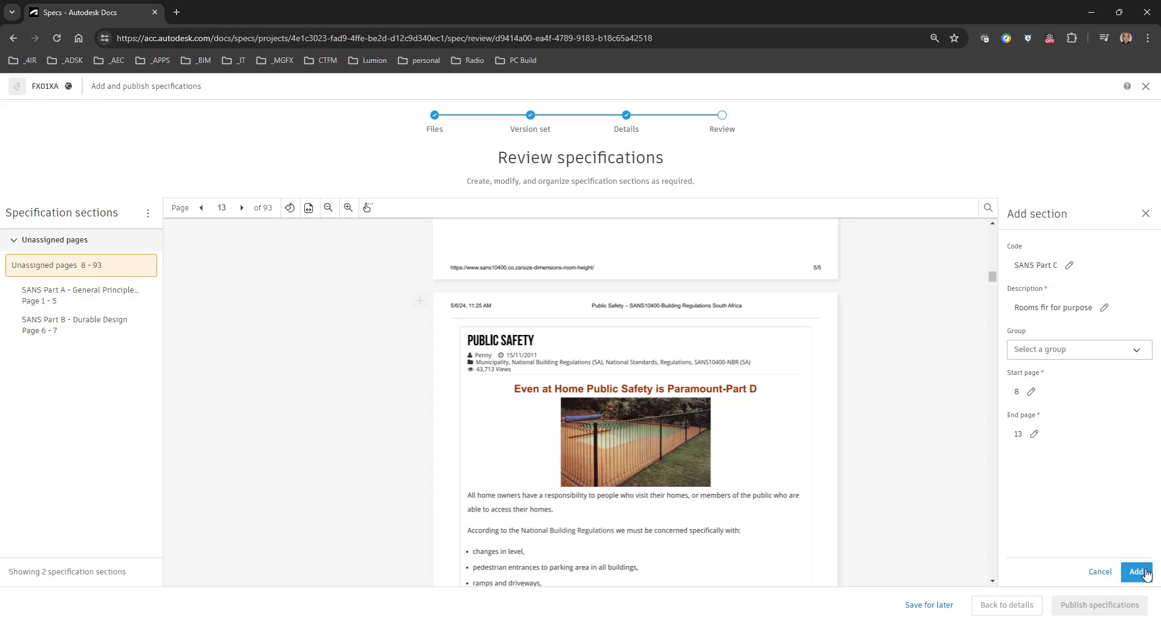
pyautogui.click(1136, 571)
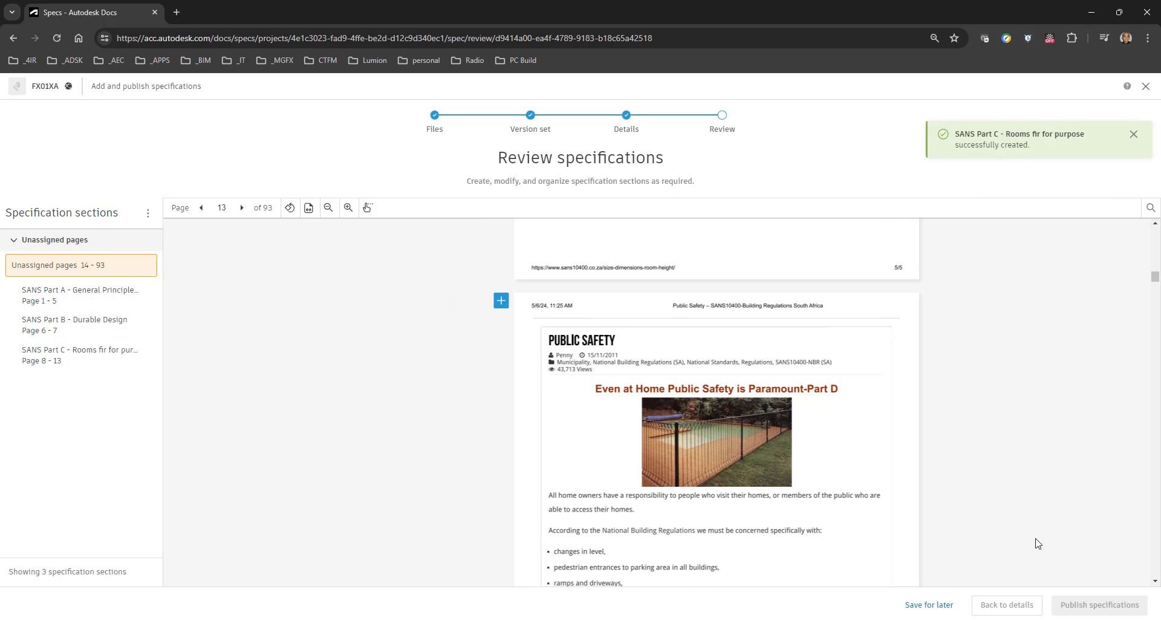
pyautogui.moveTo(918, 616)
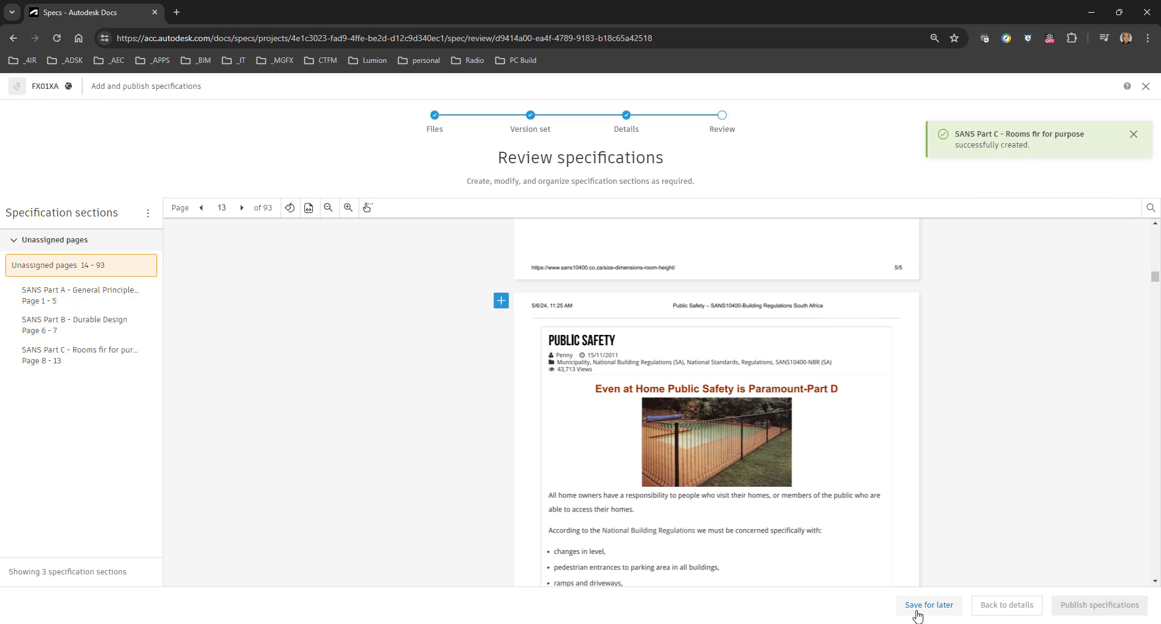
# Save the three-section specifications for later and confirm in the dialog
pyautogui.click(928, 605)
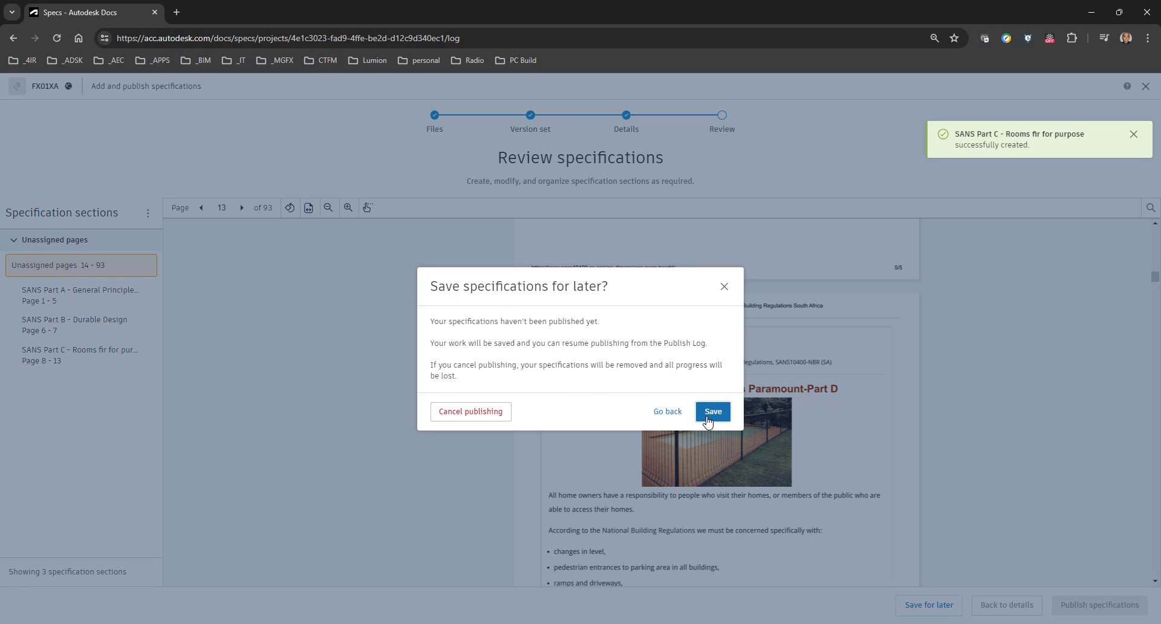
pyautogui.click(712, 411)
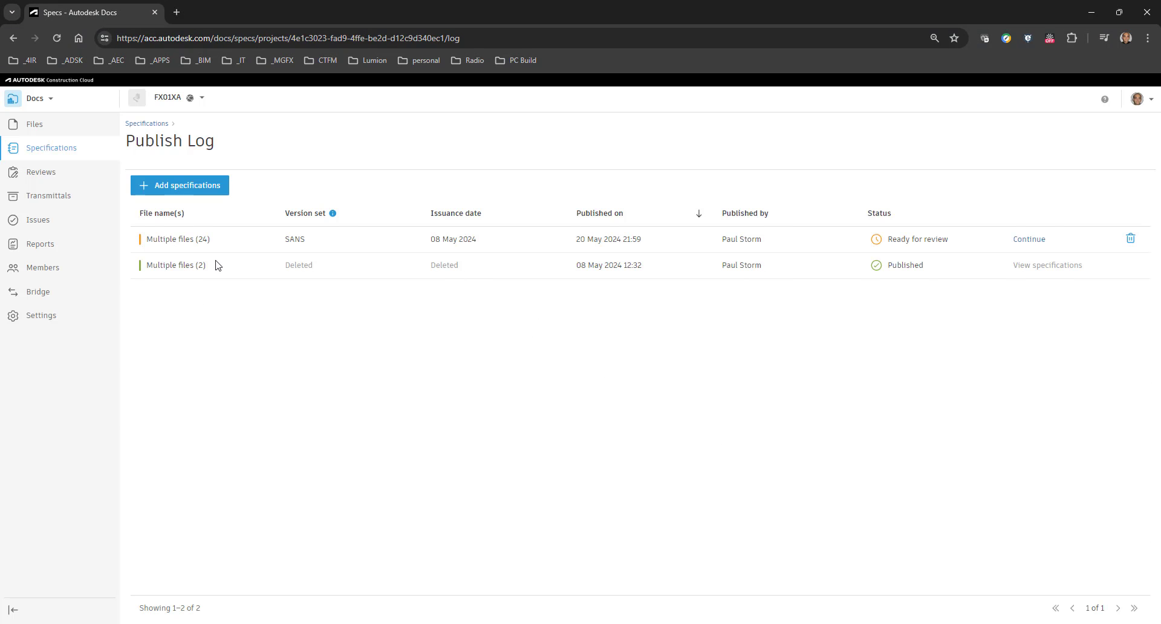
pyautogui.moveTo(903, 275)
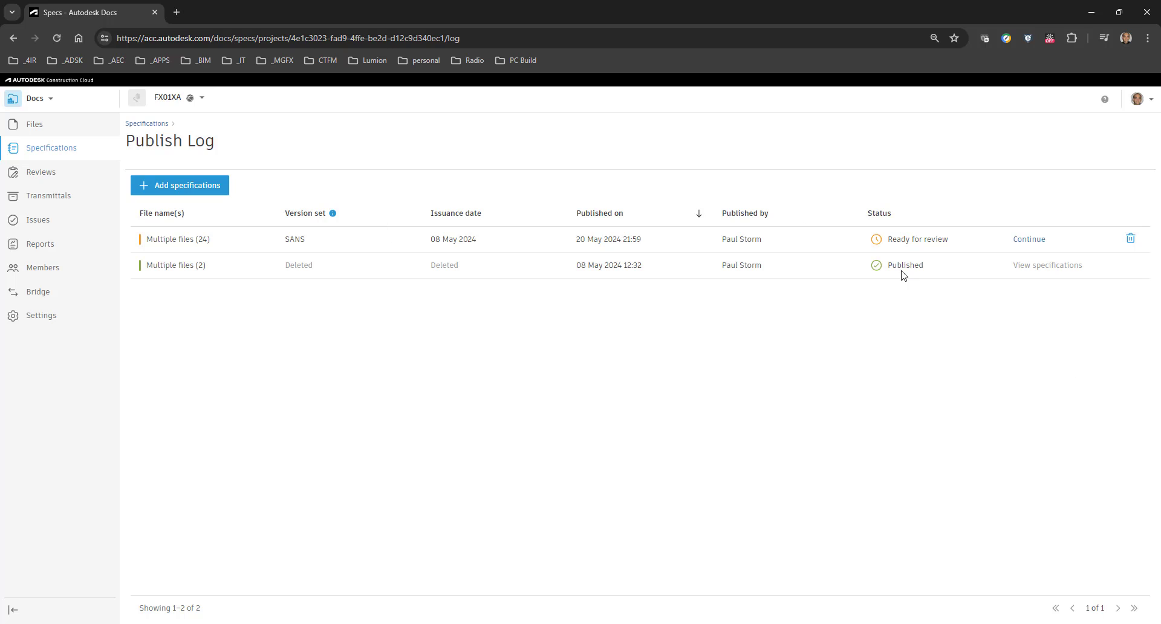
pyautogui.moveTo(879, 228)
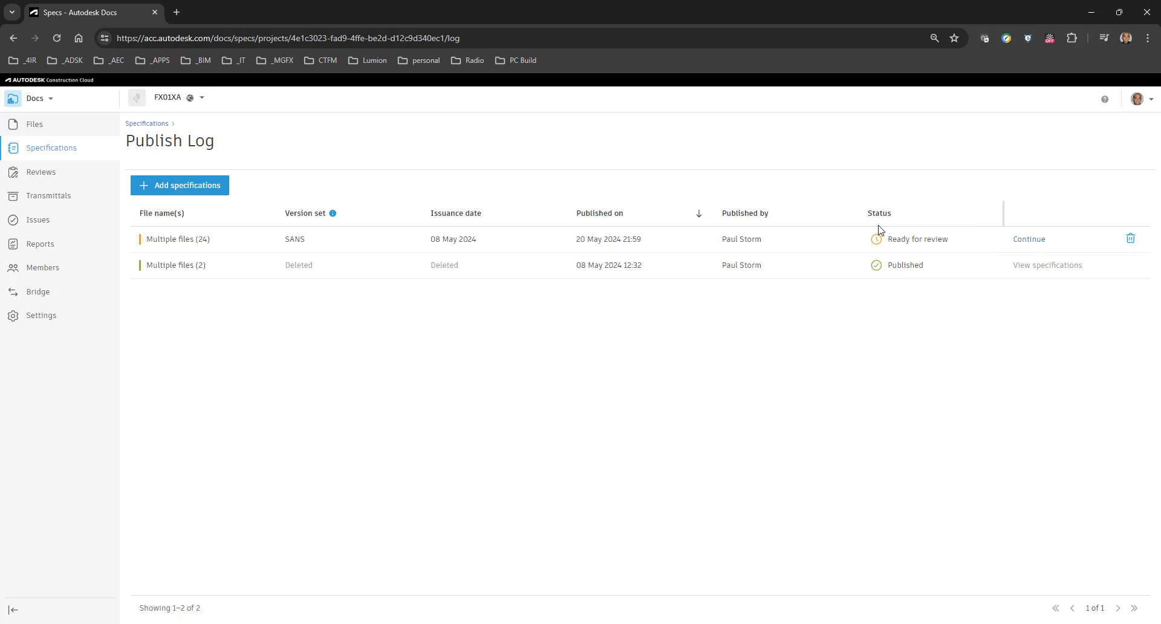
pyautogui.moveTo(1024, 242)
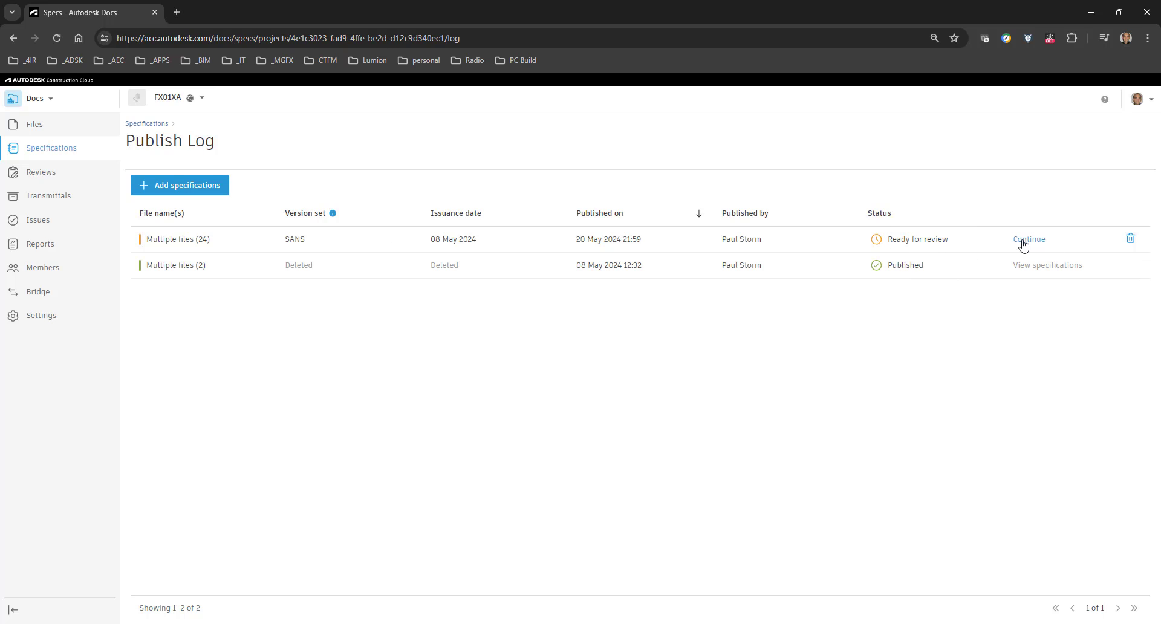
# Resume the SANS entry, add SANS-MISC 'Miscellaneous' for pages 14–93, and publish
pyautogui.click(1029, 239)
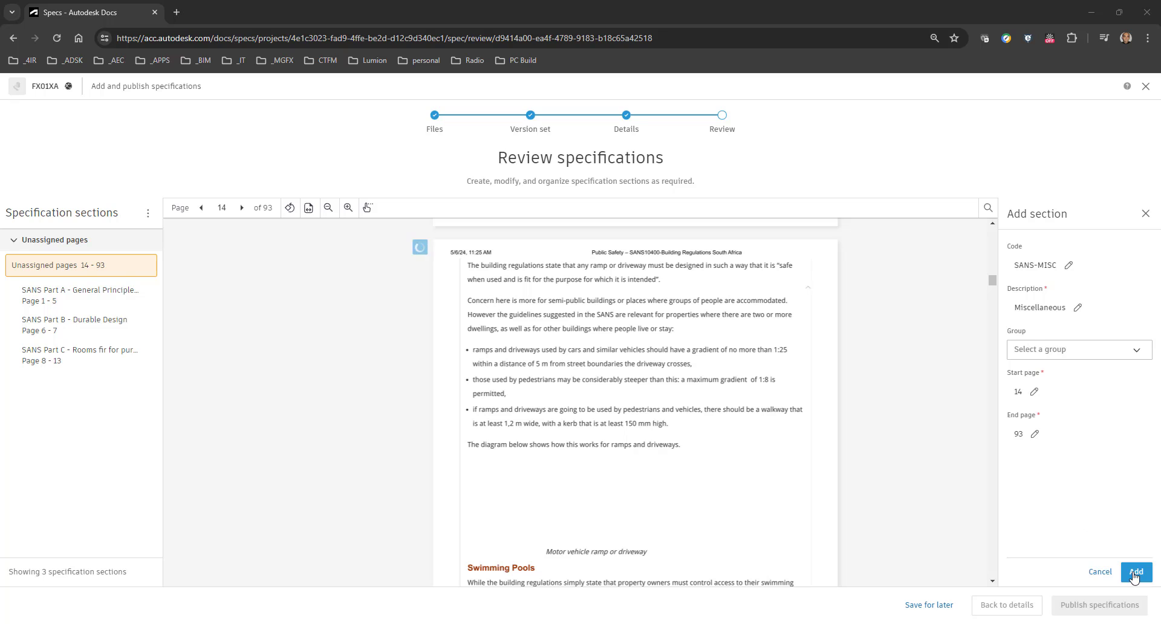
pyautogui.click(1135, 572)
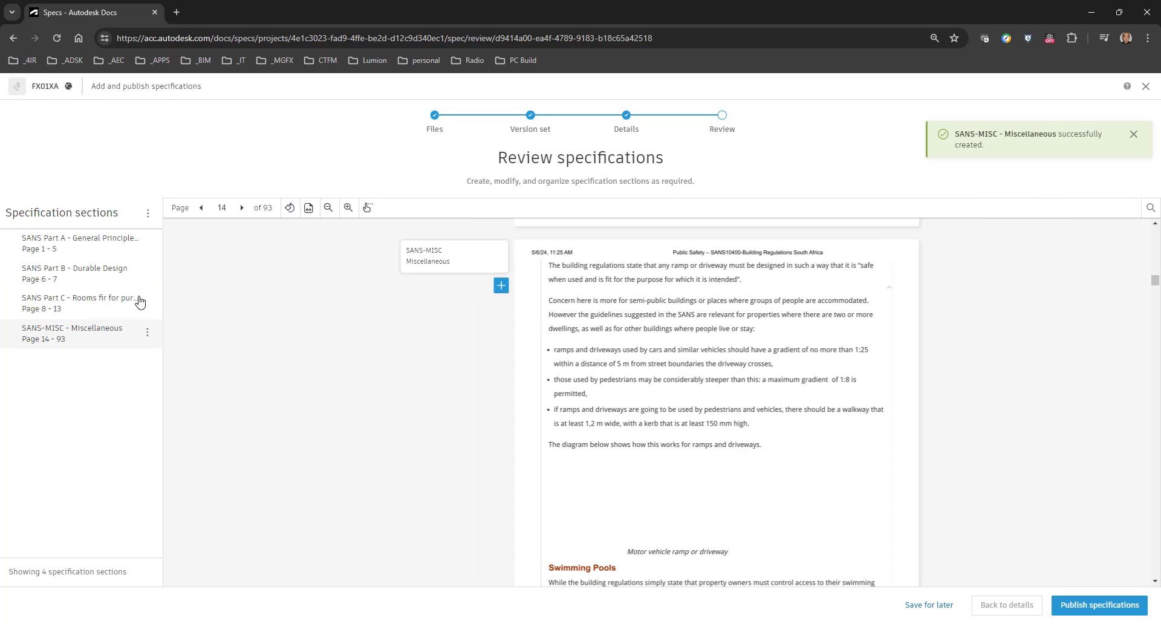
pyautogui.moveTo(48, 286)
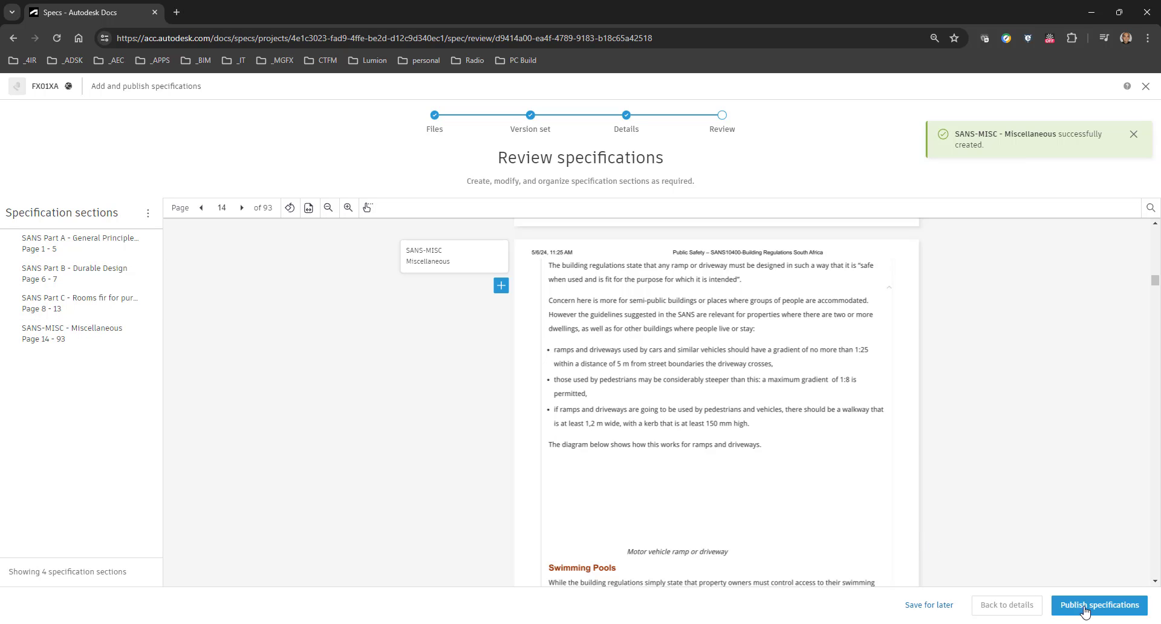
pyautogui.click(1101, 604)
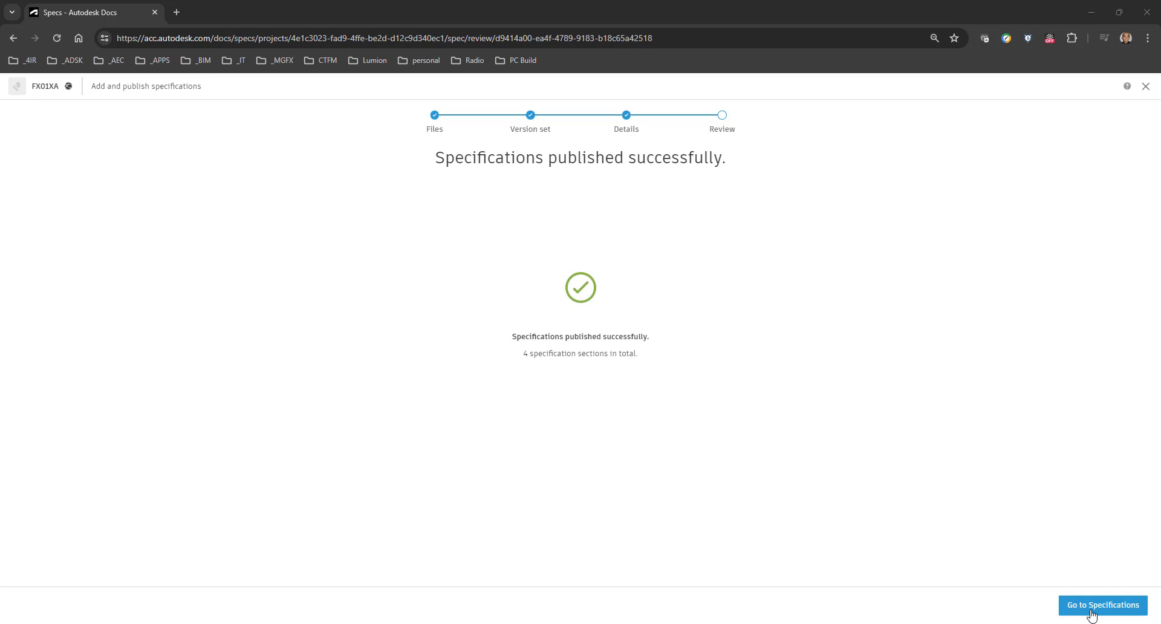
pyautogui.click(1102, 605)
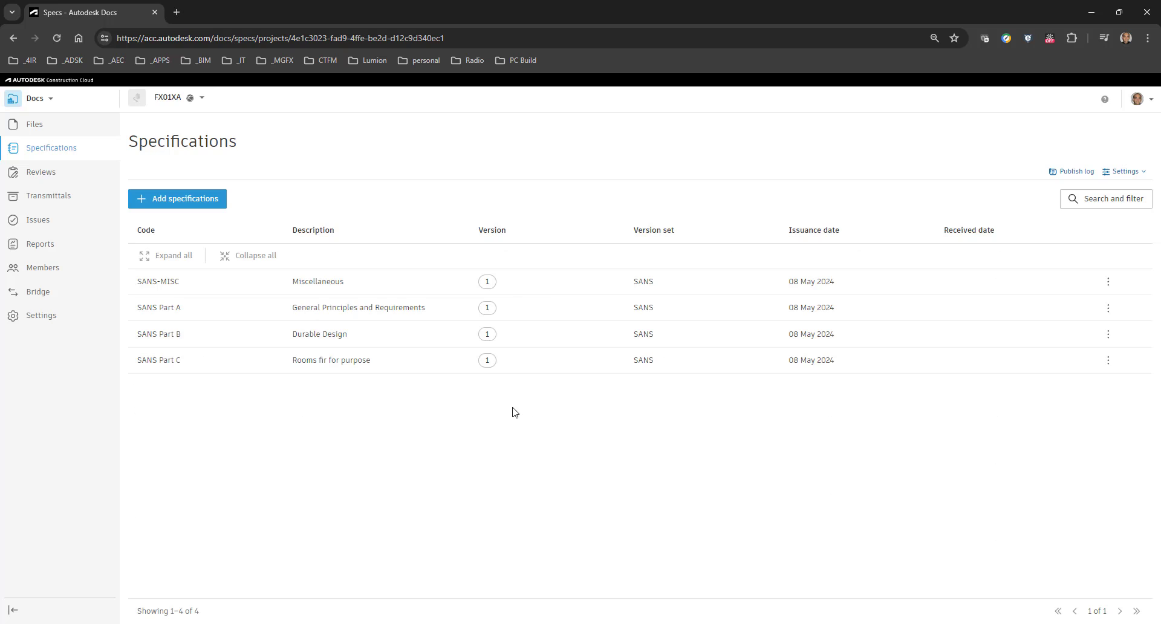
pyautogui.moveTo(407, 362)
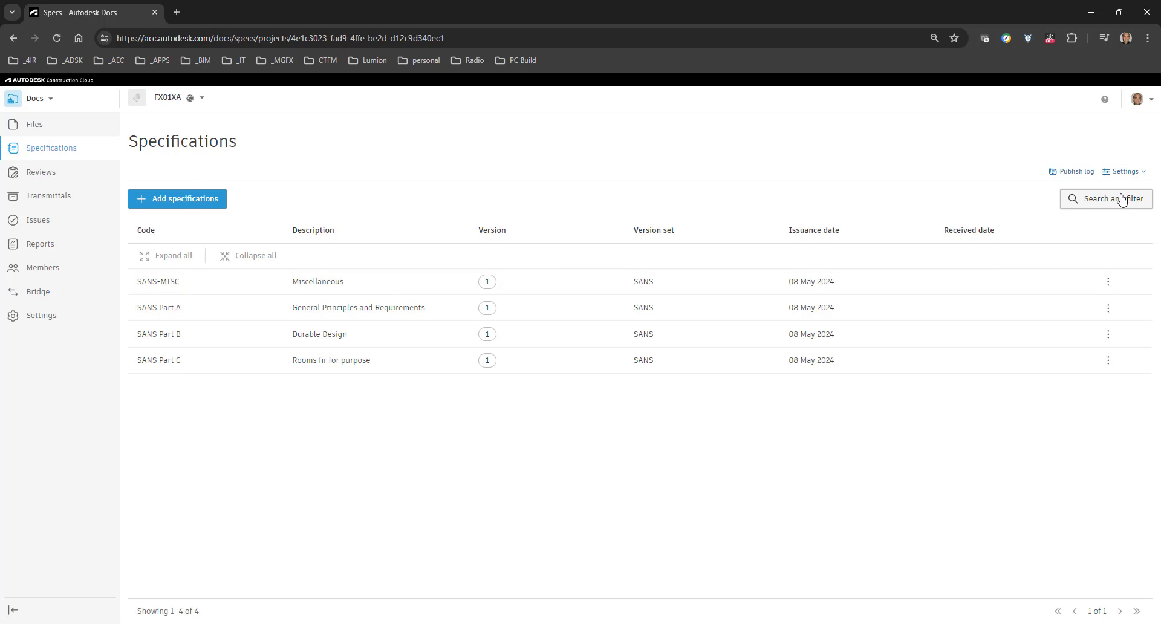
pyautogui.moveTo(82, 121)
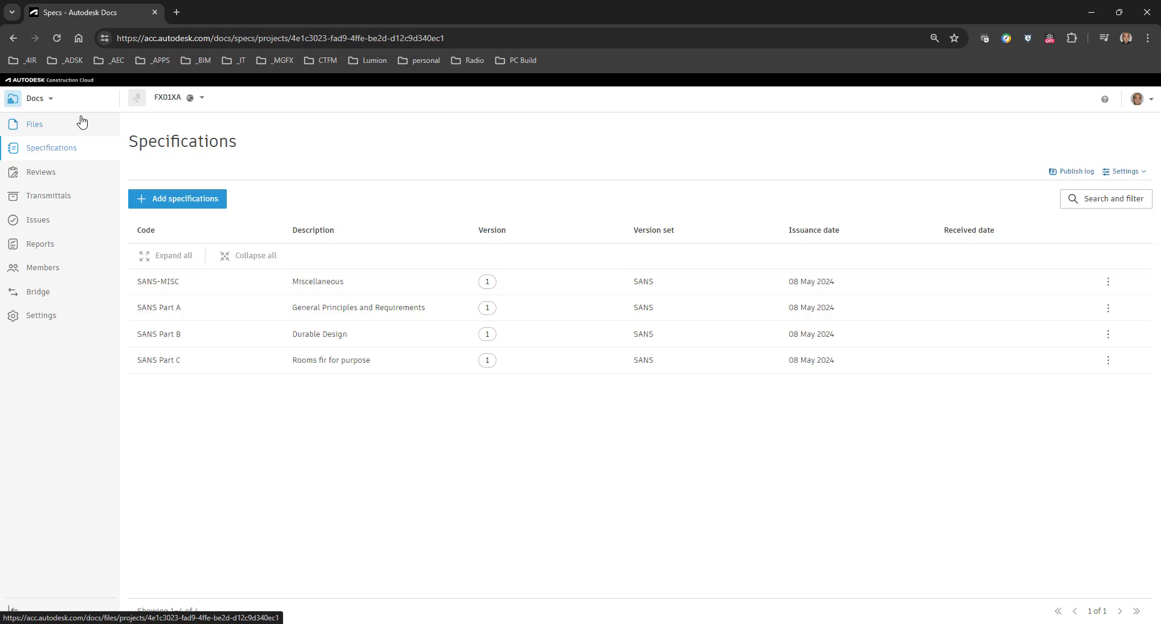
pyautogui.moveTo(242, 440)
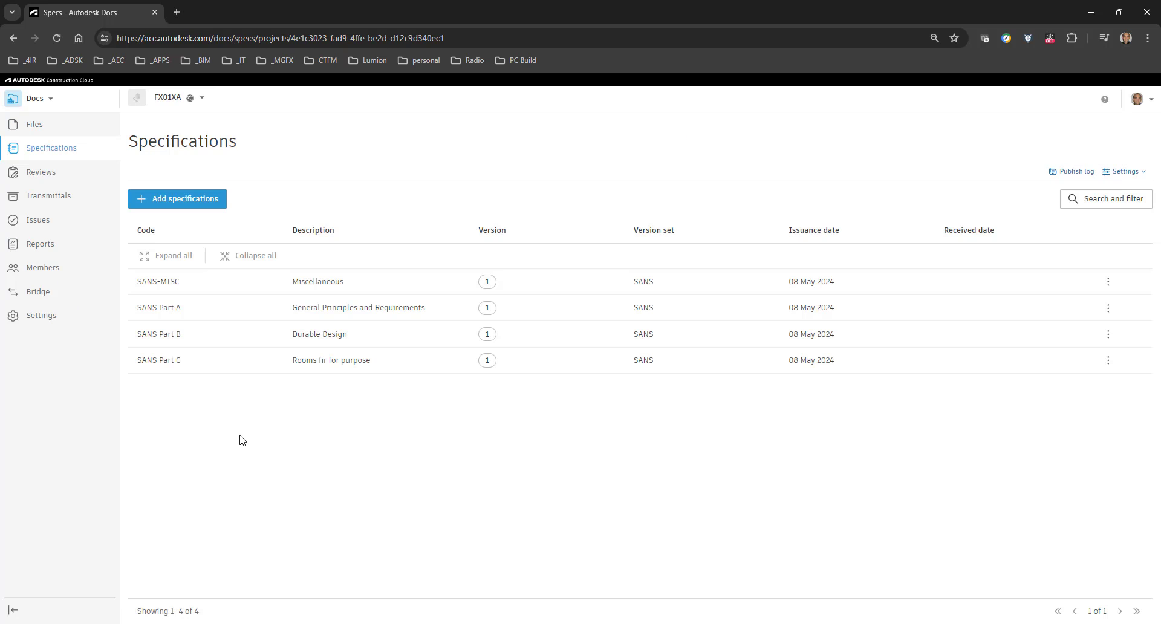
pyautogui.click(41, 171)
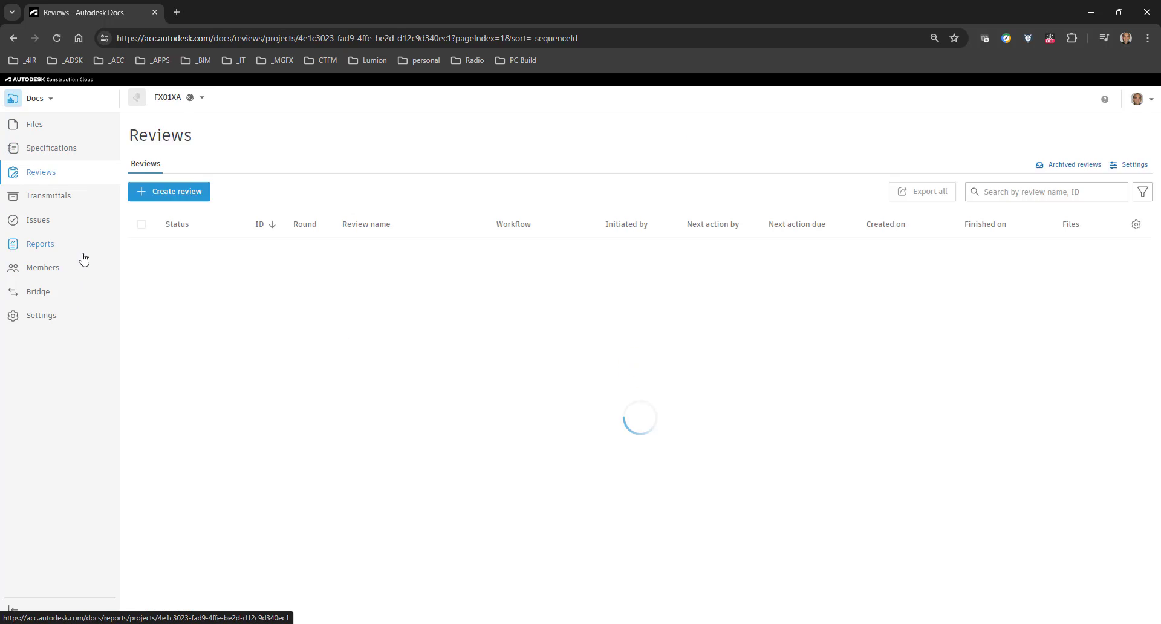
pyautogui.click(50, 147)
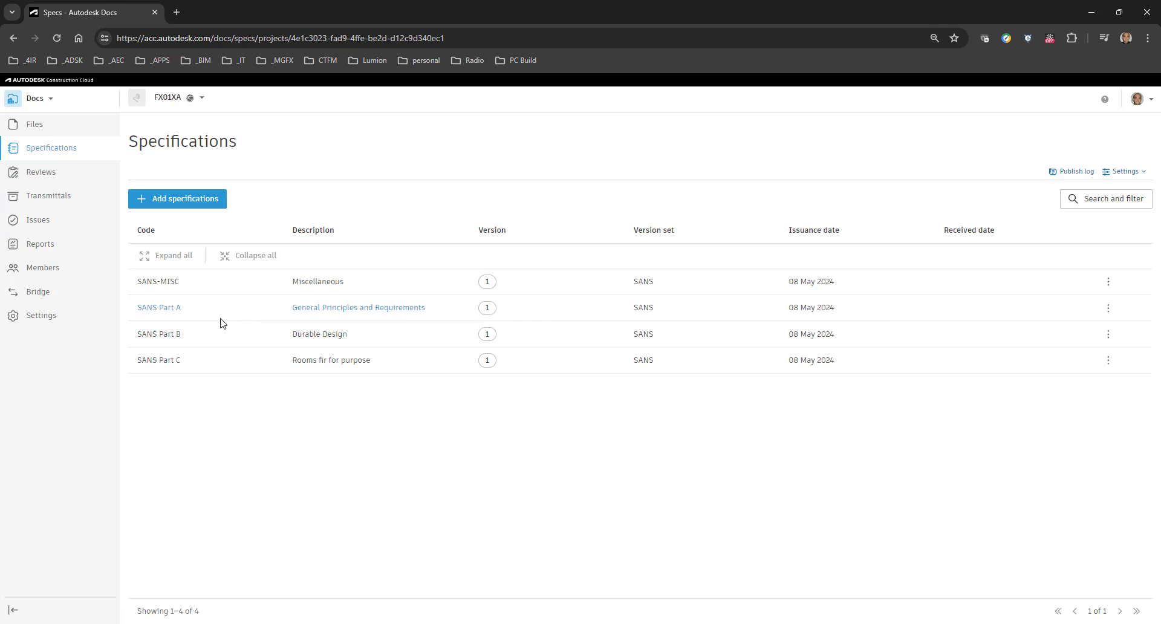
pyautogui.moveTo(139, 283)
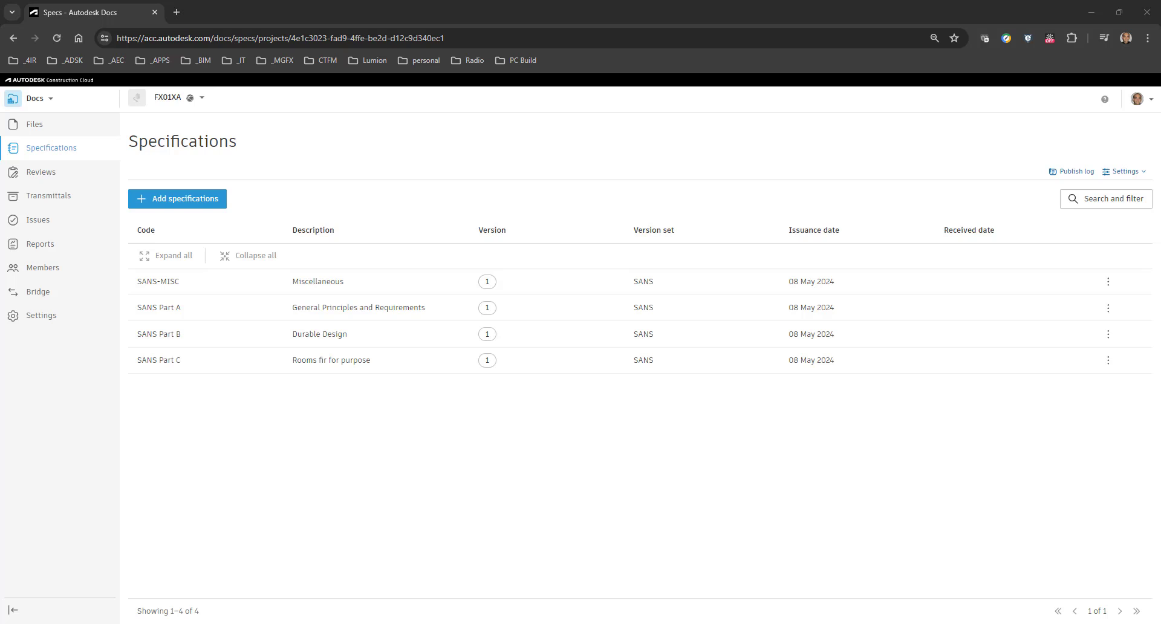
pyautogui.moveTo(1051, 194)
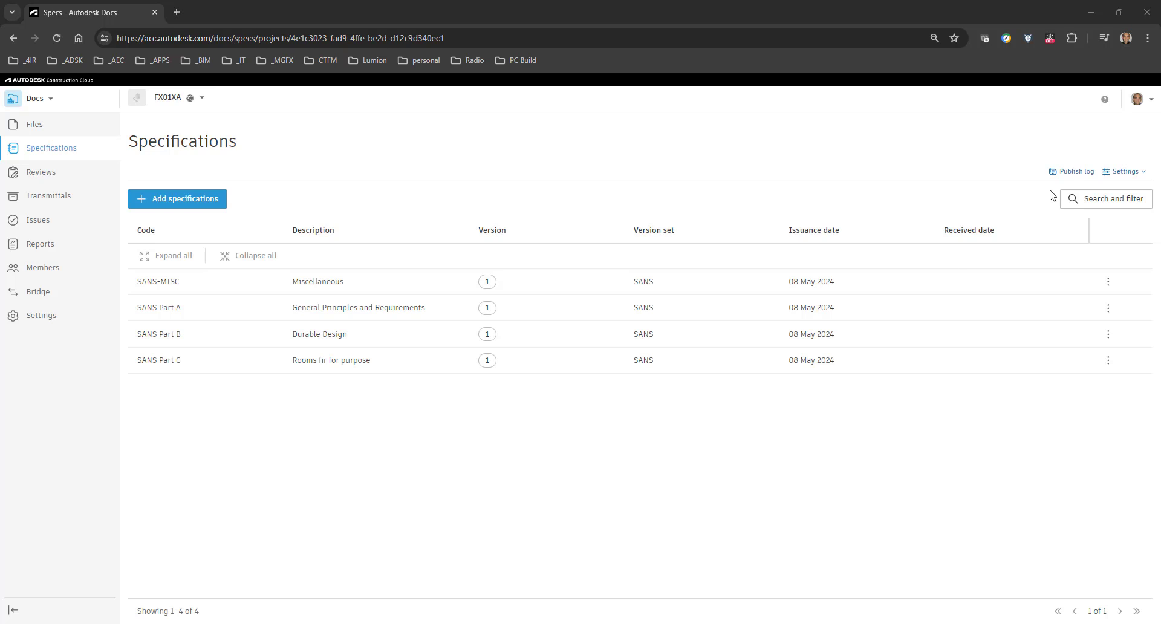
pyautogui.moveTo(963, 185)
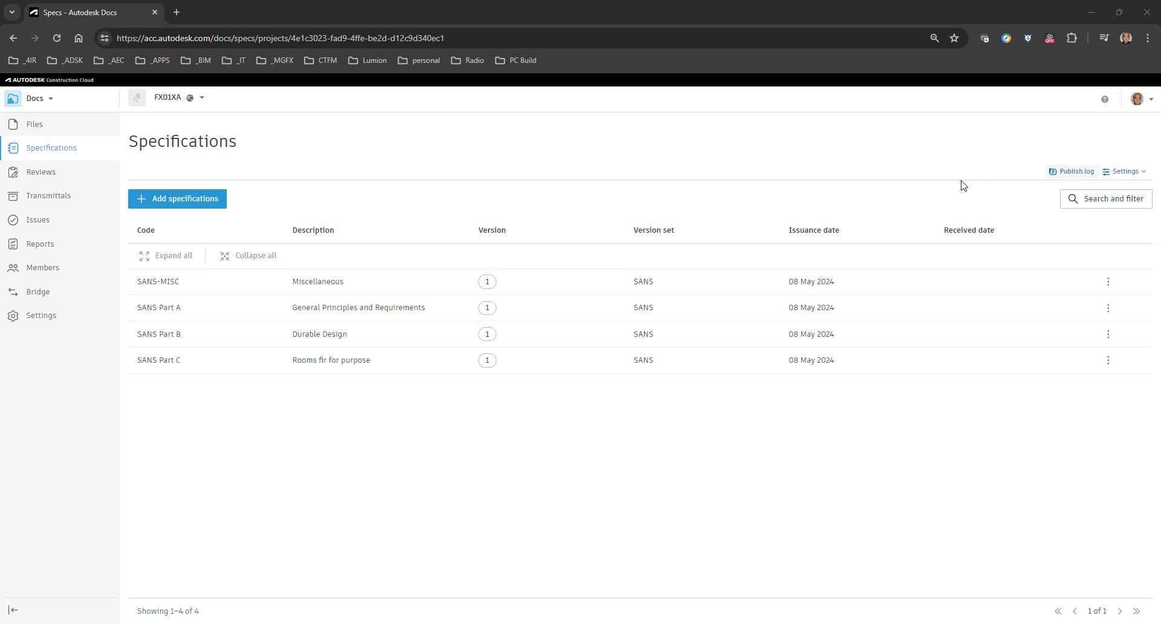
pyautogui.moveTo(1034, 263)
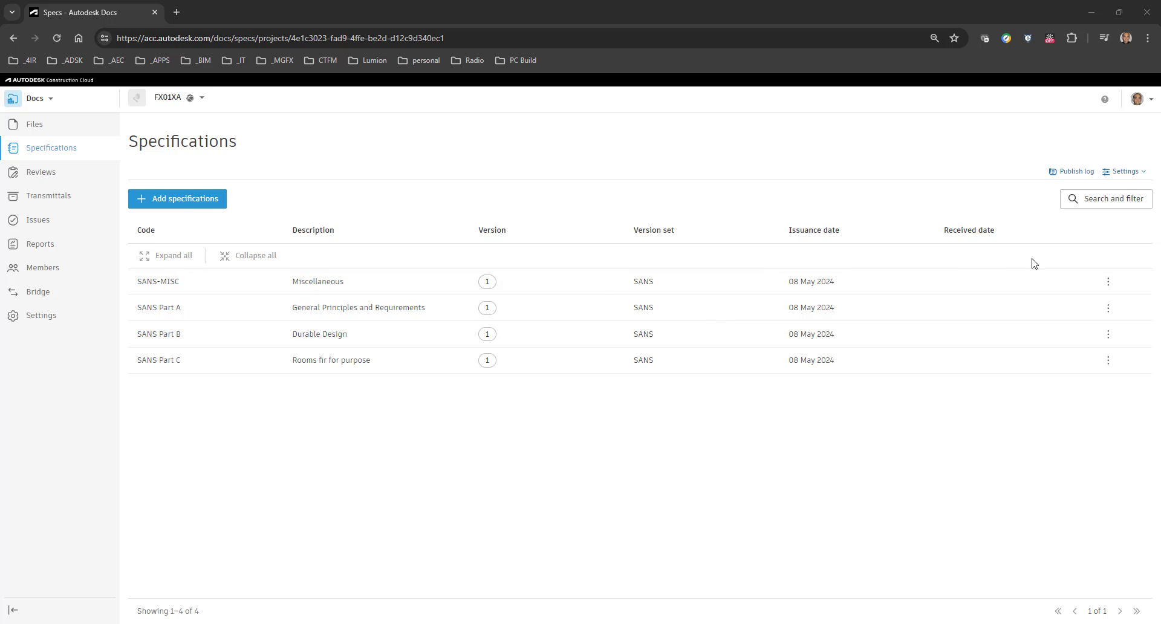
pyautogui.click(1108, 282)
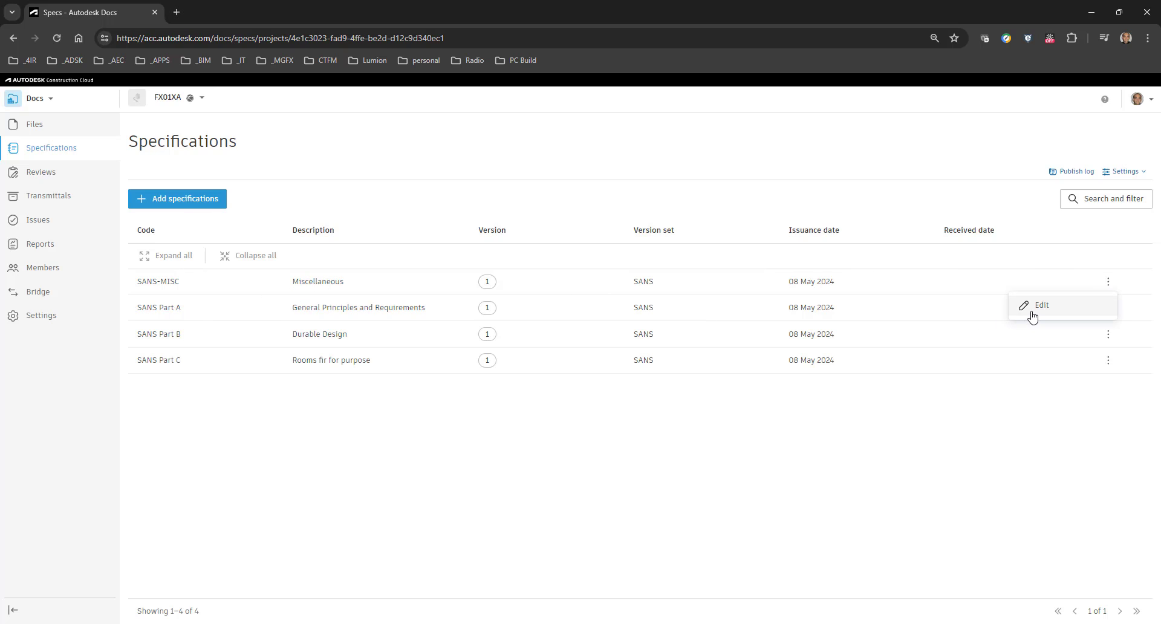
pyautogui.click(1041, 304)
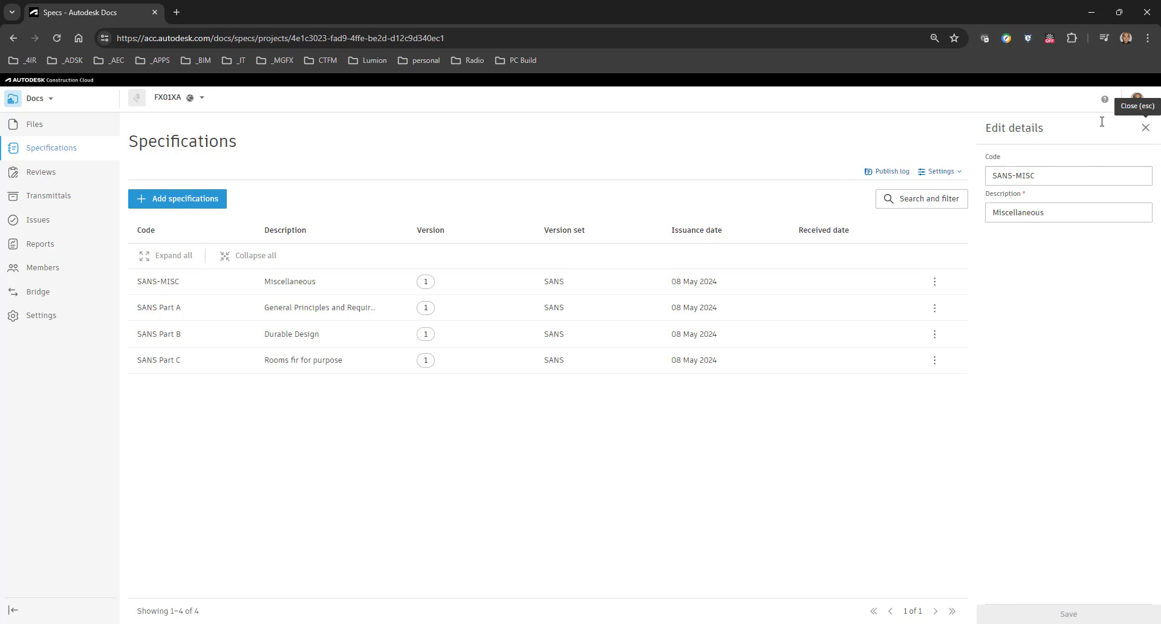
pyautogui.click(892, 171)
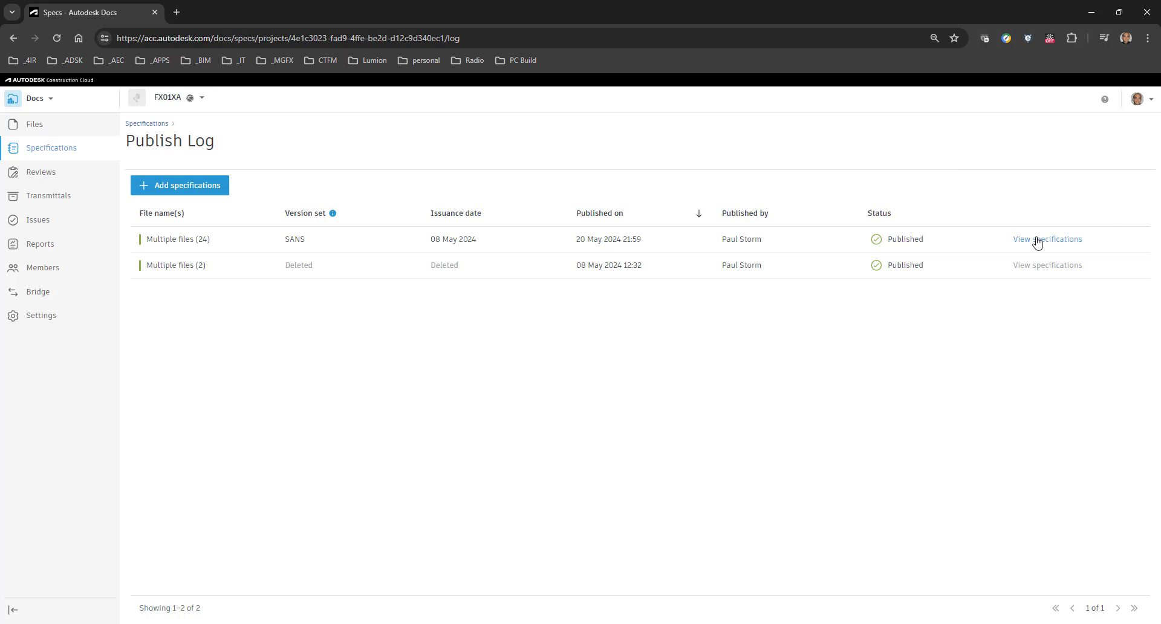
pyautogui.moveTo(190, 225)
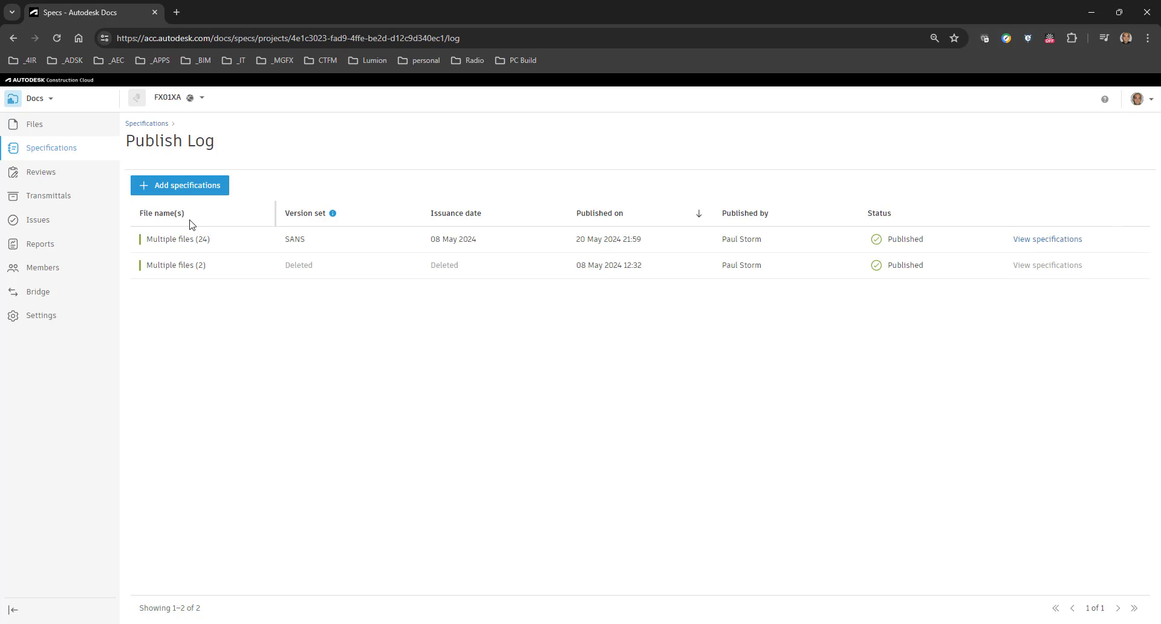
pyautogui.moveTo(1063, 164)
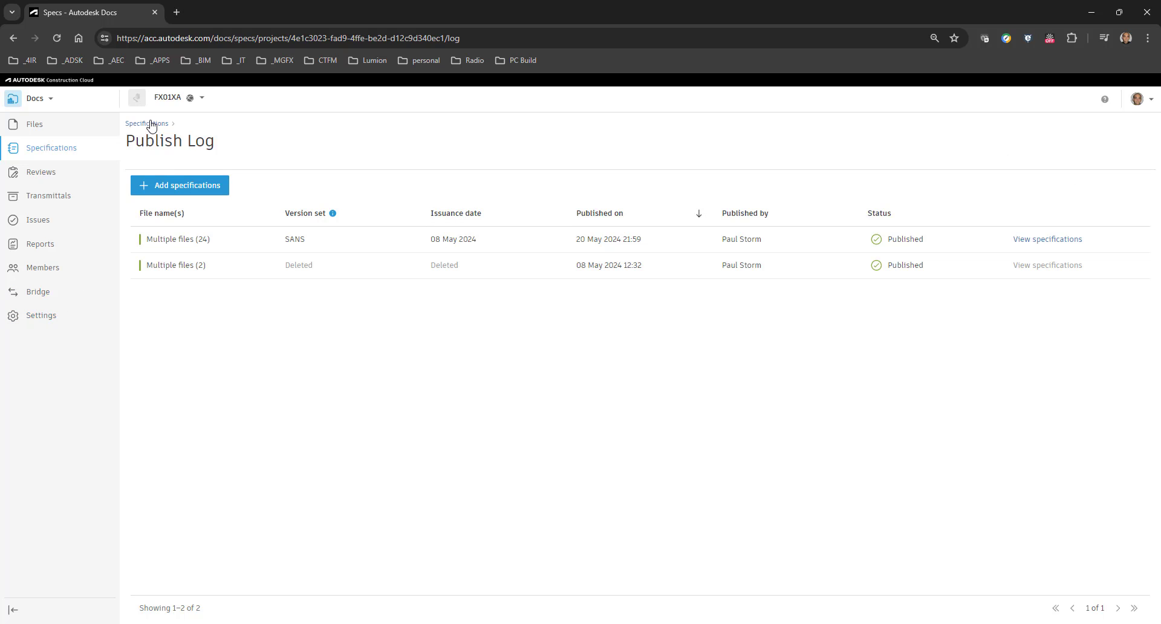
# Return to the Specifications list and open Settings > Version sets
pyautogui.click(146, 123)
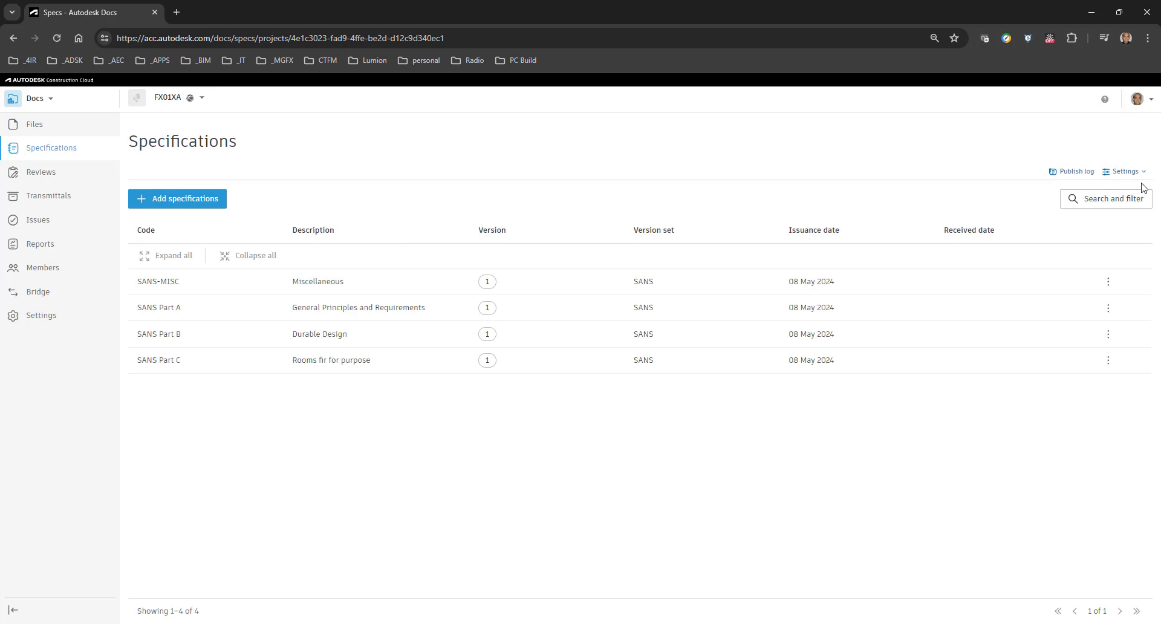
pyautogui.click(1125, 171)
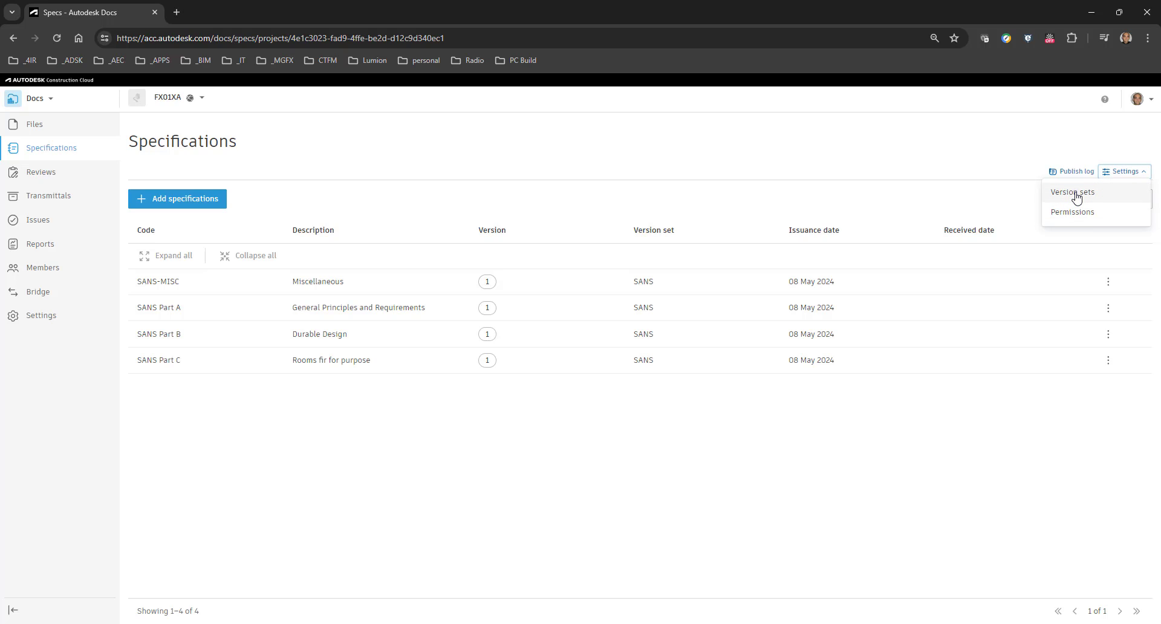
pyautogui.click(1072, 192)
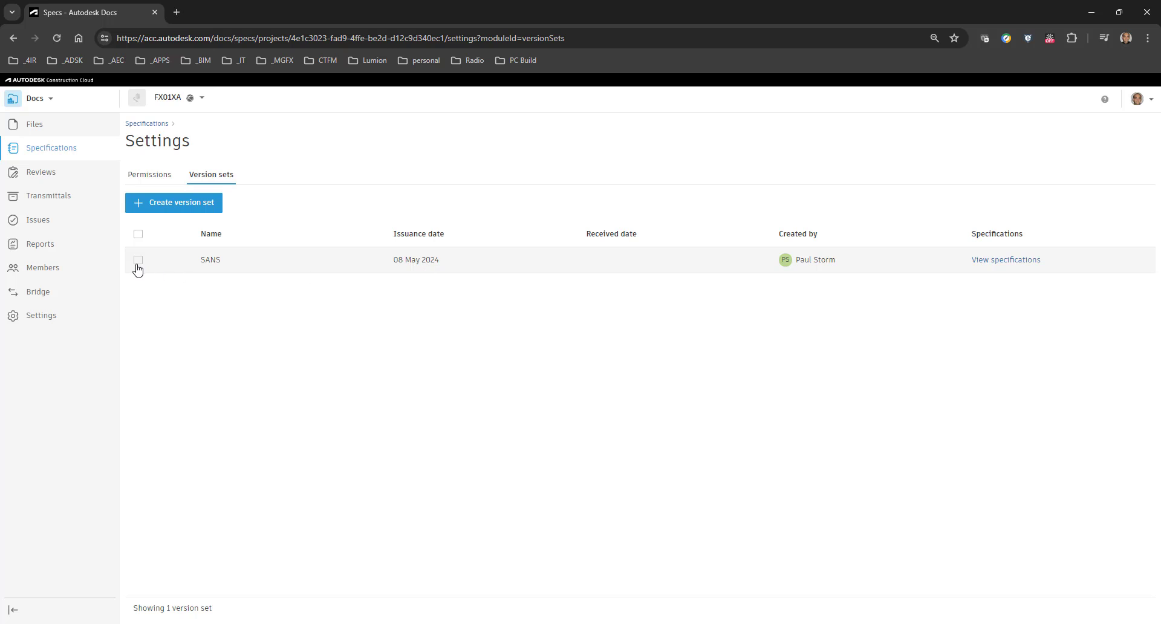
# Select the SANS version set and delete it, confirming the deletion
pyautogui.click(138, 260)
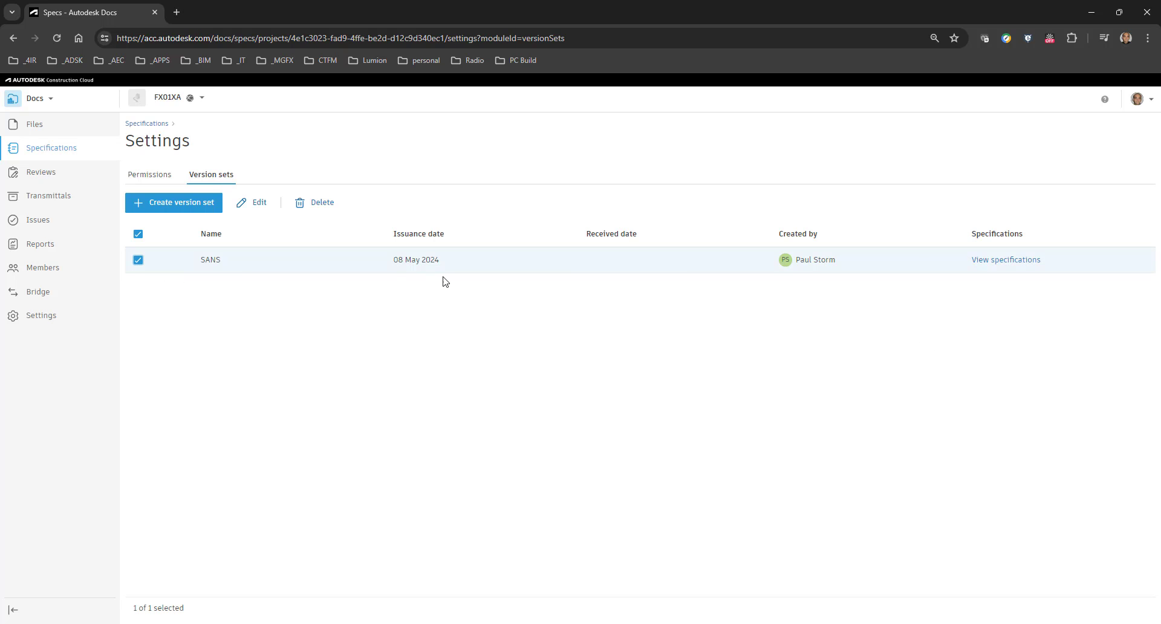
pyautogui.click(314, 203)
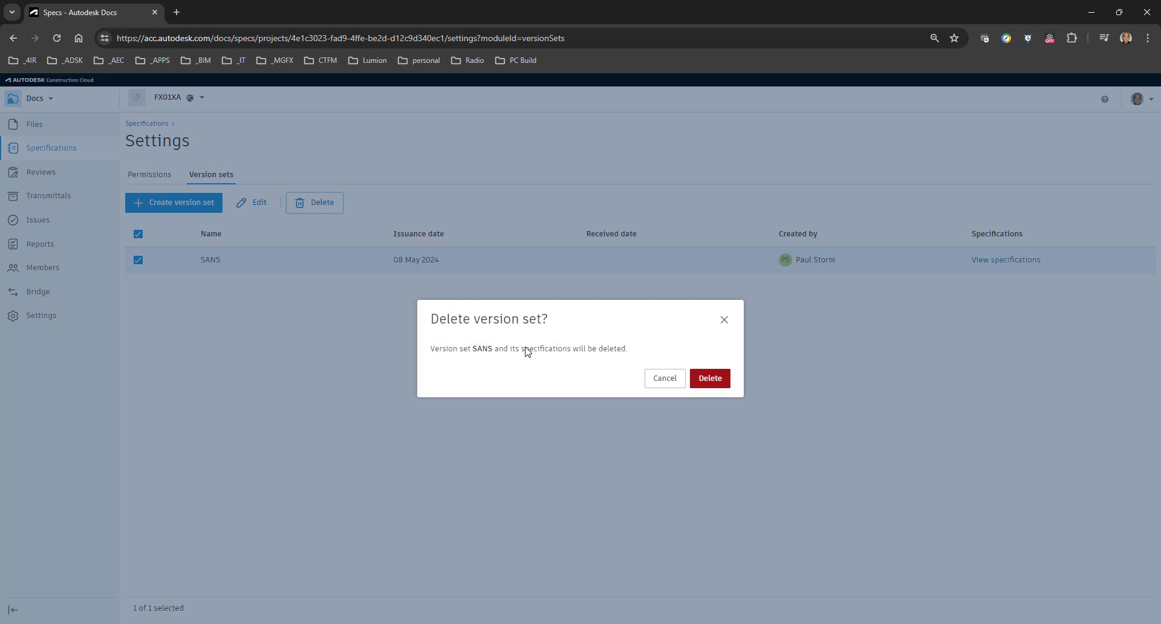
pyautogui.click(664, 378)
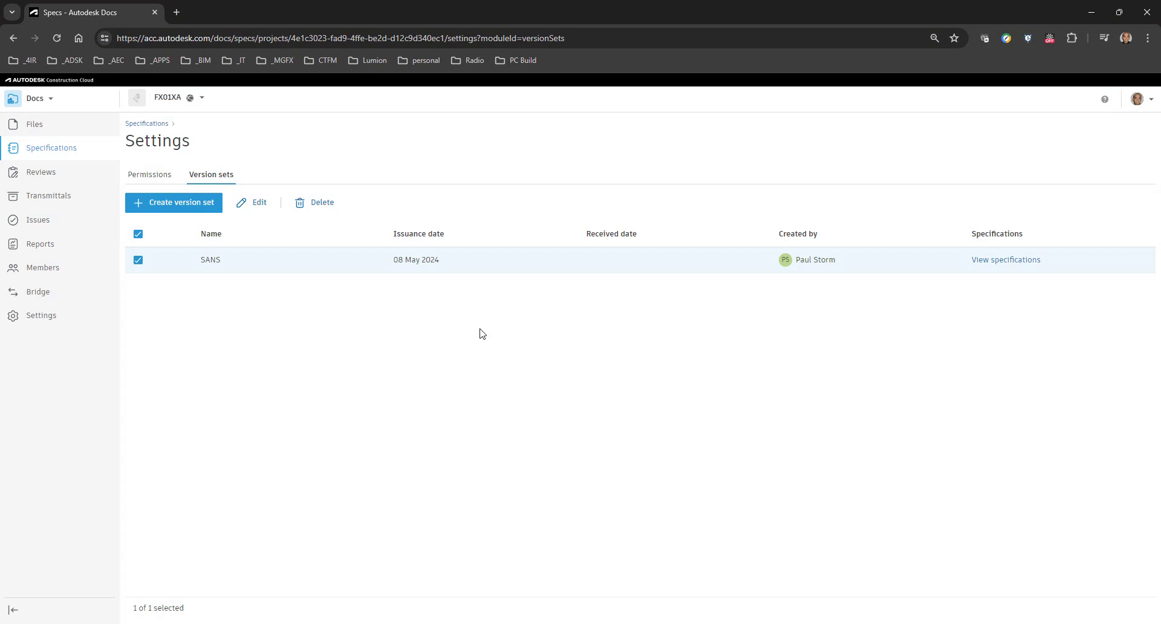
pyautogui.click(321, 202)
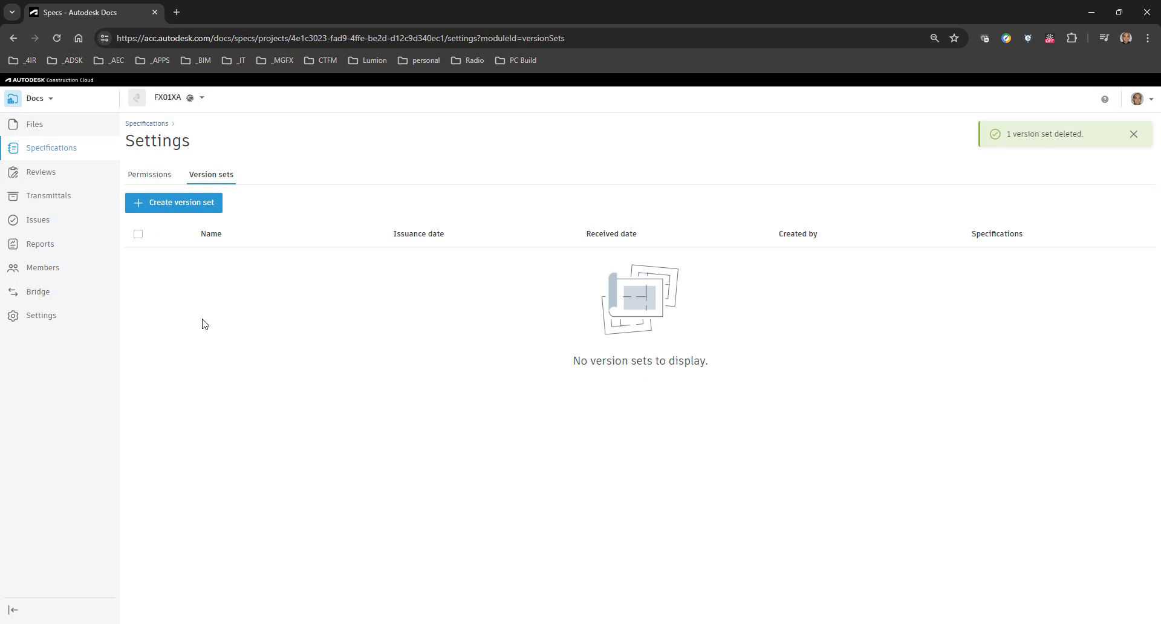
pyautogui.moveTo(240, 295)
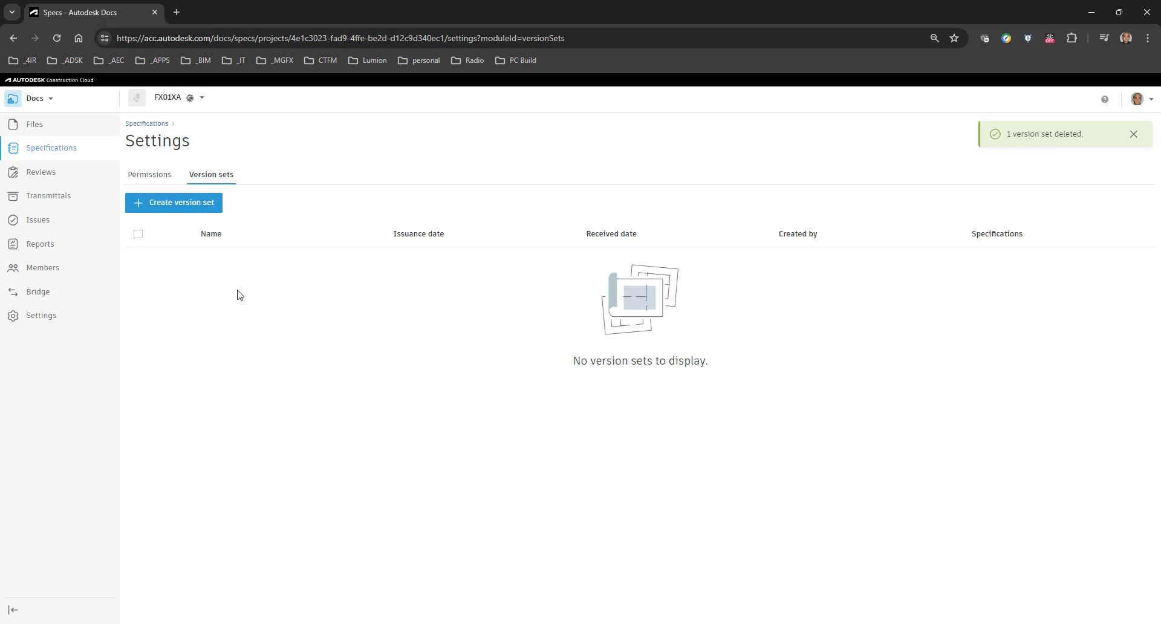
pyautogui.moveTo(186, 339)
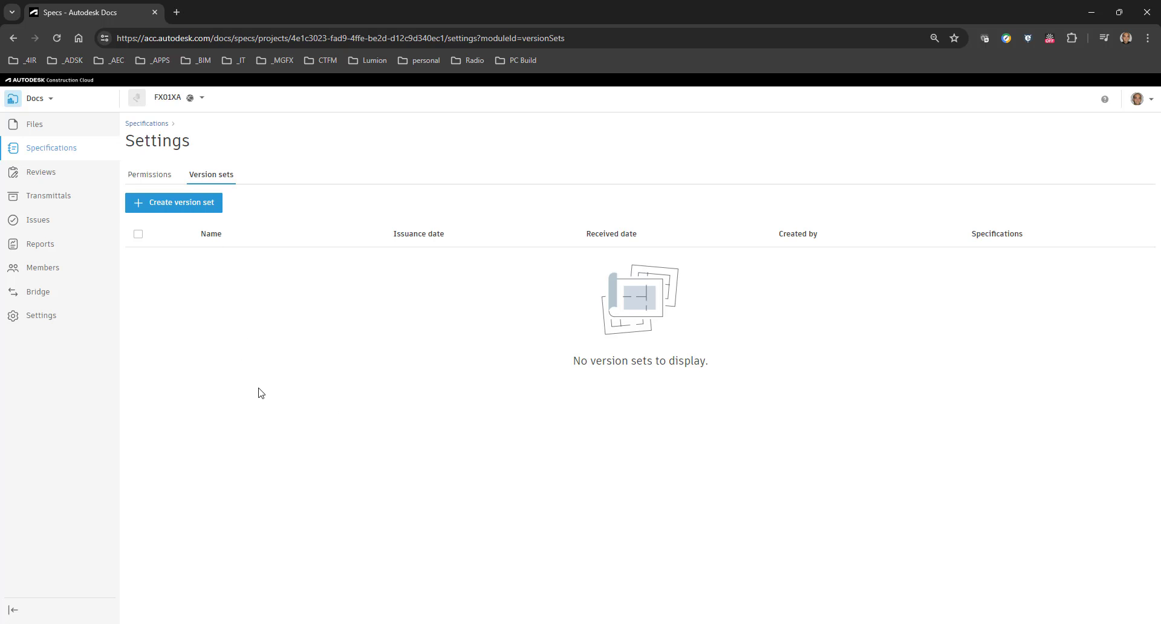
pyautogui.moveTo(152, 174)
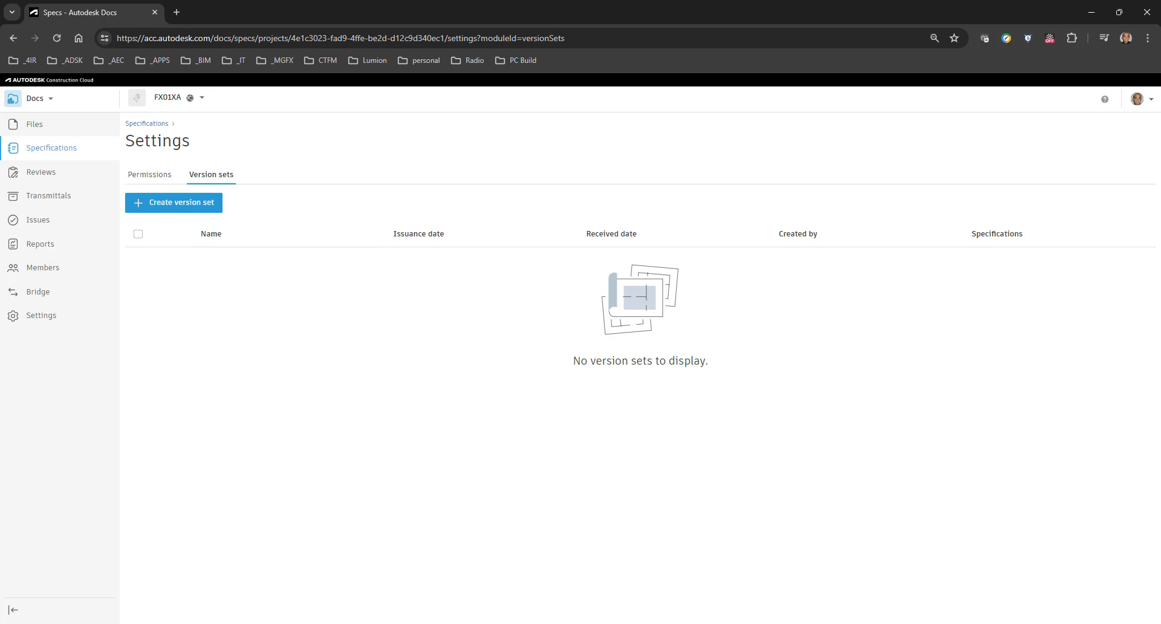
# Create version set 'SANS' issued 20 May 2024, then return to Specifications
pyautogui.click(173, 203)
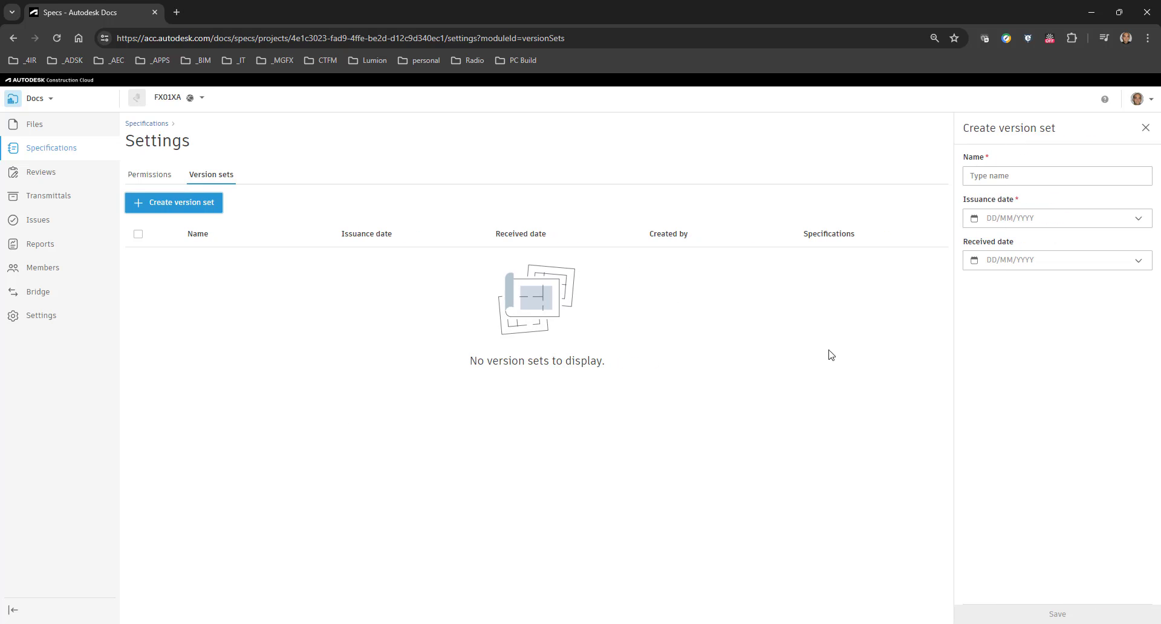
pyautogui.click(1056, 175)
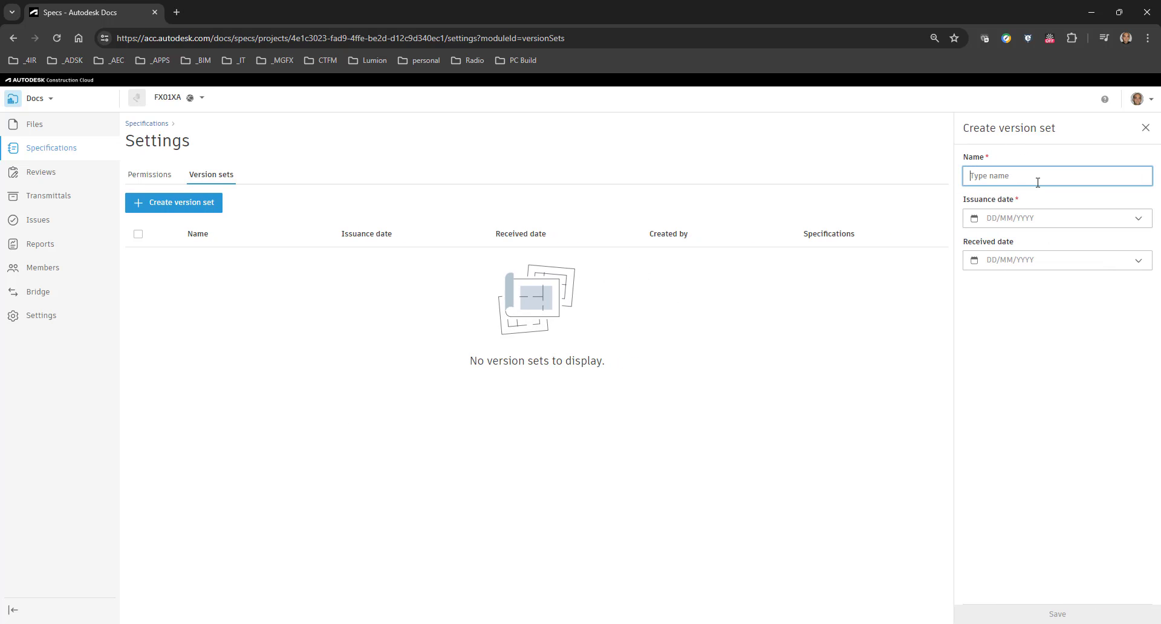
pyautogui.write('SANS')
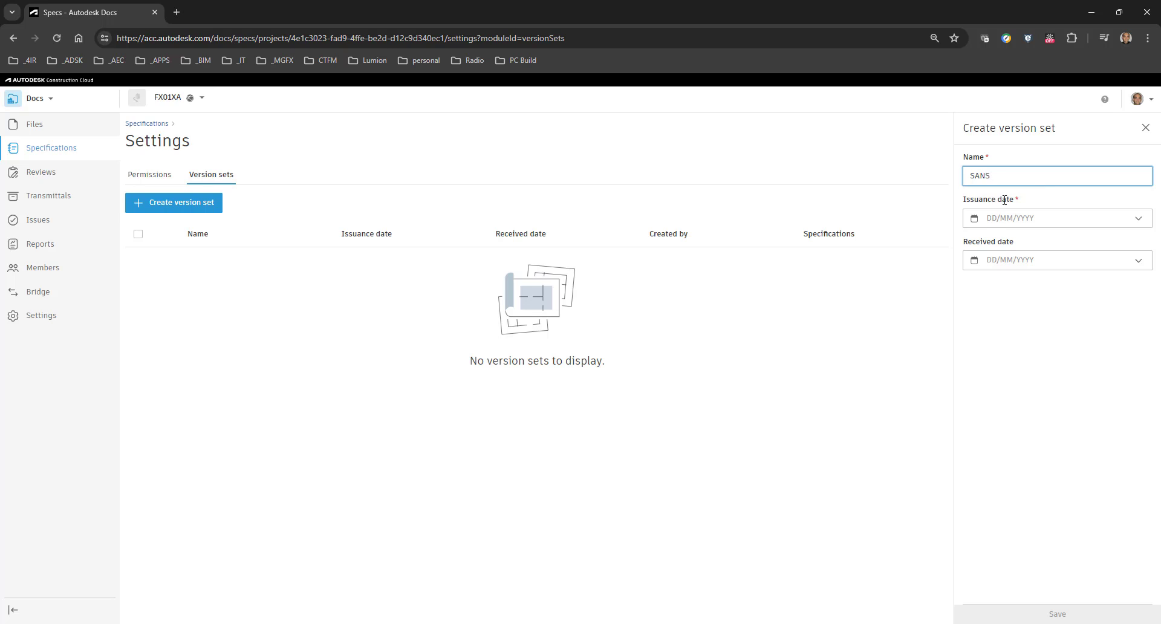
pyautogui.click(1057, 218)
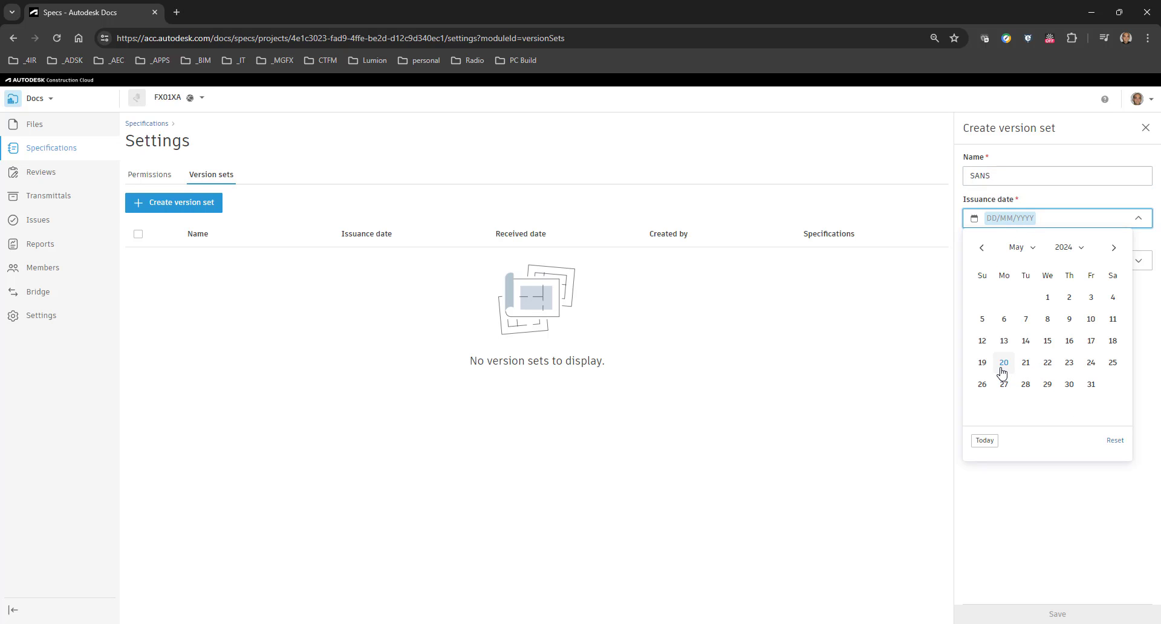
pyautogui.click(1004, 362)
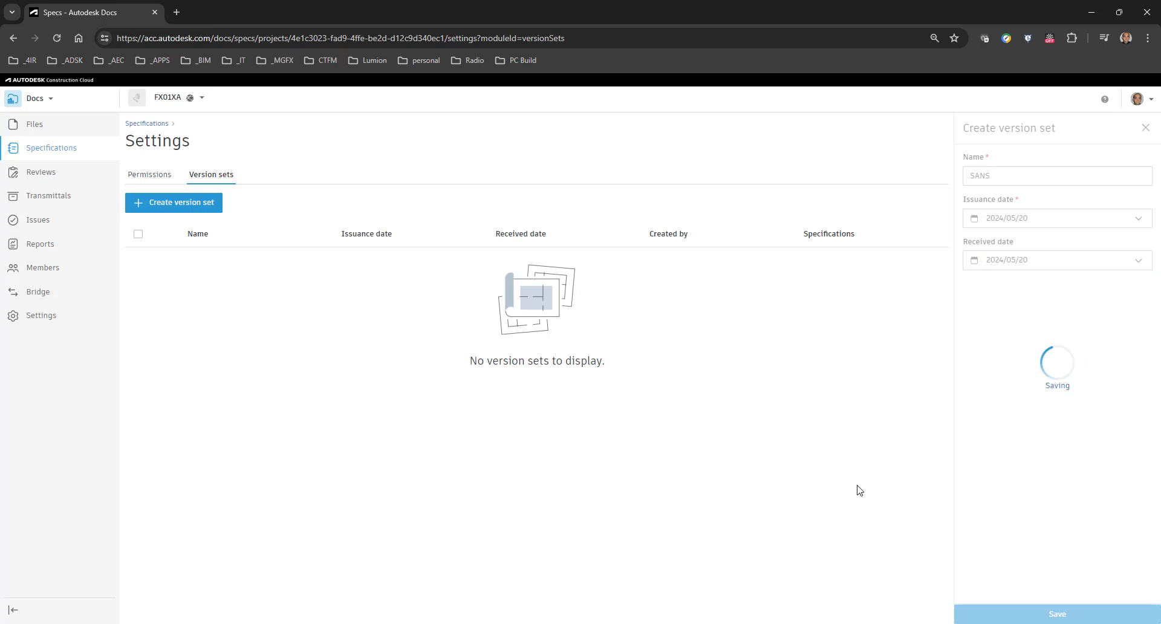
pyautogui.click(1057, 614)
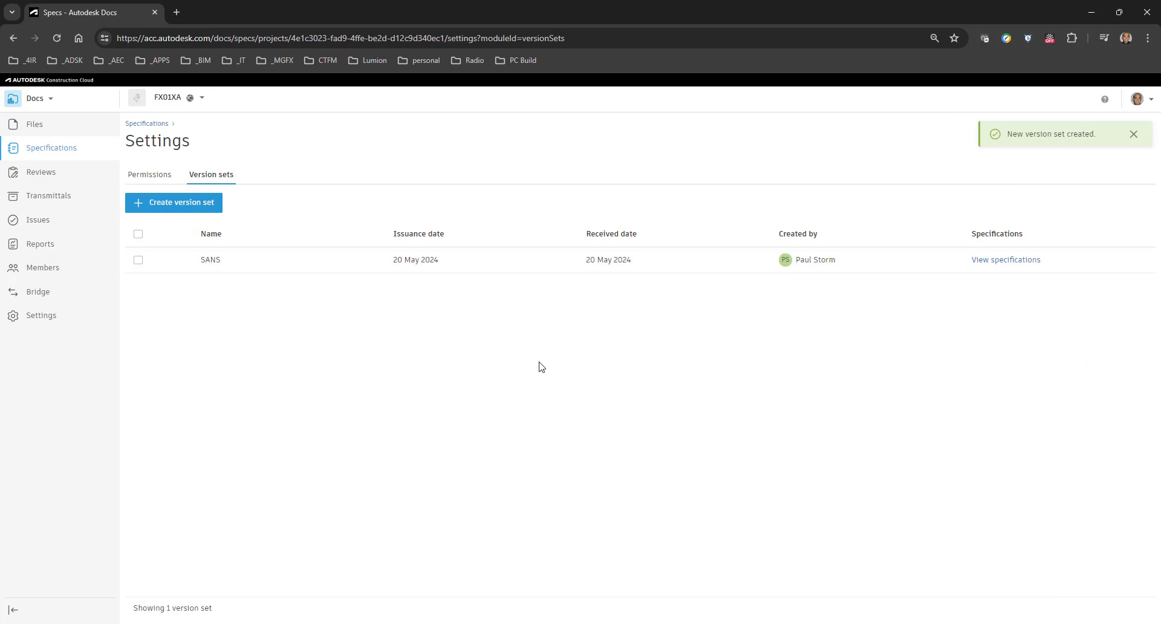
pyautogui.click(149, 174)
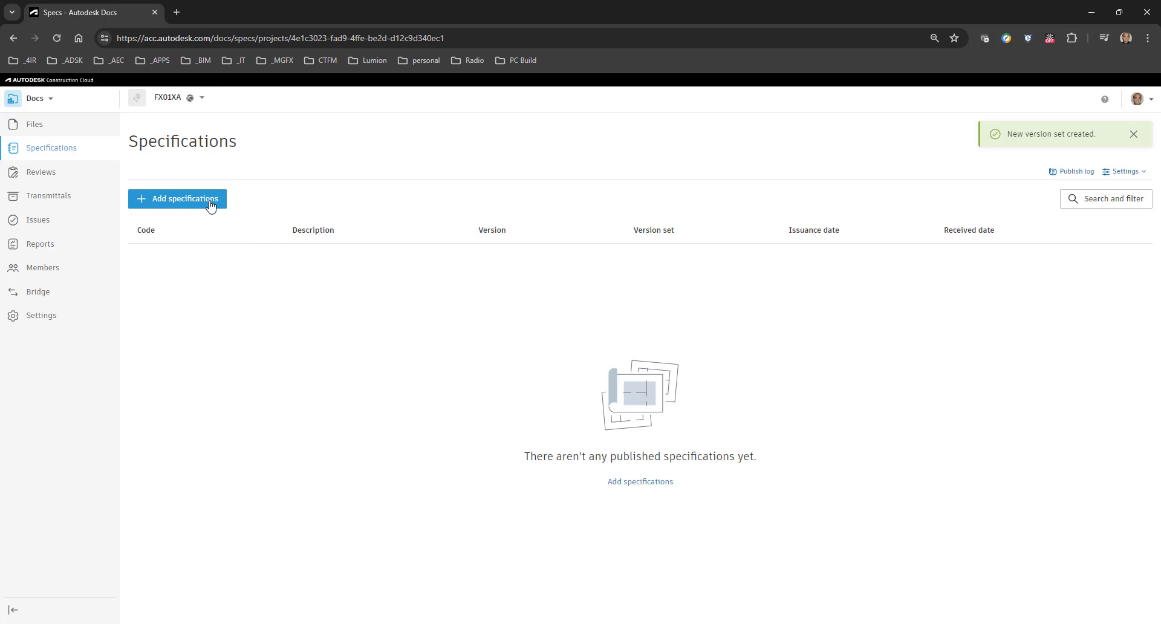
# Upload the eight SANS PDFs (10400A–H) from a-PUBLISHED > a.01-Specifications > SAN A0
pyautogui.click(184, 198)
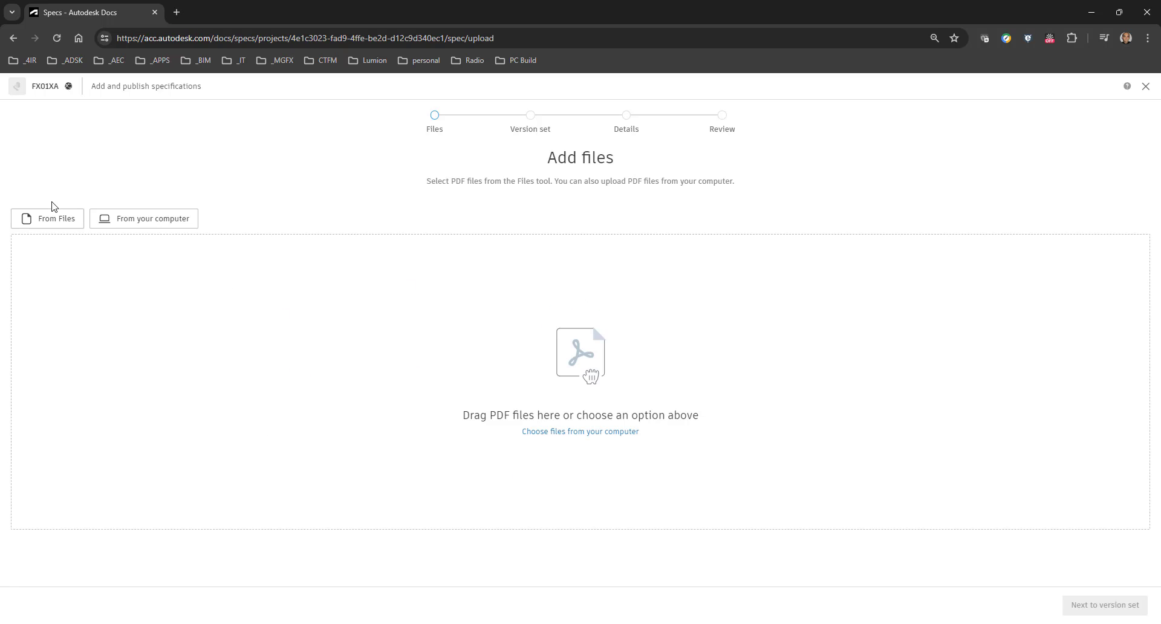
pyautogui.moveTo(59, 237)
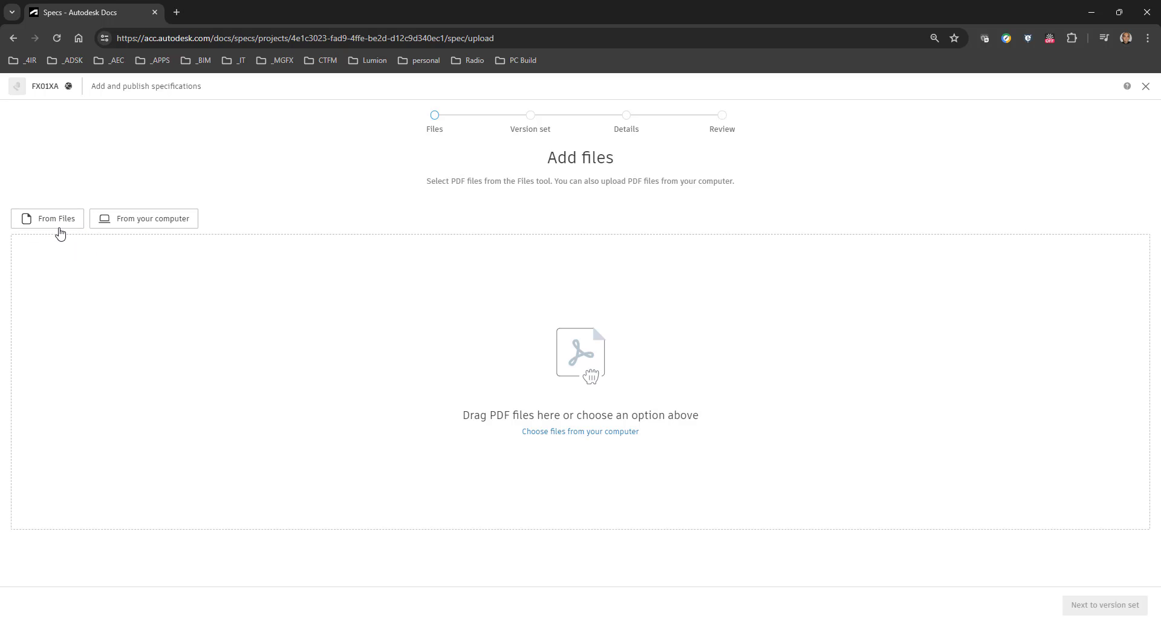
pyautogui.click(47, 218)
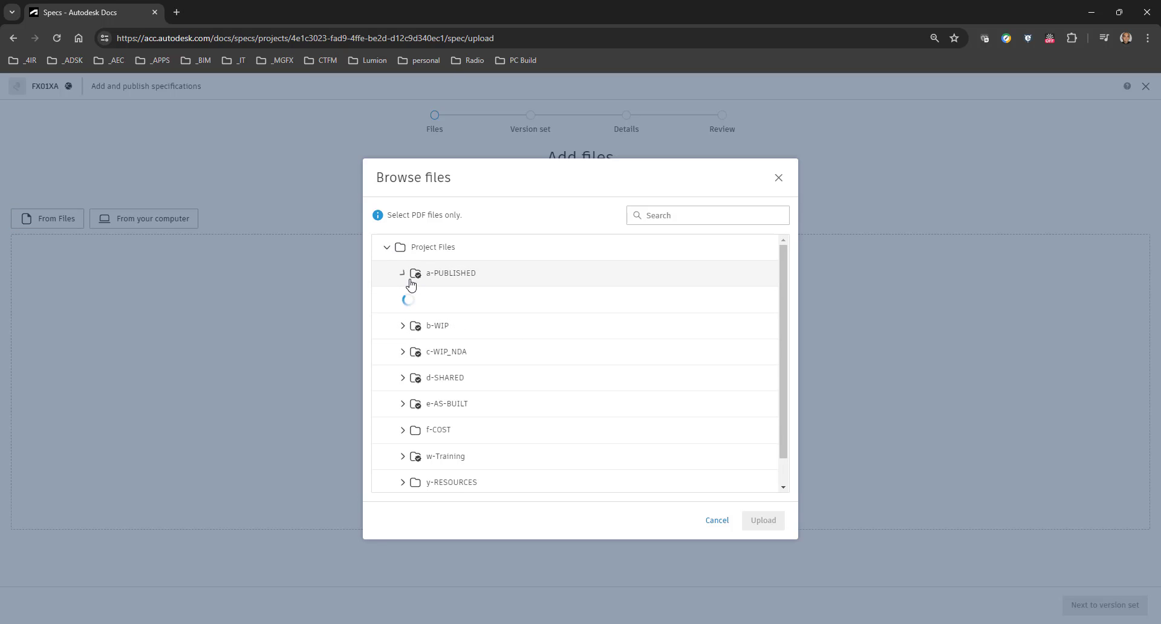
pyautogui.click(403, 273)
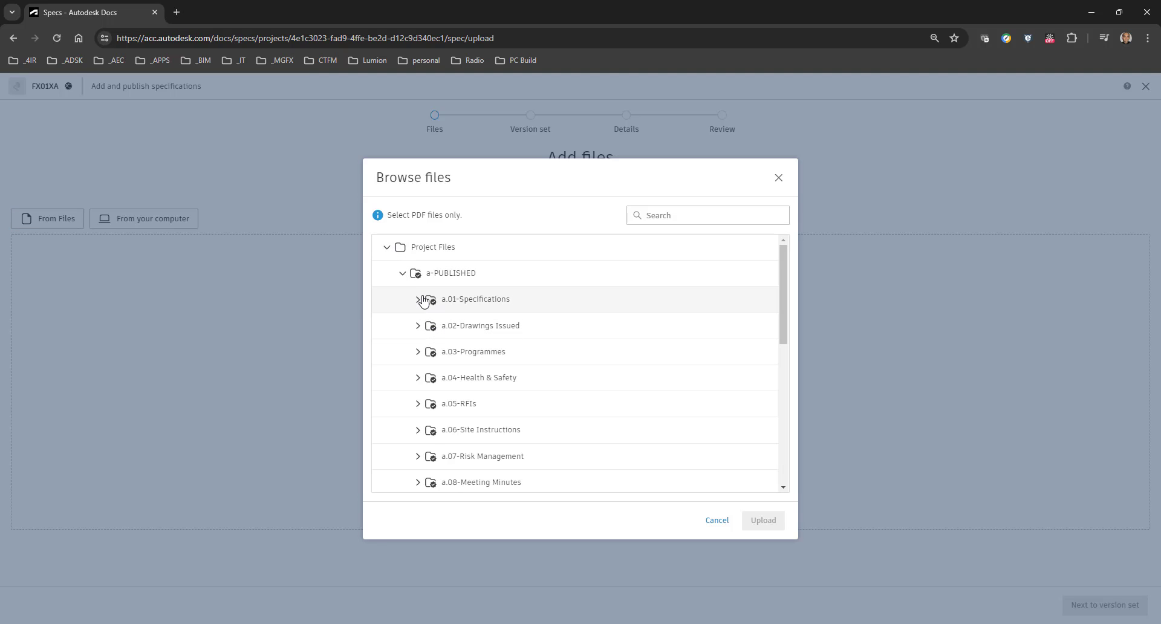
pyautogui.click(419, 299)
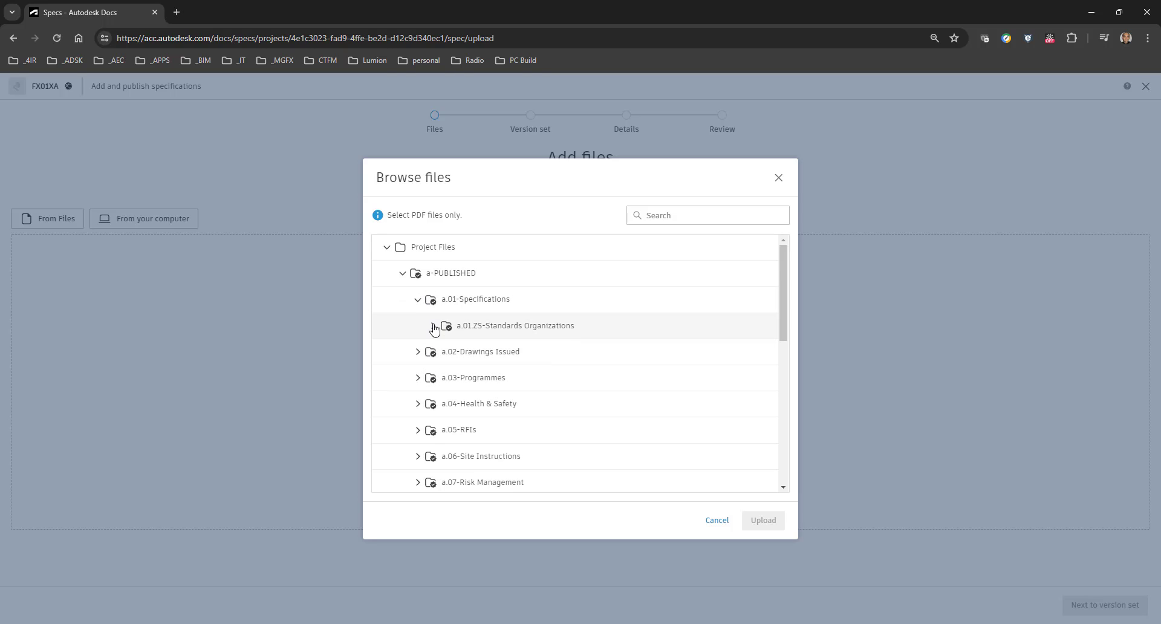
pyautogui.click(435, 326)
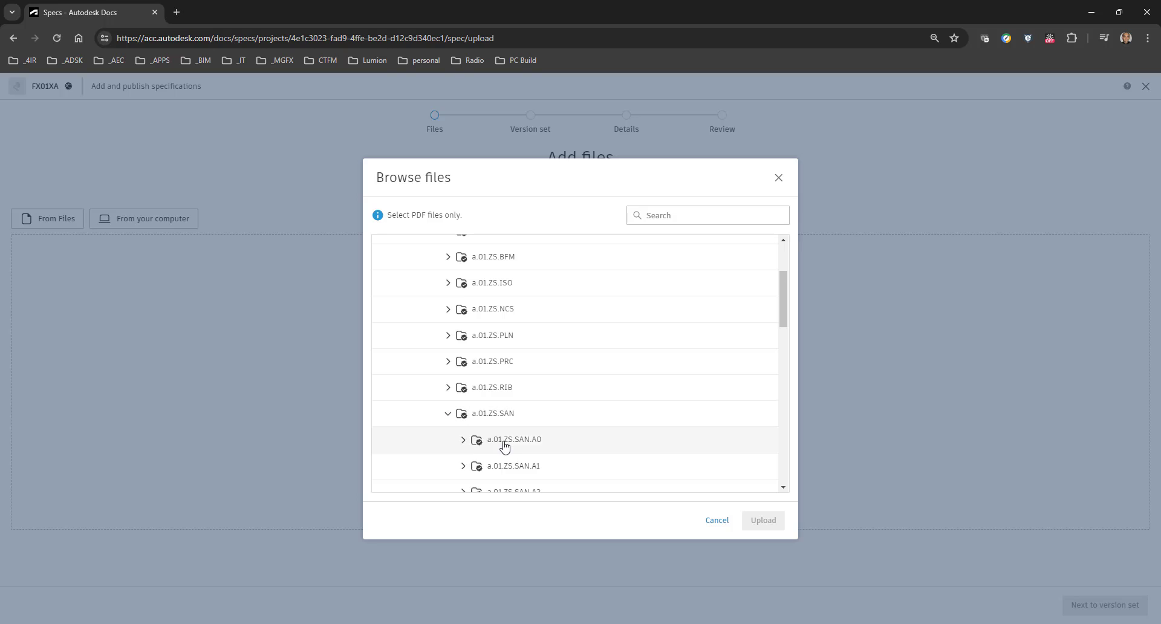
pyautogui.click(463, 440)
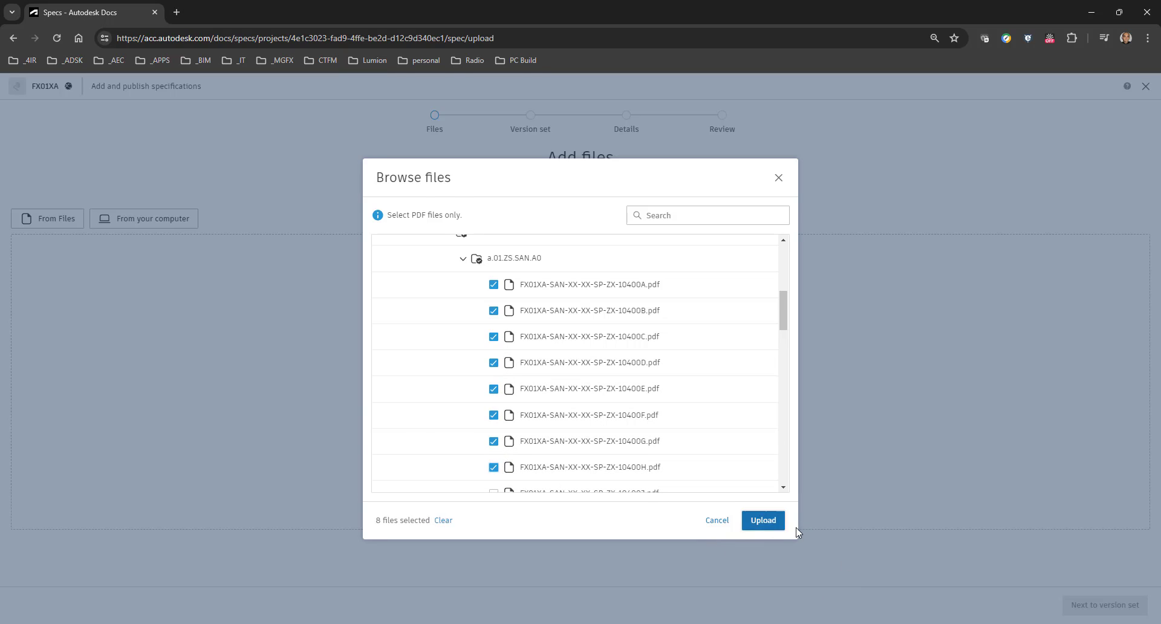
pyautogui.click(763, 520)
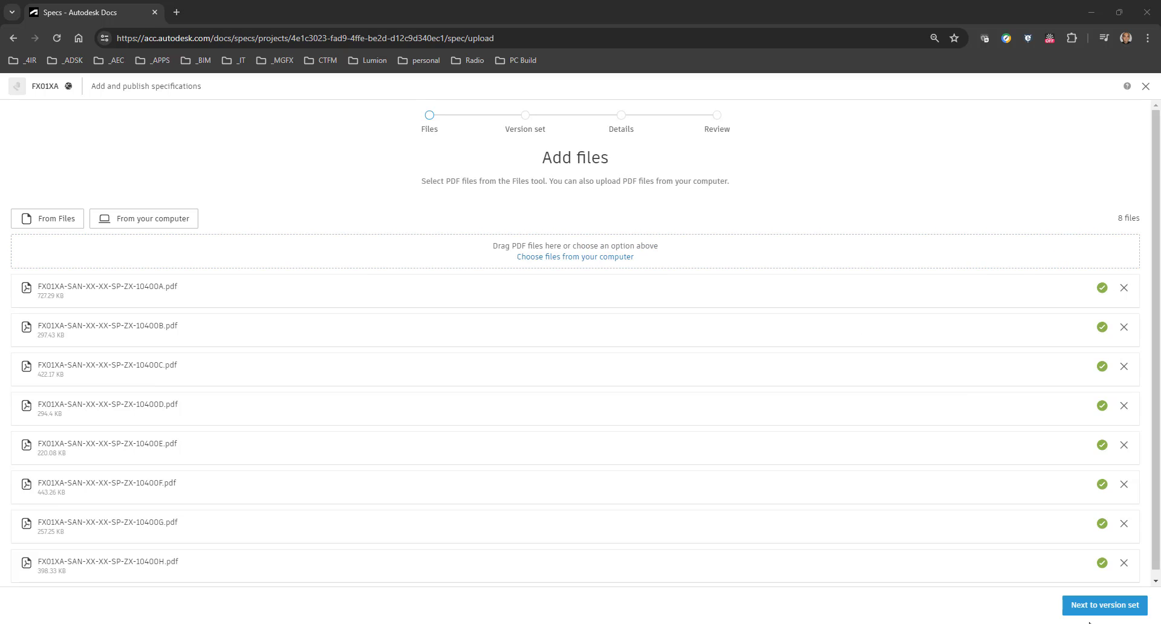
# Assign the files to the existing SANS version set and advance through details to review
pyautogui.click(1104, 605)
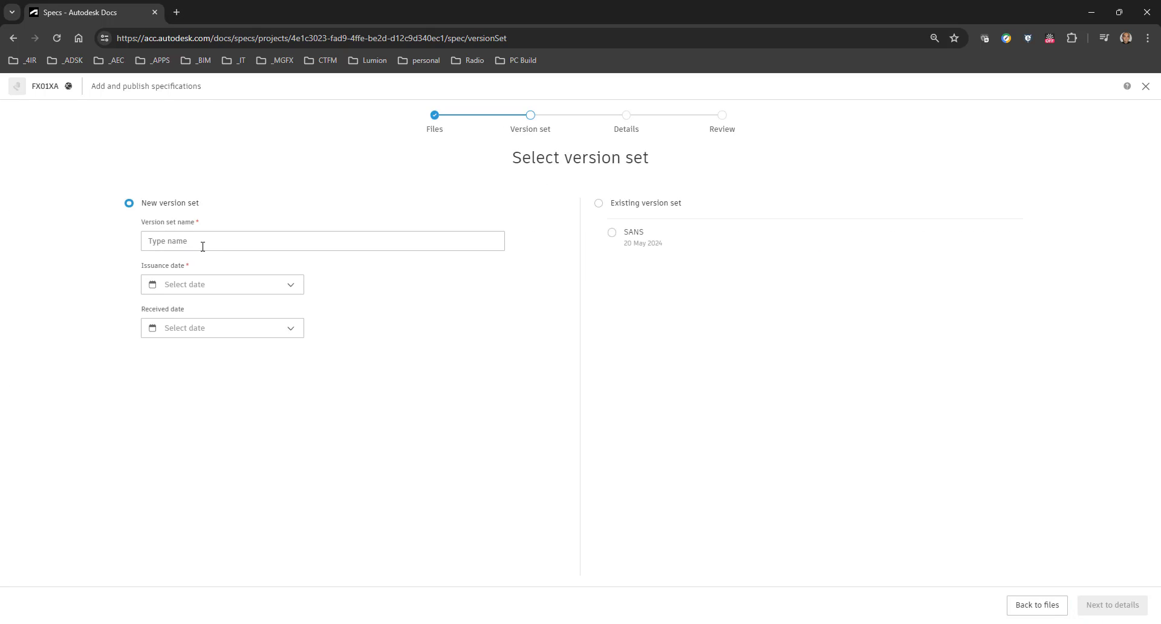
pyautogui.click(598, 203)
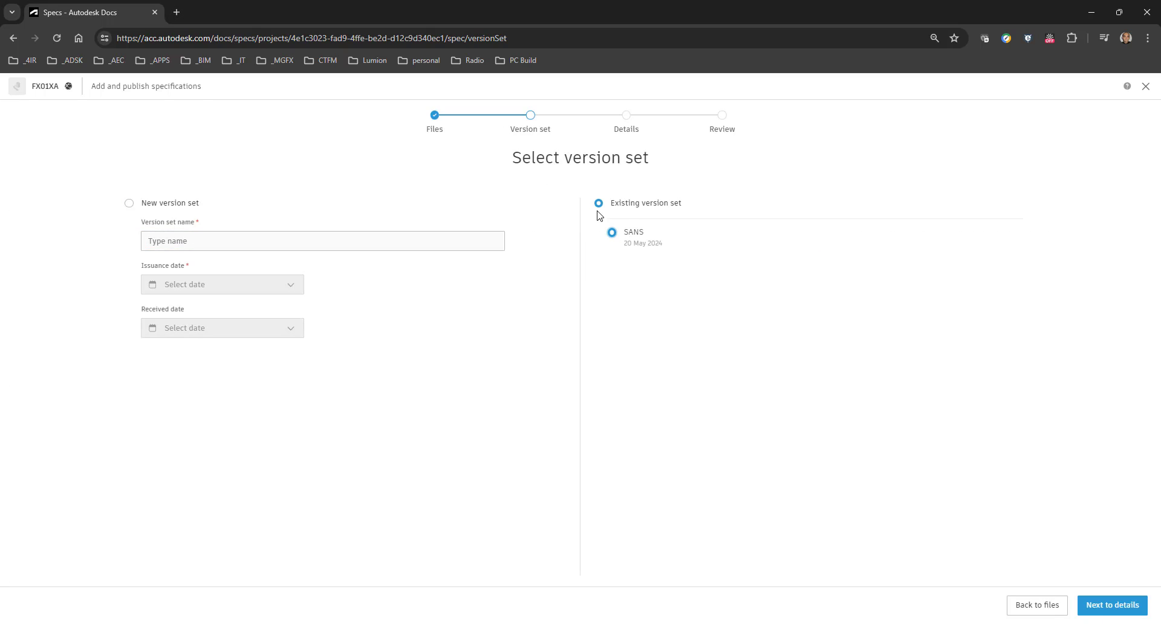
pyautogui.click(1112, 606)
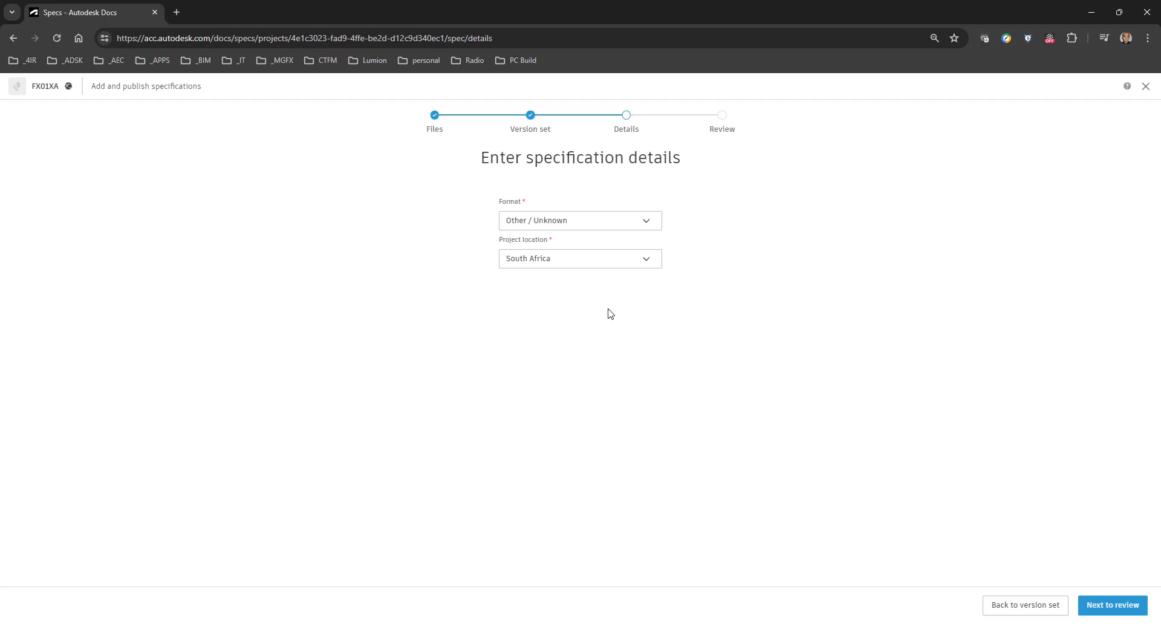
pyautogui.moveTo(1044, 595)
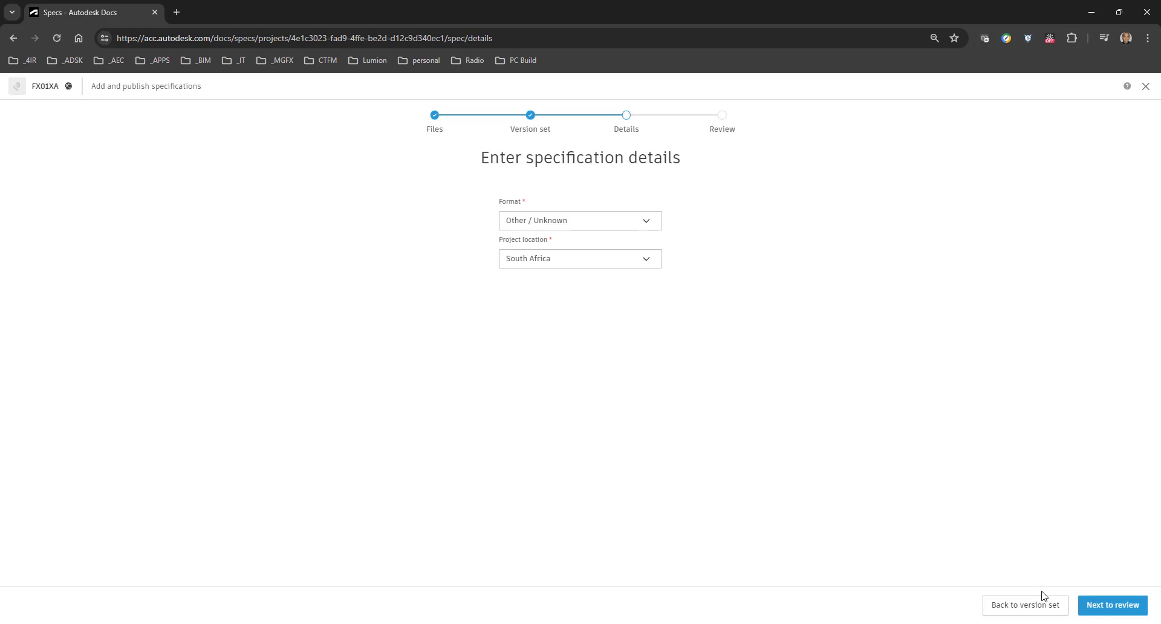
pyautogui.click(1112, 605)
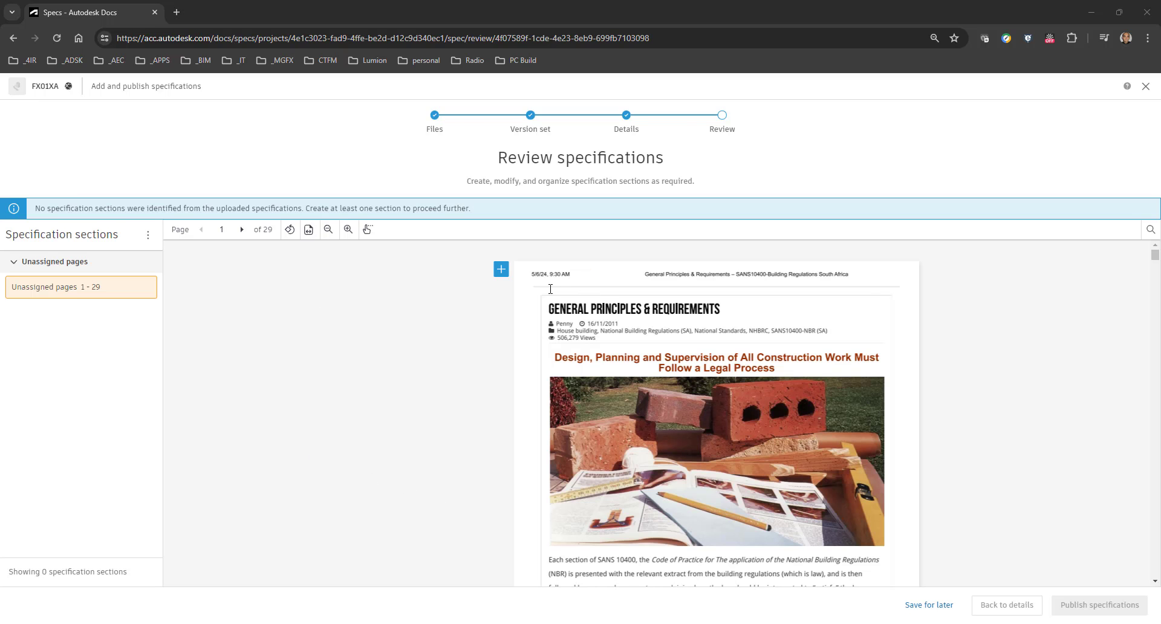
pyautogui.moveTo(511, 272)
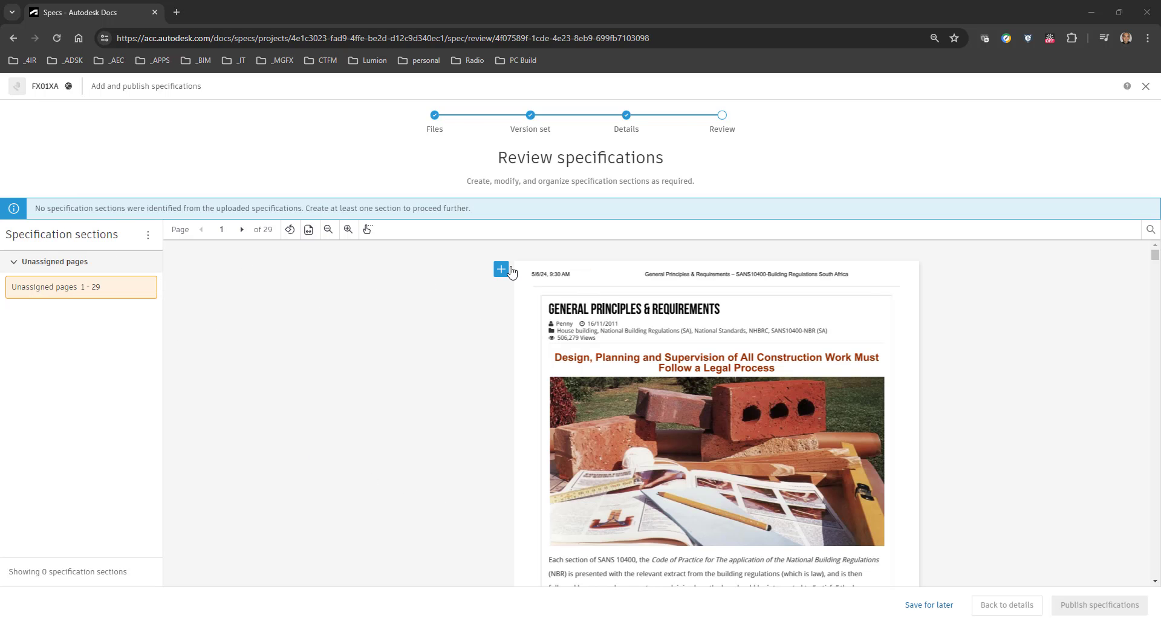
# Start a section at page 1 coded SANS PART A, described GEENRAL PRINCIPLES AND REQUIREMENTS
pyautogui.click(500, 269)
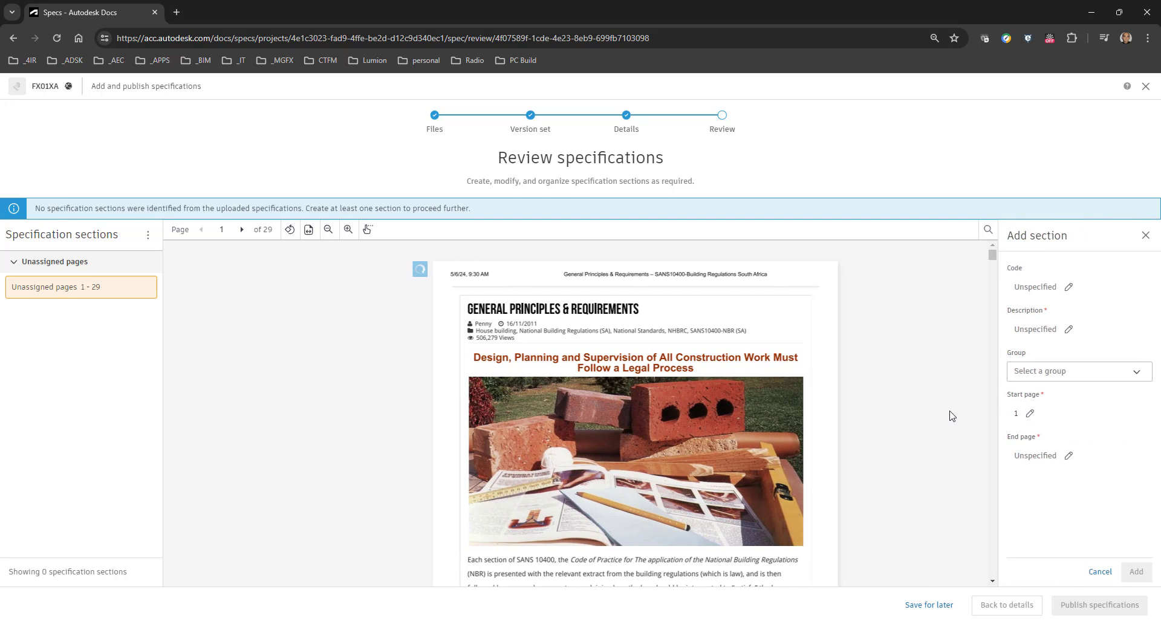
pyautogui.moveTo(243, 318)
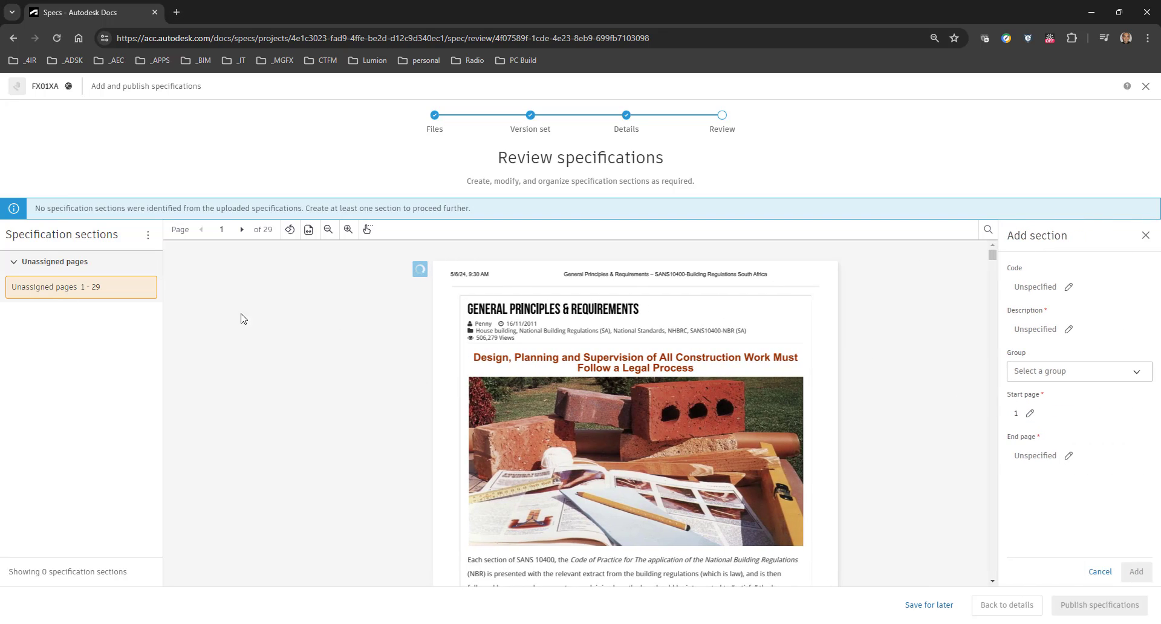
pyautogui.moveTo(1009, 257)
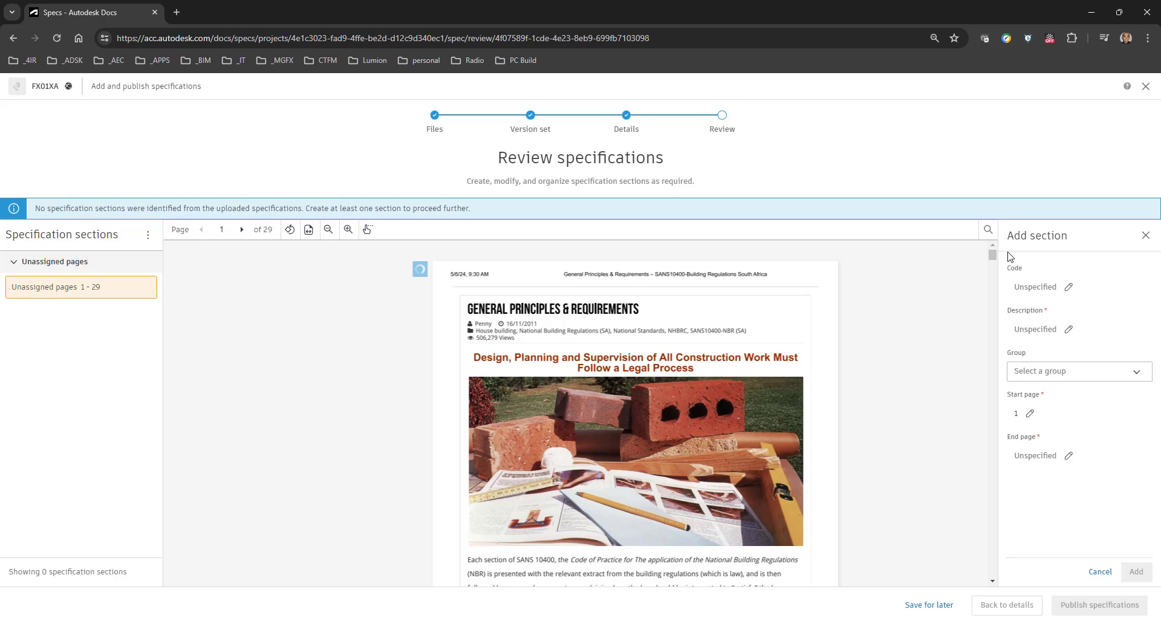
pyautogui.moveTo(994, 266)
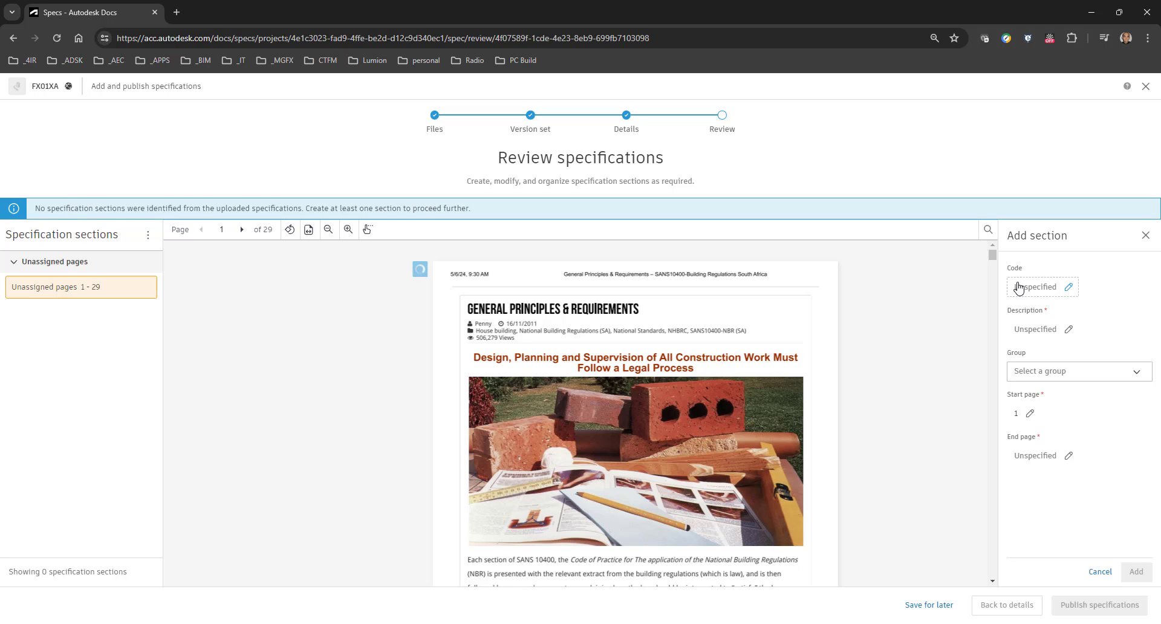
pyautogui.write('SANS PArt')
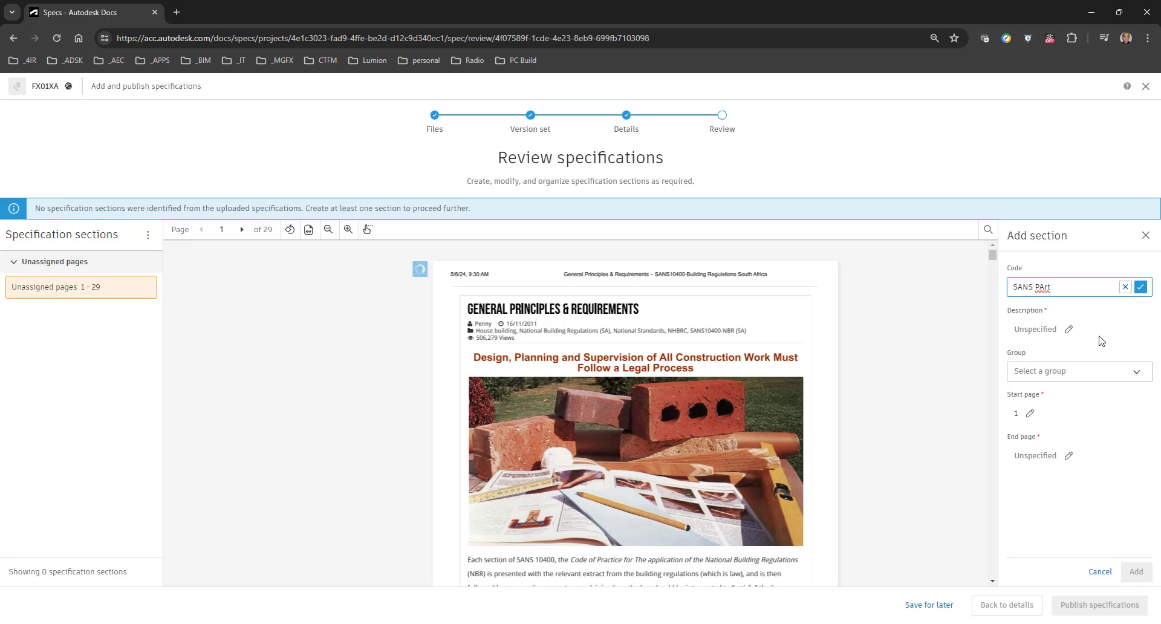
pyautogui.write('A')
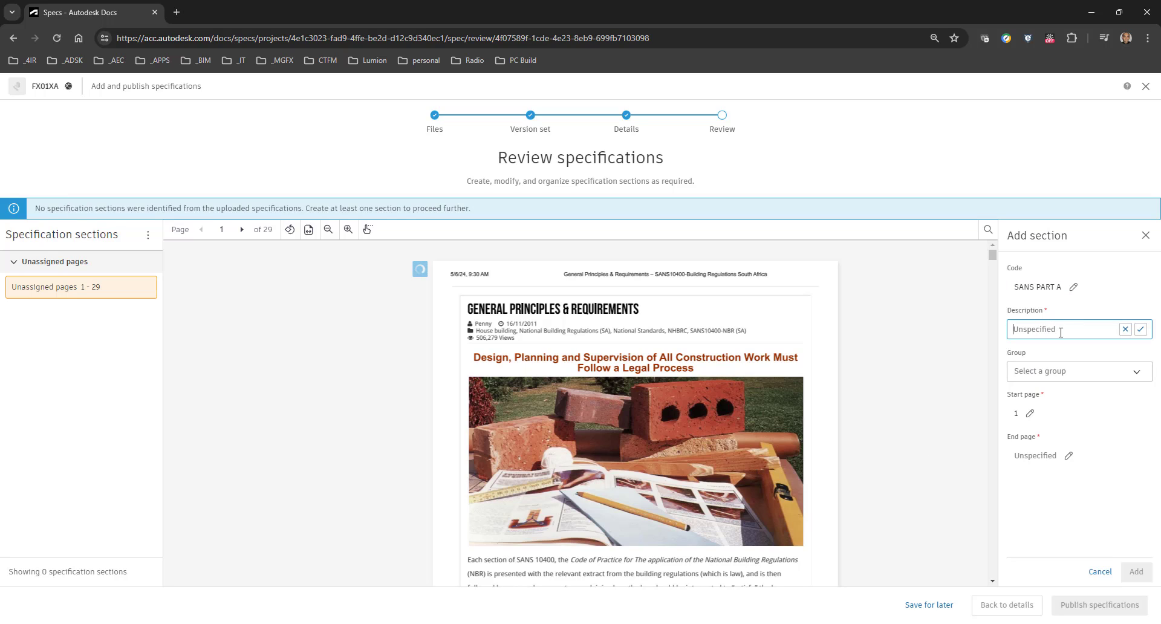
pyautogui.write('GEENRAL')
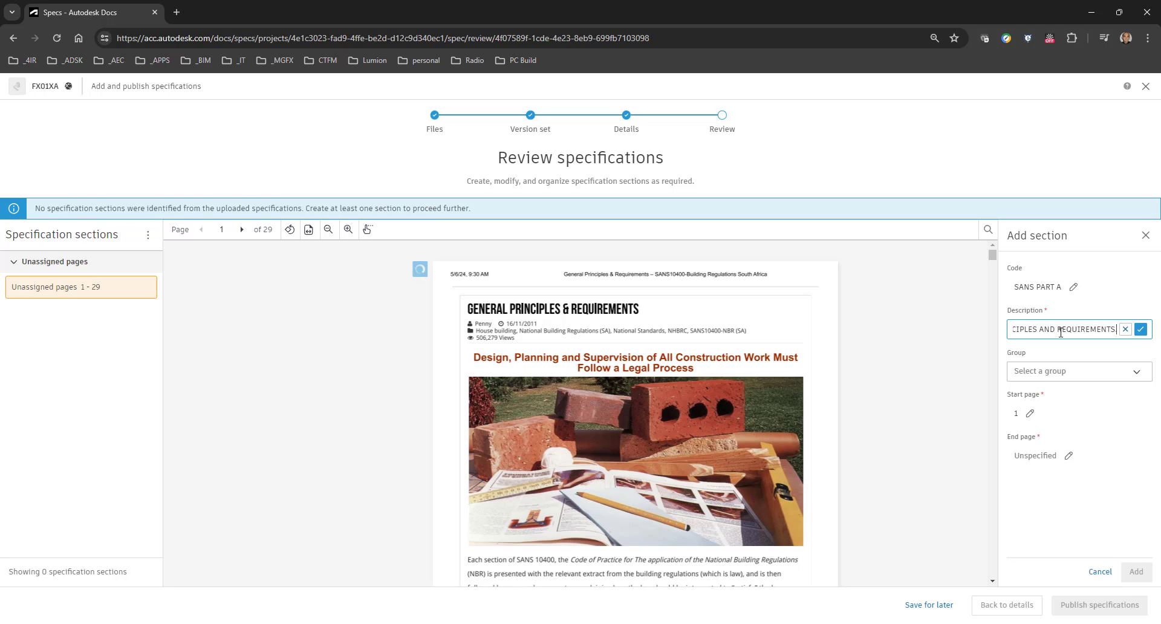
pyautogui.write('.')
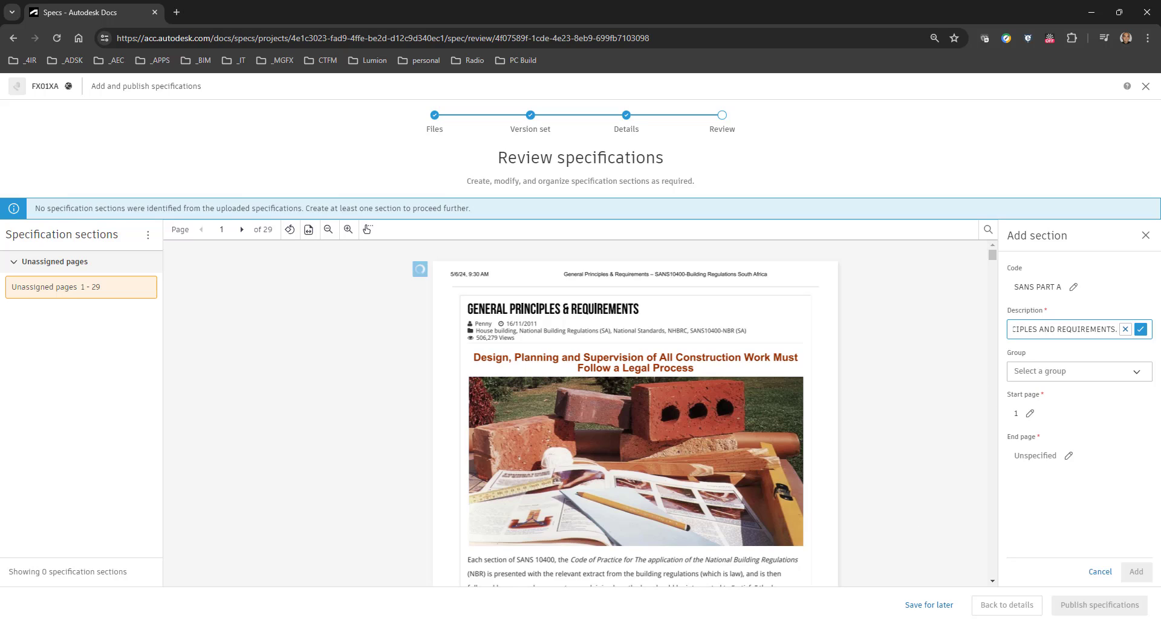
pyautogui.moveTo(1090, 373)
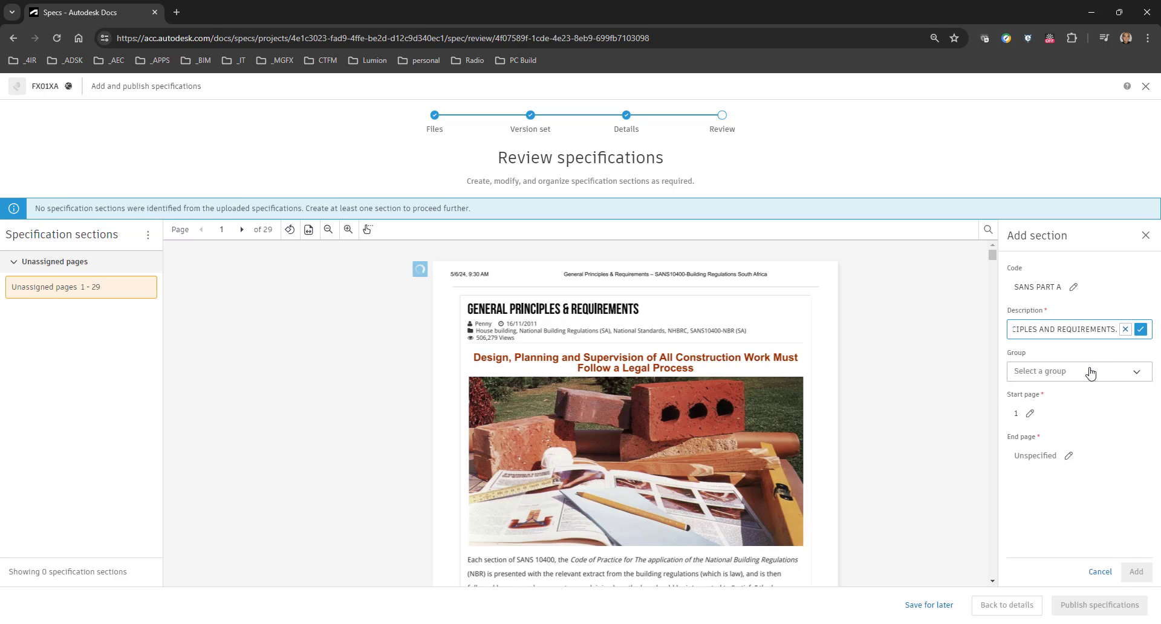
# Leave the group empty, set the end page to 5, and add the section
pyautogui.click(1078, 372)
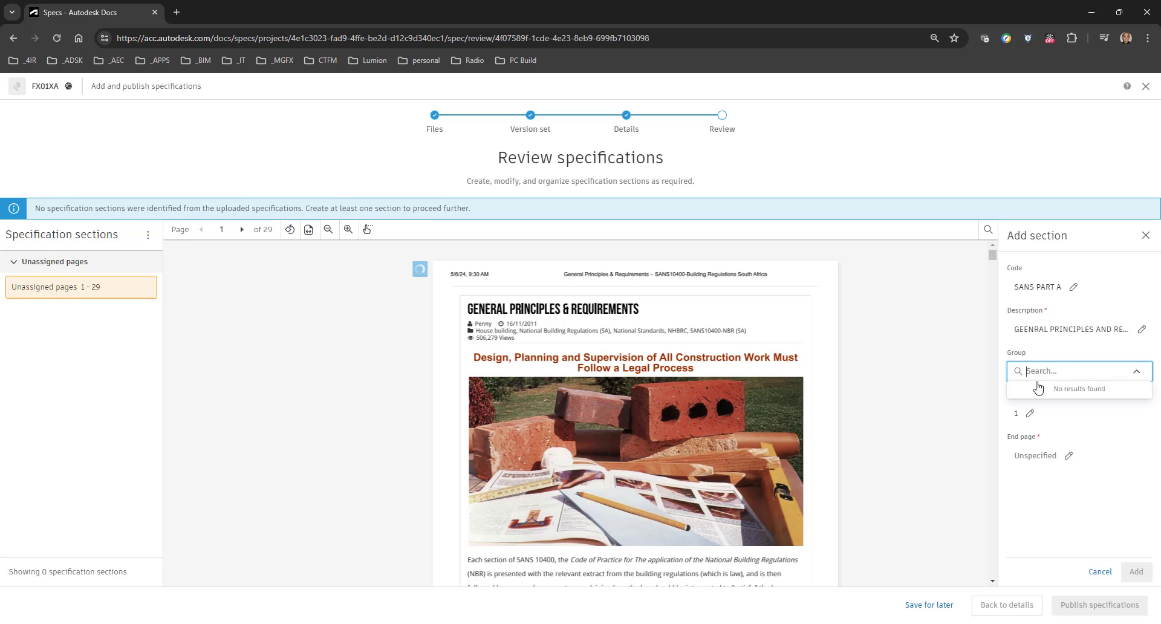
pyautogui.click(1079, 371)
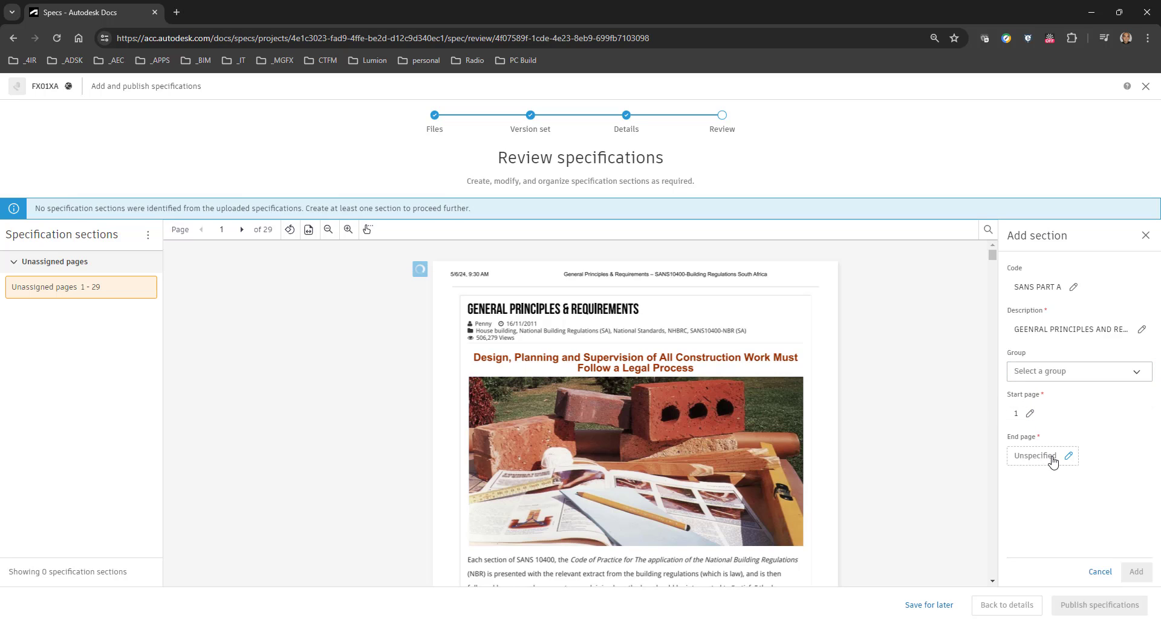
pyautogui.click(242, 229)
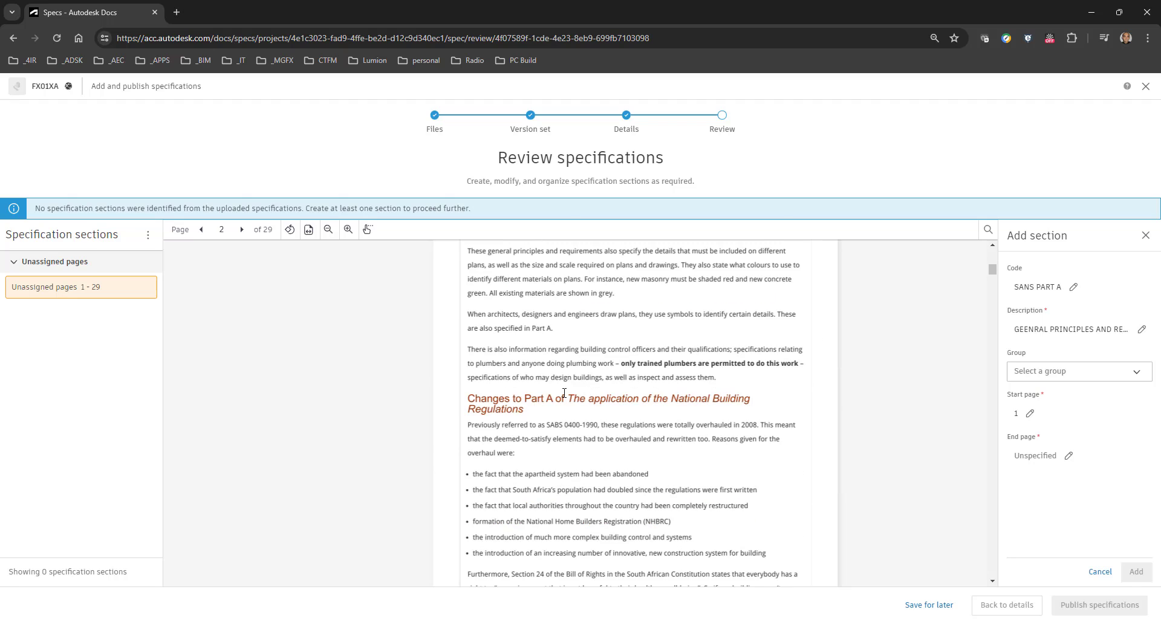
pyautogui.click(242, 229)
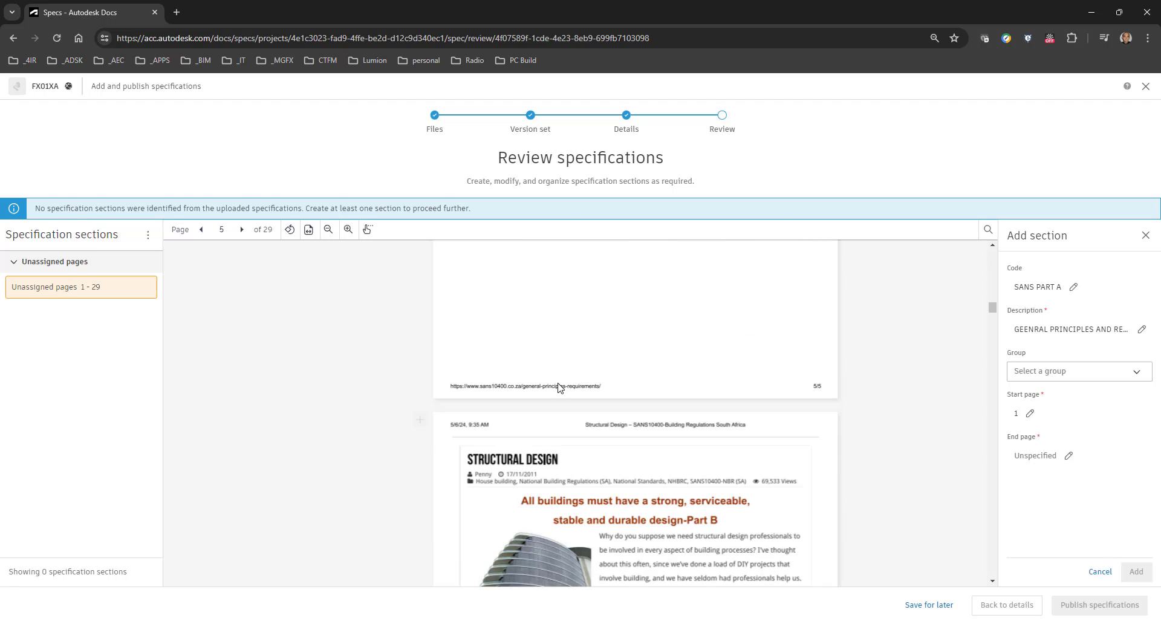
pyautogui.click(1069, 456)
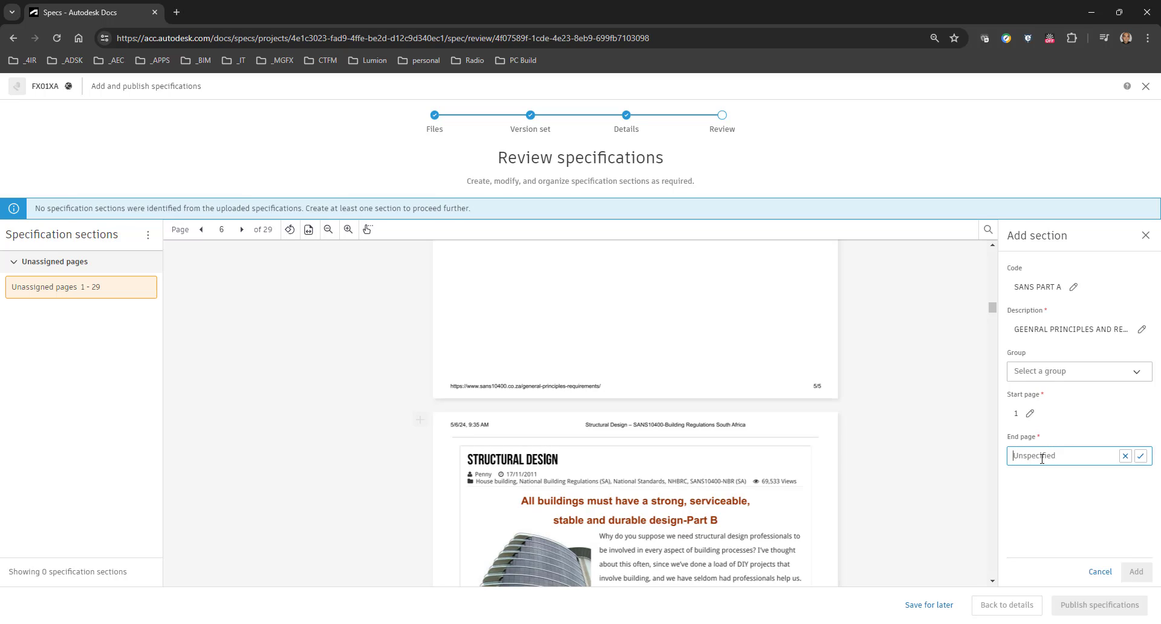
pyautogui.write('5')
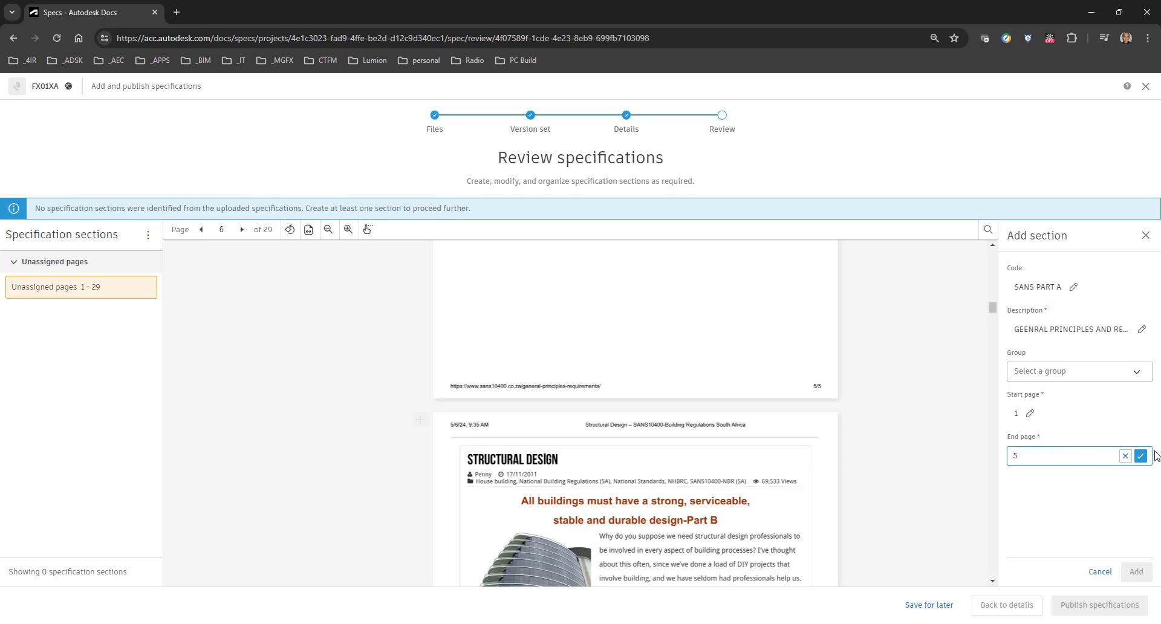
pyautogui.click(1141, 455)
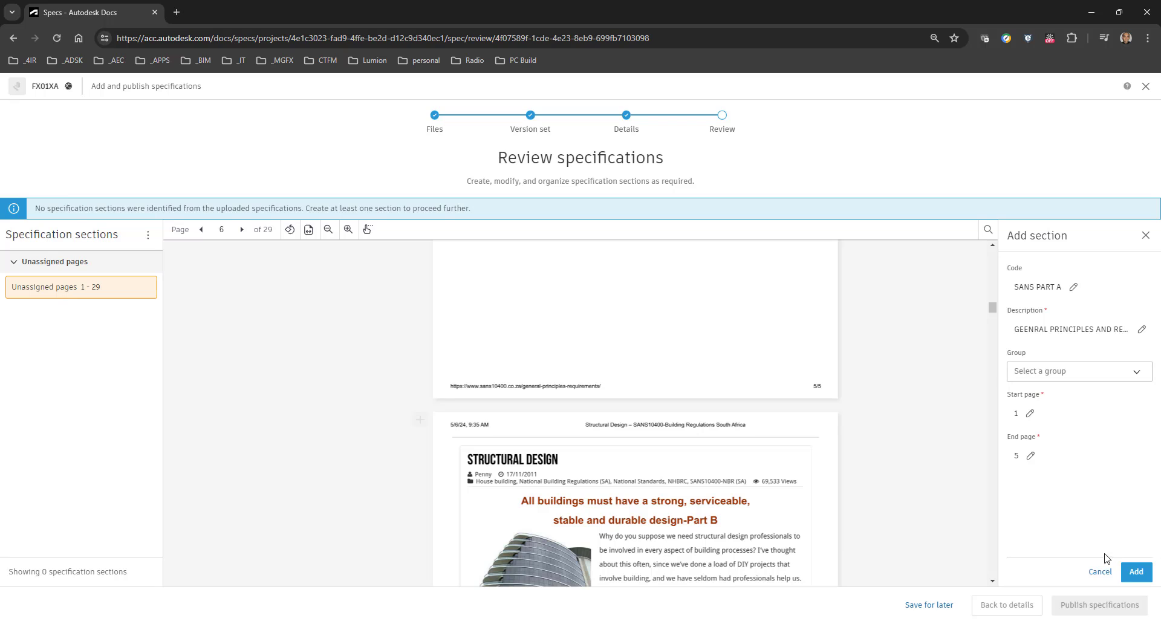
pyautogui.click(1136, 572)
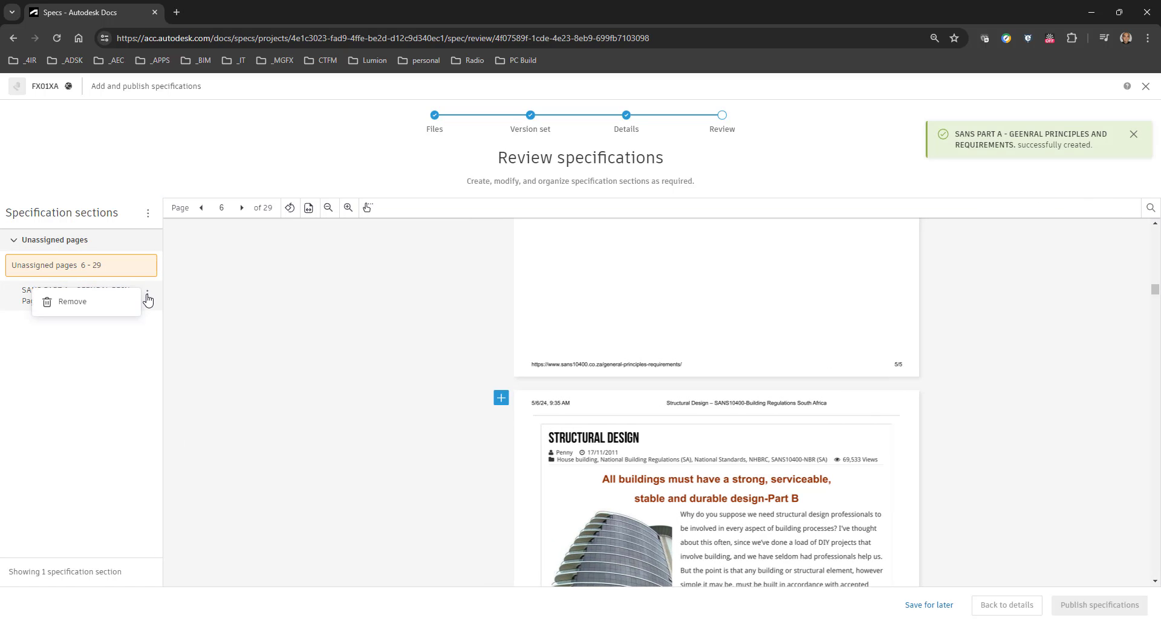
# Create group SANS with description SANS, containing the SANS PART A section
pyautogui.click(149, 212)
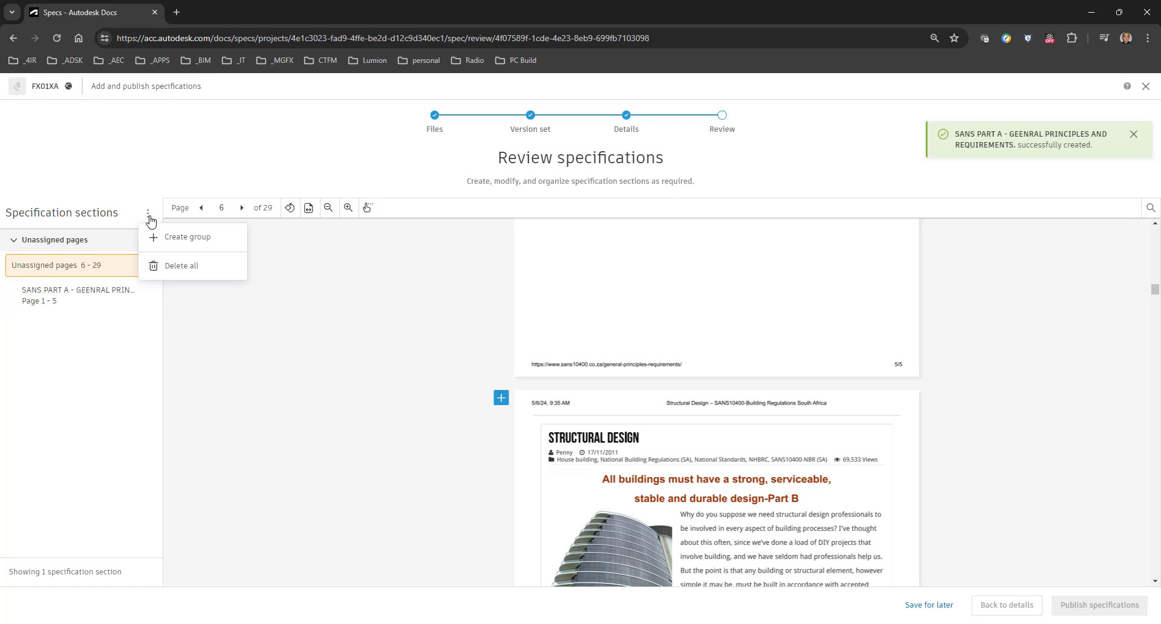
pyautogui.click(188, 237)
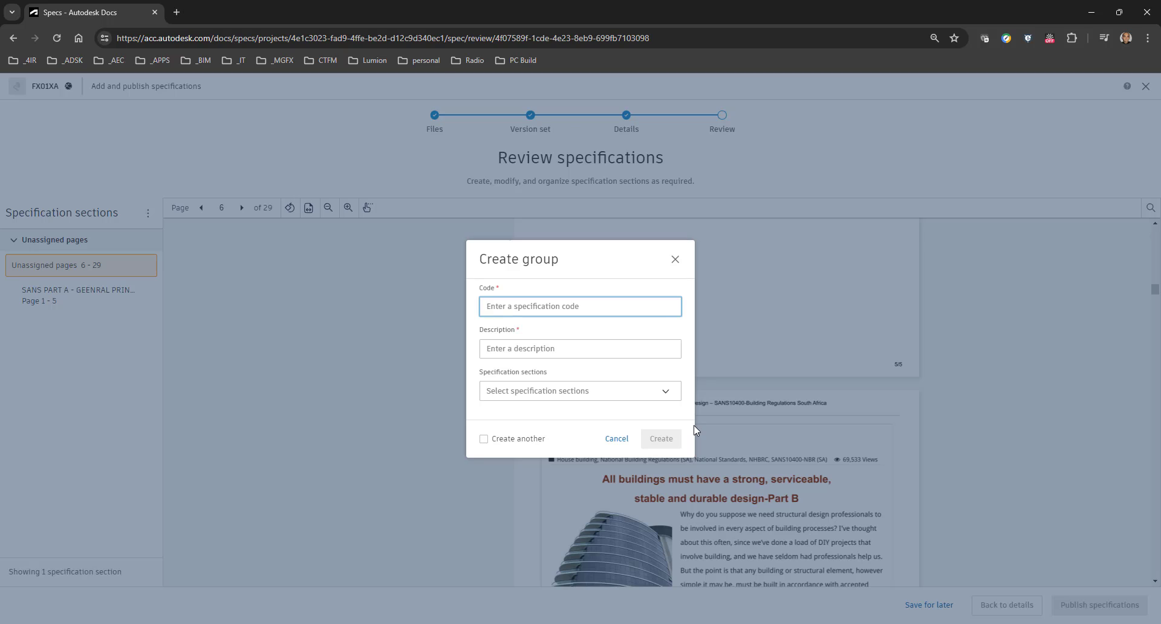
pyautogui.write('Sasn')
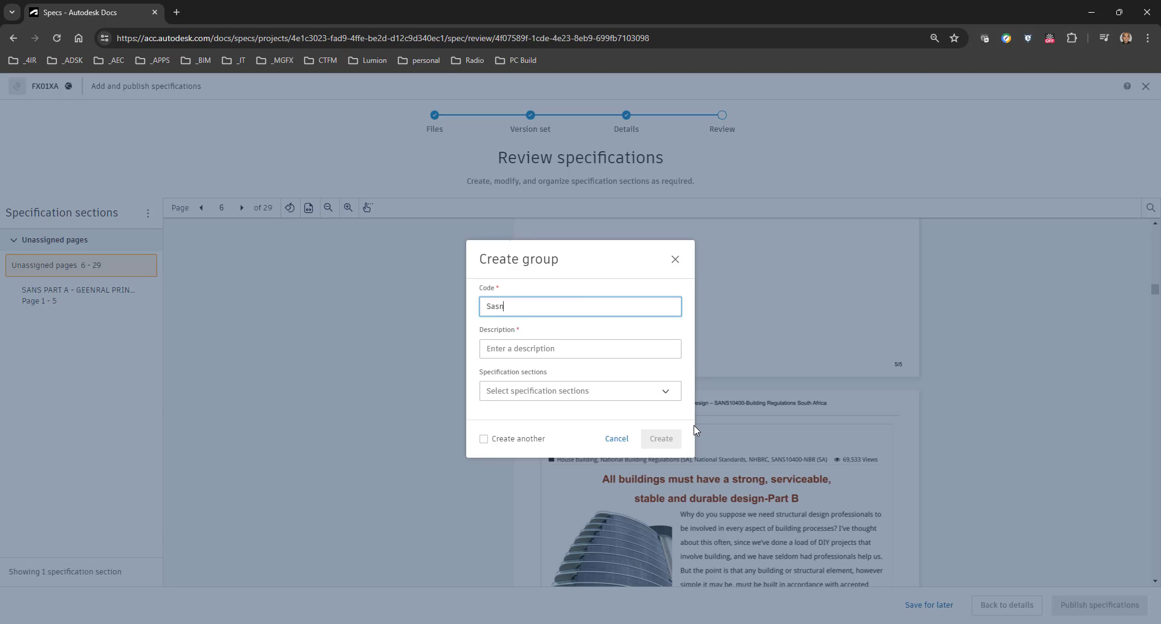
pyautogui.write('SANS')
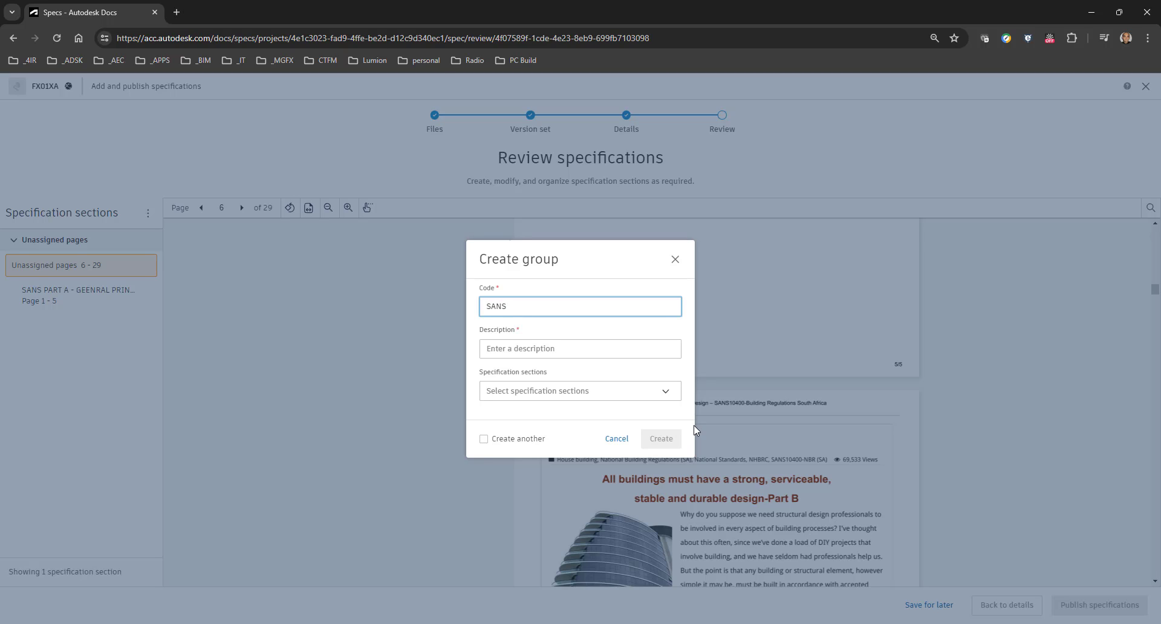
pyautogui.click(580, 348)
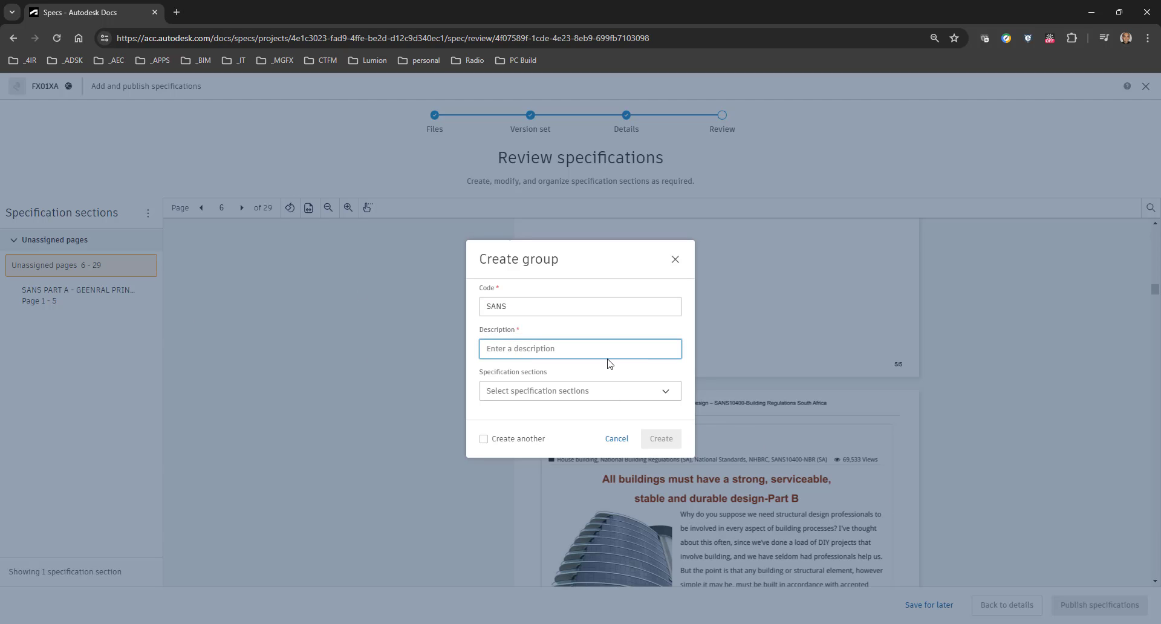
pyautogui.write('SANS')
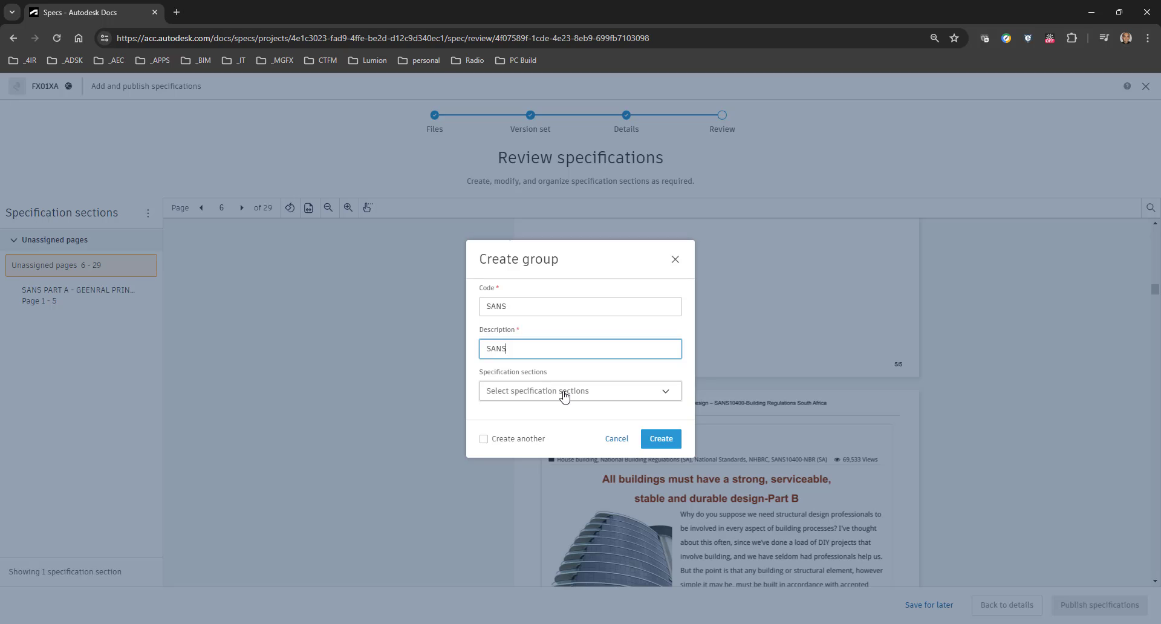
pyautogui.click(580, 391)
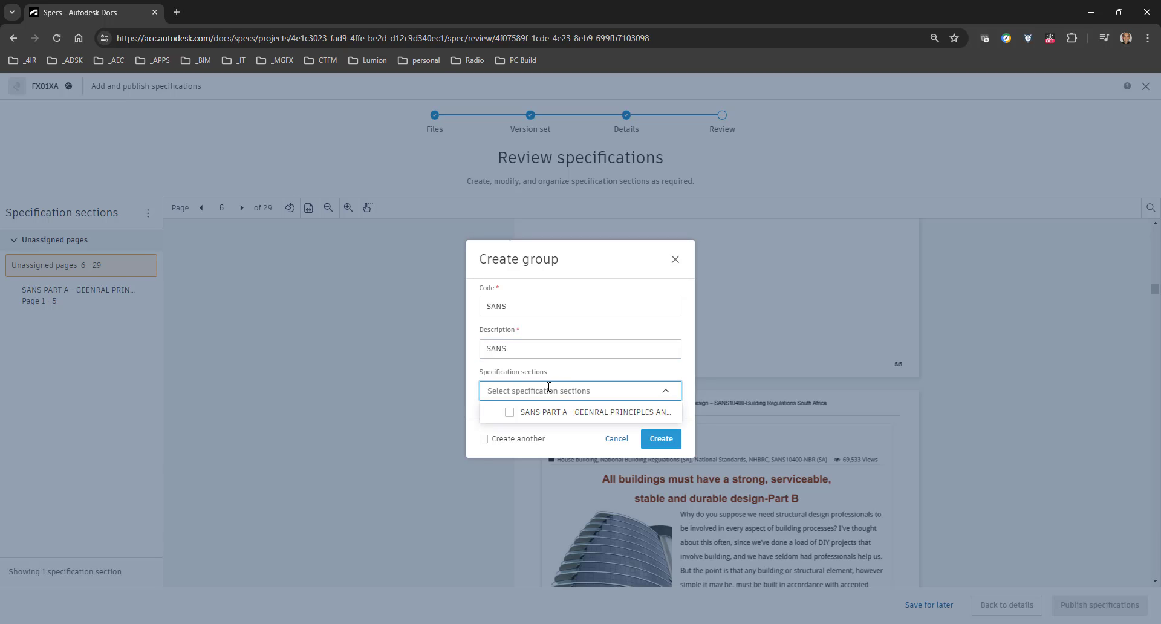
pyautogui.click(508, 412)
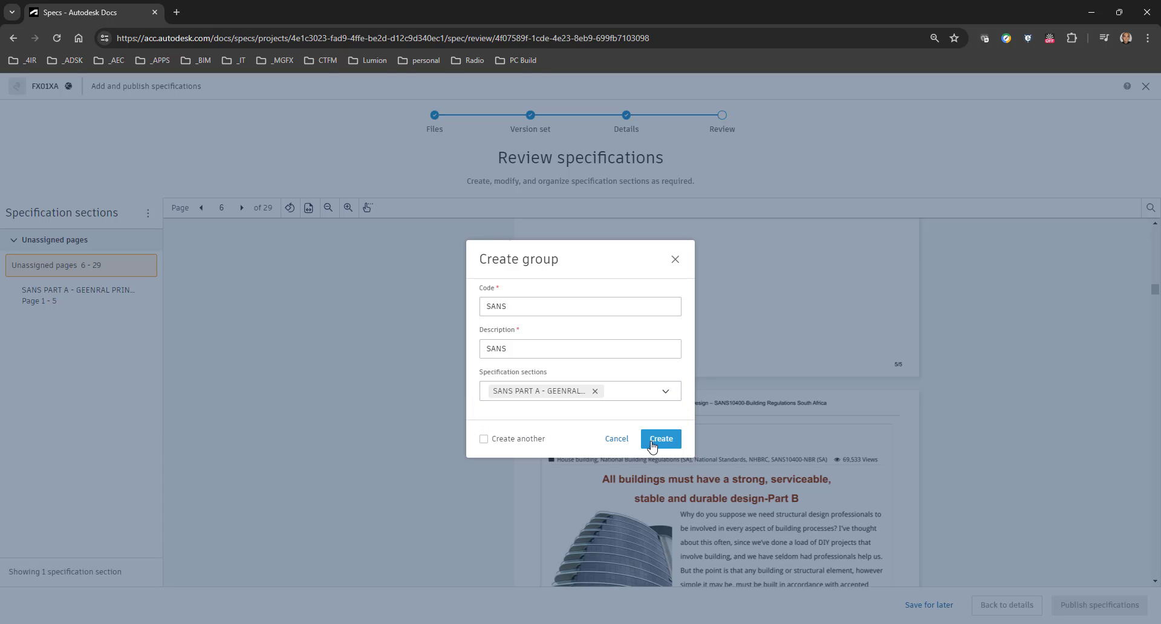
pyautogui.click(660, 438)
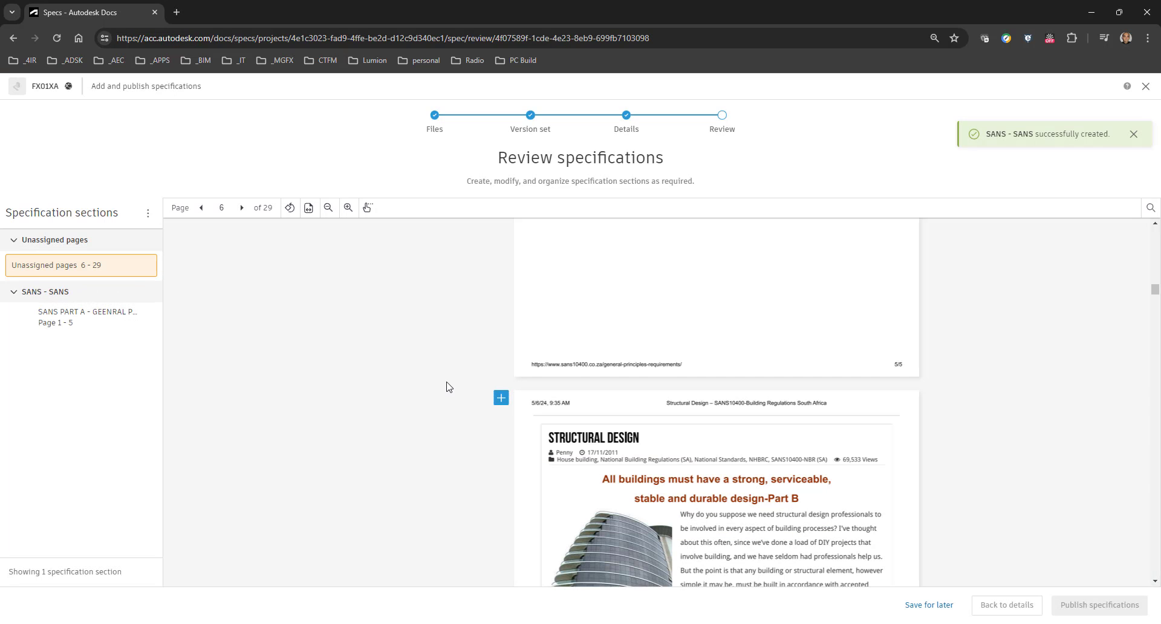
pyautogui.moveTo(77, 283)
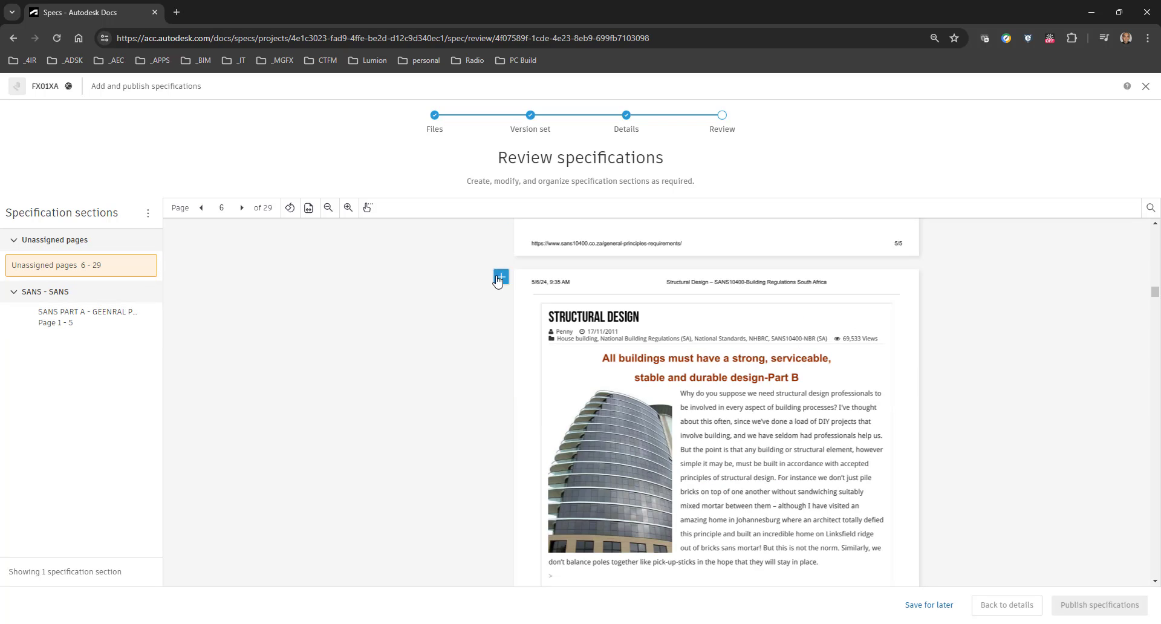
# Start a section at page 6 coded SANS PART B, described DURABLE DESIGN
pyautogui.click(500, 277)
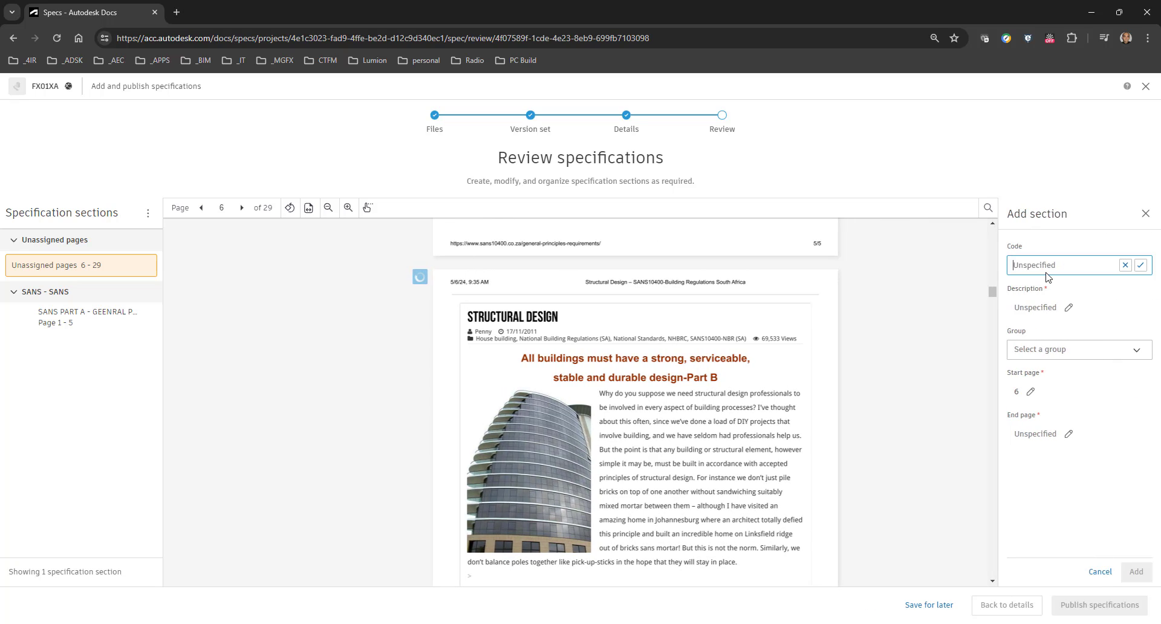
pyautogui.write('5')
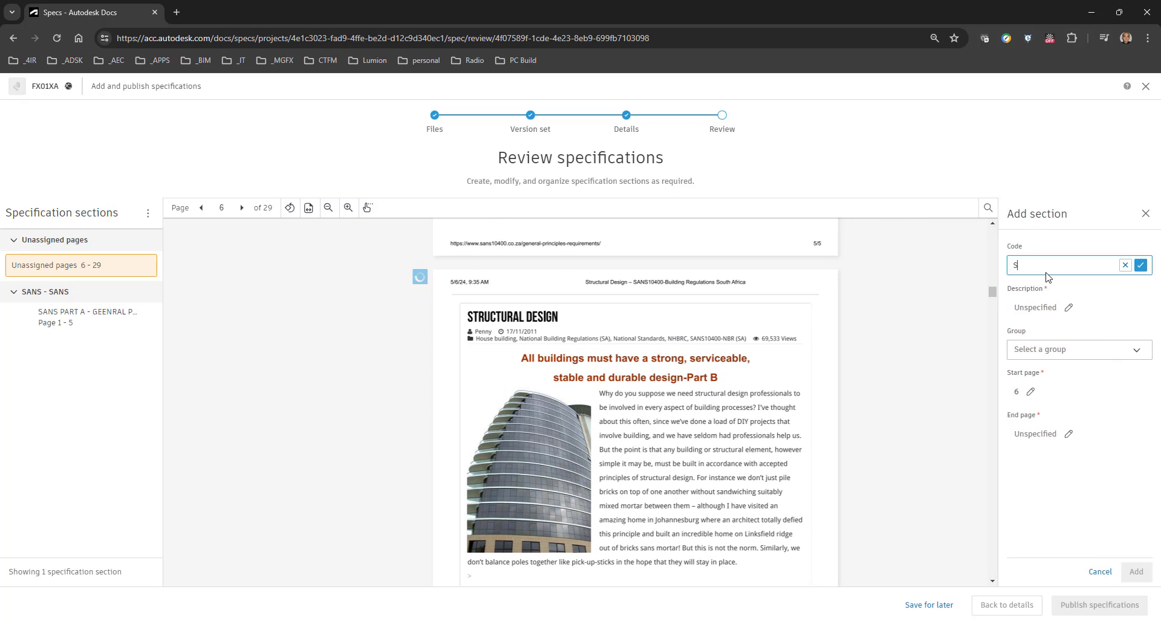
pyautogui.write('ANS PART B')
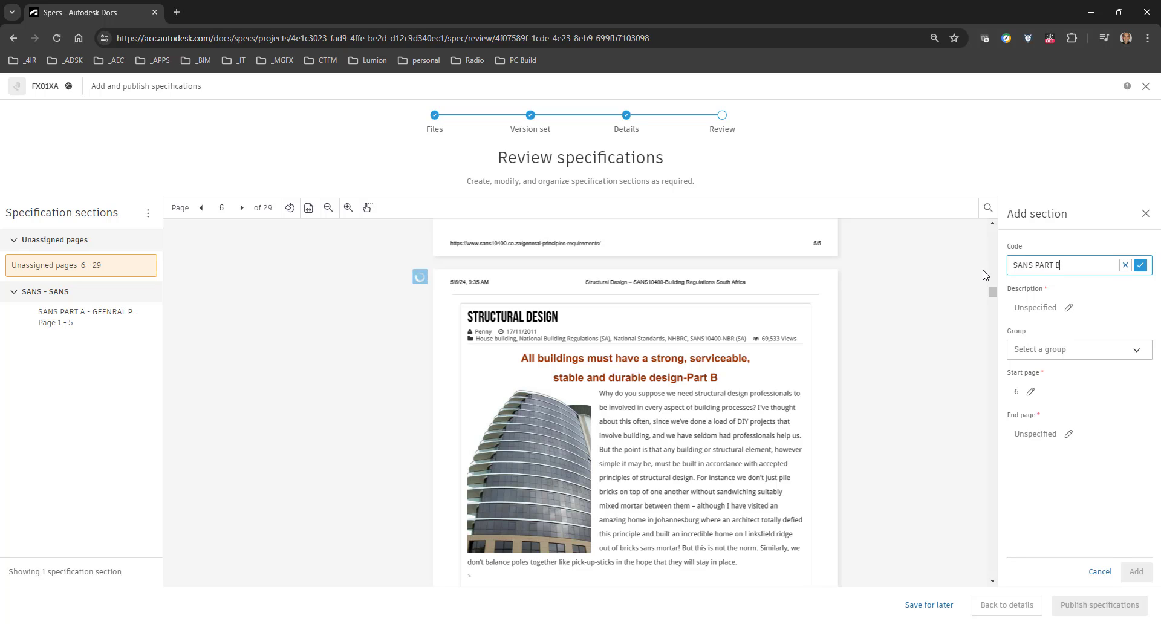
pyautogui.click(1036, 307)
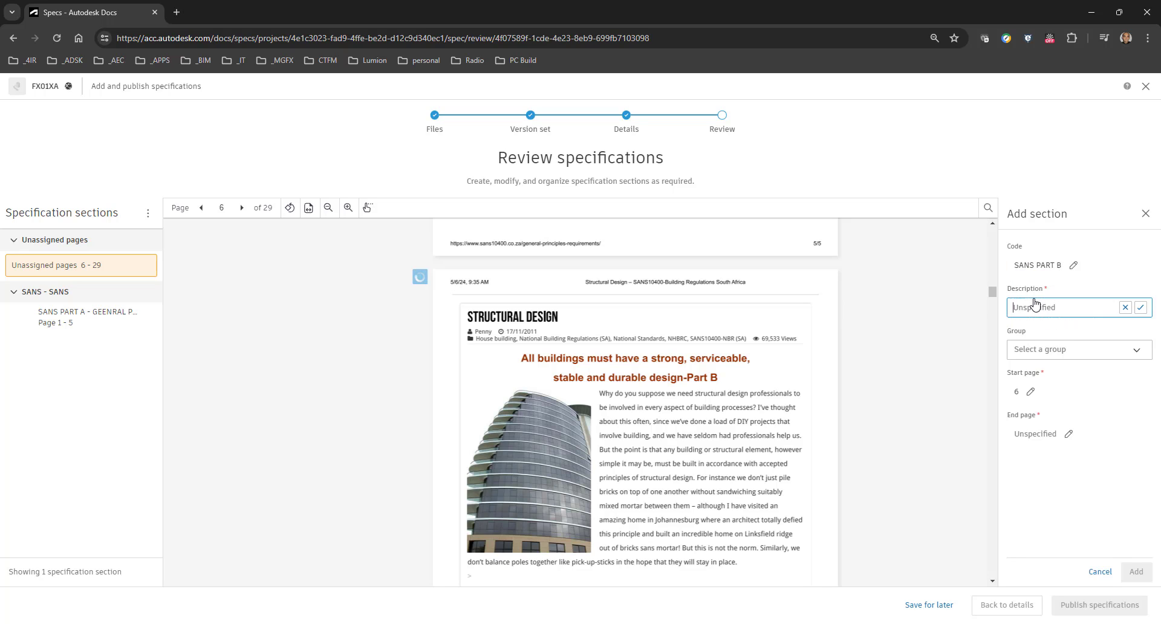
pyautogui.write('DURABLE DESIGN')
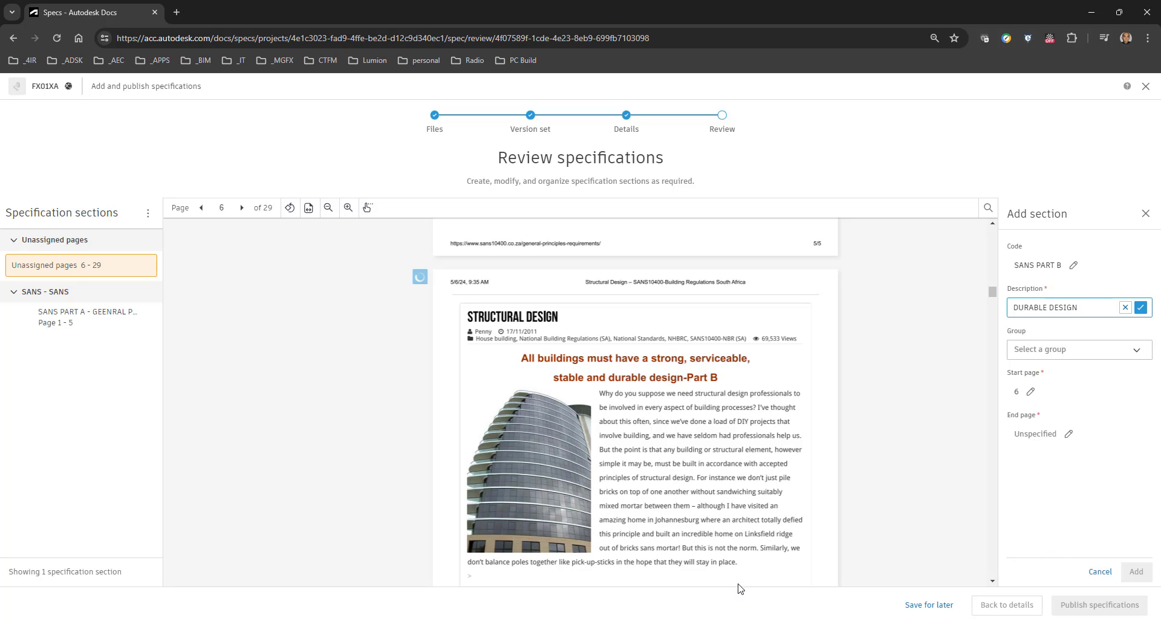
# Assign the section to the SANS group, set end page 29, and add it
pyautogui.click(1079, 349)
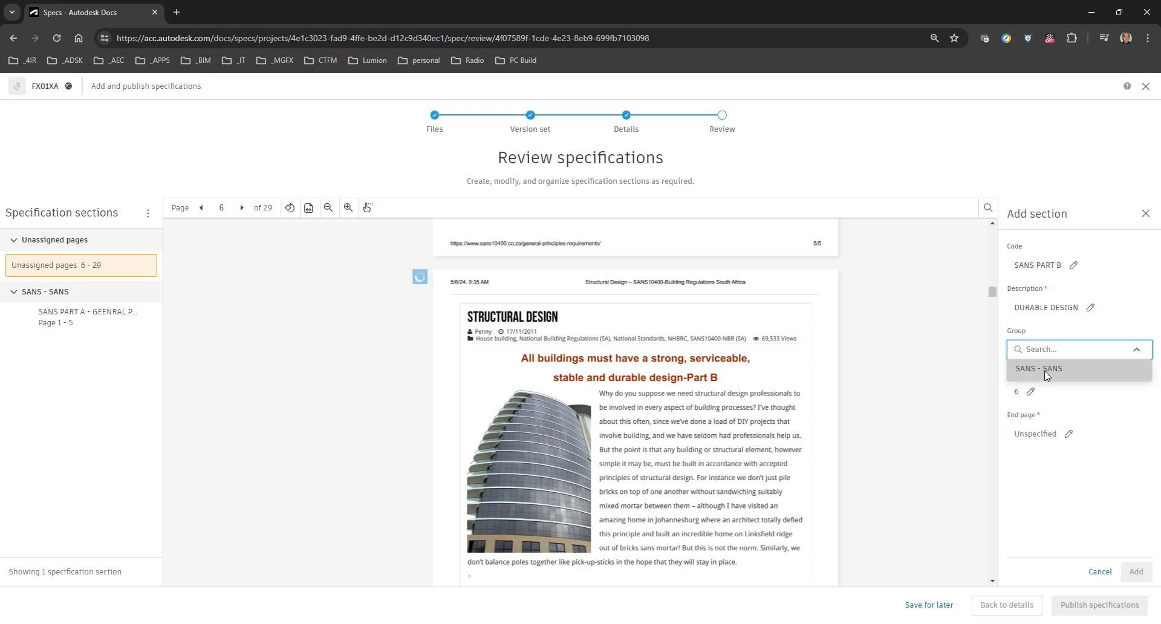
pyautogui.click(1039, 369)
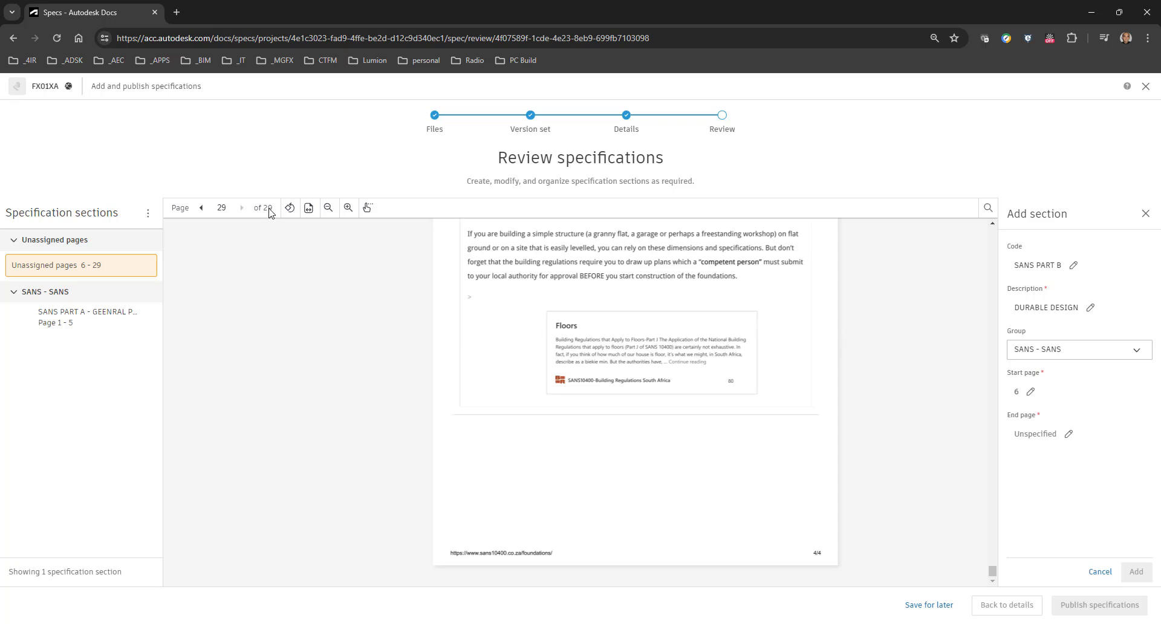
pyautogui.click(1068, 433)
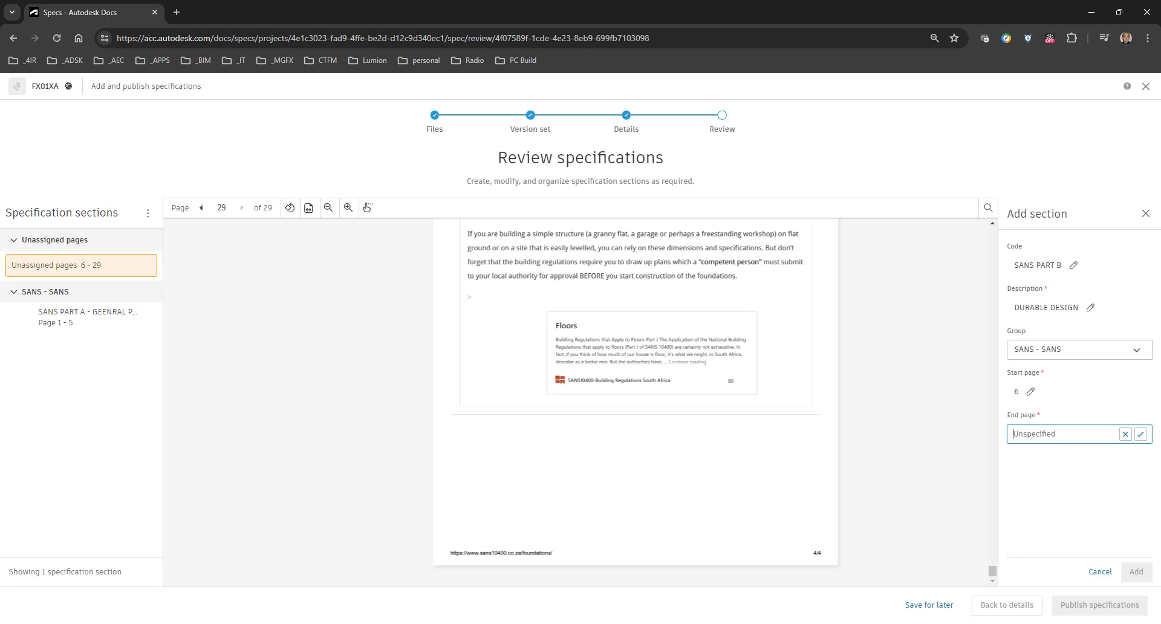
pyautogui.write('29')
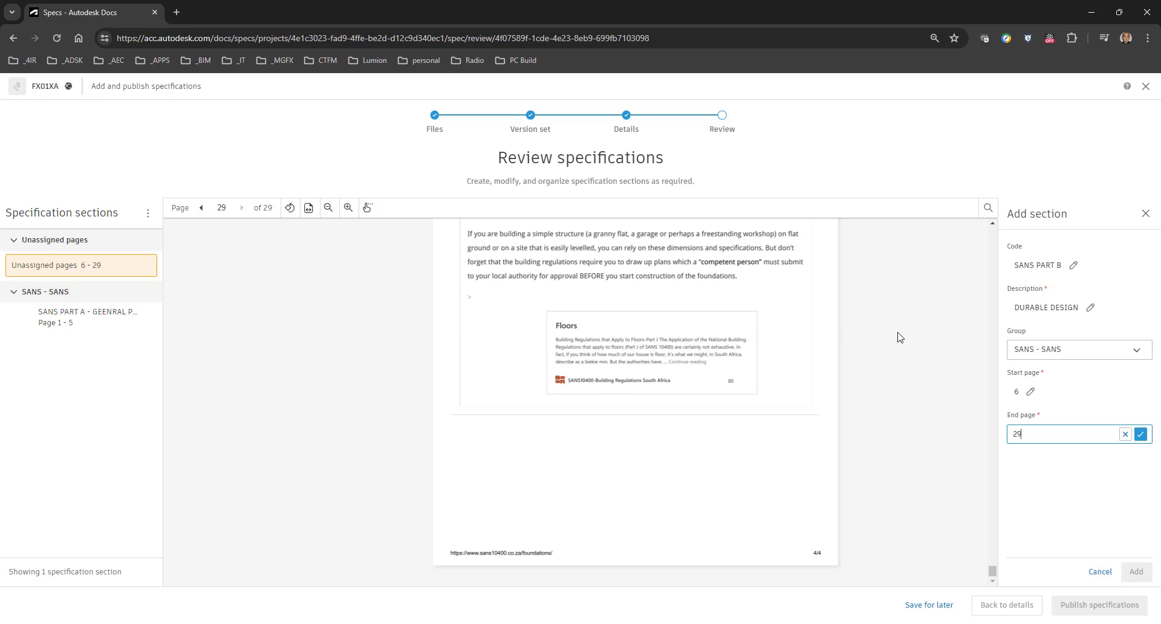
pyautogui.click(1141, 433)
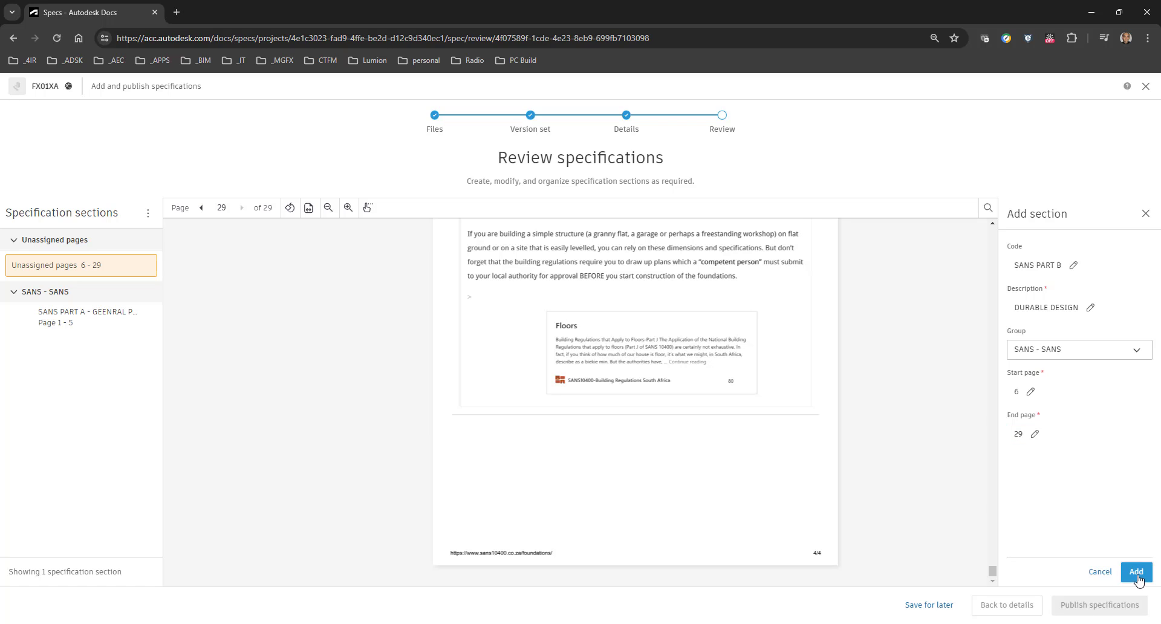
pyautogui.click(1139, 572)
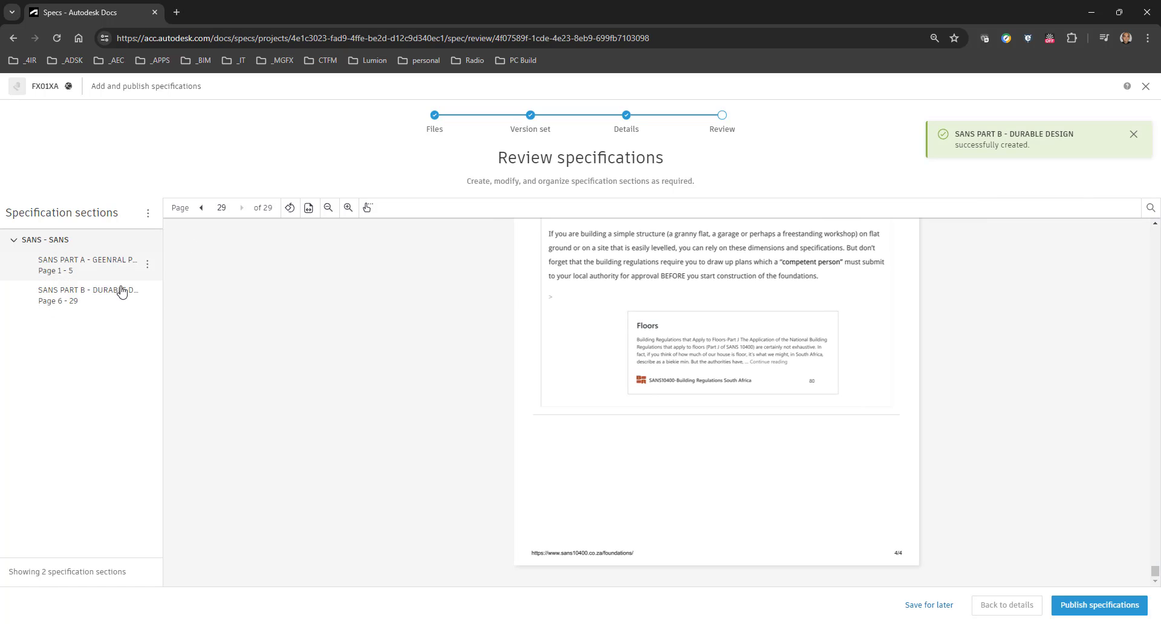
pyautogui.moveTo(1086, 421)
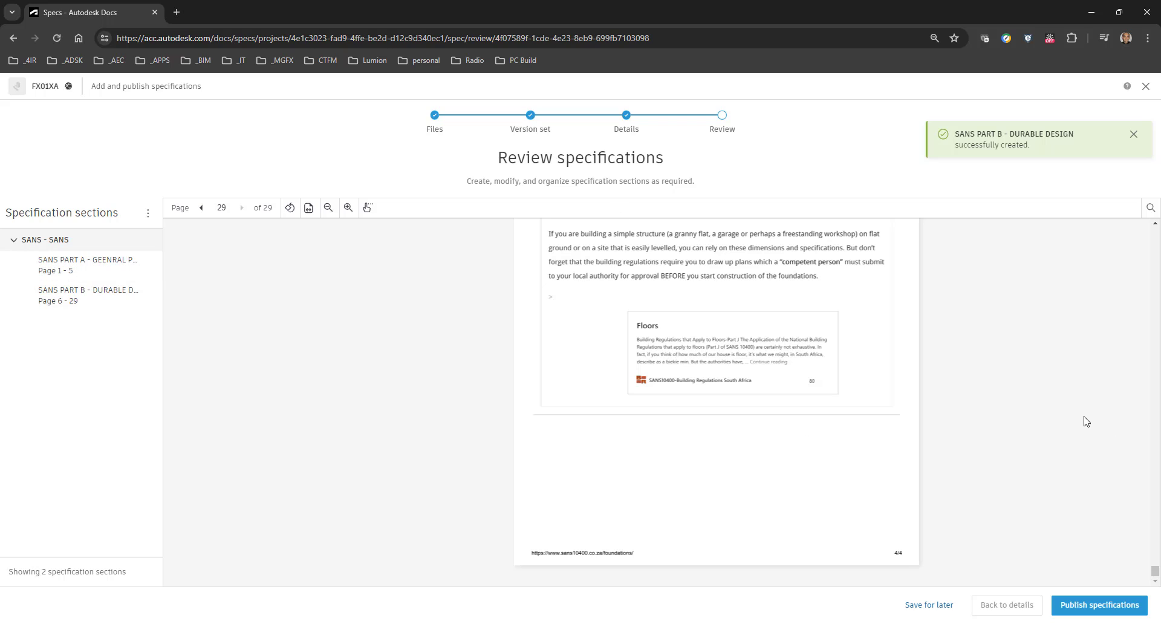
# Publish both SANS sections and go to the Specifications list
pyautogui.click(1109, 605)
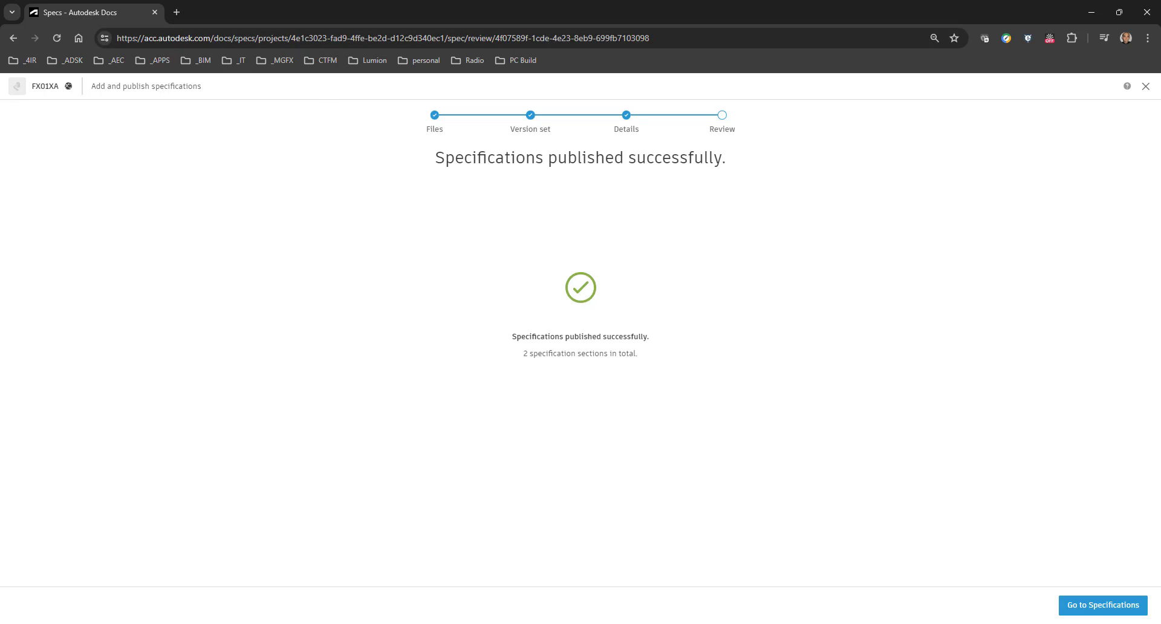
pyautogui.click(1103, 605)
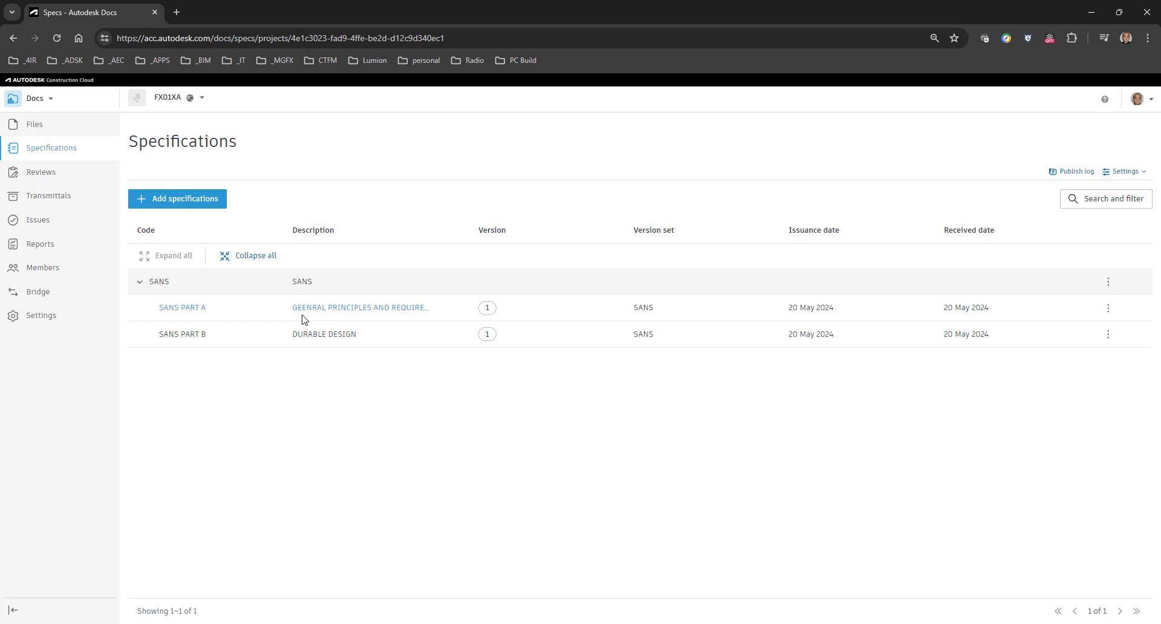
# Collapse and re-expand the SANS group, then open SANS PART A in the viewer
pyautogui.click(139, 282)
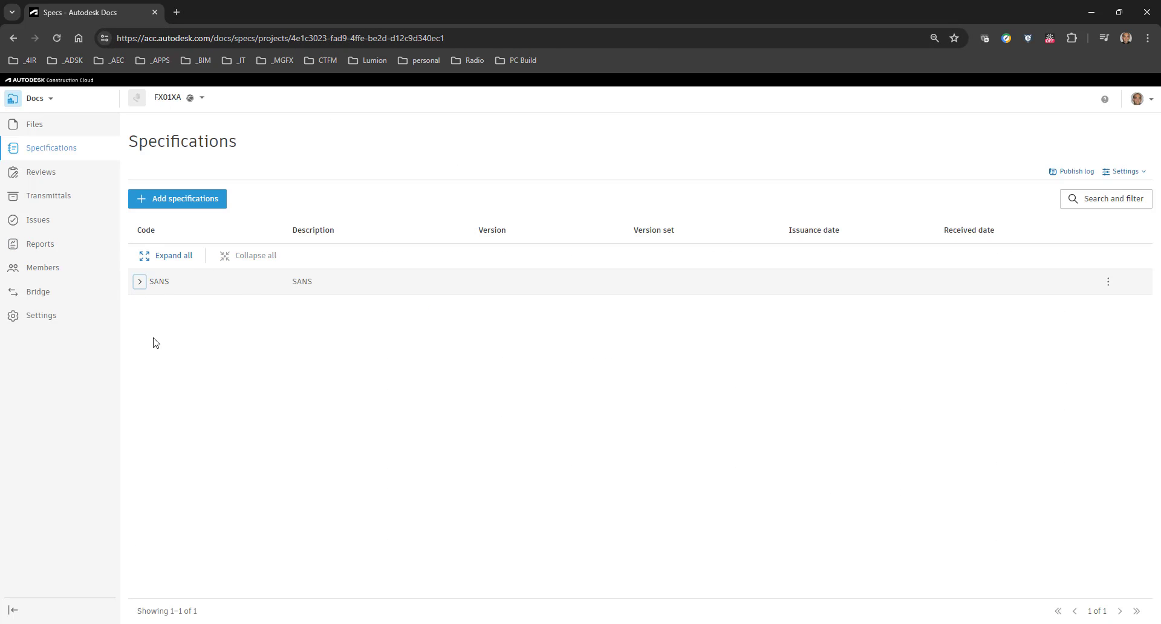
pyautogui.moveTo(160, 363)
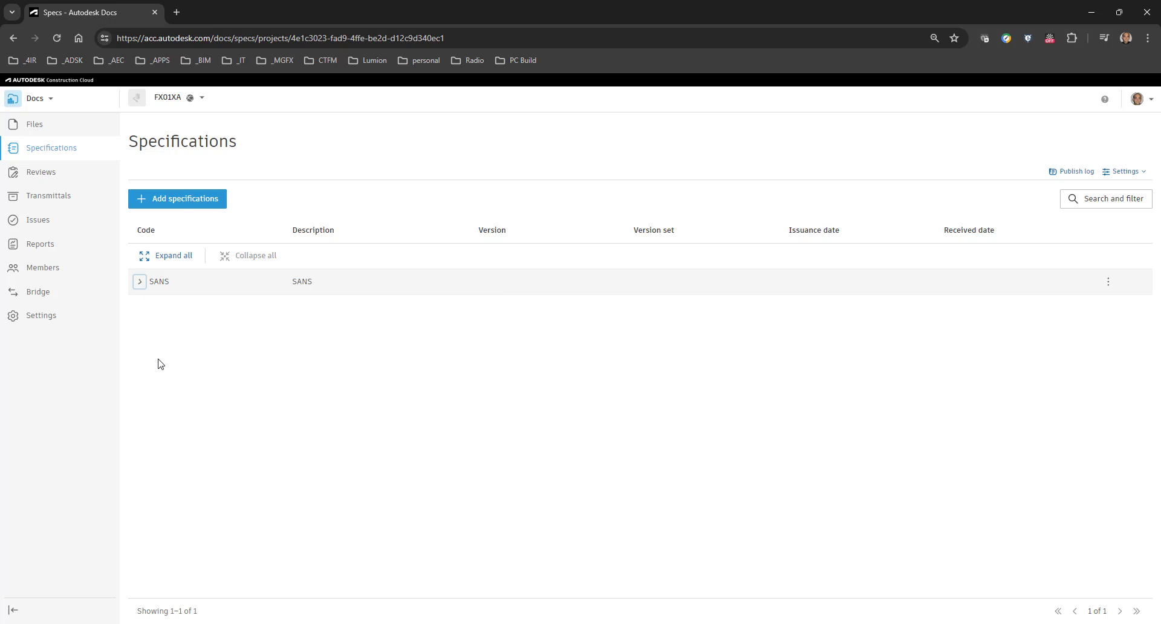
pyautogui.click(140, 281)
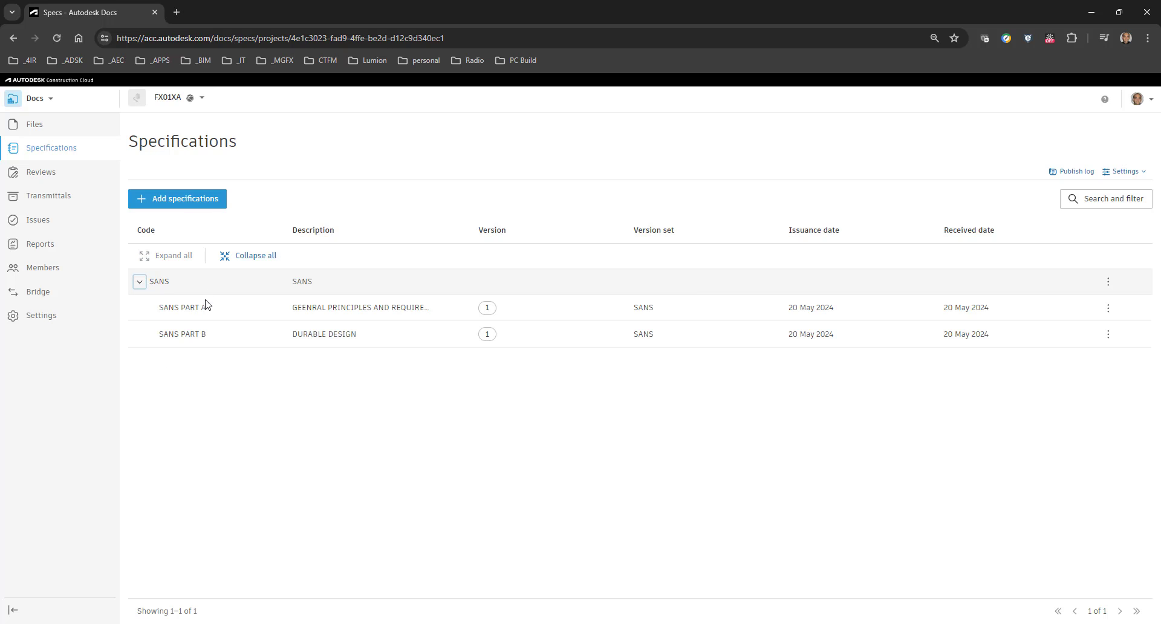
pyautogui.click(181, 307)
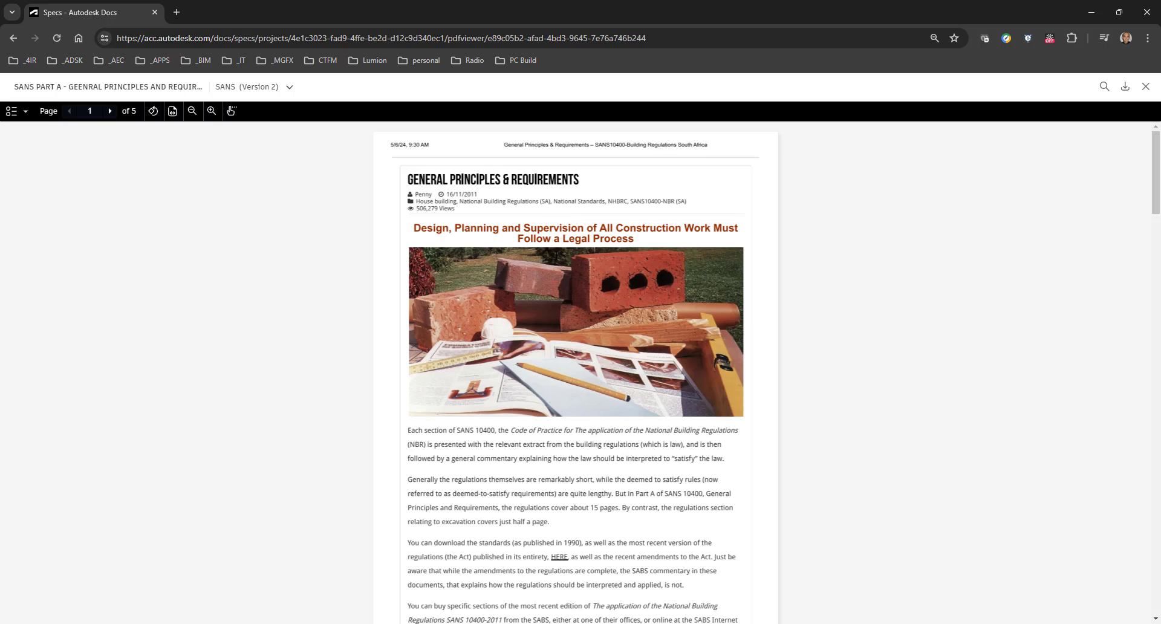
pyautogui.moveTo(422, 287)
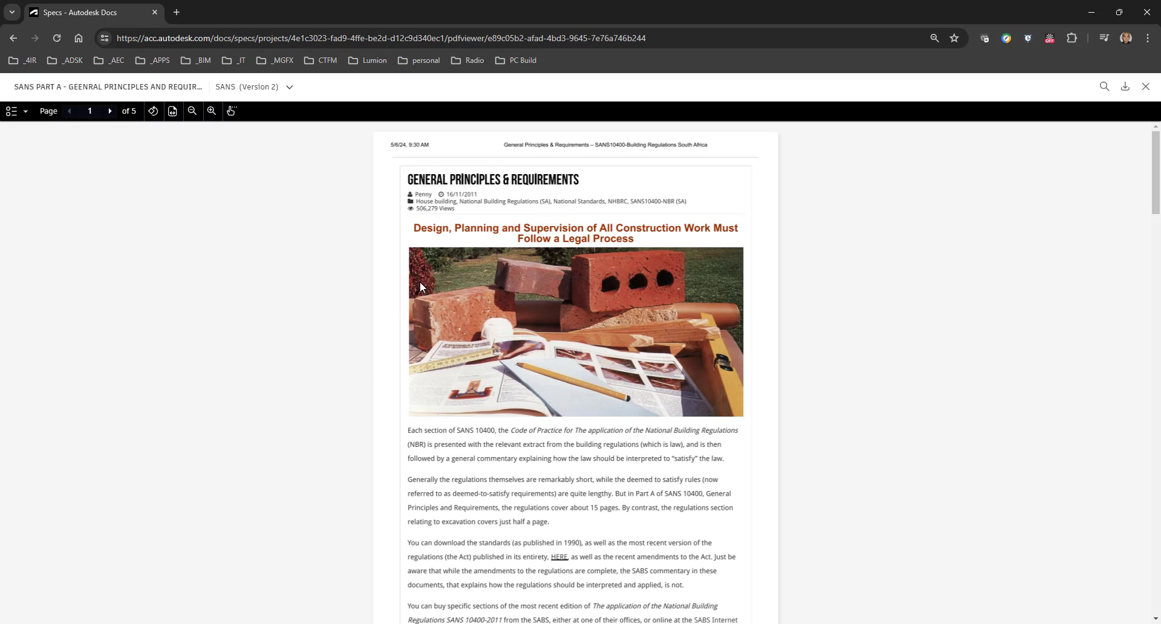